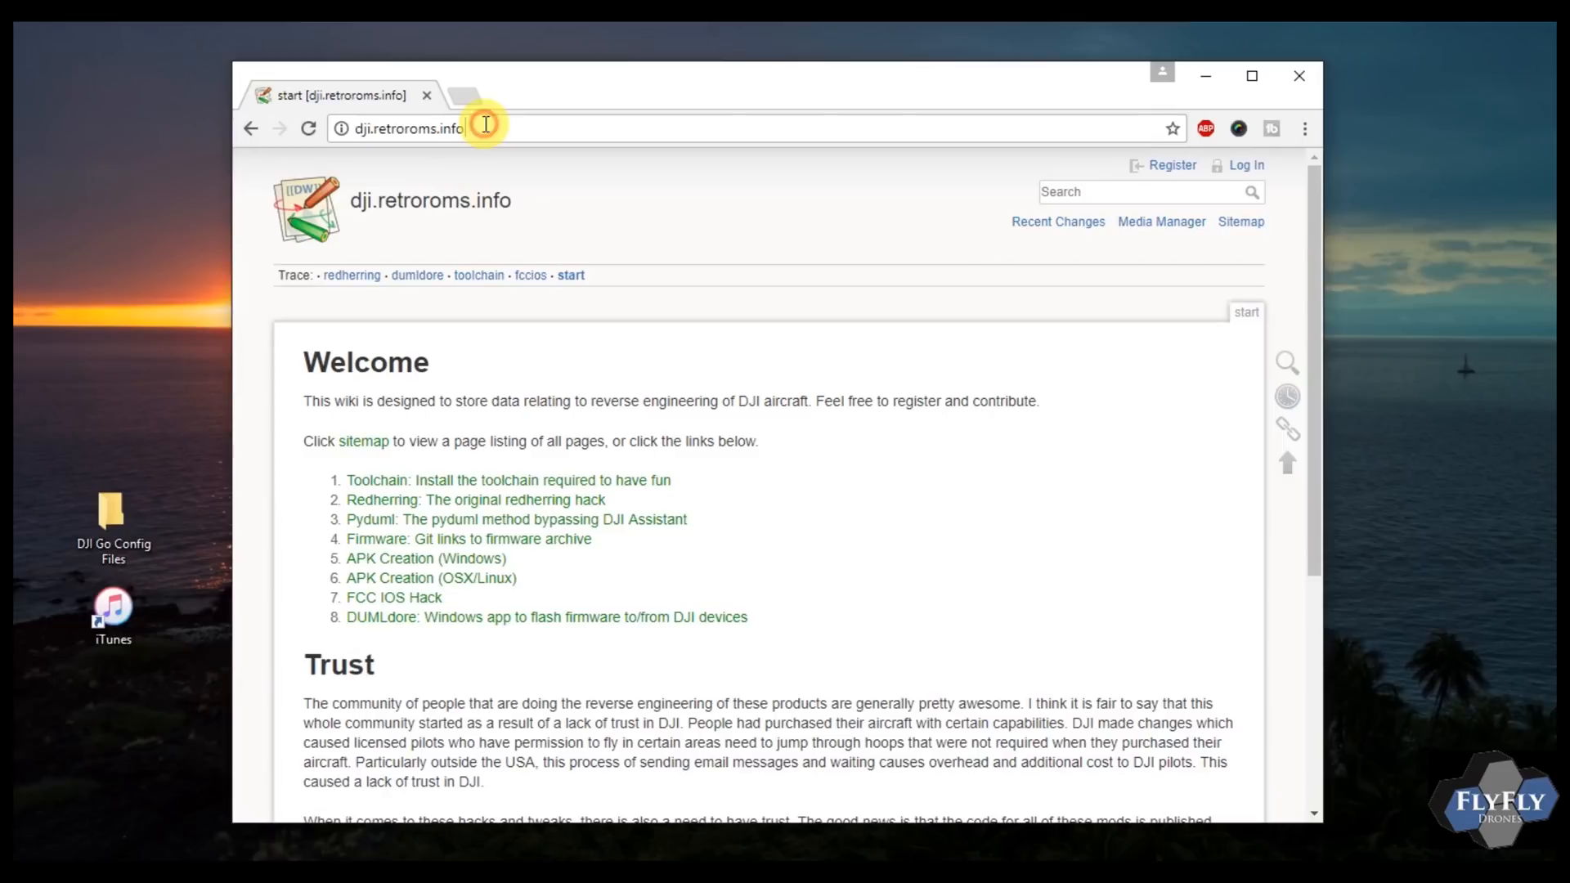
mouse_move(412, 565)
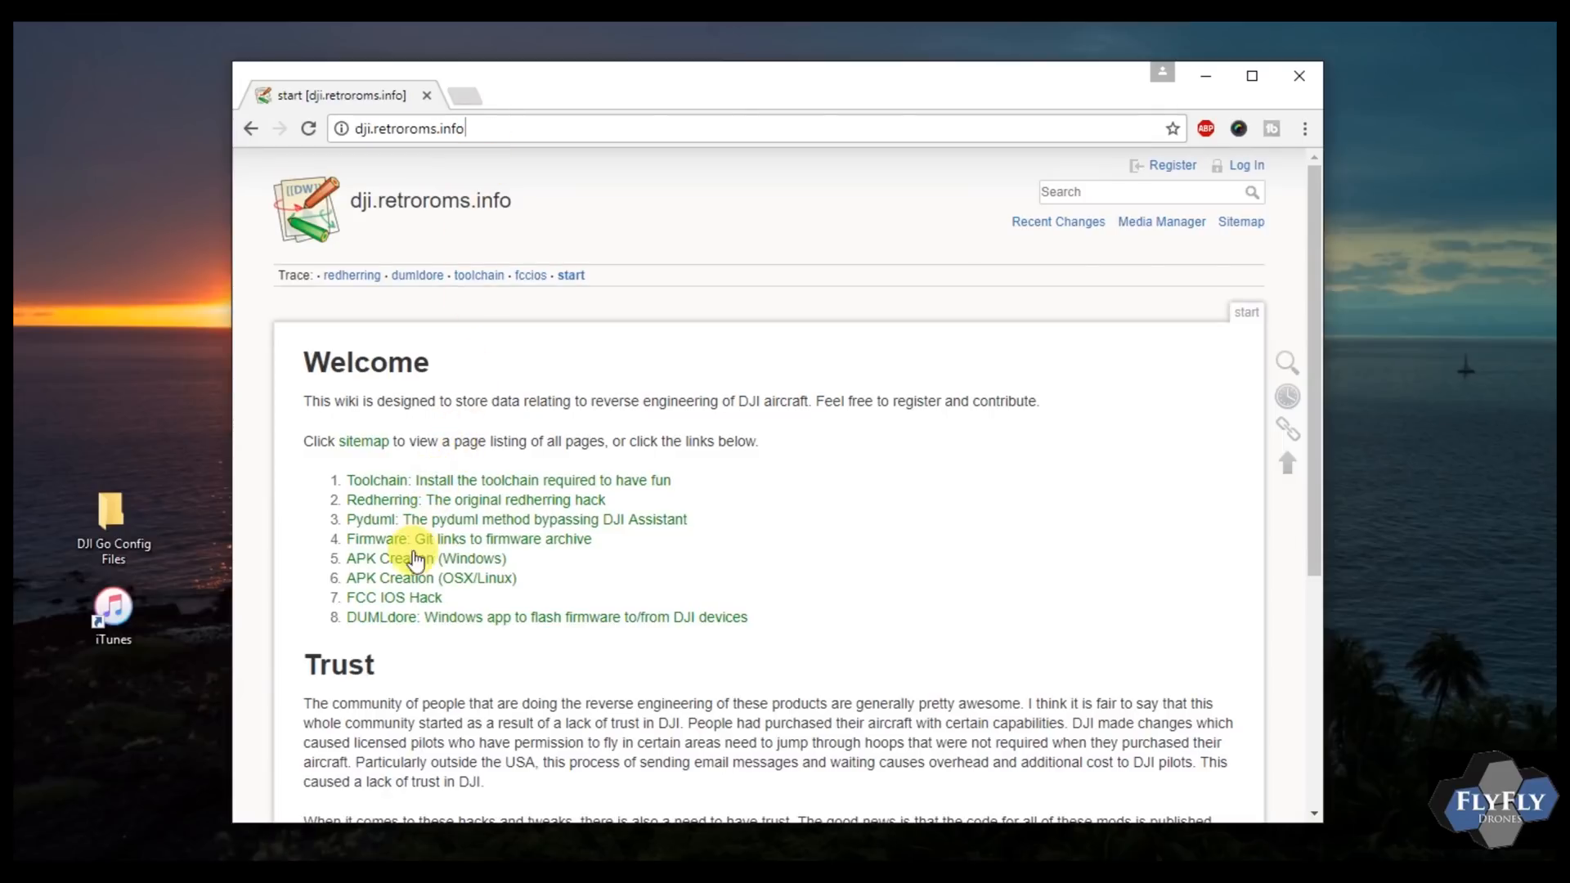
mouse_move(407, 602)
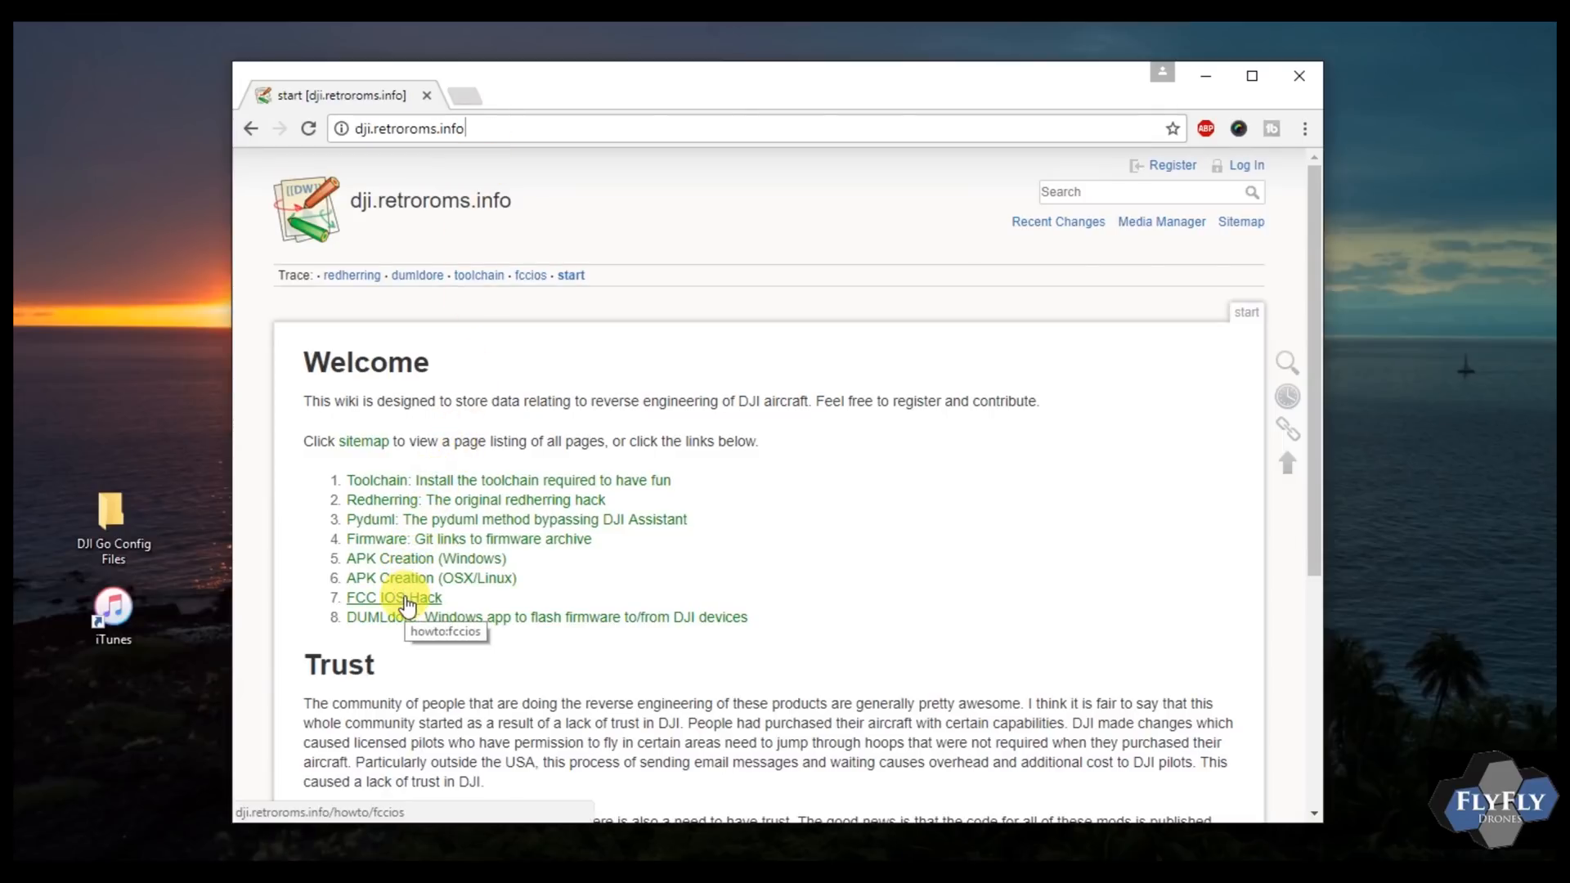
Step: Open the FCC IOS Hack guide and scroll down to its Files table of config downloads
click(392, 599)
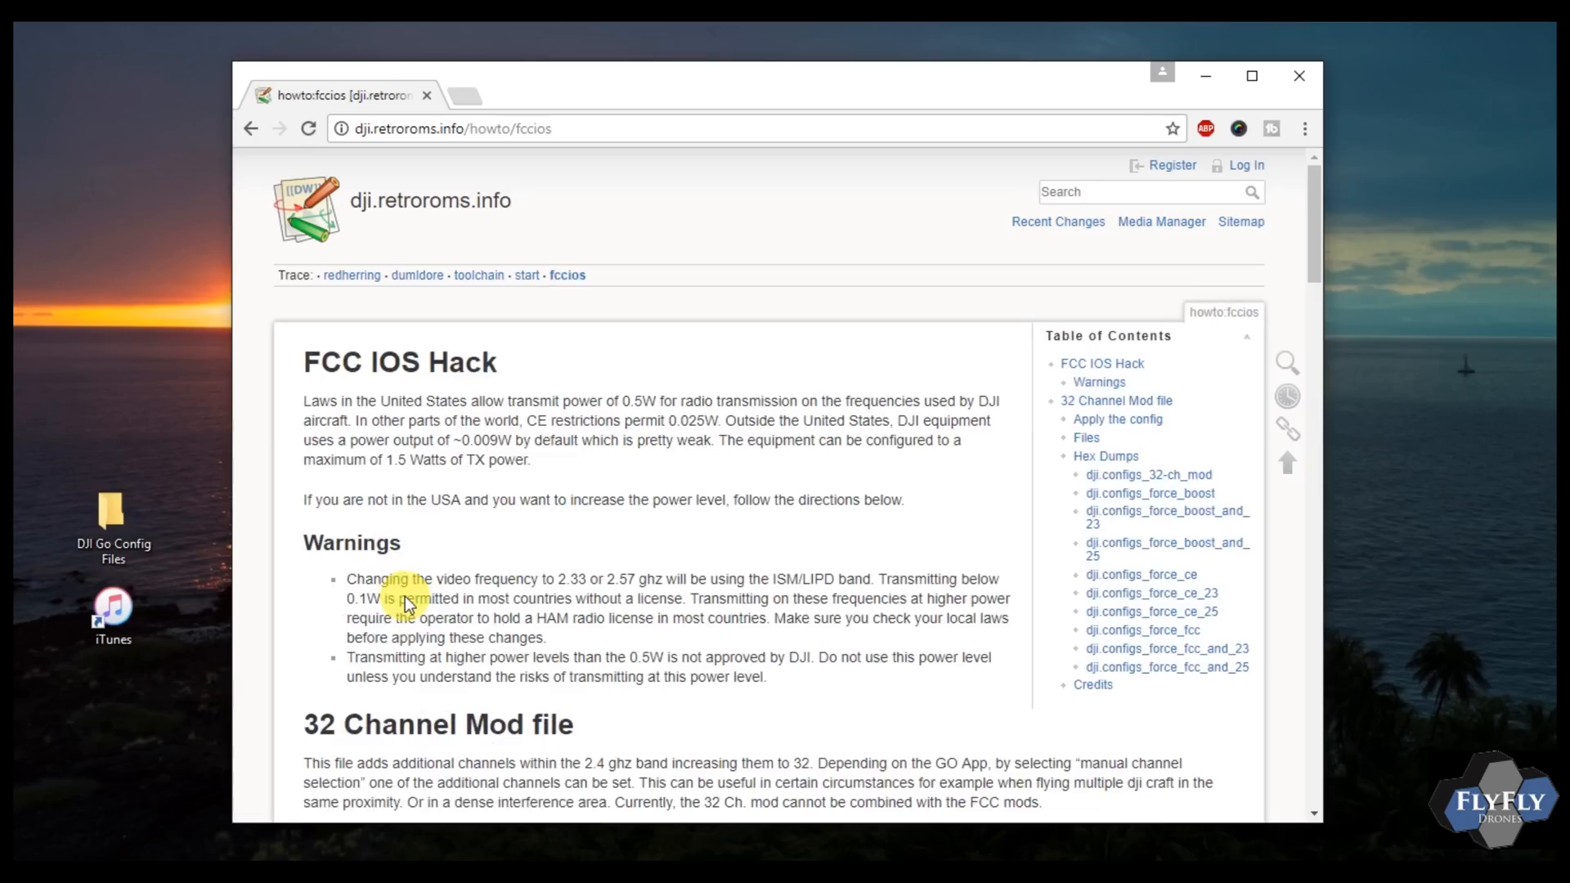
mouse_move(666, 369)
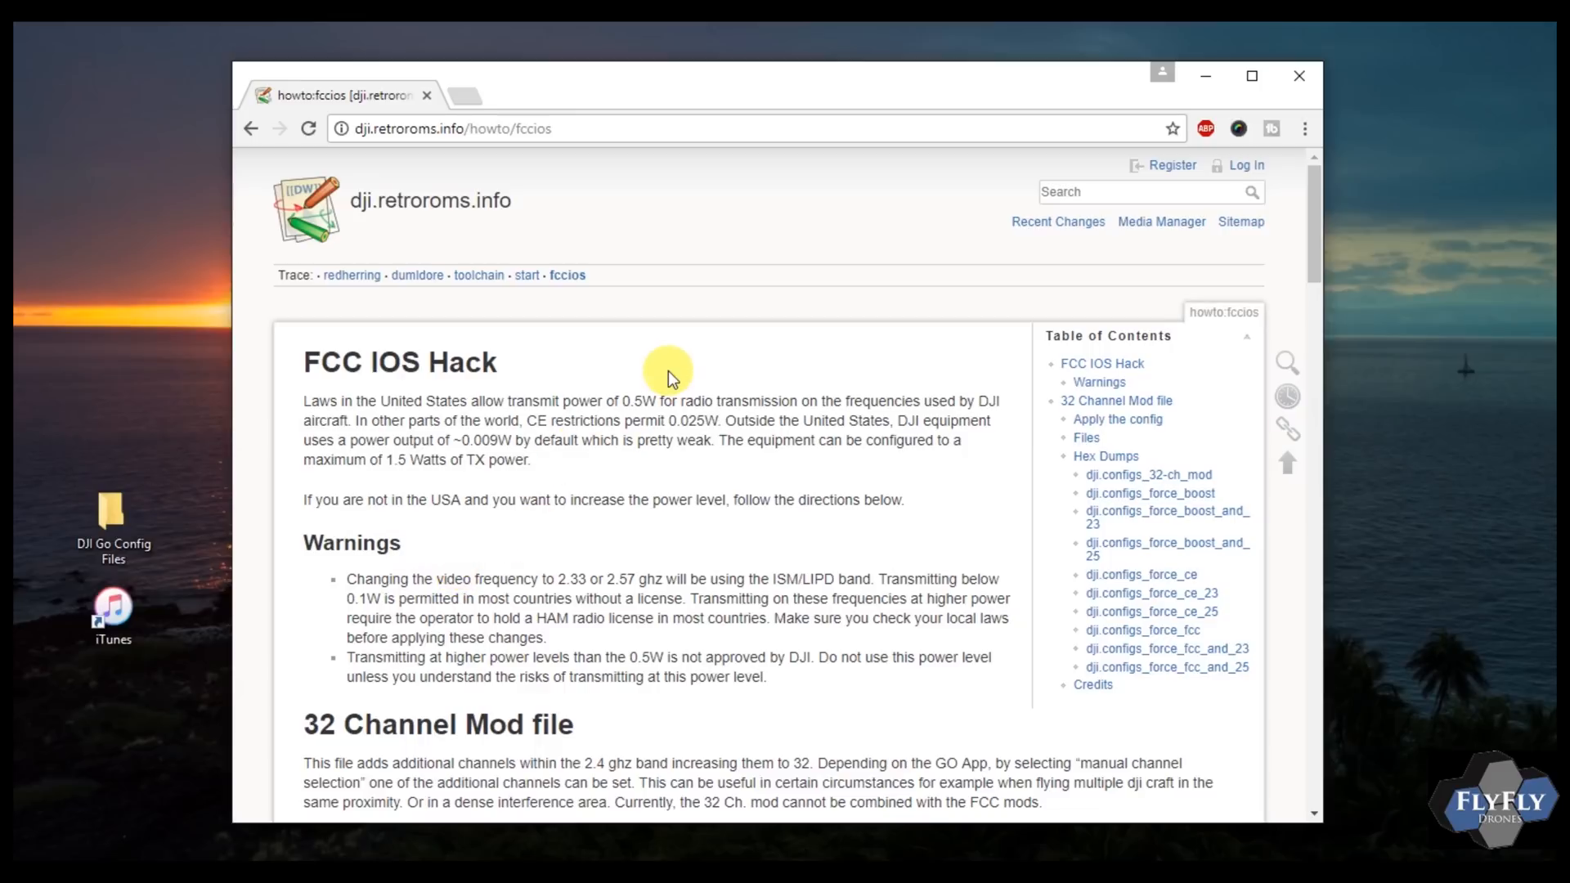
scroll(down, 3)
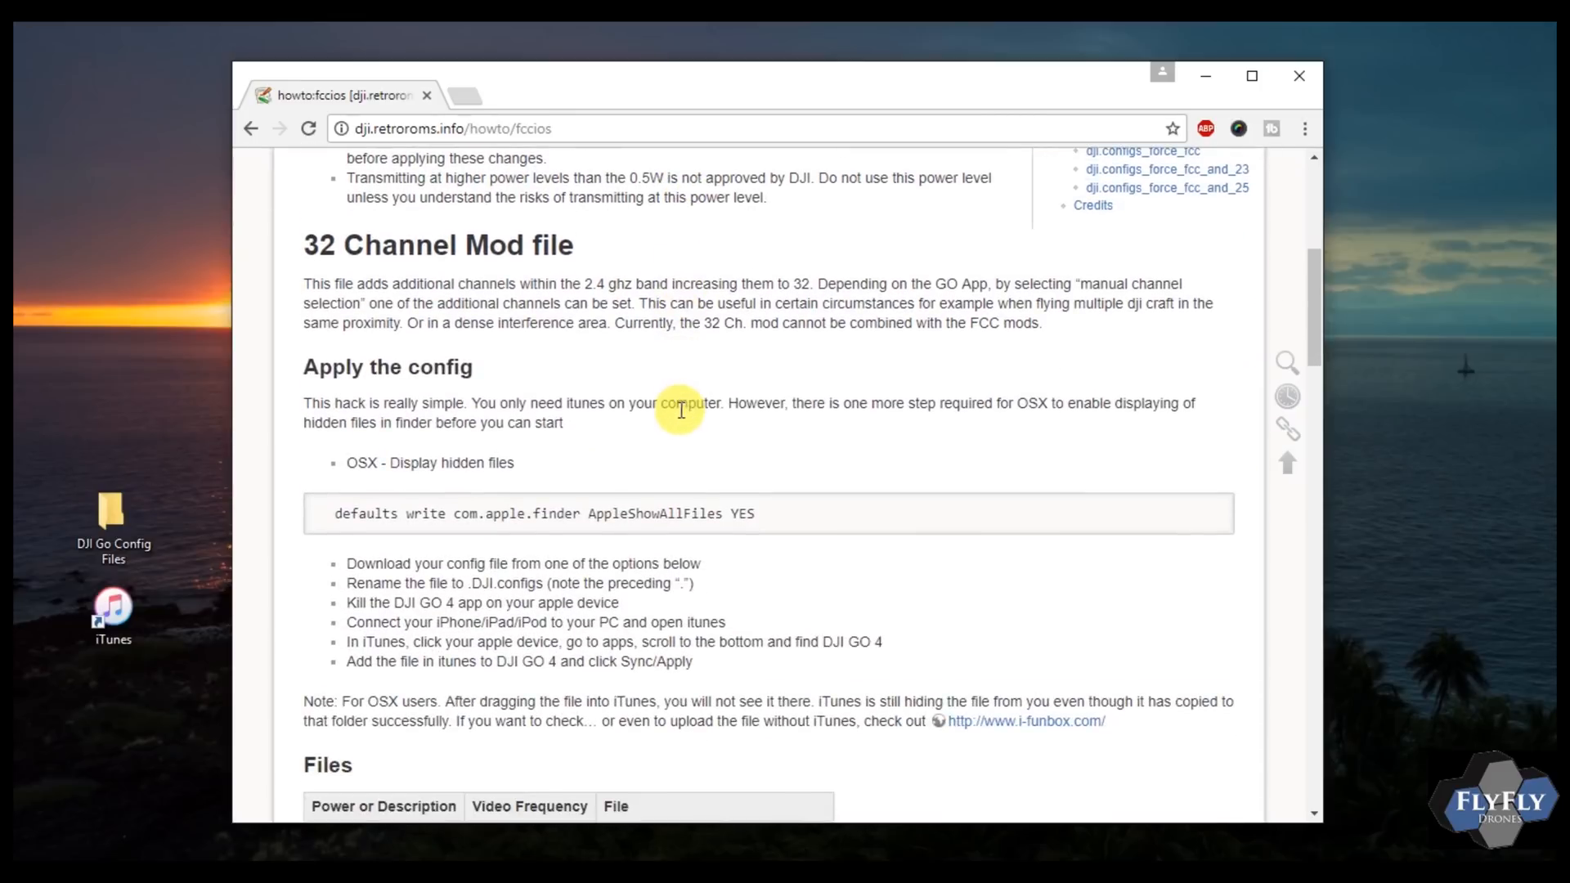
scroll(down, 3)
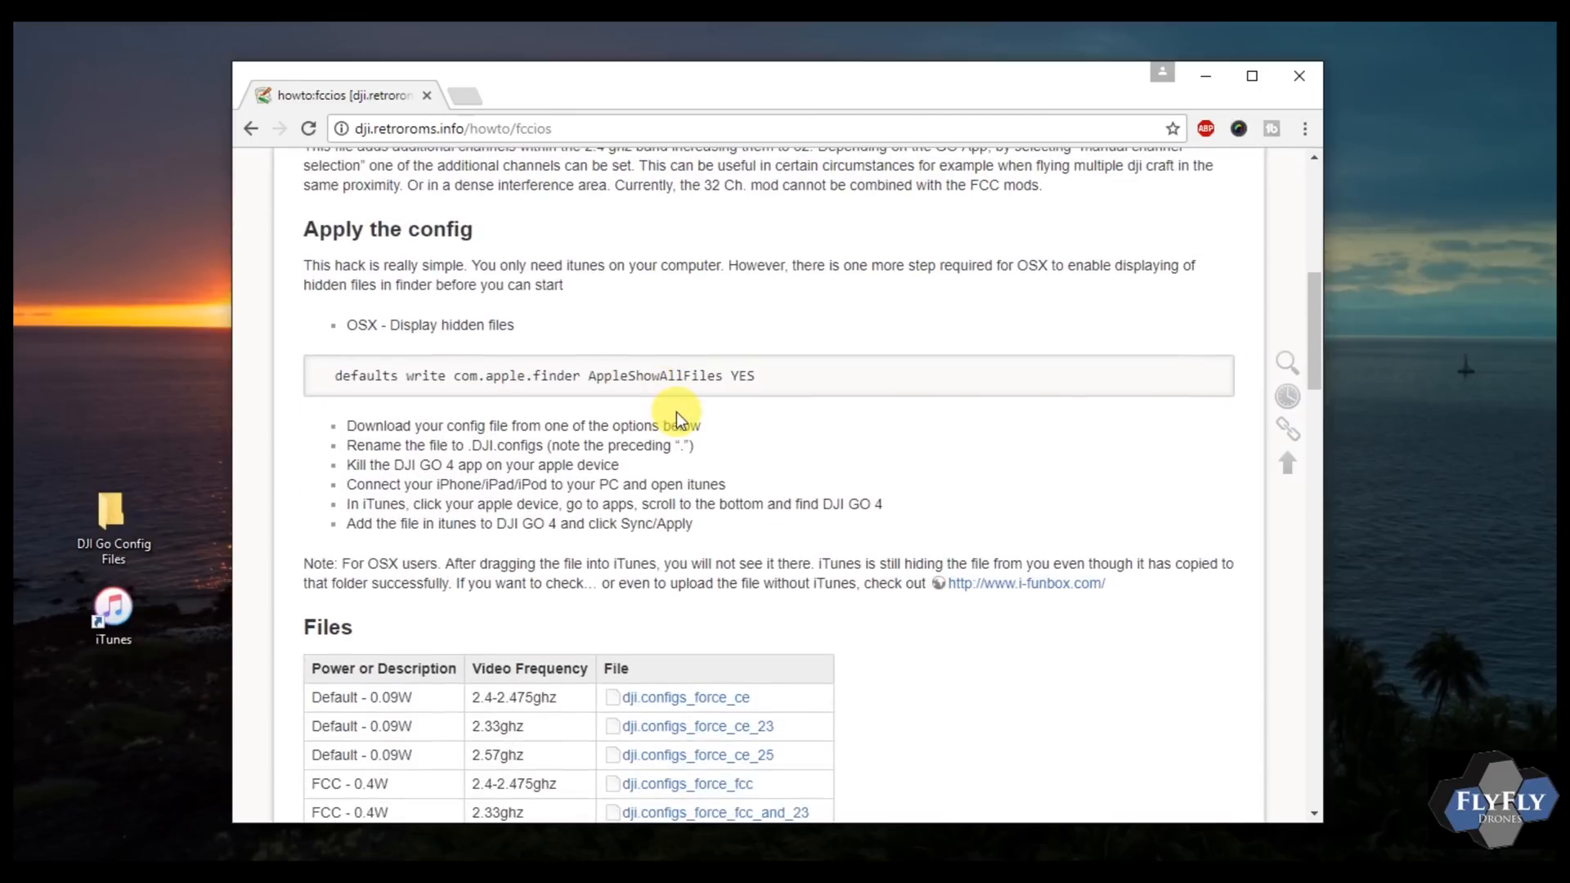
scroll(down, 3)
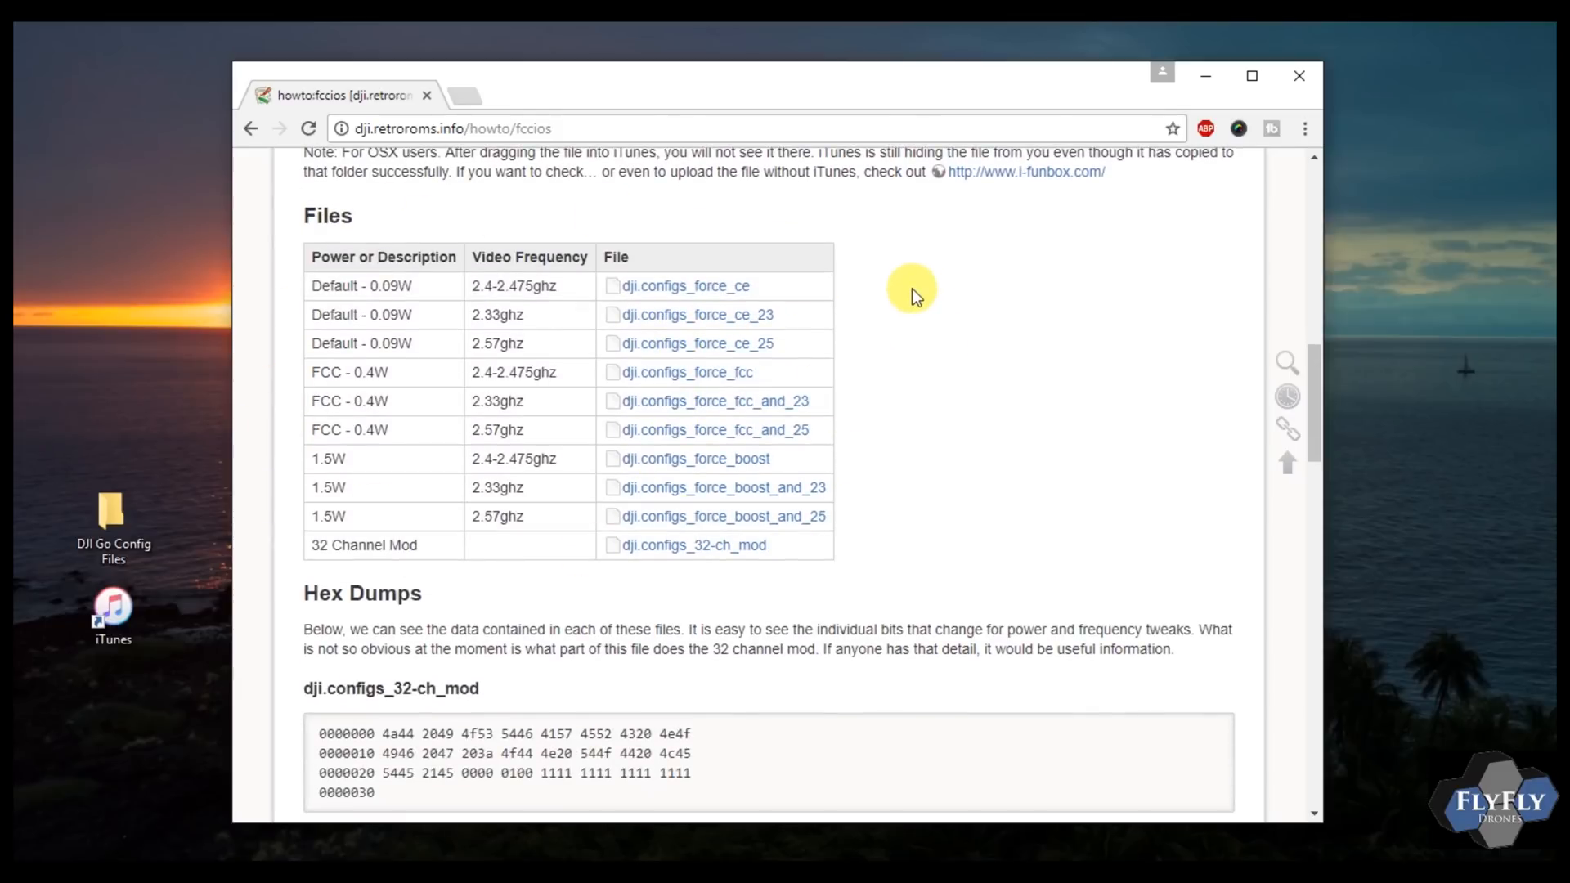
mouse_move(687, 379)
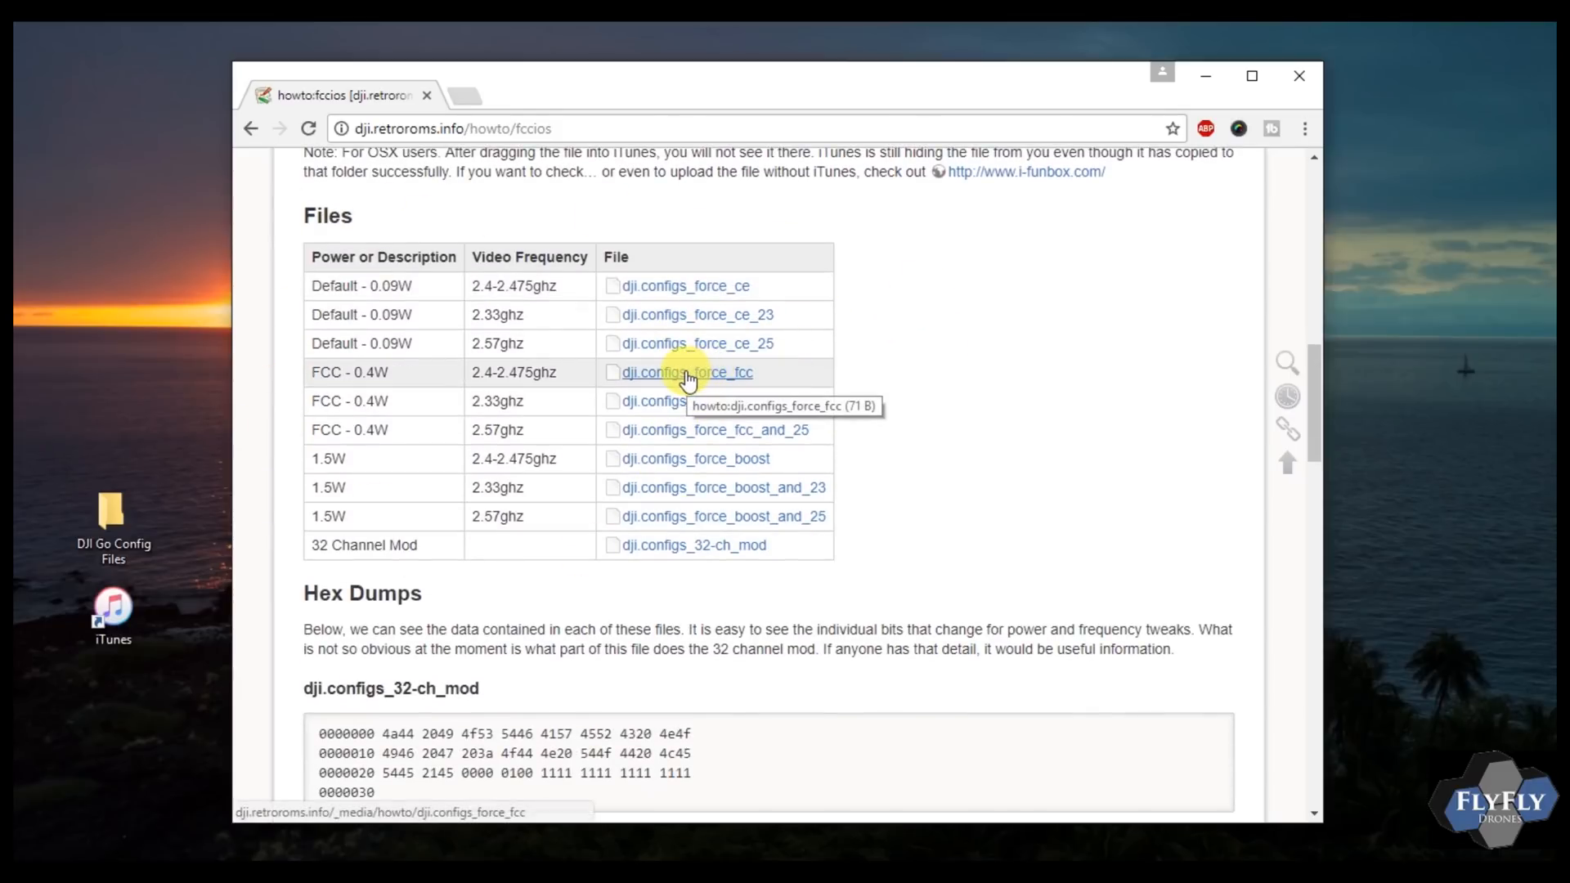
Step: Save the dji.configs_force_fcc link to disk in the DJI Go Config Files folder
right_click(685, 373)
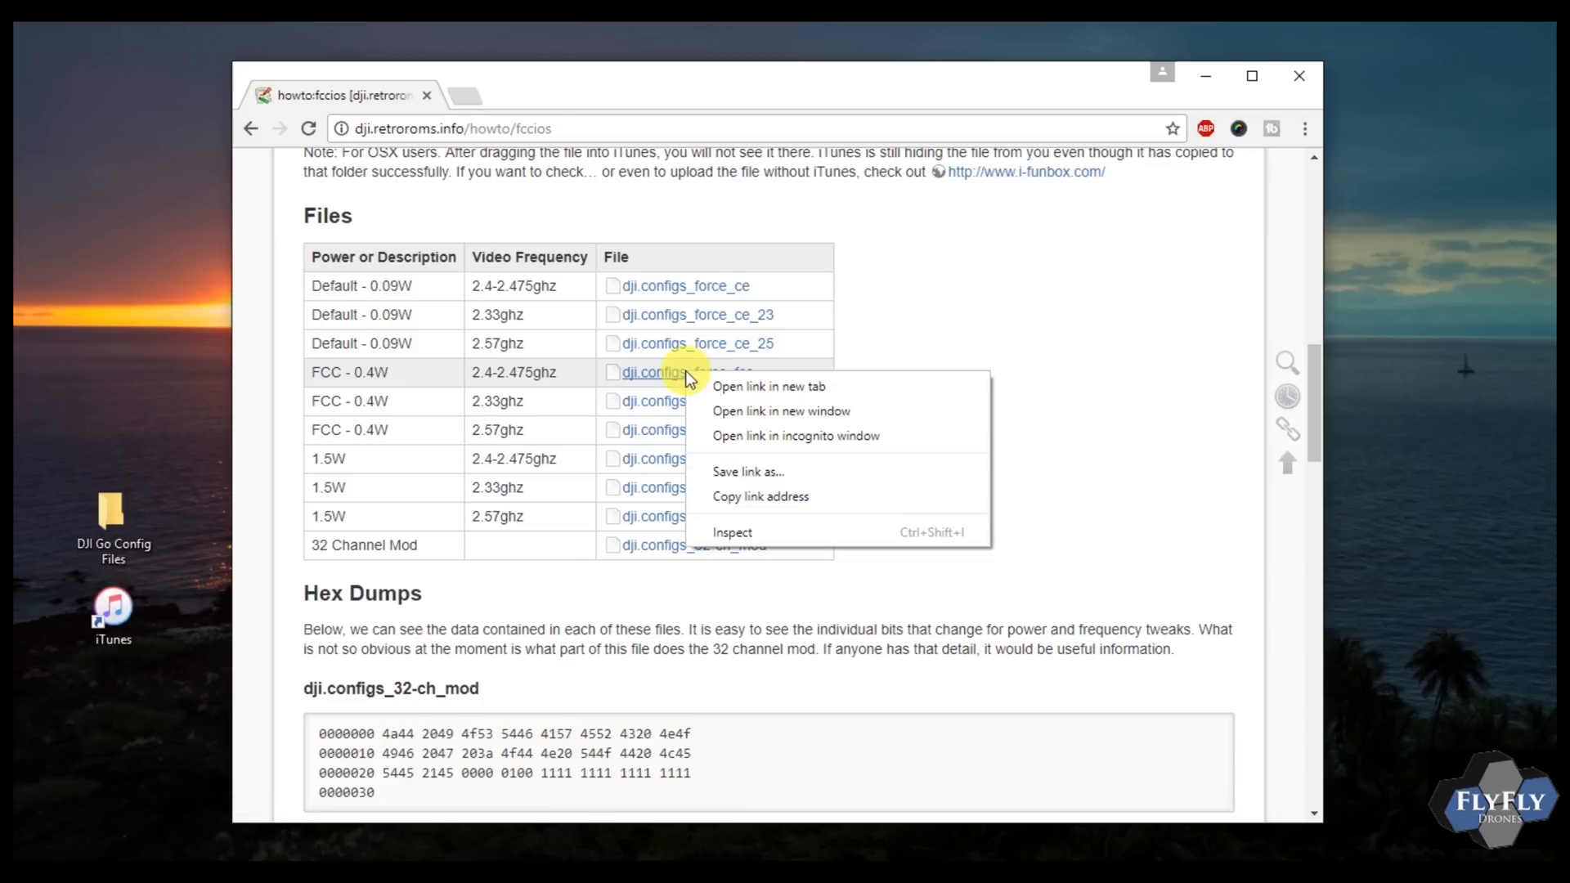
mouse_move(749, 471)
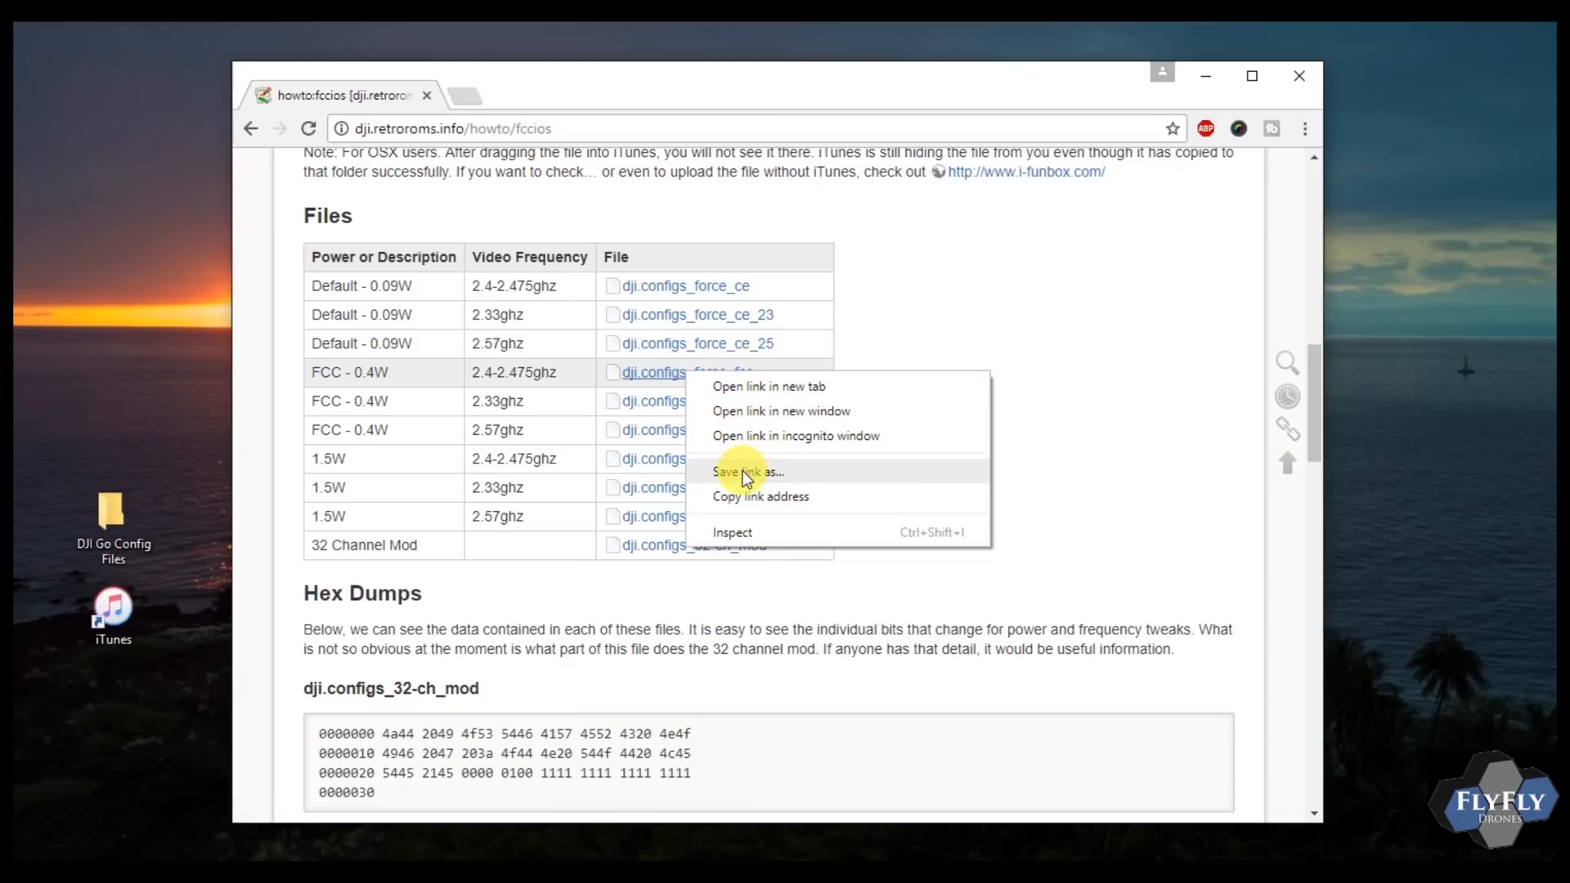
click(749, 471)
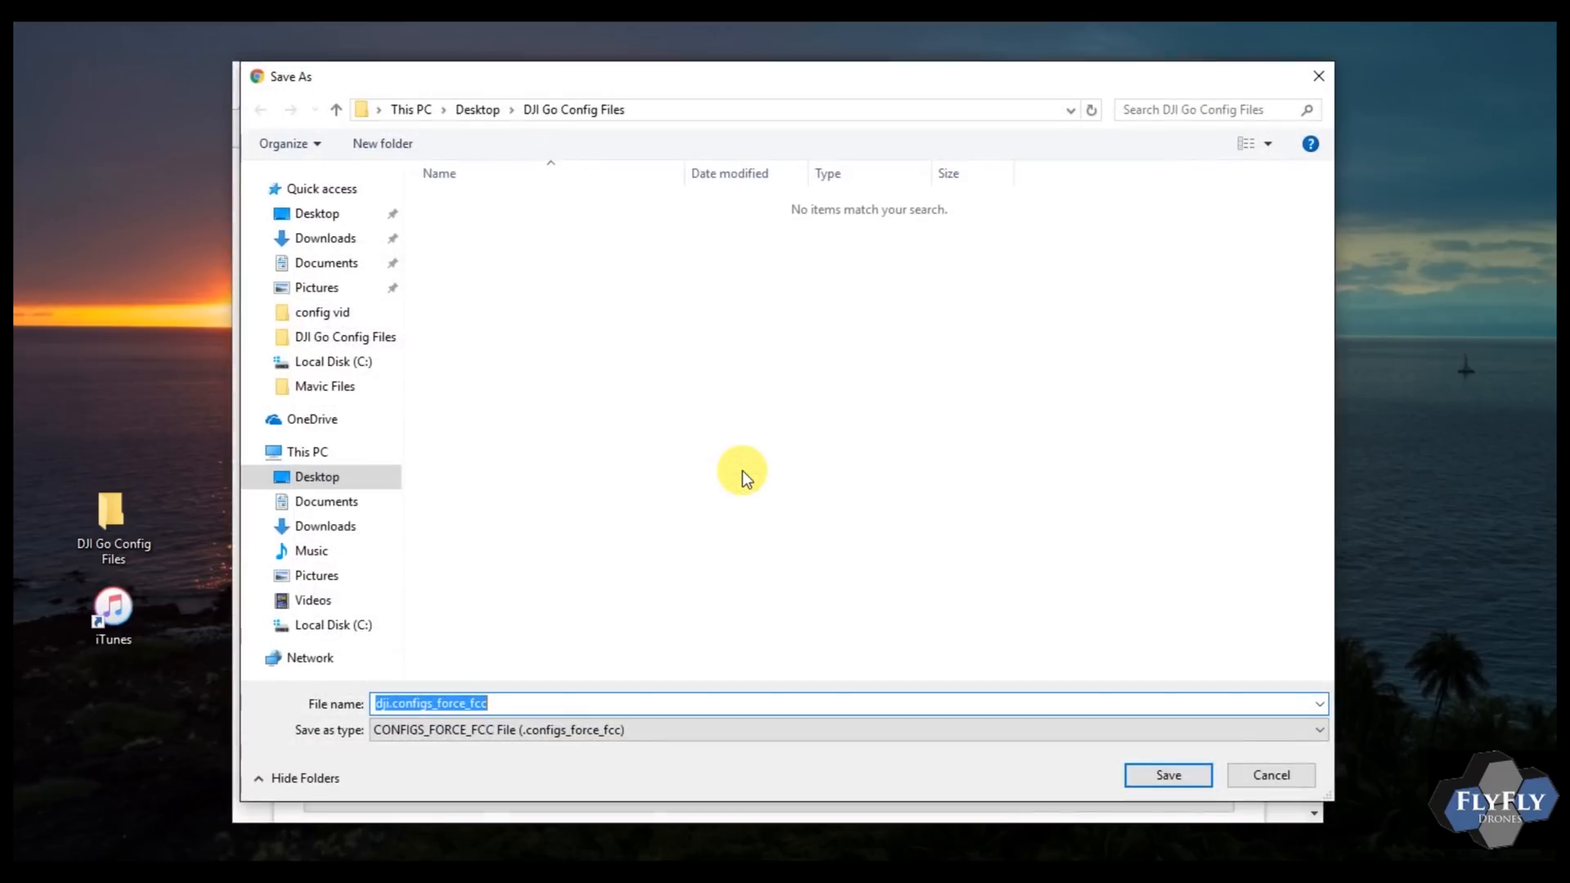
mouse_move(469, 464)
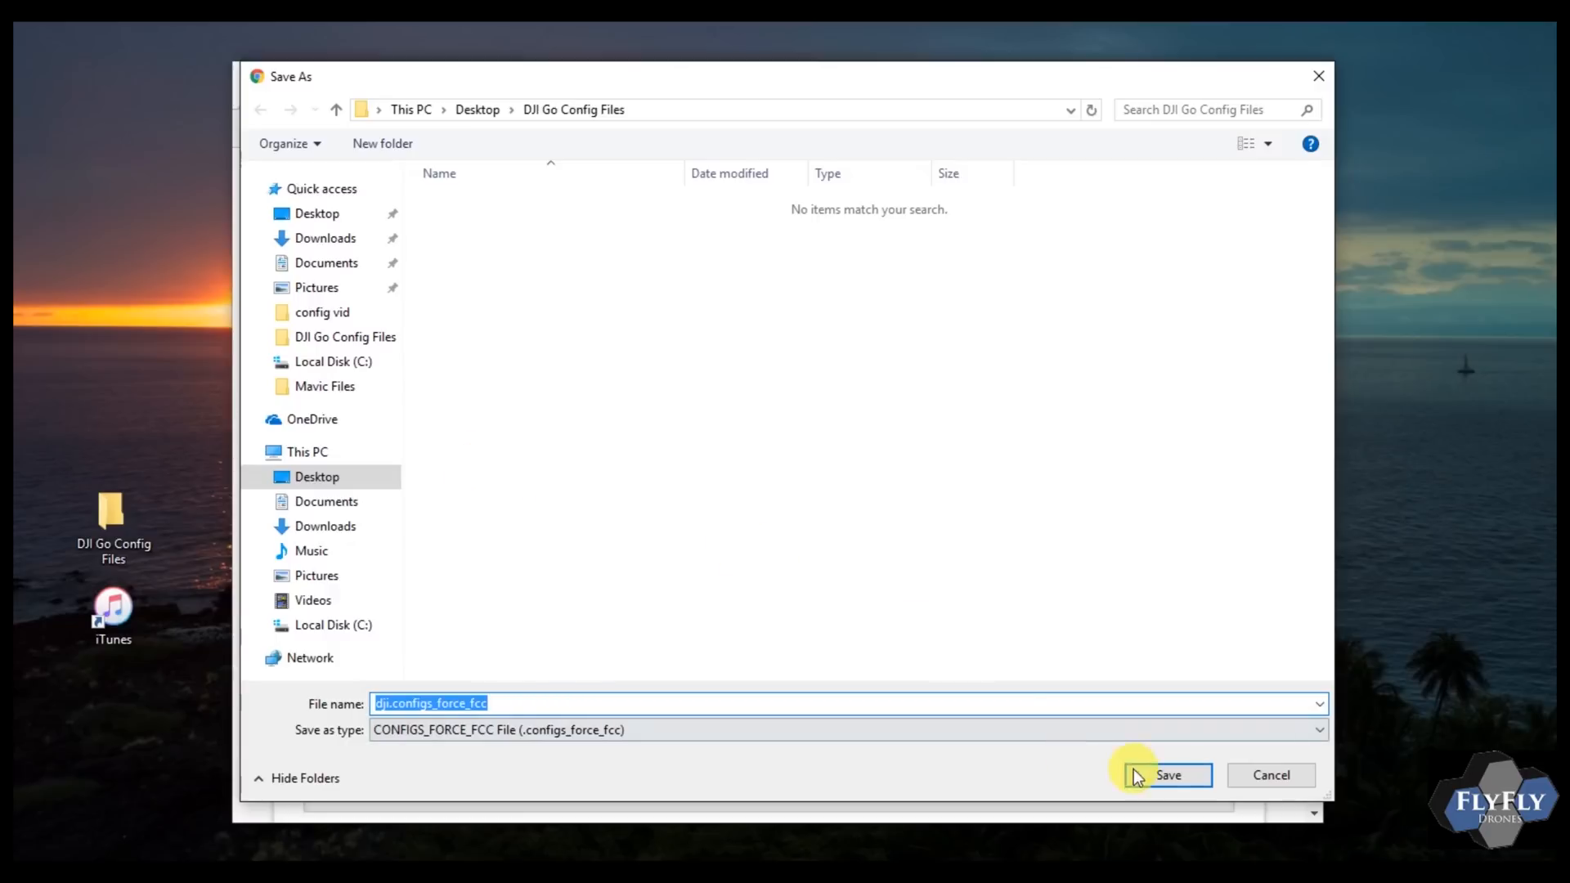
click(1164, 775)
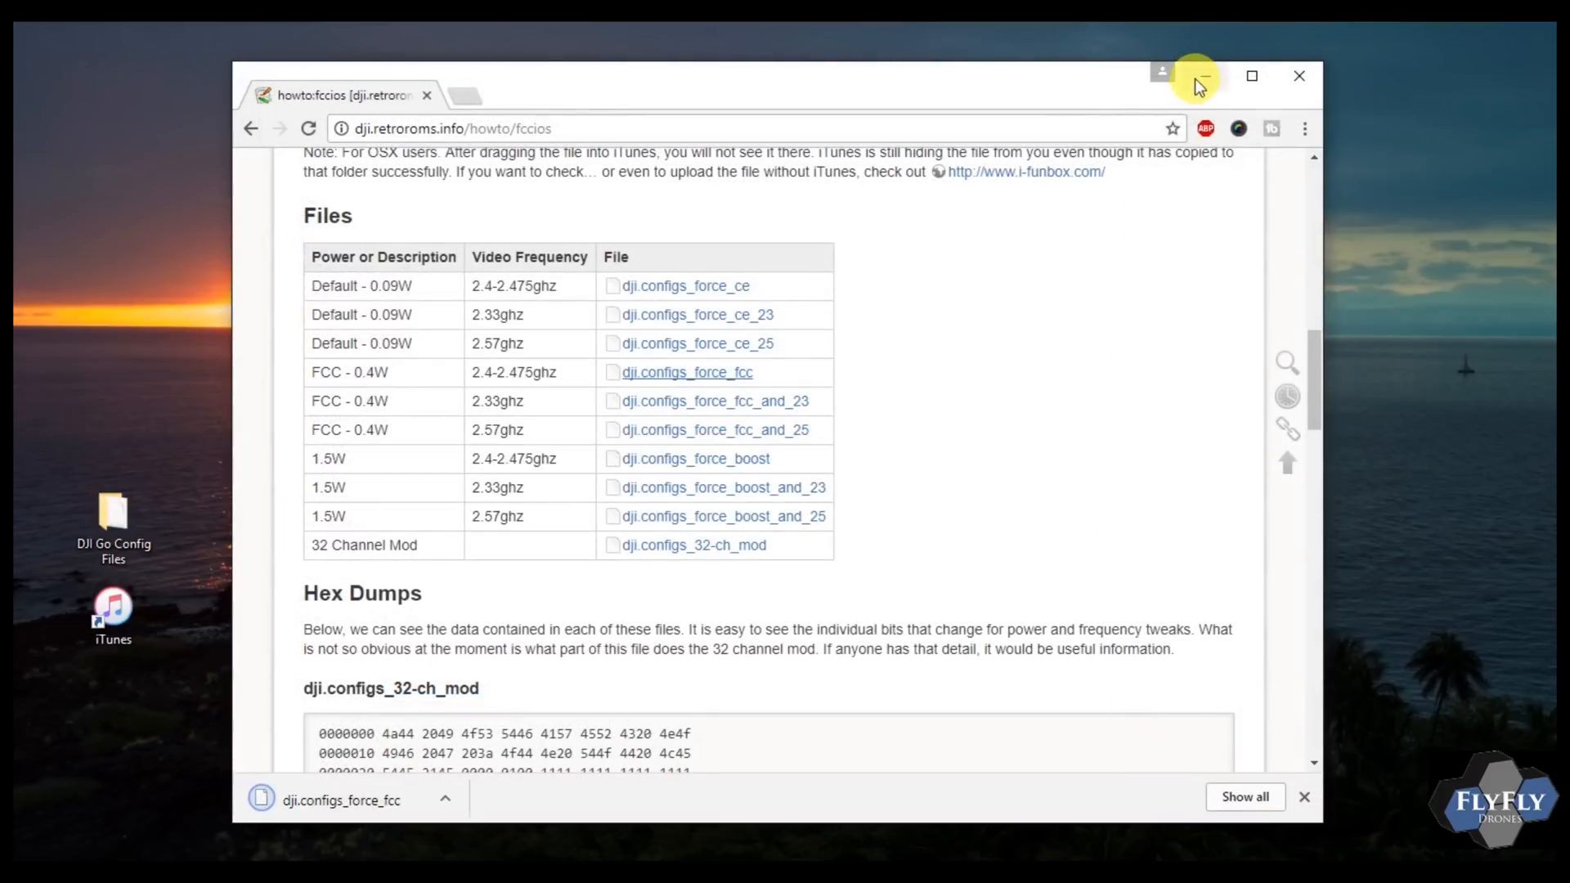
mouse_move(1027, 380)
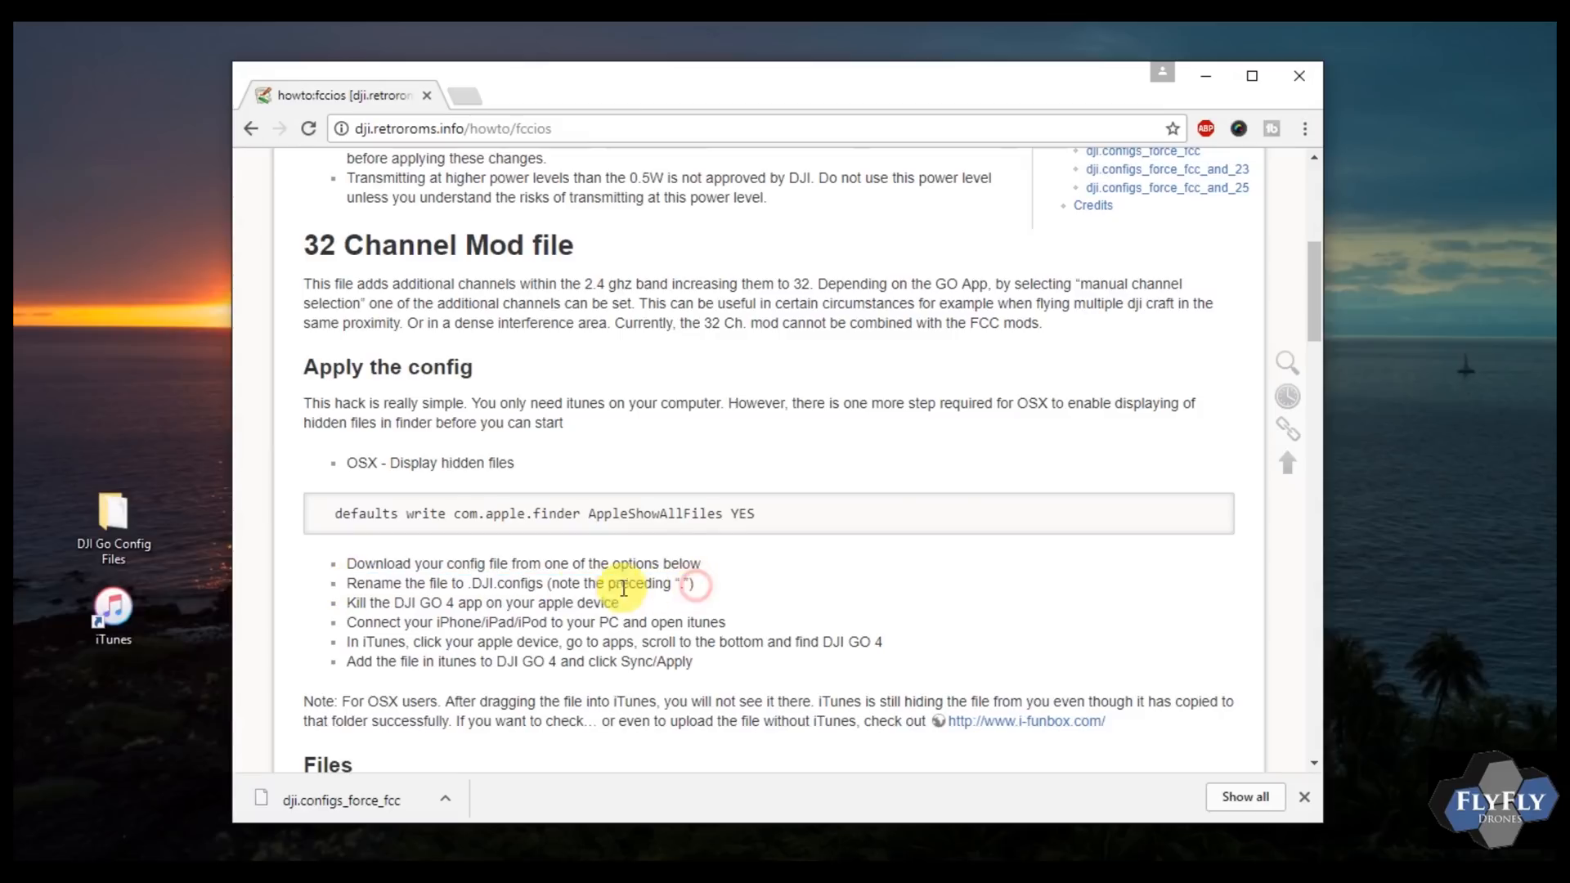
double_click(513, 582)
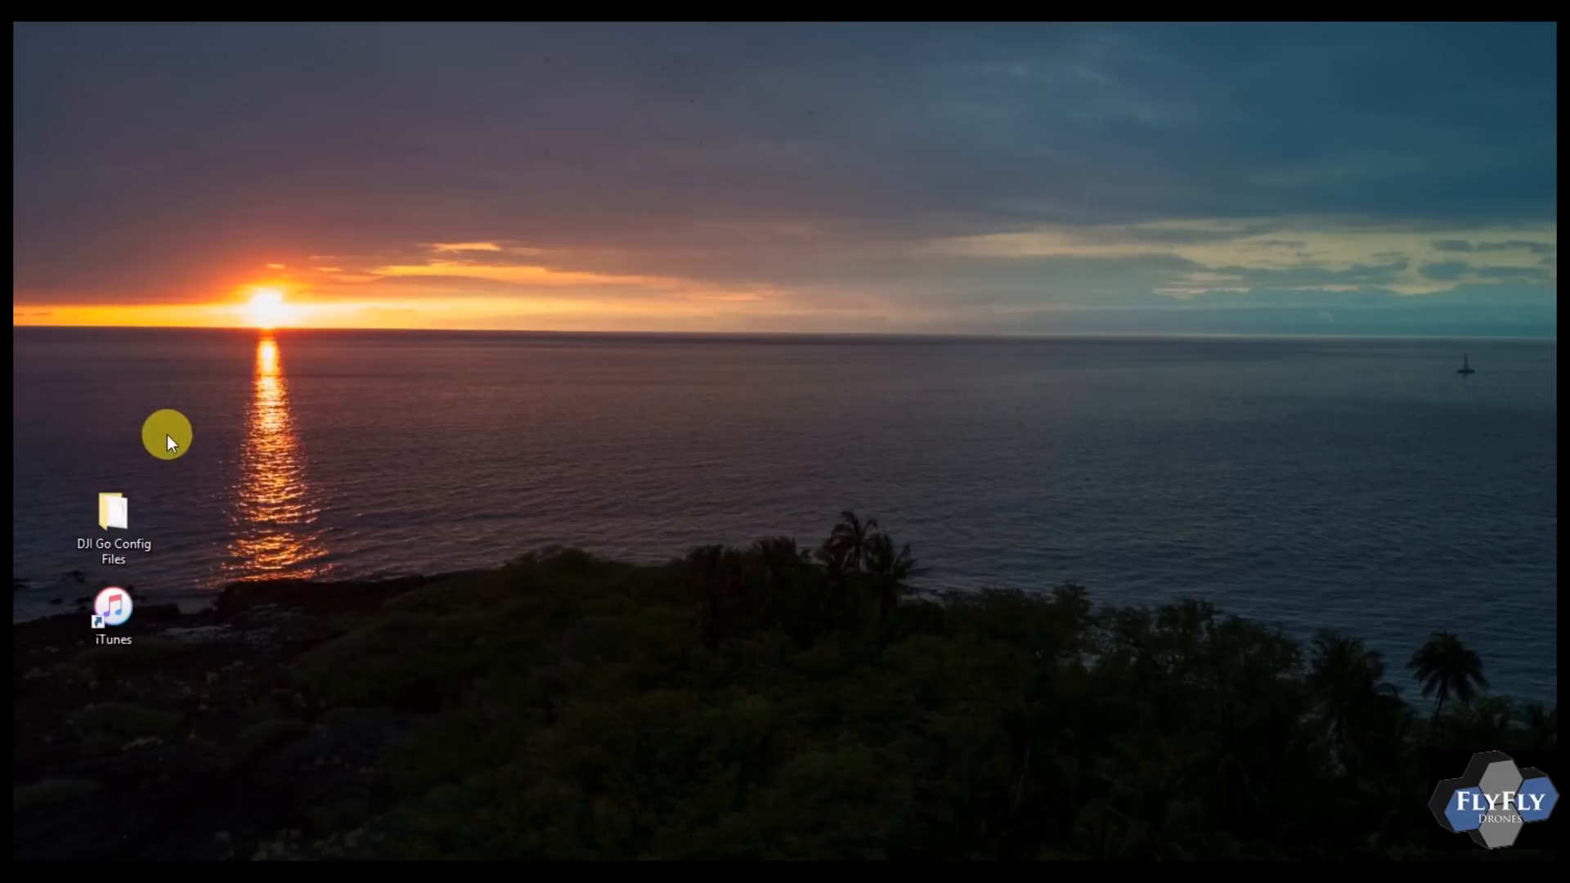
Step: Rename the downloaded file to .DJI.configs, accept the extension warning, and minimize the folder window
double_click(113, 510)
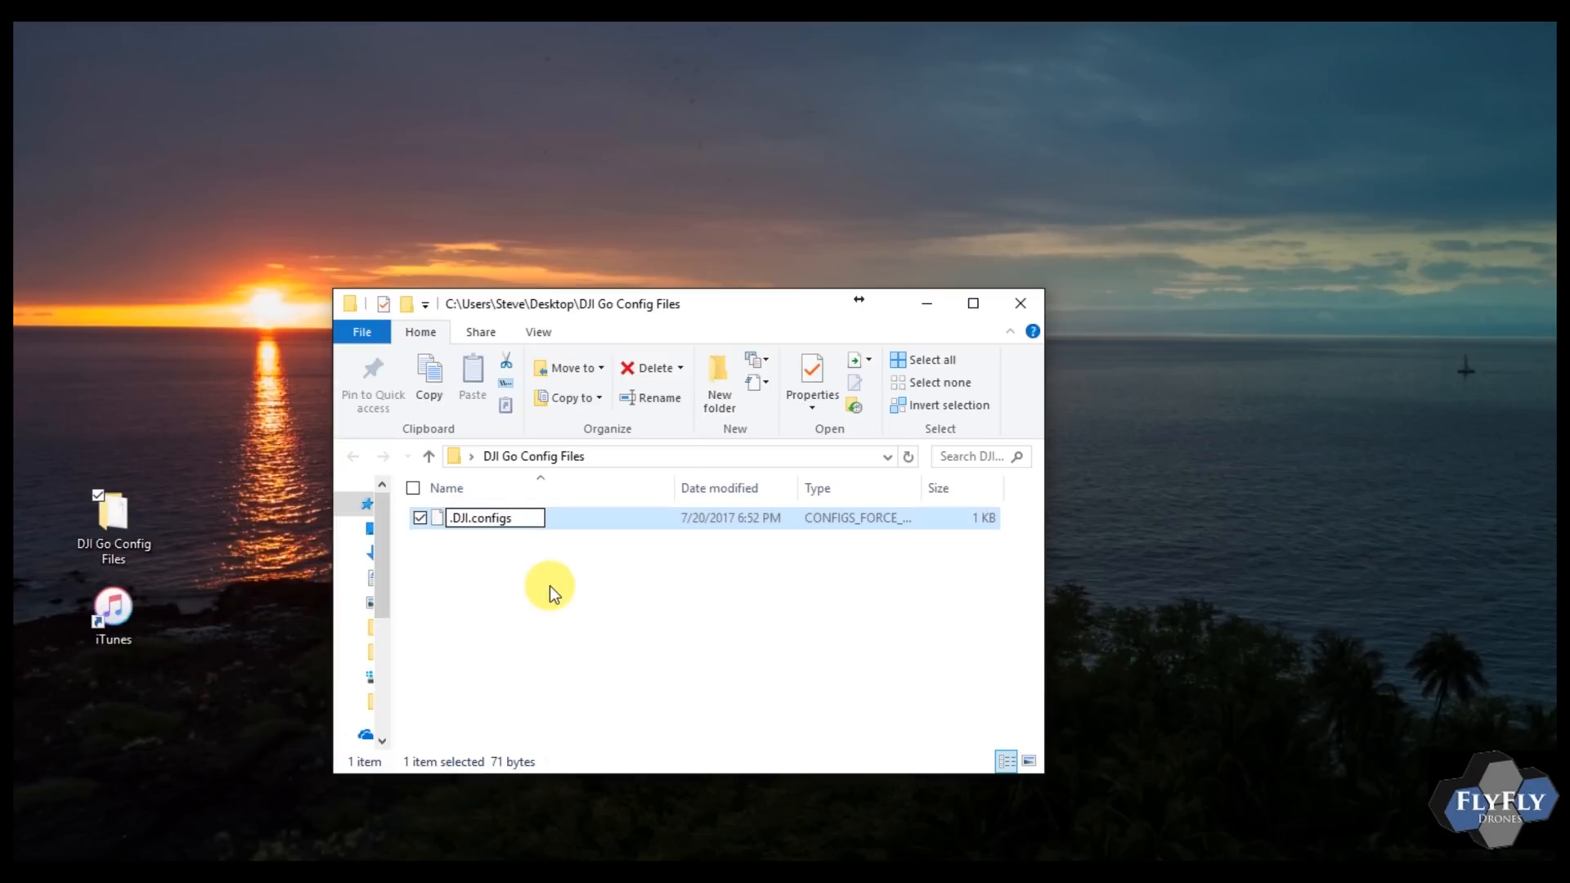
key(Enter)
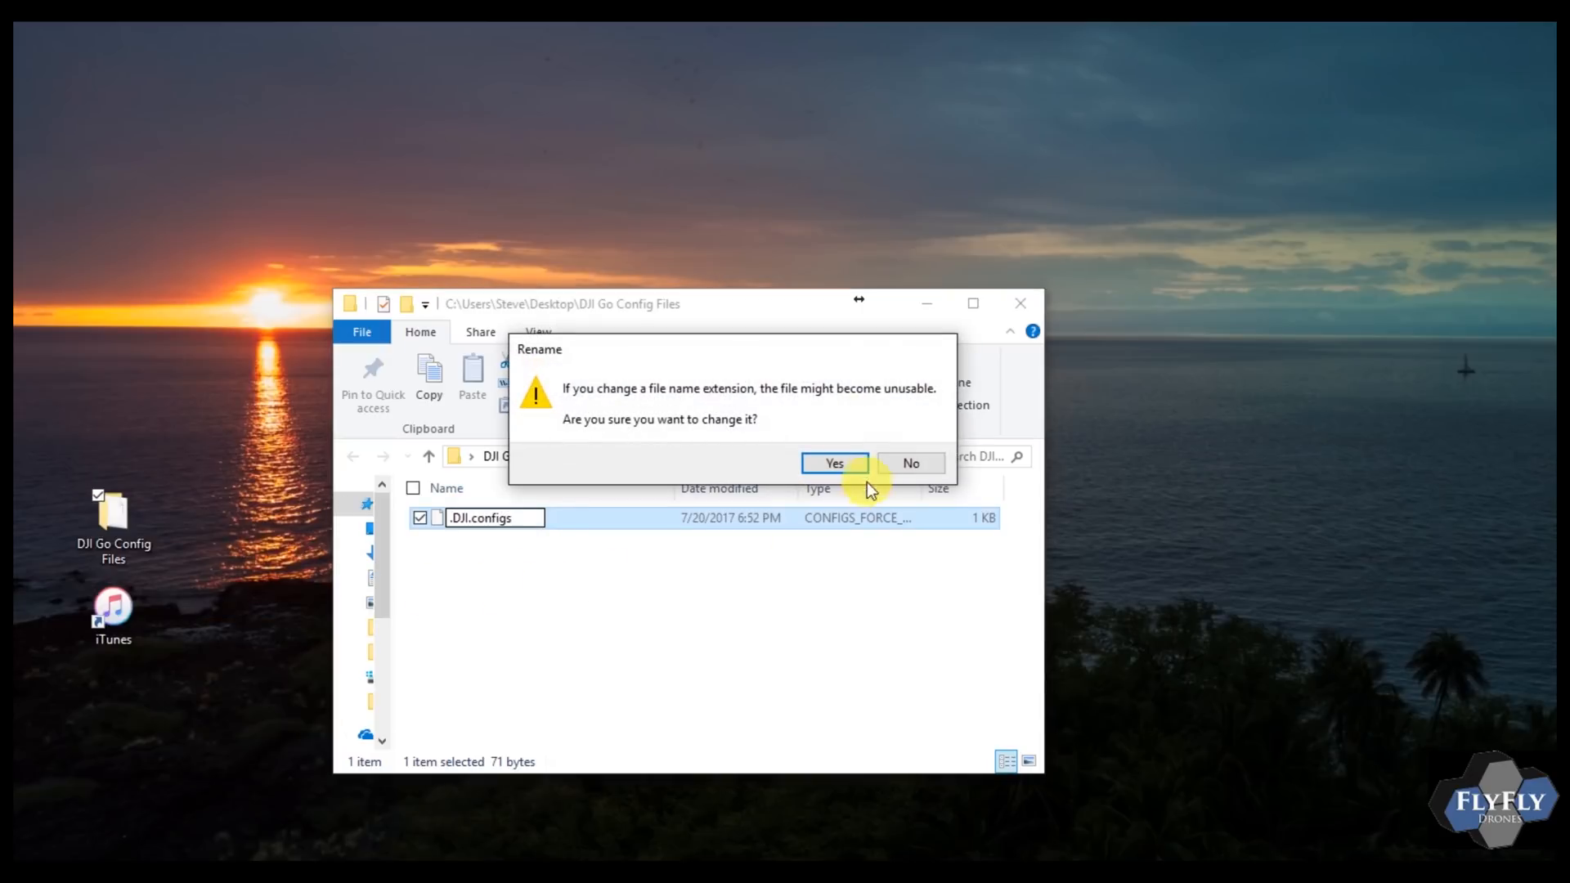
click(834, 463)
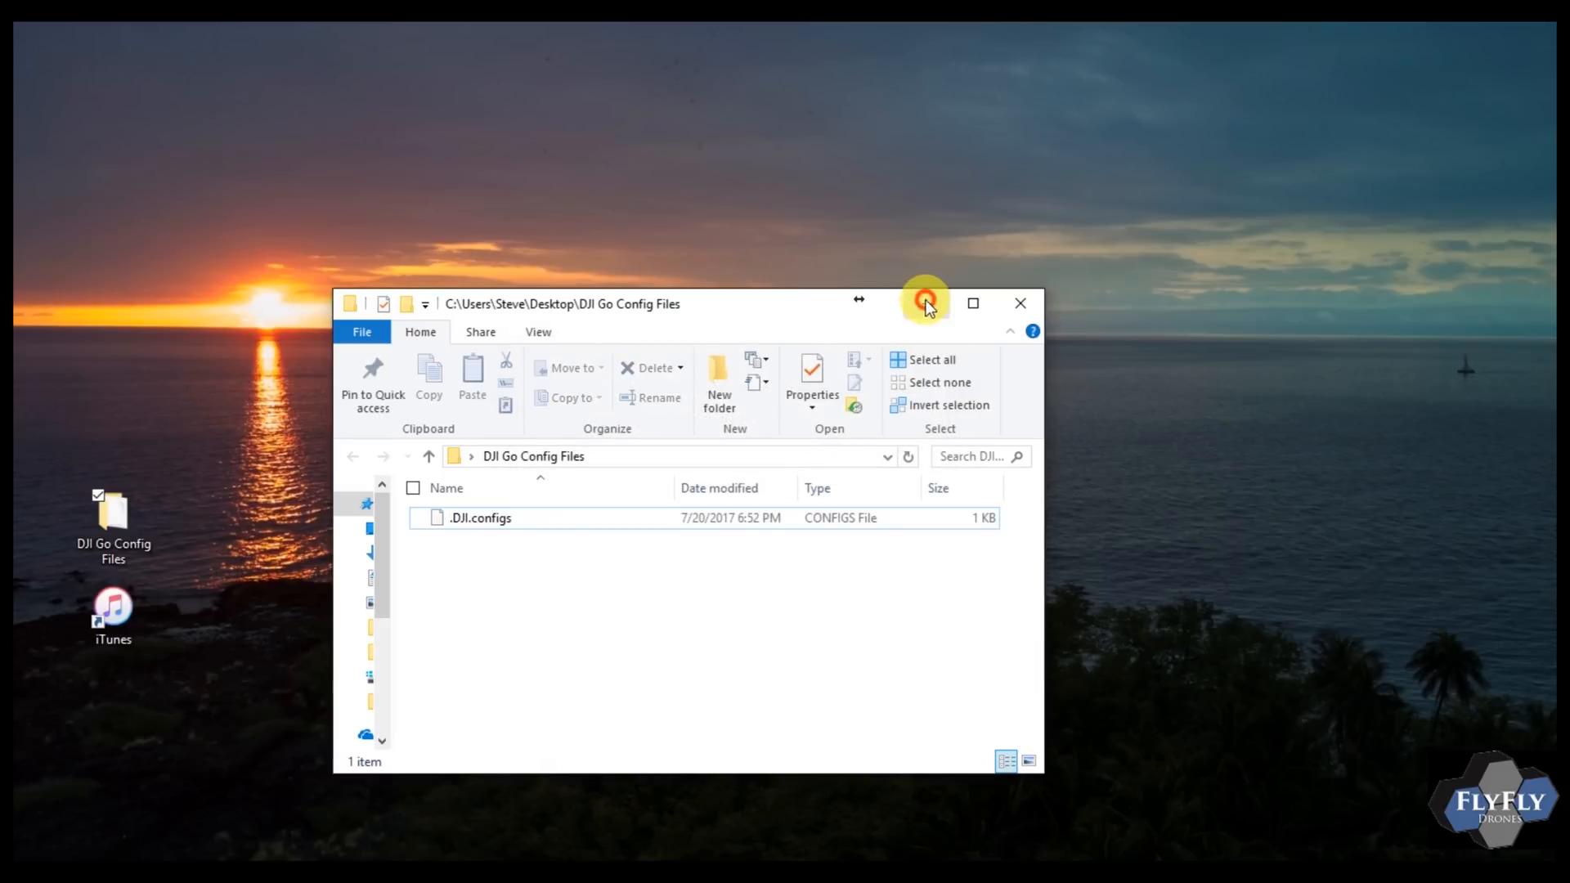
click(1021, 304)
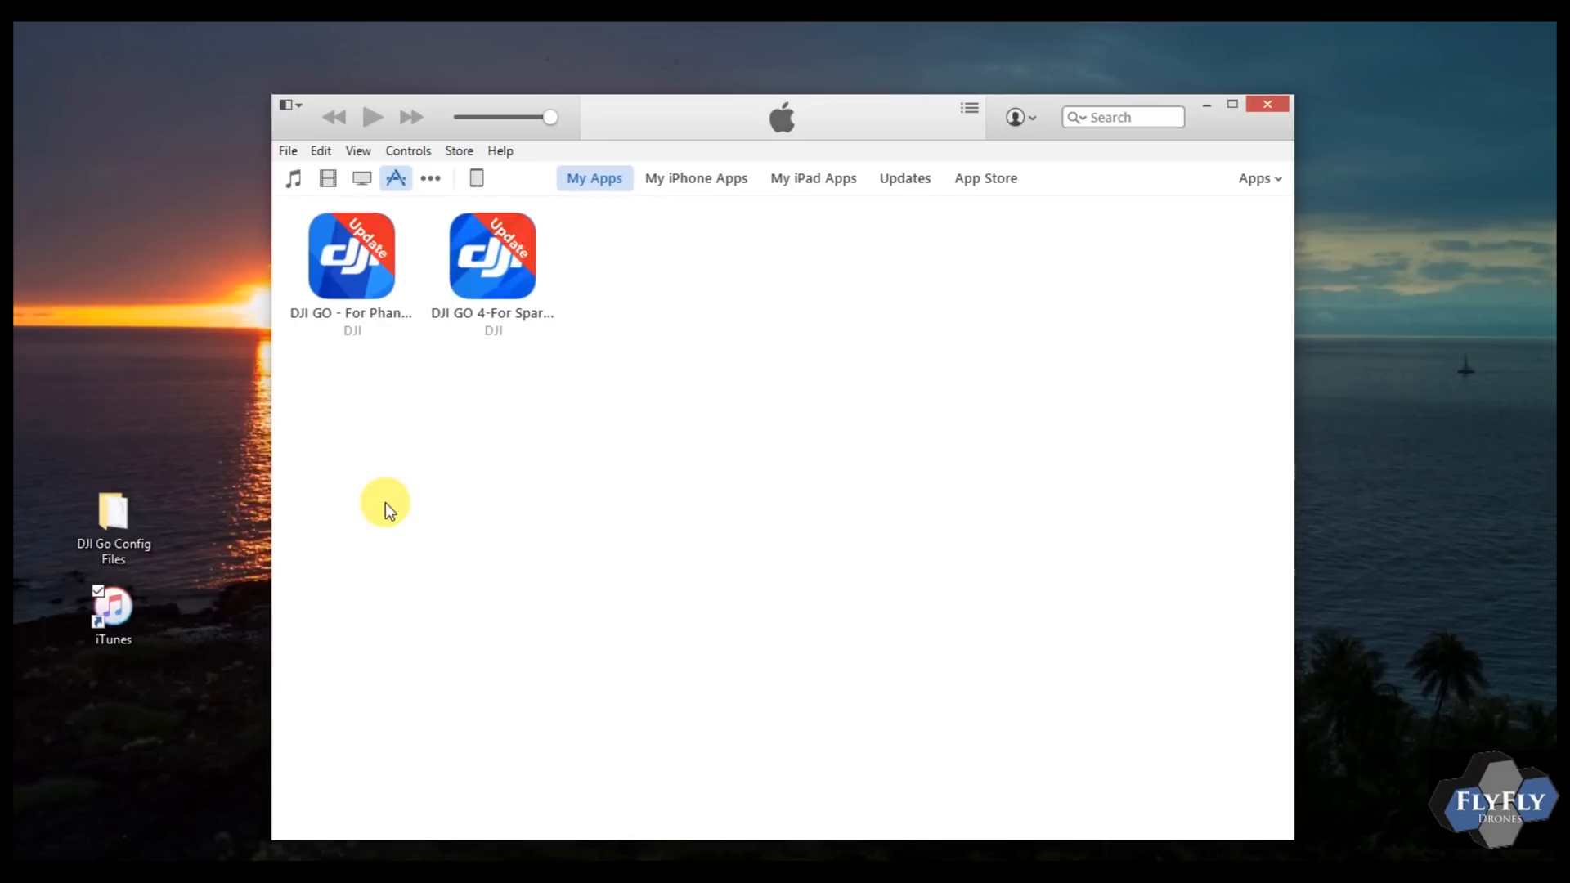
Step: Open the connected iPad's Apps page and scroll to the File Sharing list with DJI GO 4
click(476, 177)
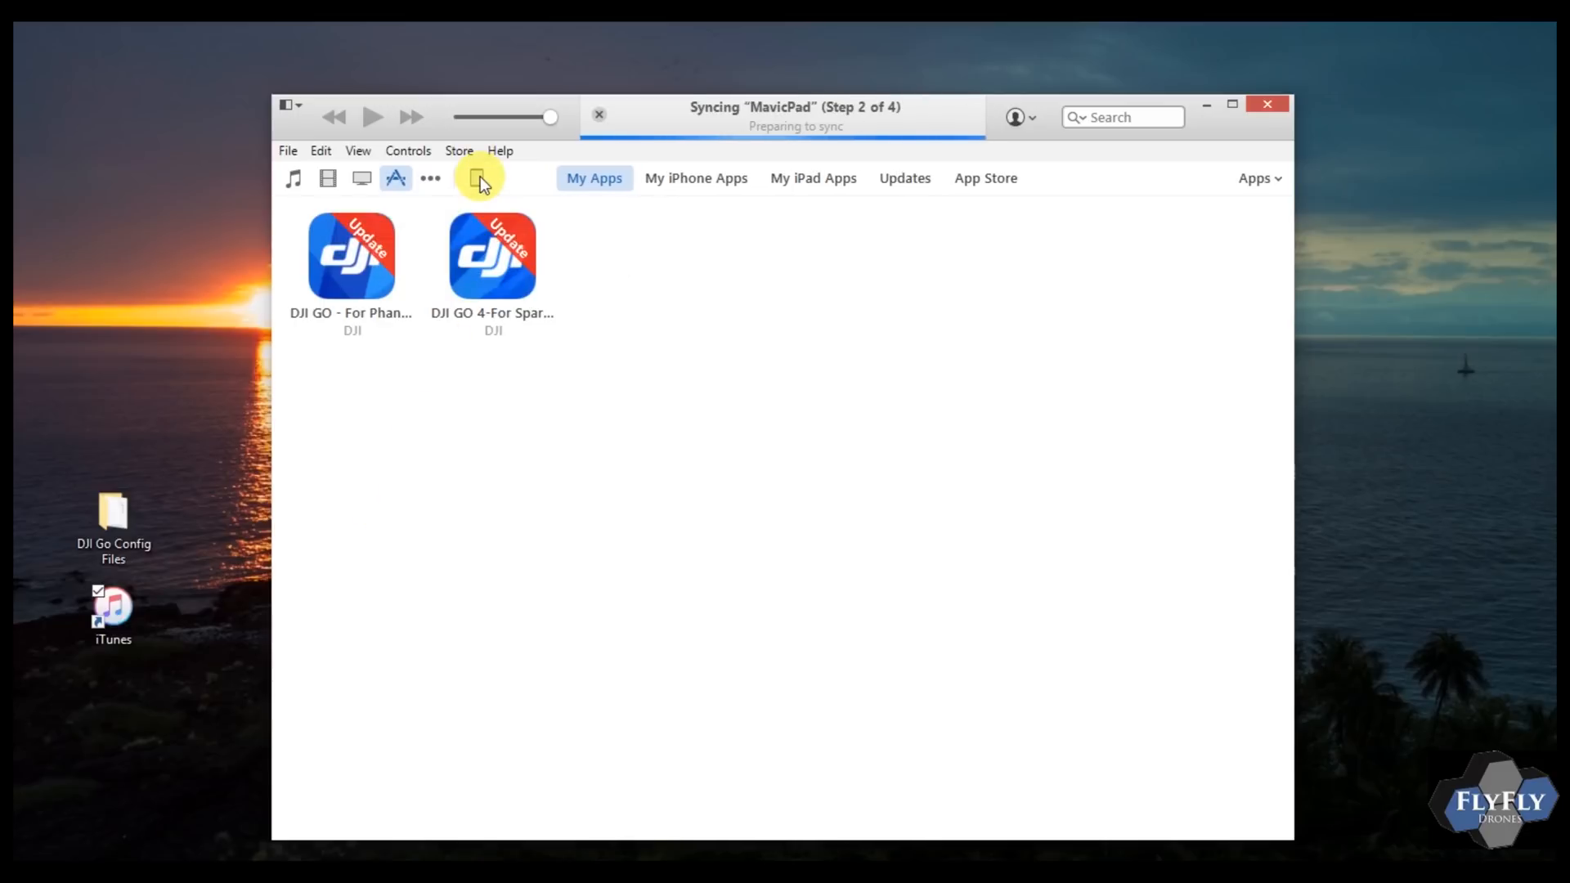
click(466, 178)
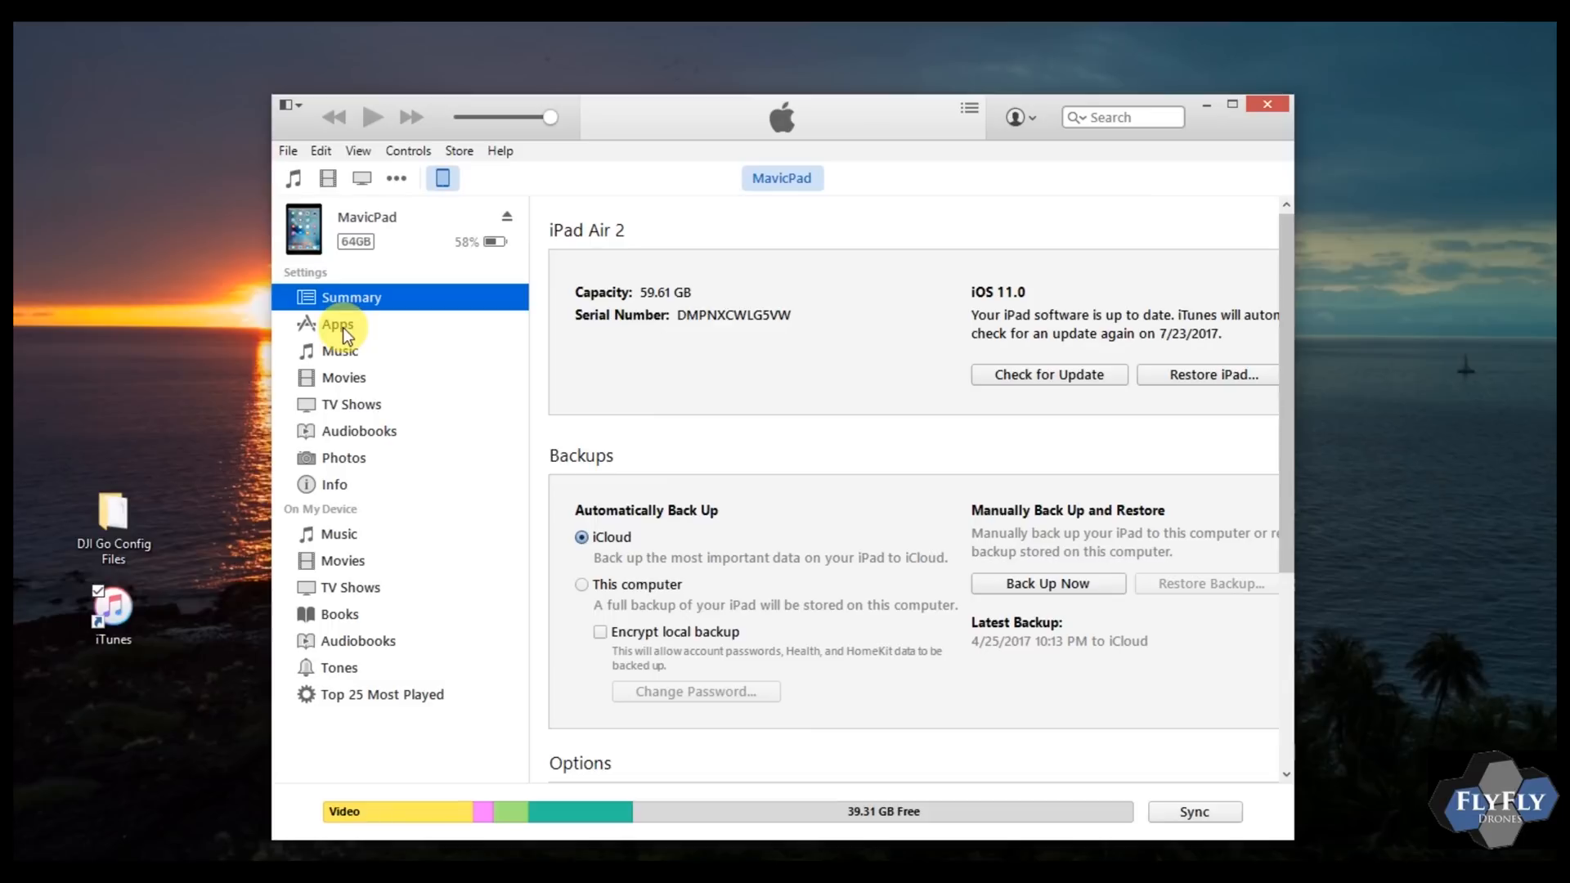
click(338, 324)
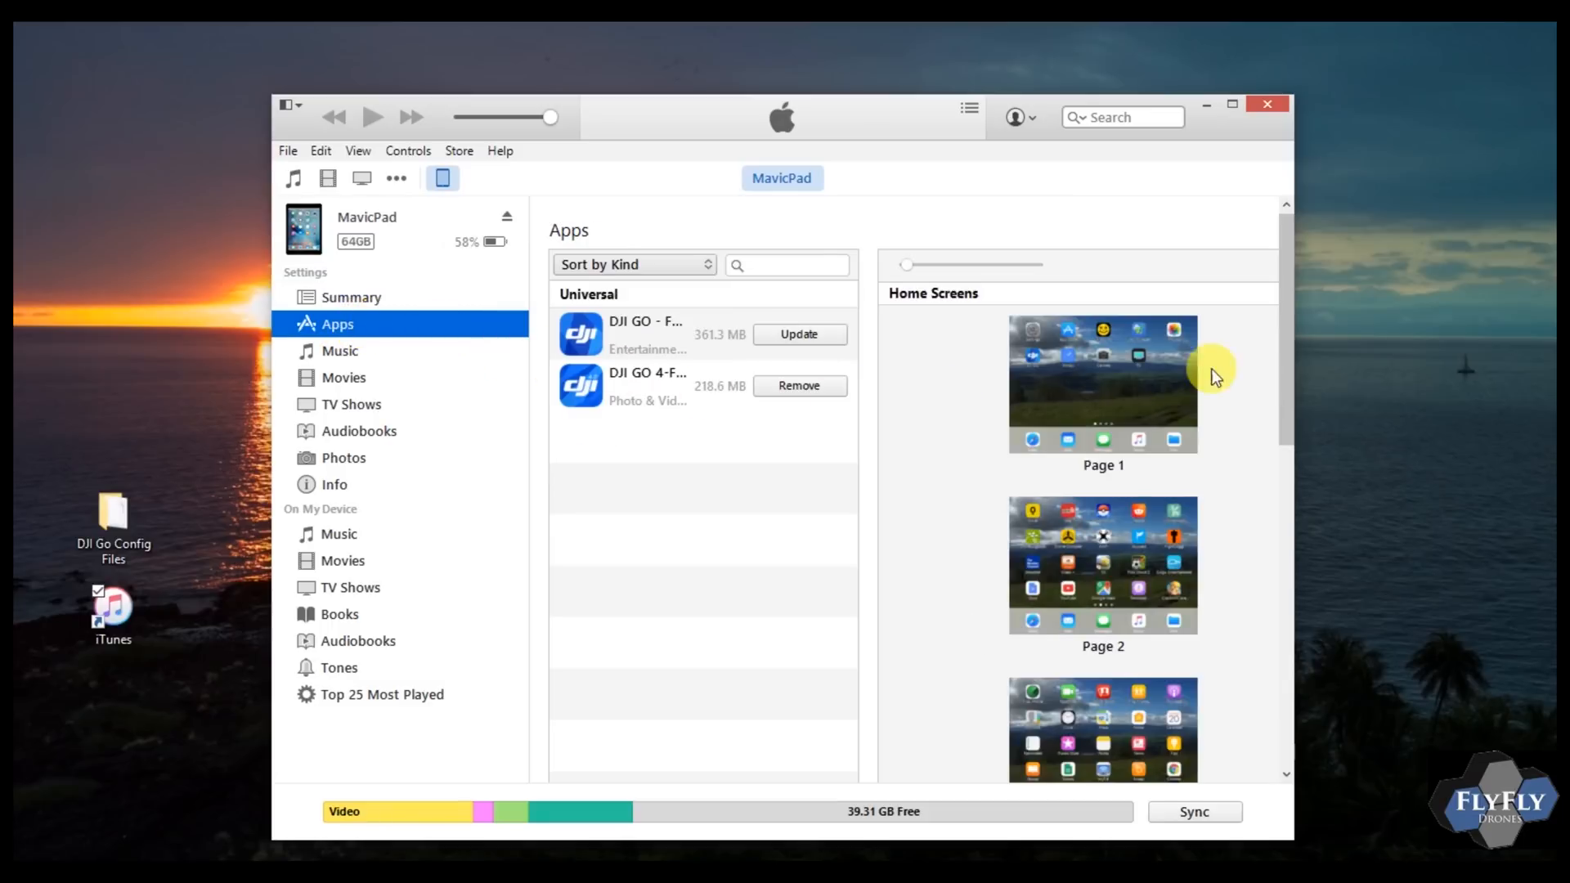
scroll(down, 3)
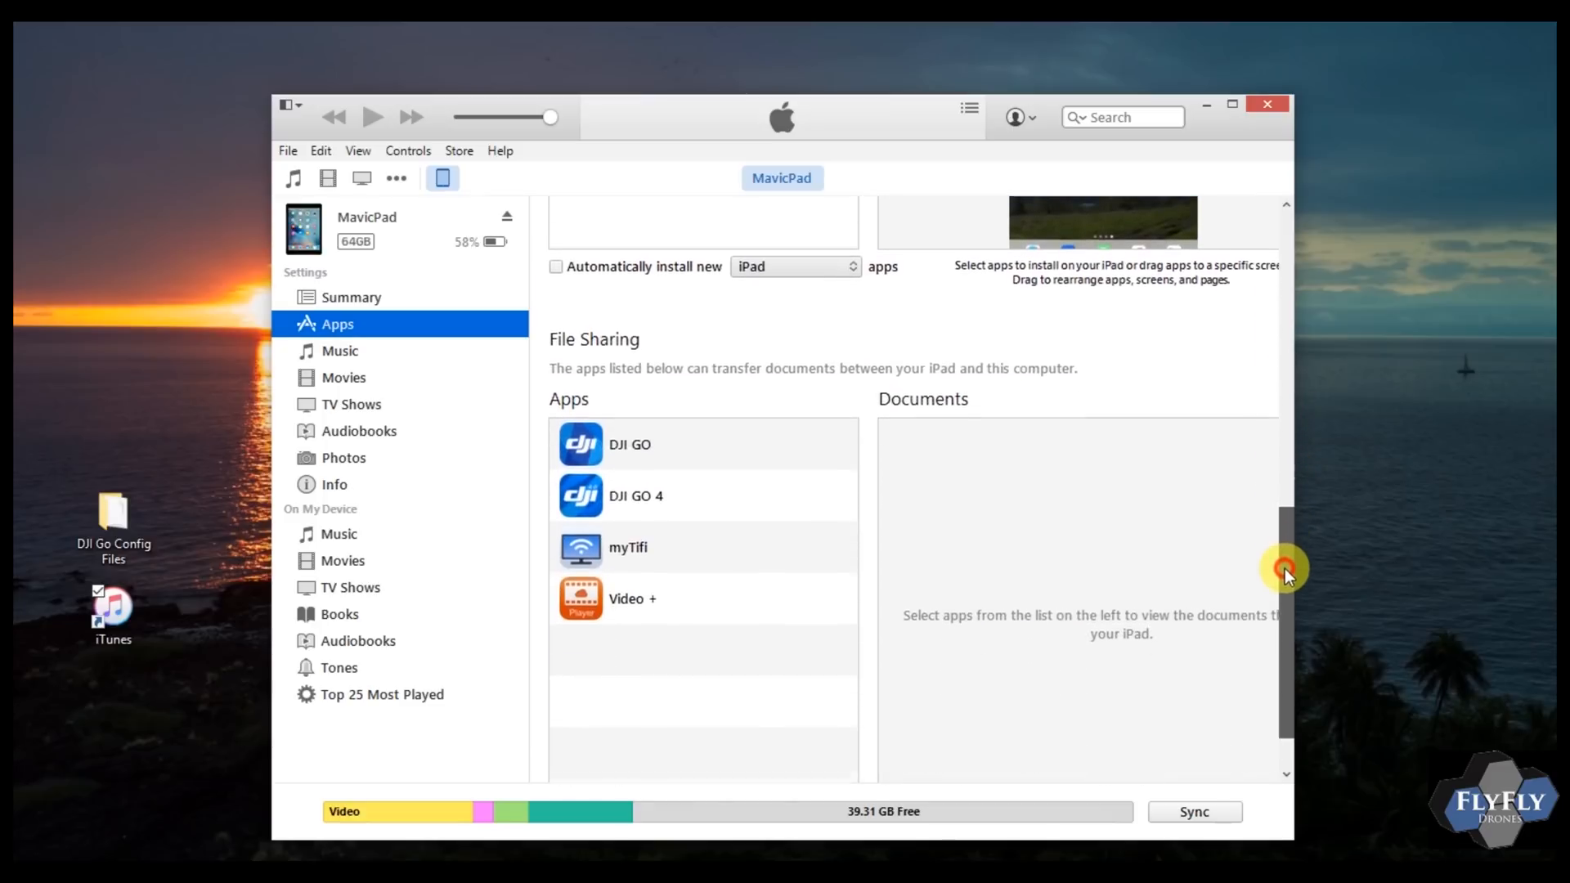
scroll(down, 3)
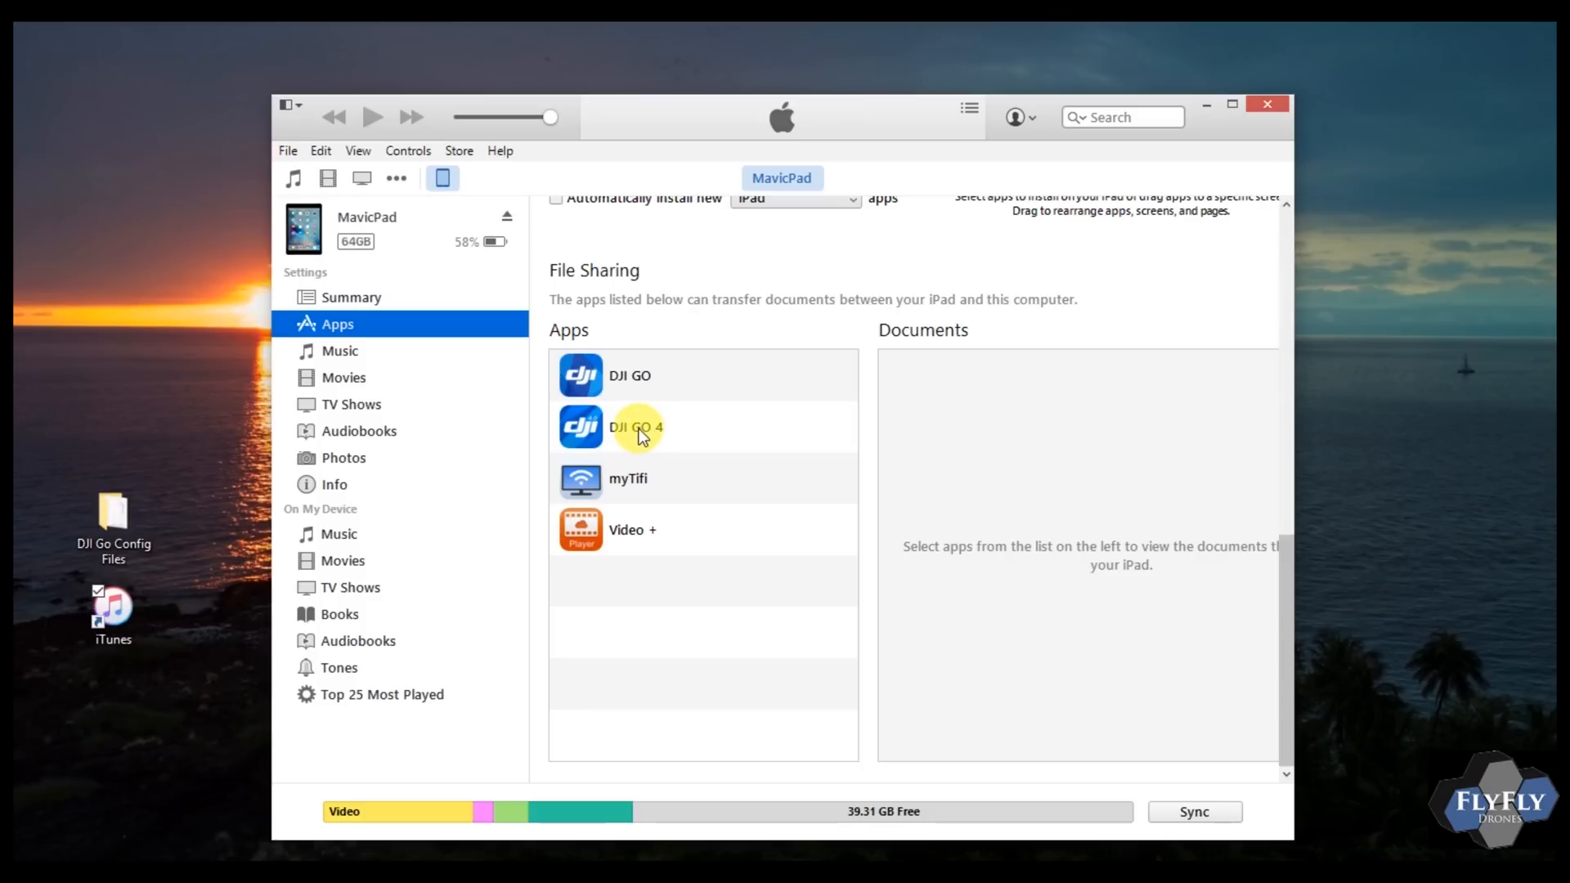
Step: Show DJI GO 4's shared documents and check .DJI.configs in the DJI Go Config Files folder
click(641, 427)
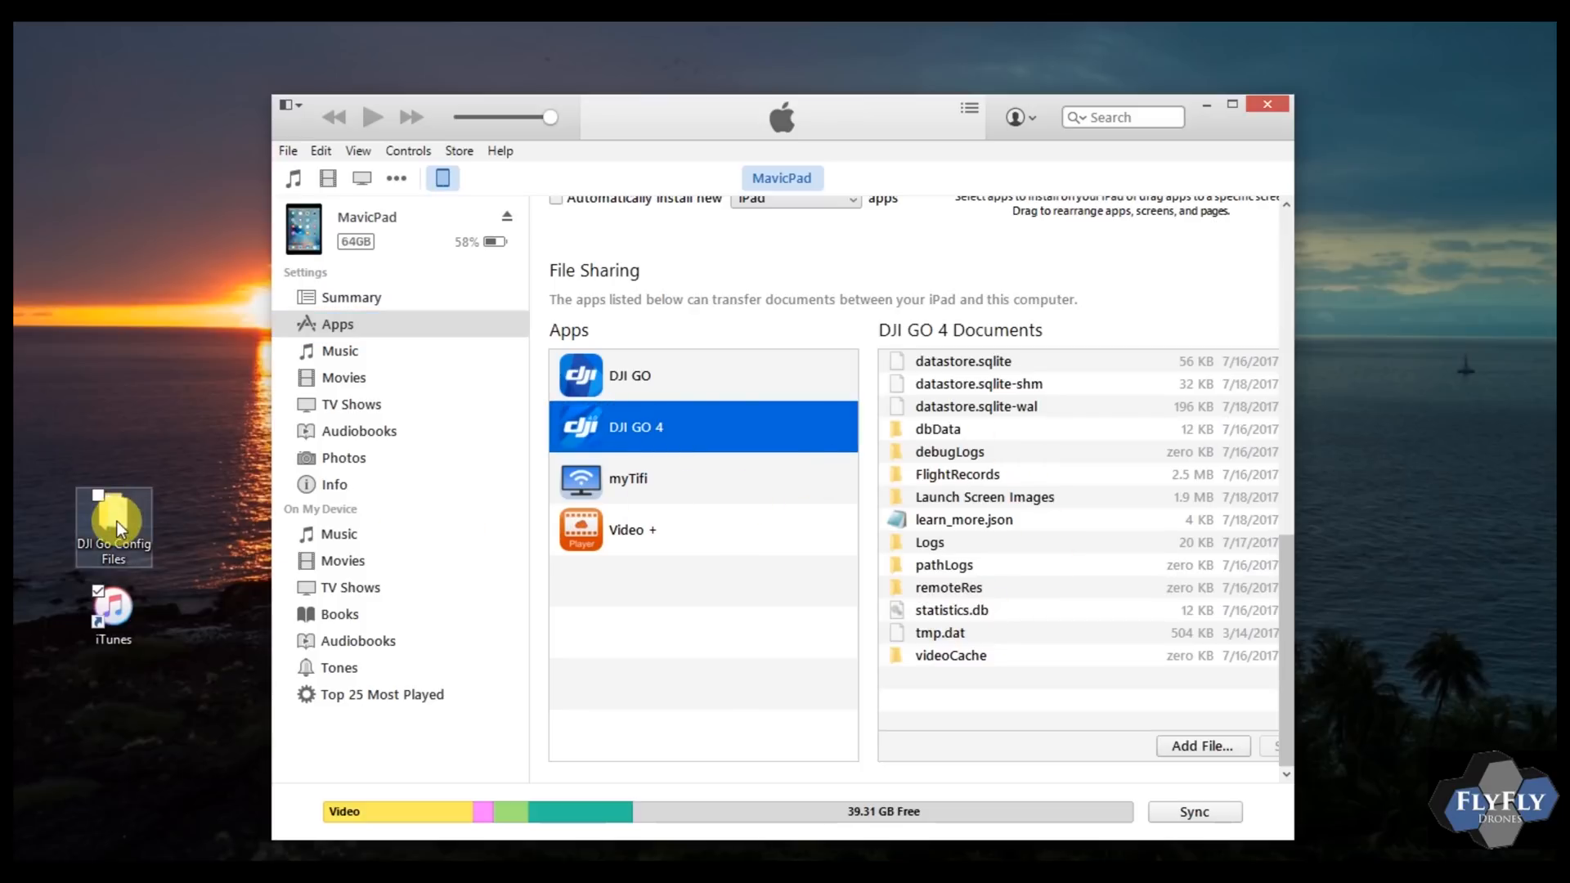
double_click(115, 523)
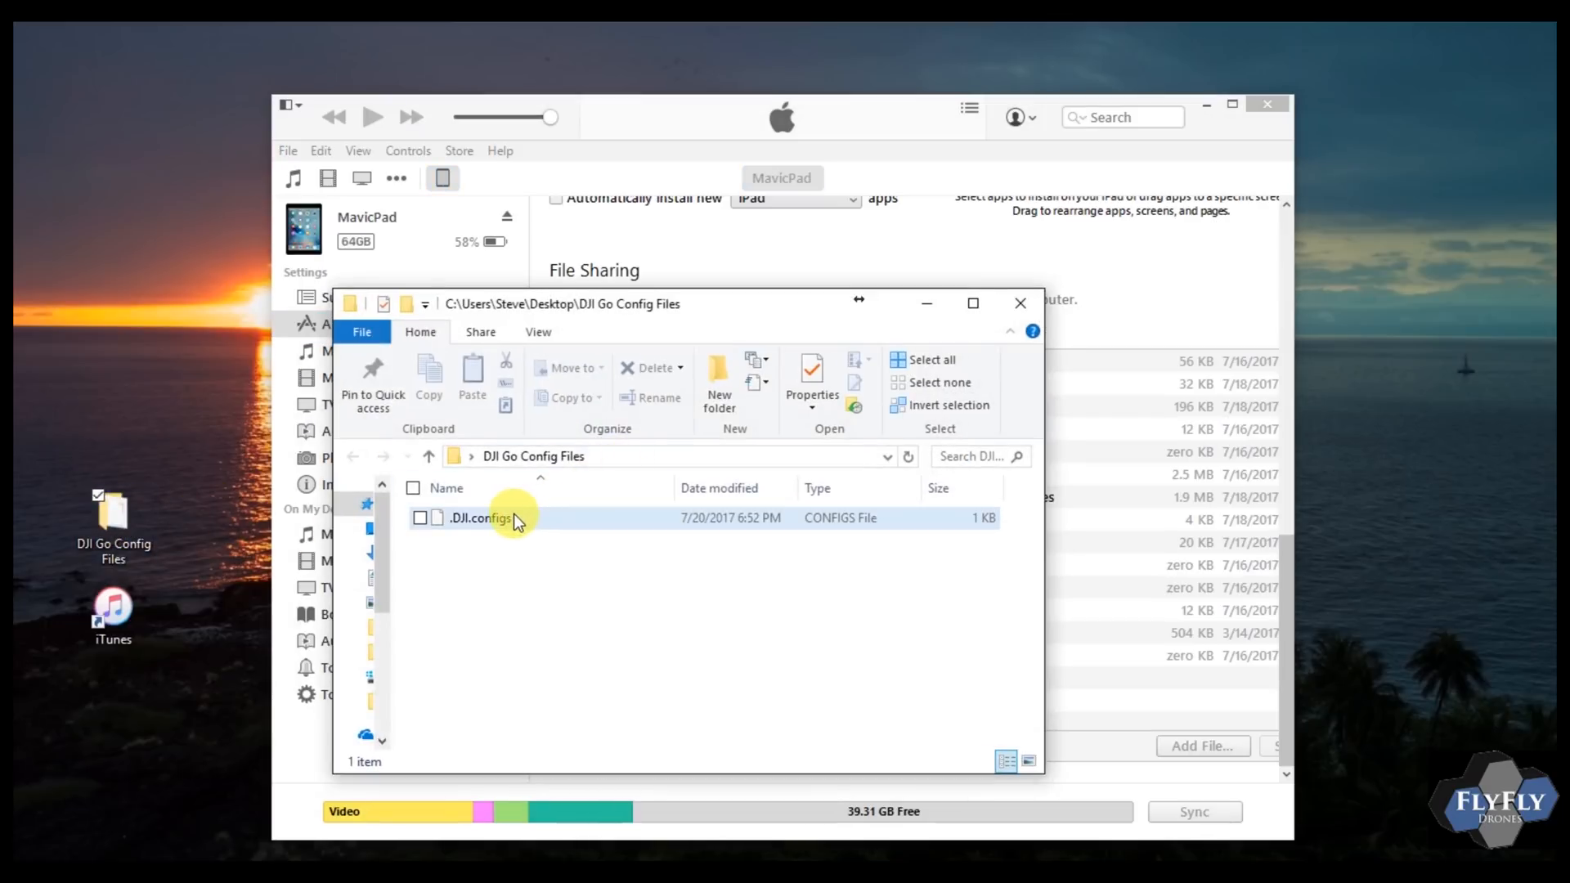
click(504, 519)
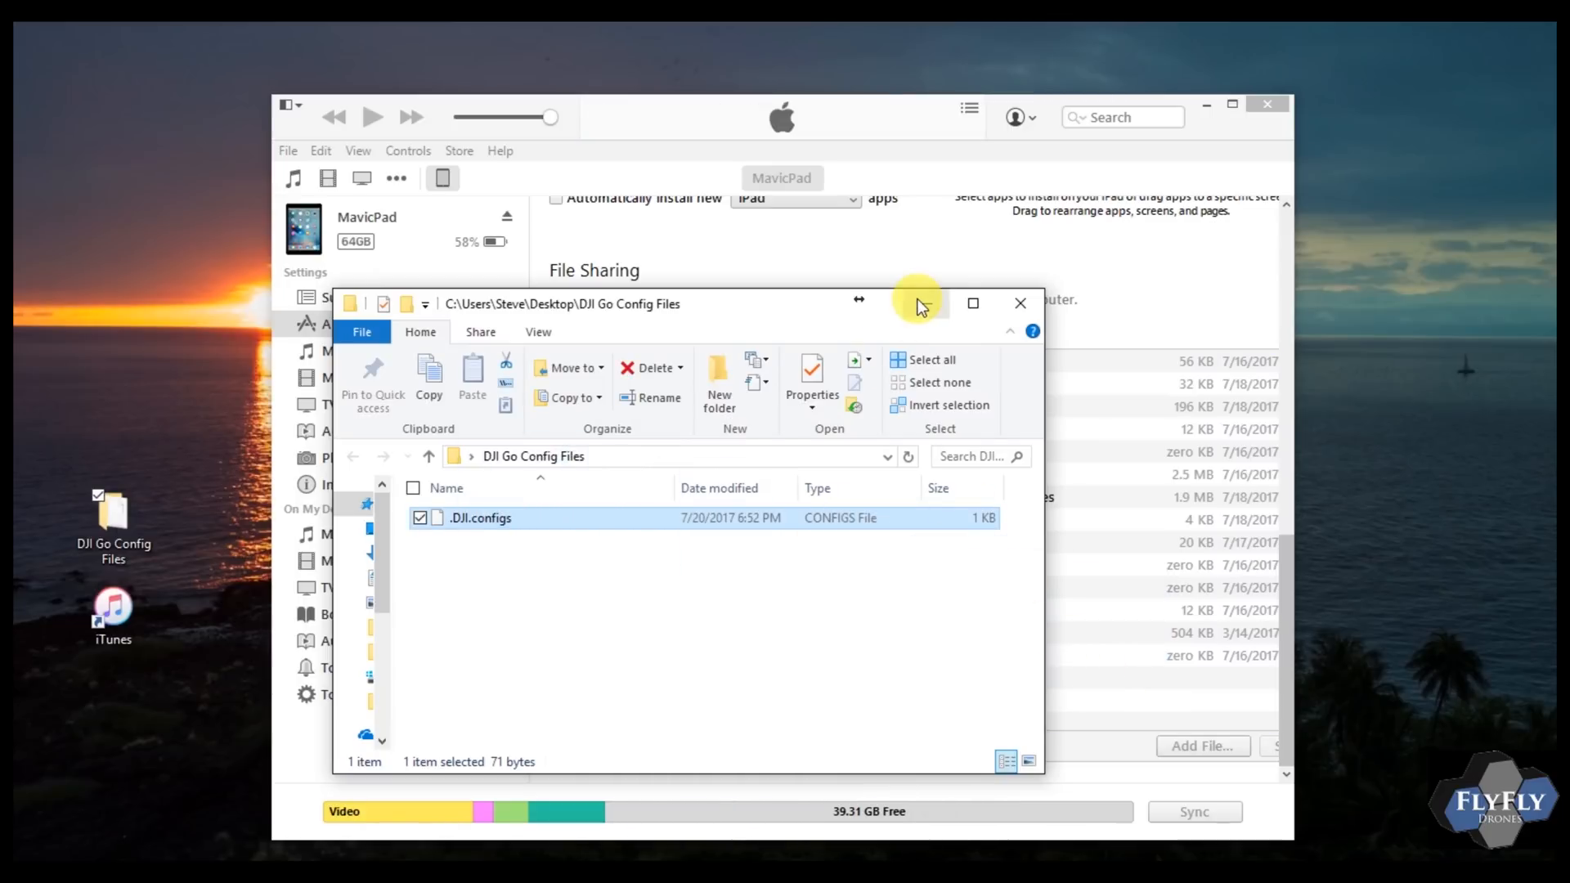
click(1019, 304)
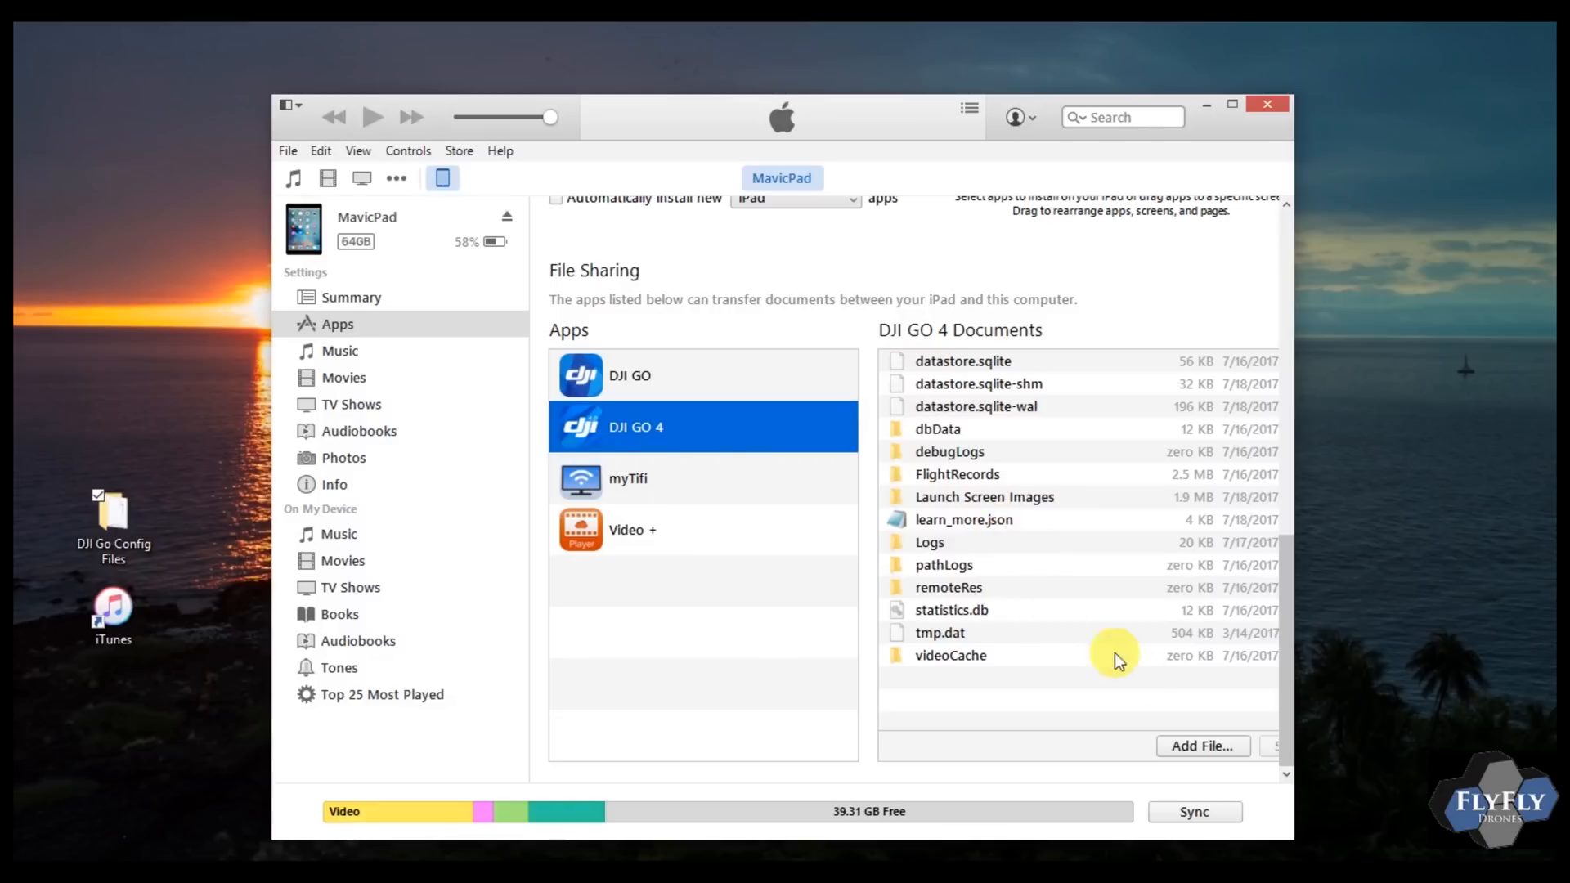
Step: Add .DJI.configs to DJI GO 4's documents, replacing the existing copy, then close iTunes
click(1203, 746)
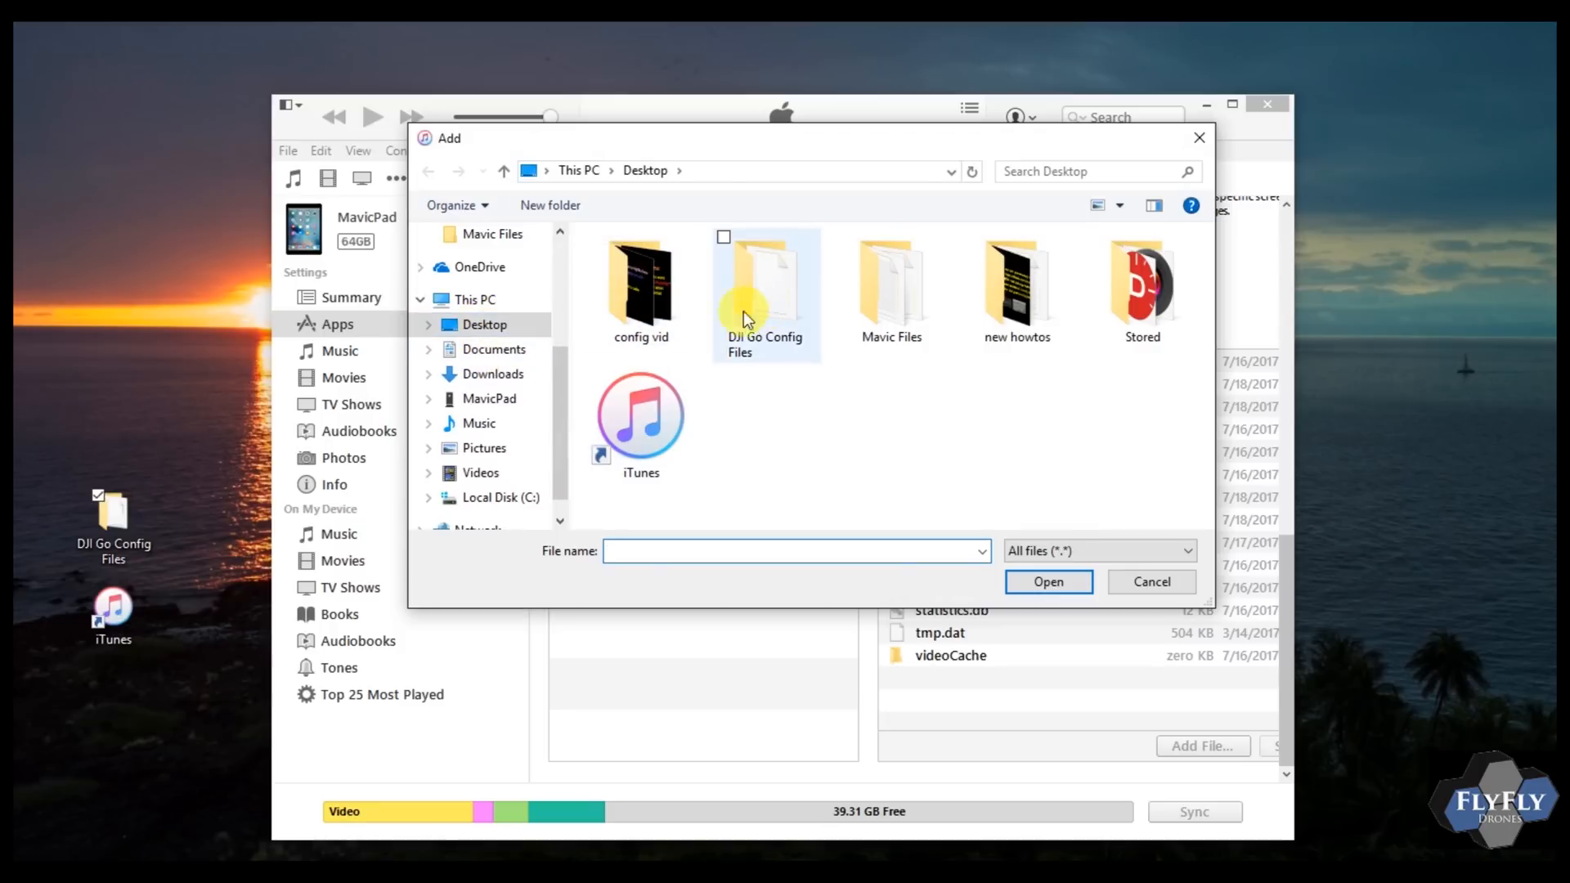
double_click(763, 291)
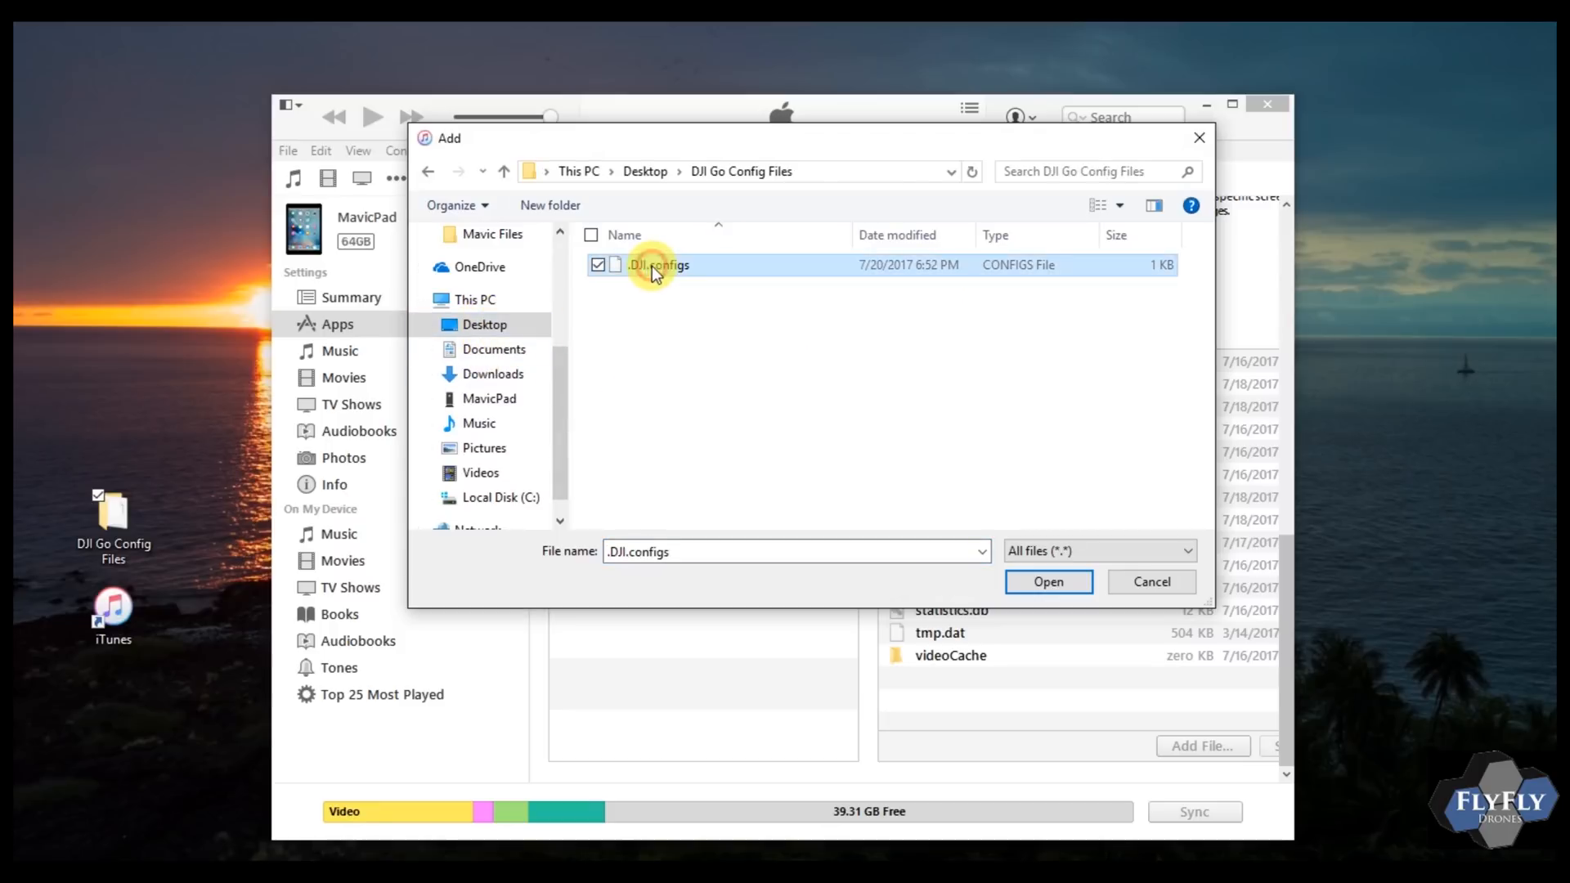
click(1048, 582)
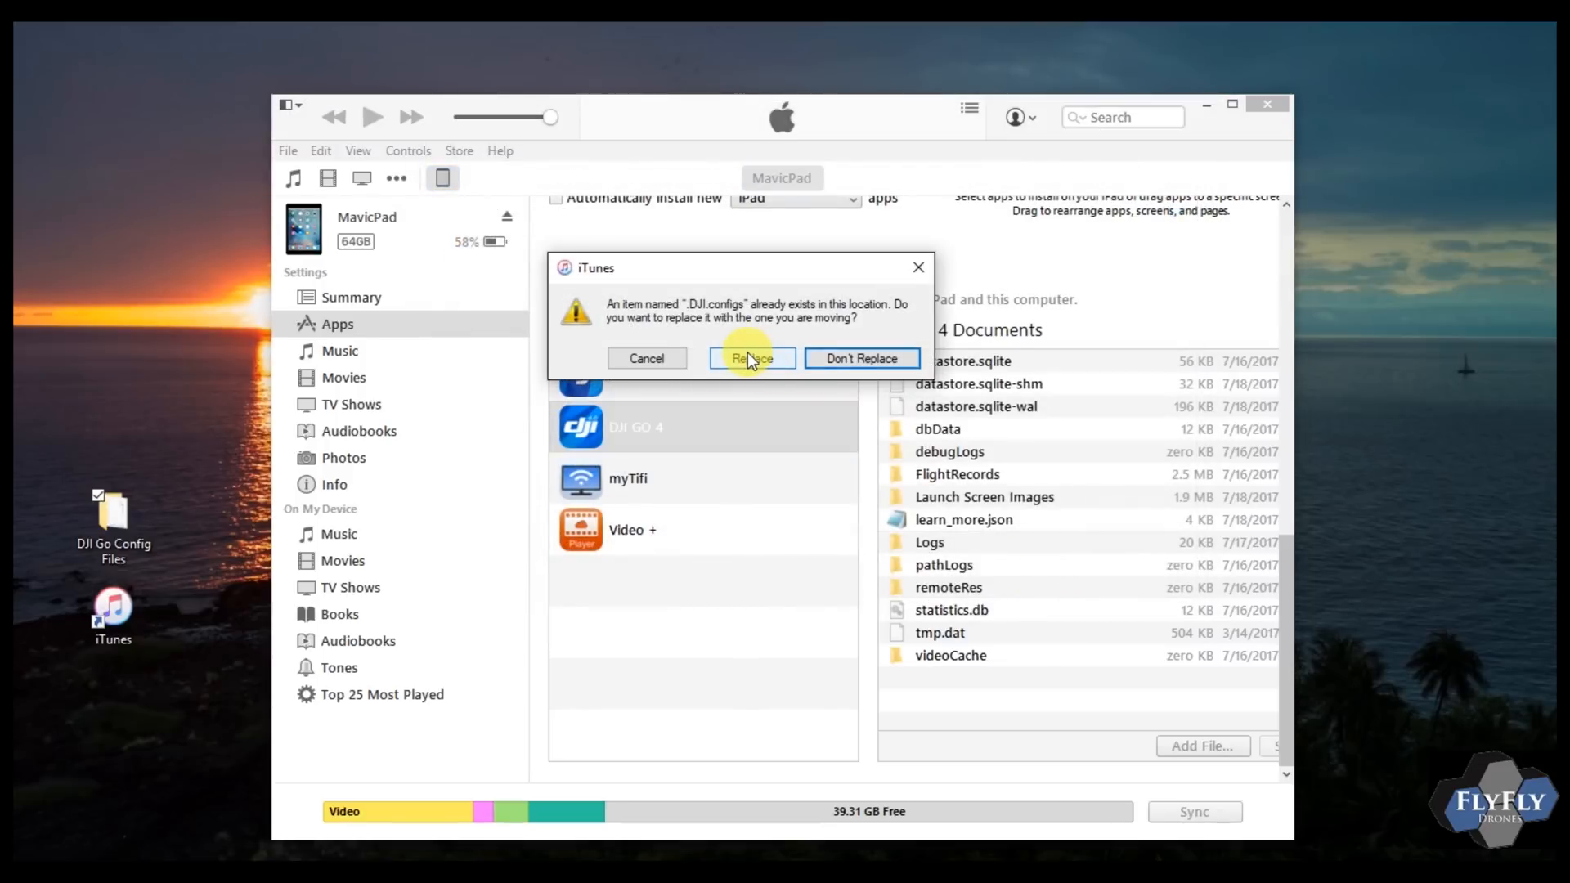
click(753, 358)
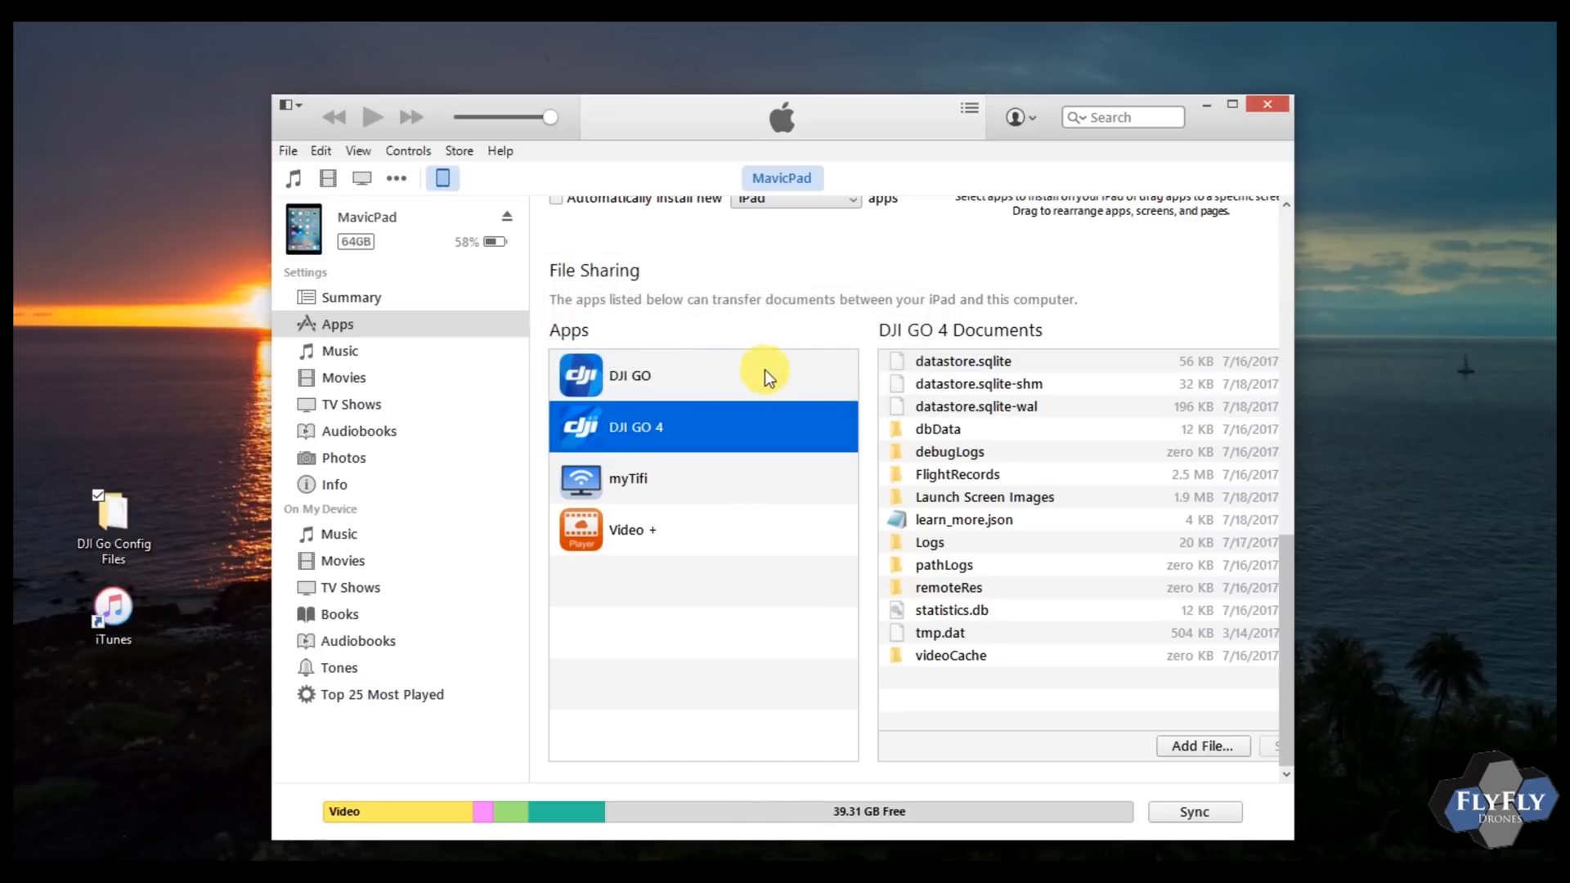
click(1194, 811)
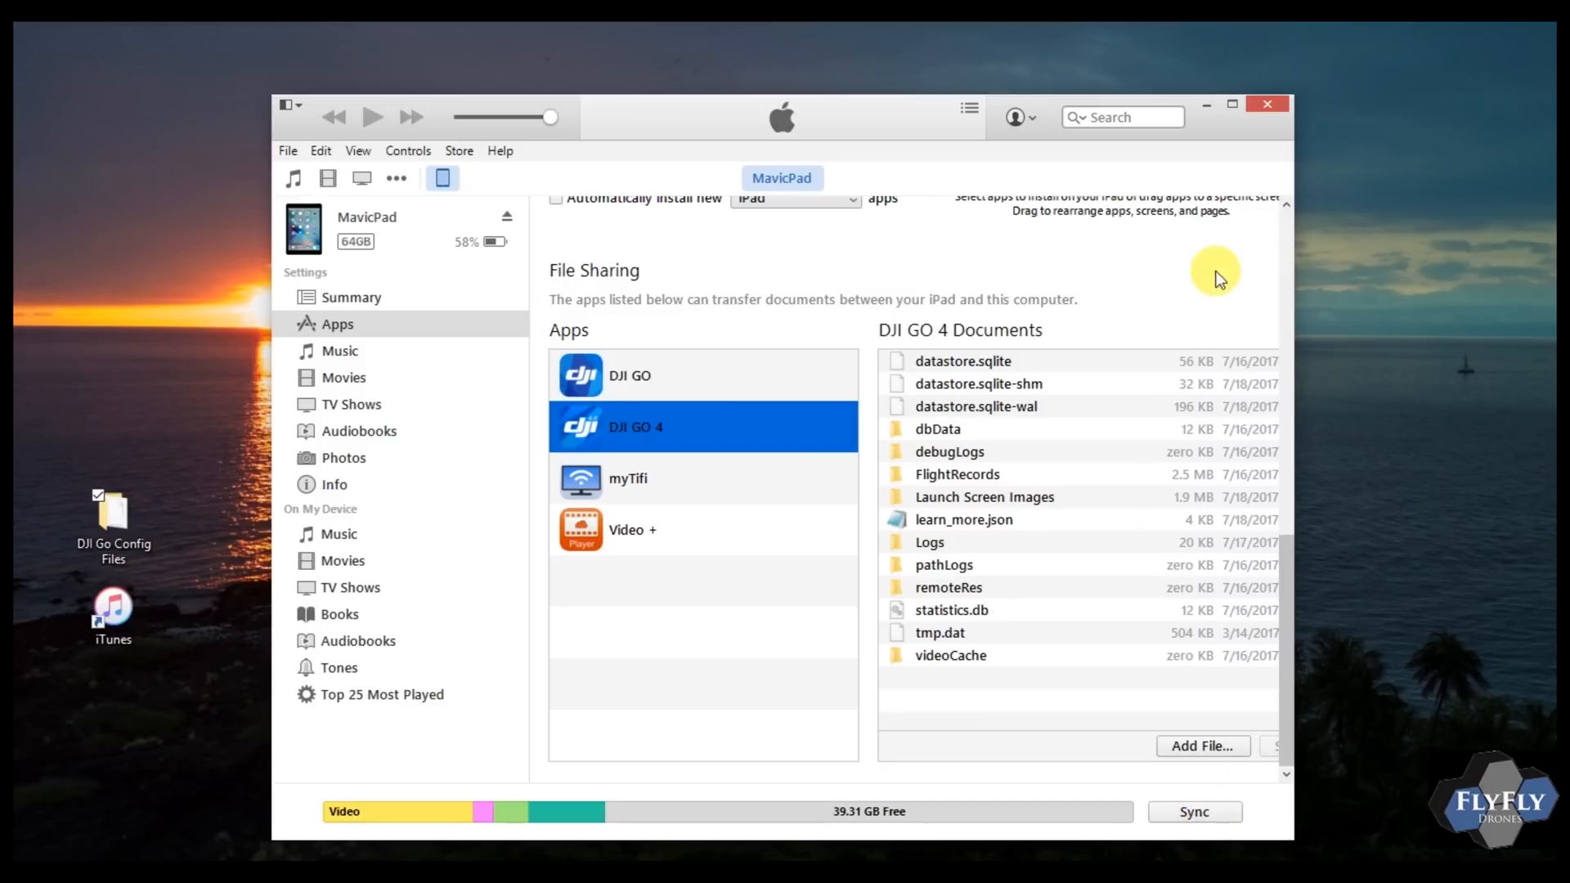
mouse_move(1268, 106)
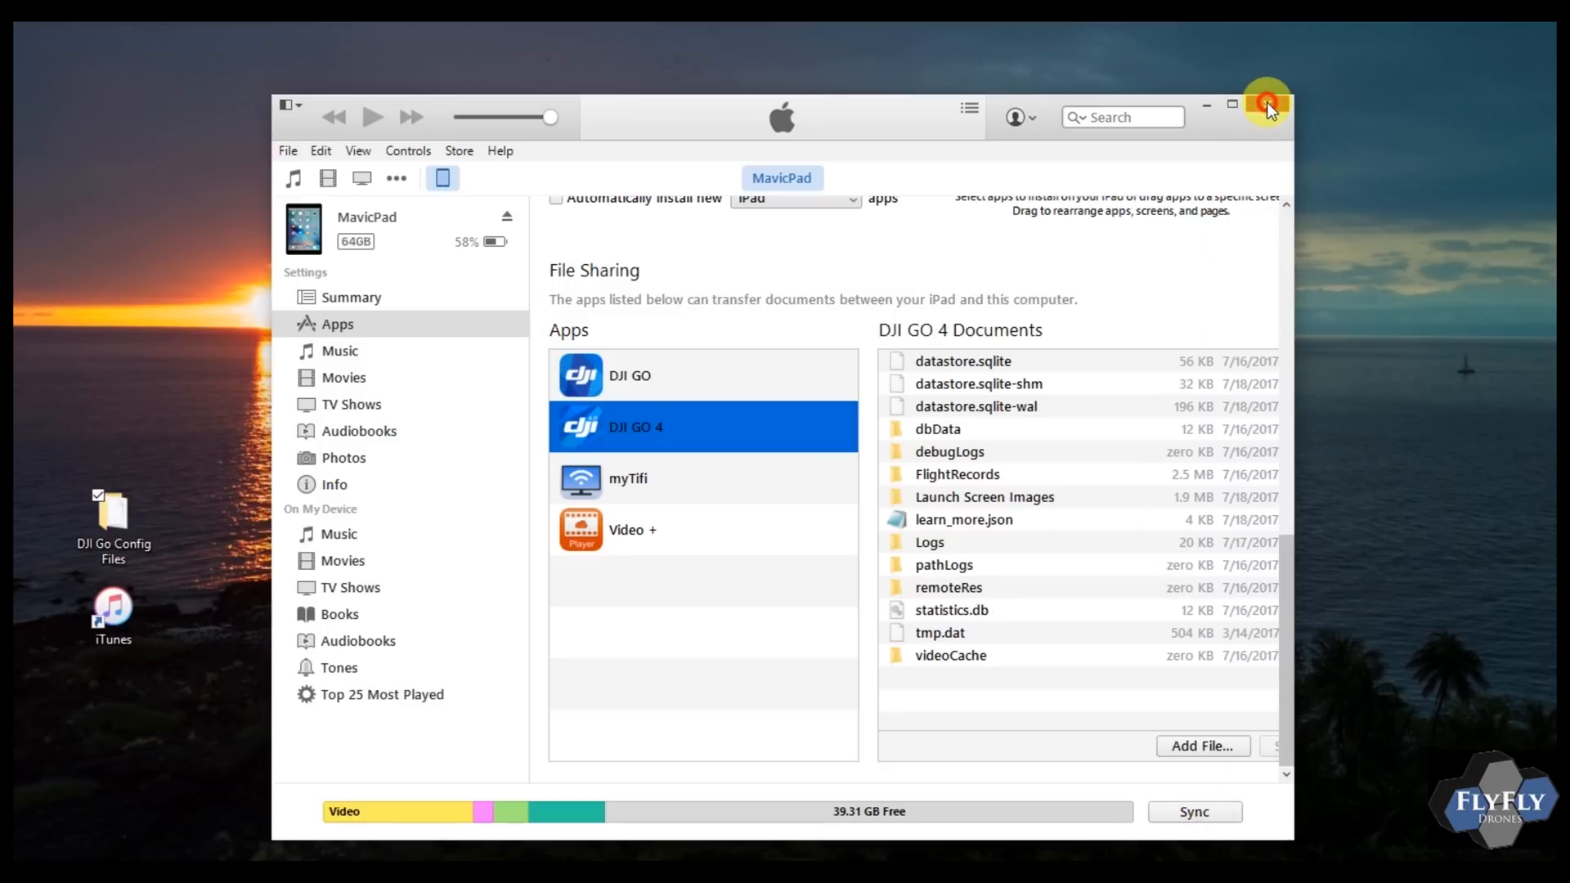
click(1267, 105)
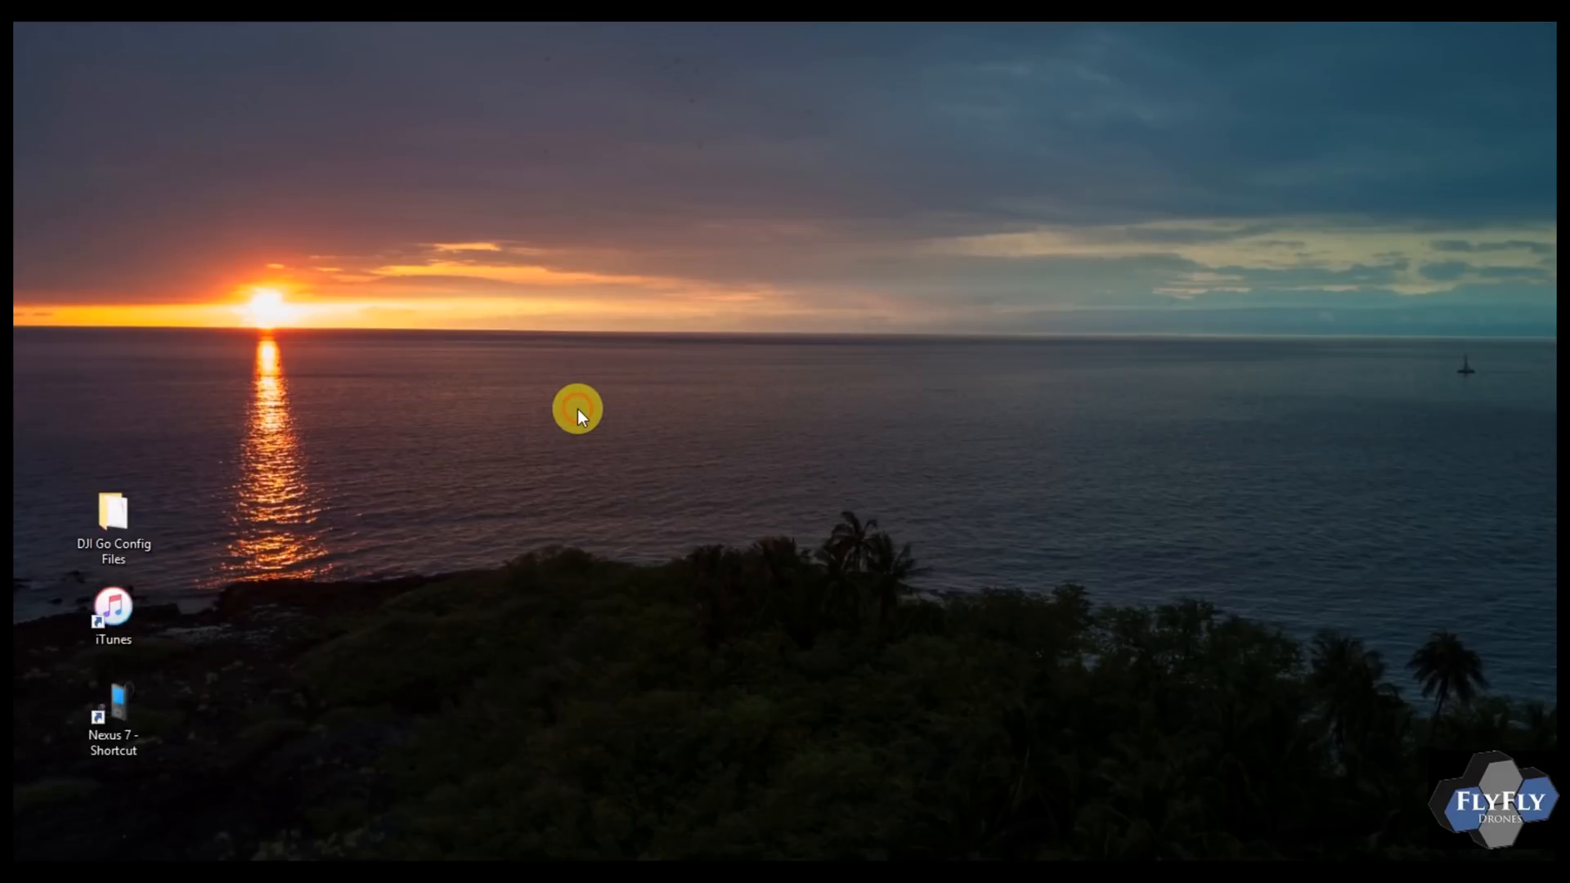
Step: Open the DJI Go Config Files folder and the Nexus 7's Internal storage > Android > data folder
click(115, 520)
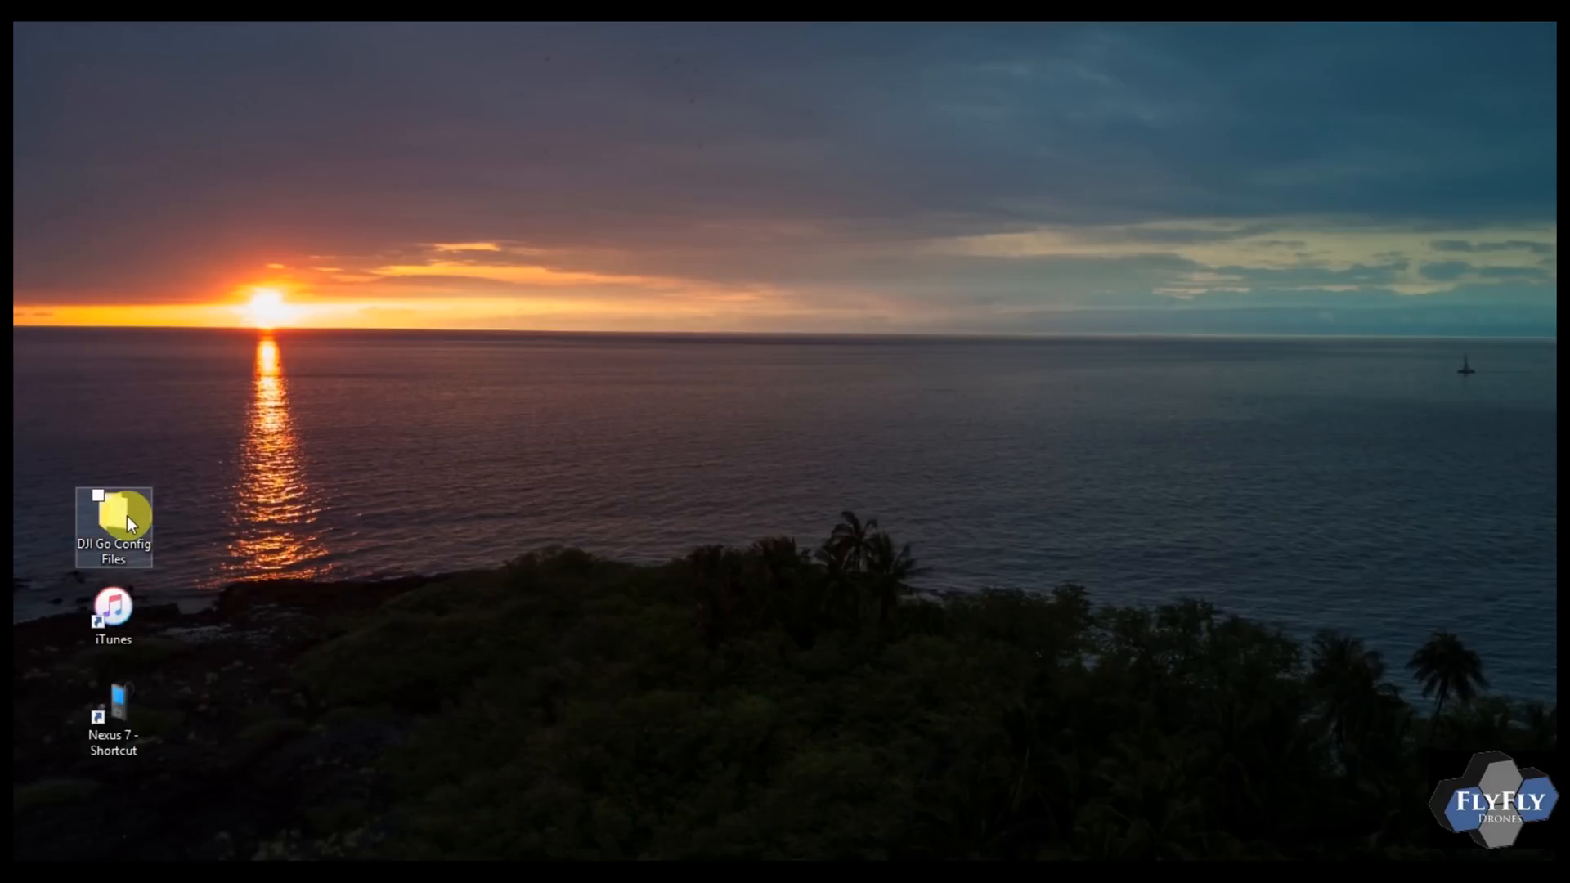
double_click(112, 513)
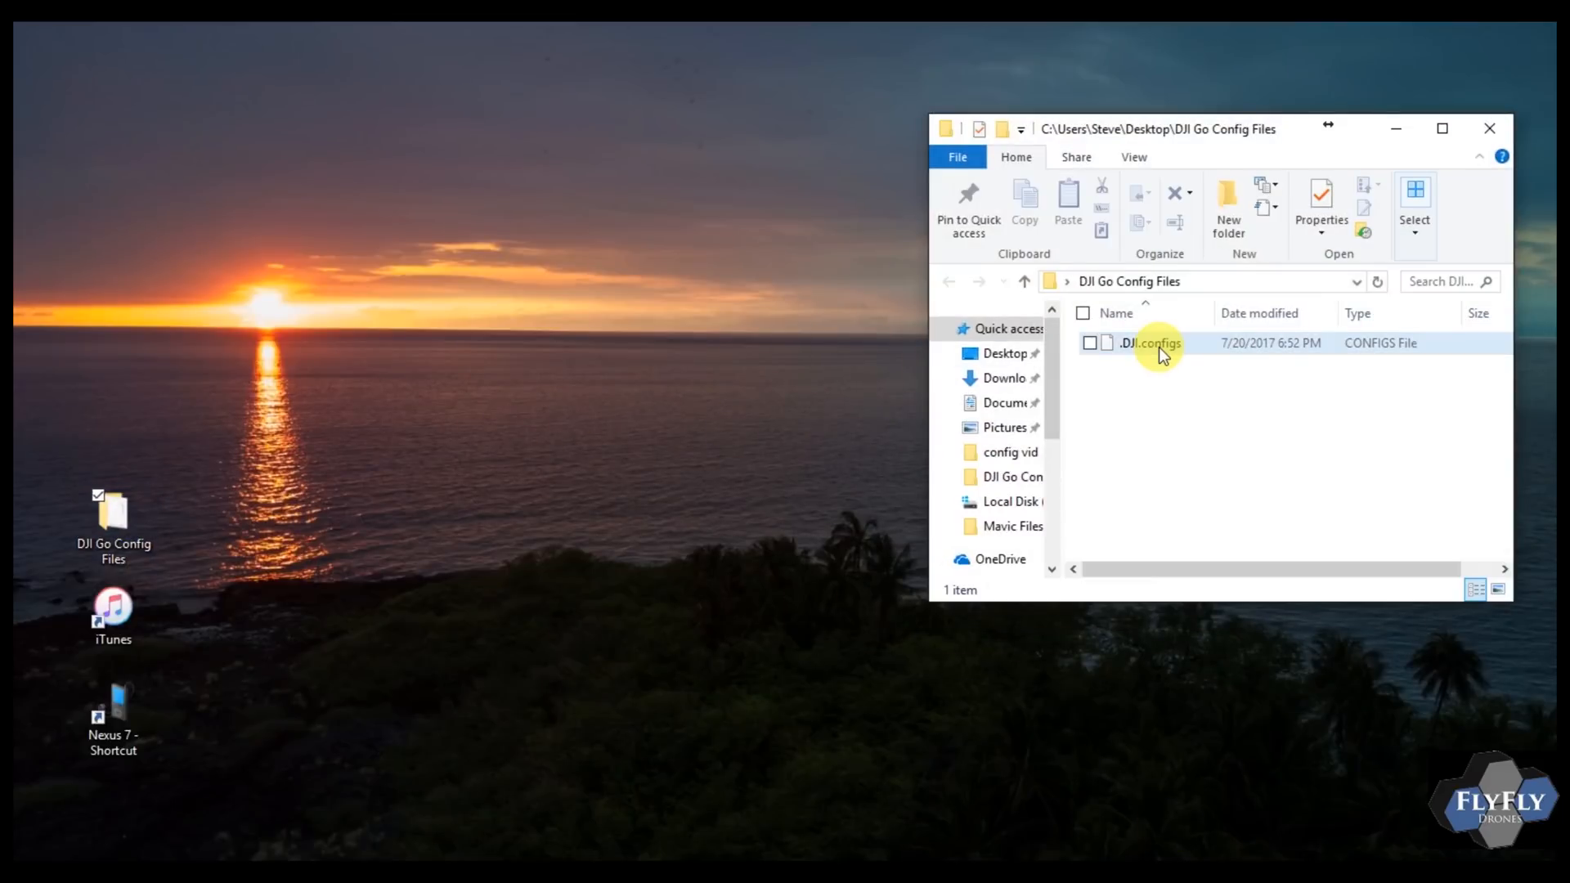
double_click(113, 707)
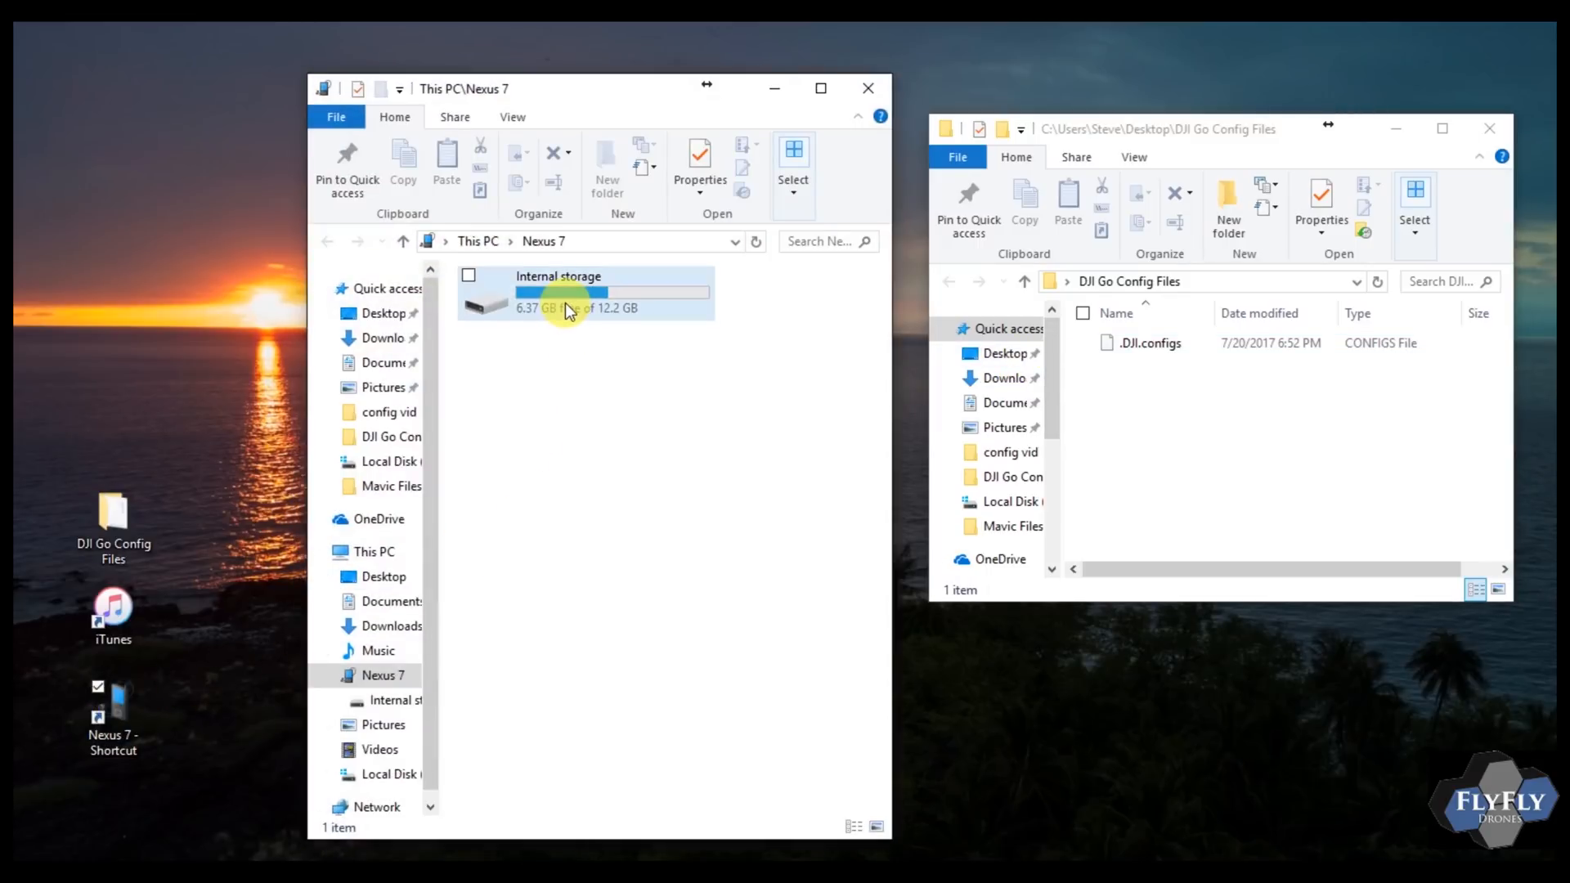
double_click(568, 303)
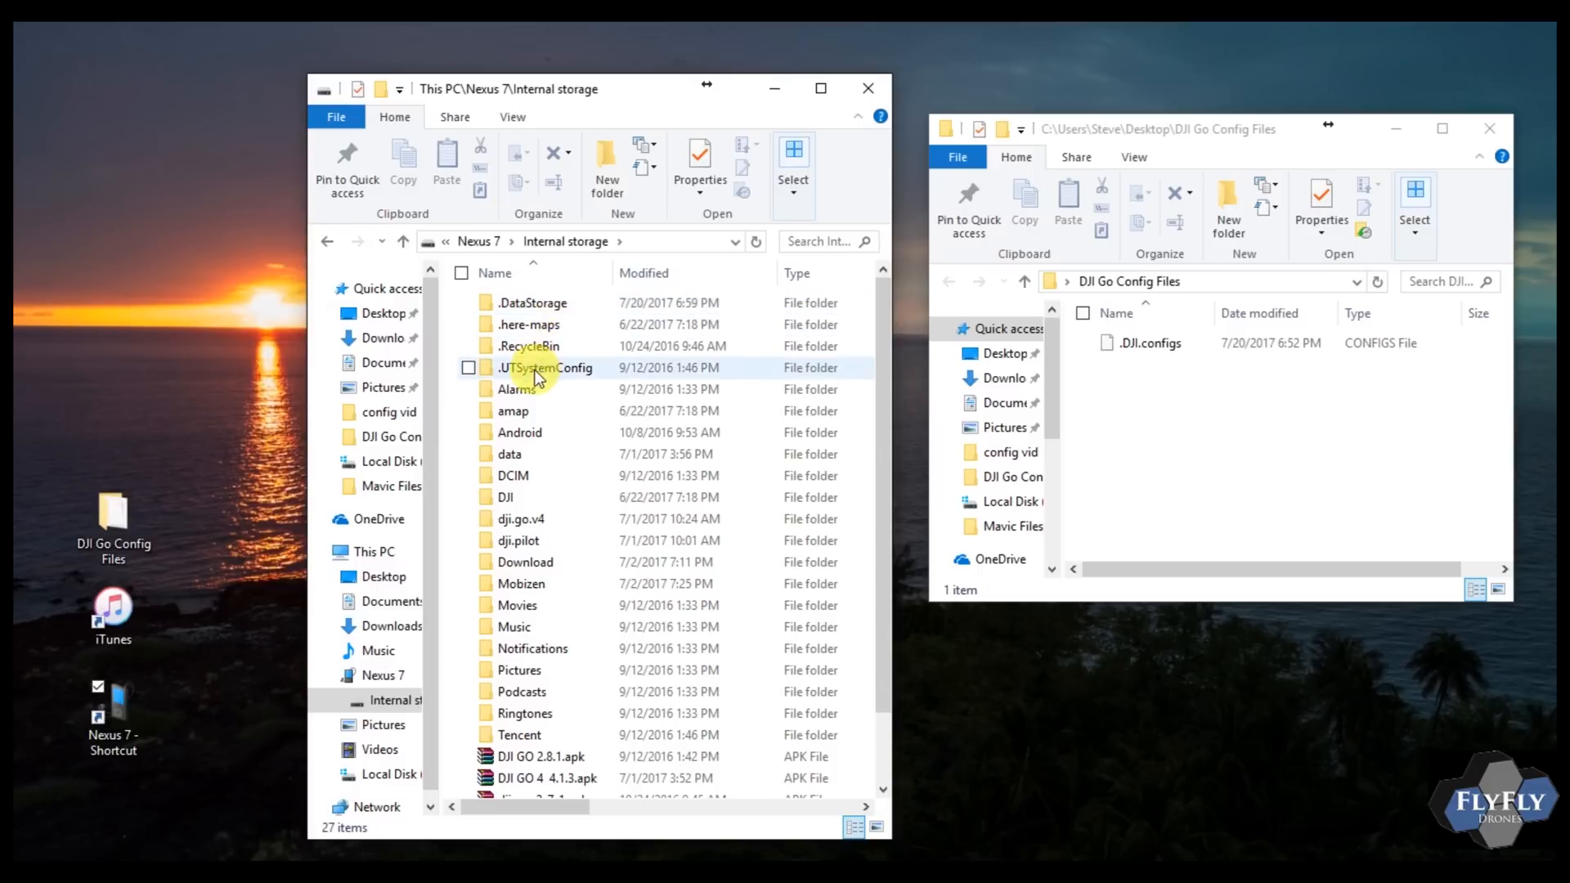
click(519, 432)
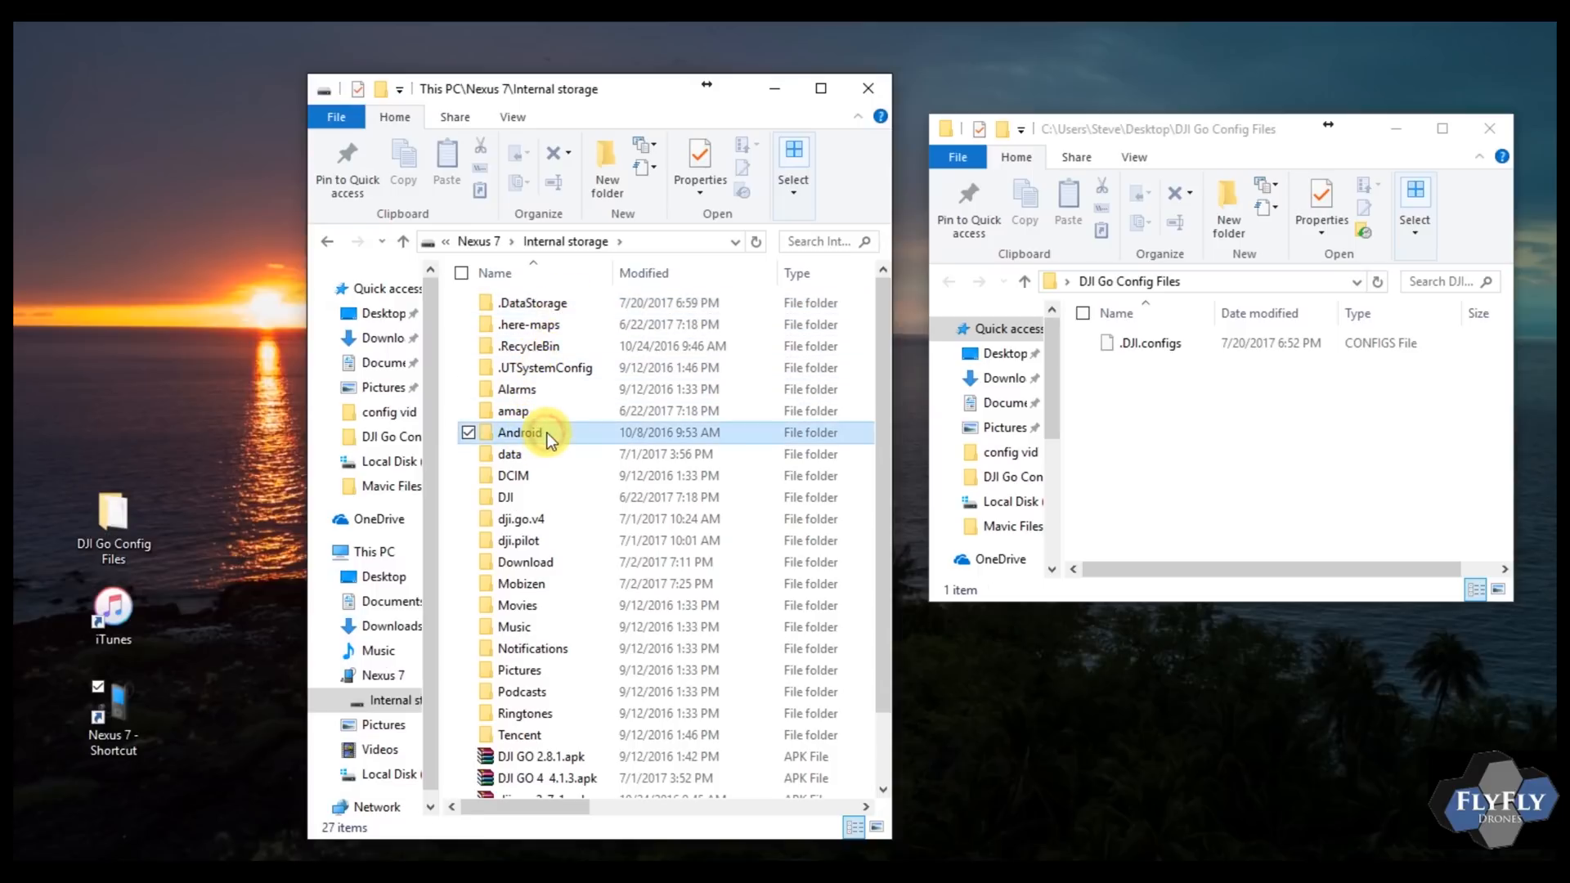
double_click(517, 432)
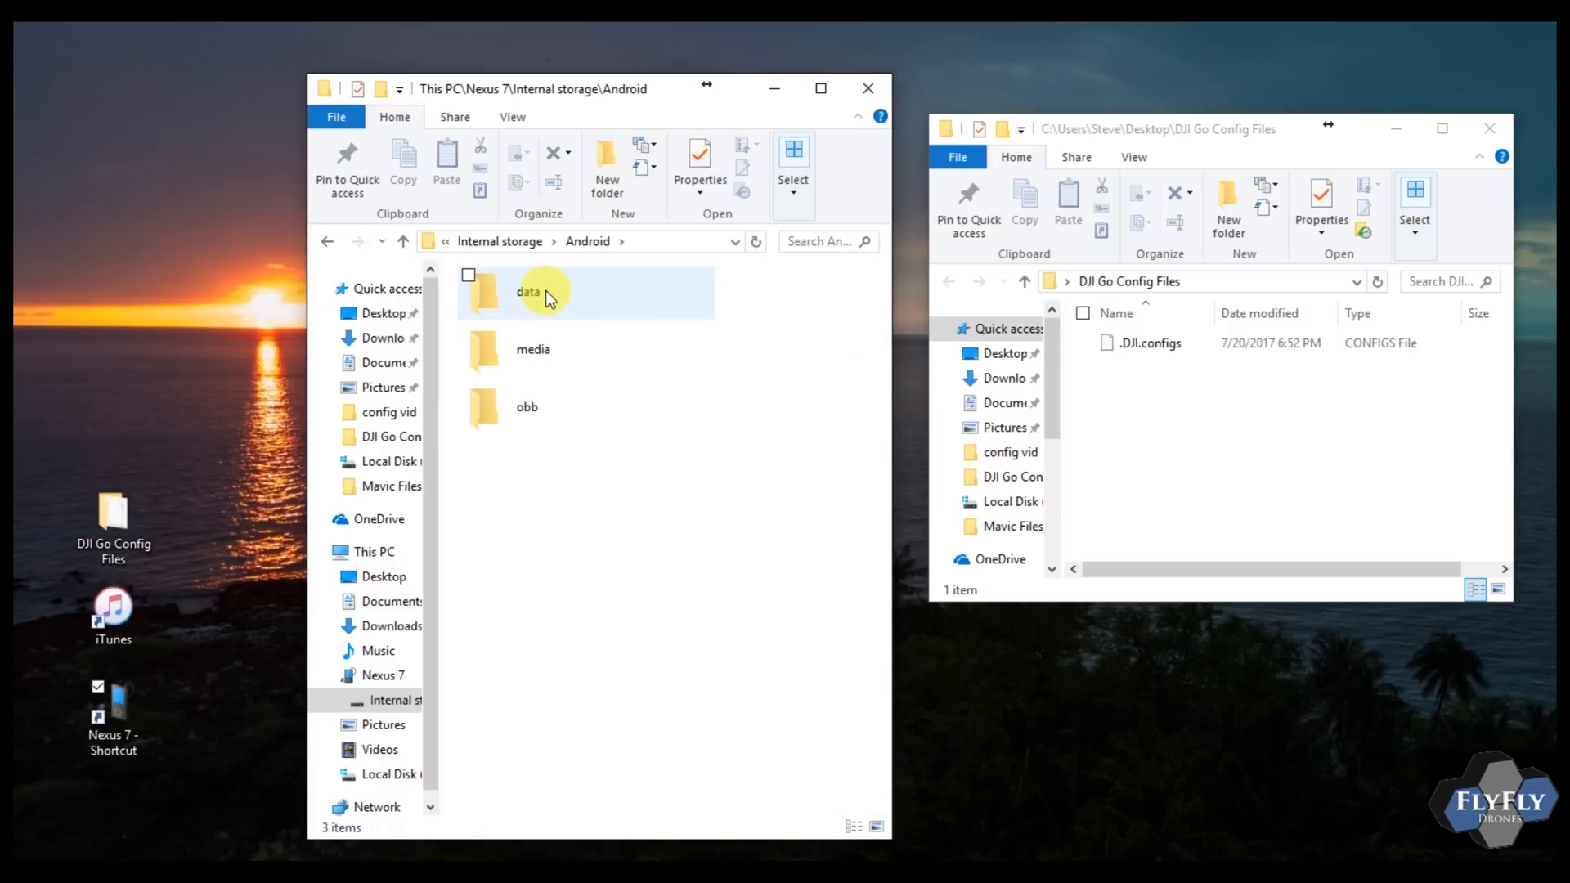
double_click(527, 291)
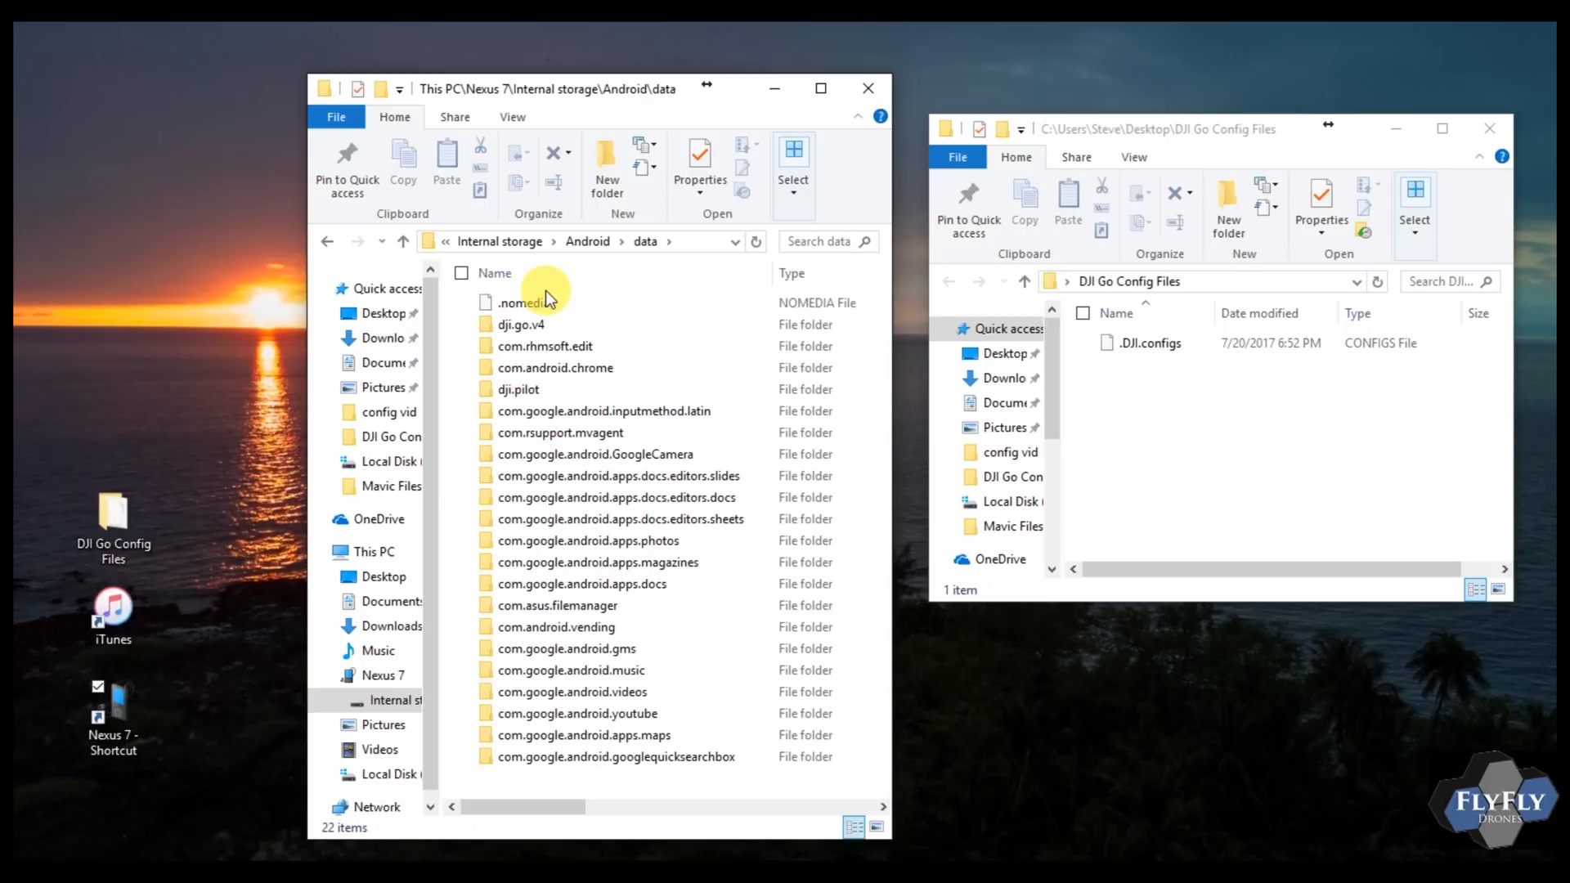
Step: Open dji.go.v4 > files, copy .DJI.configs into it, and close the config folder window
click(520, 324)
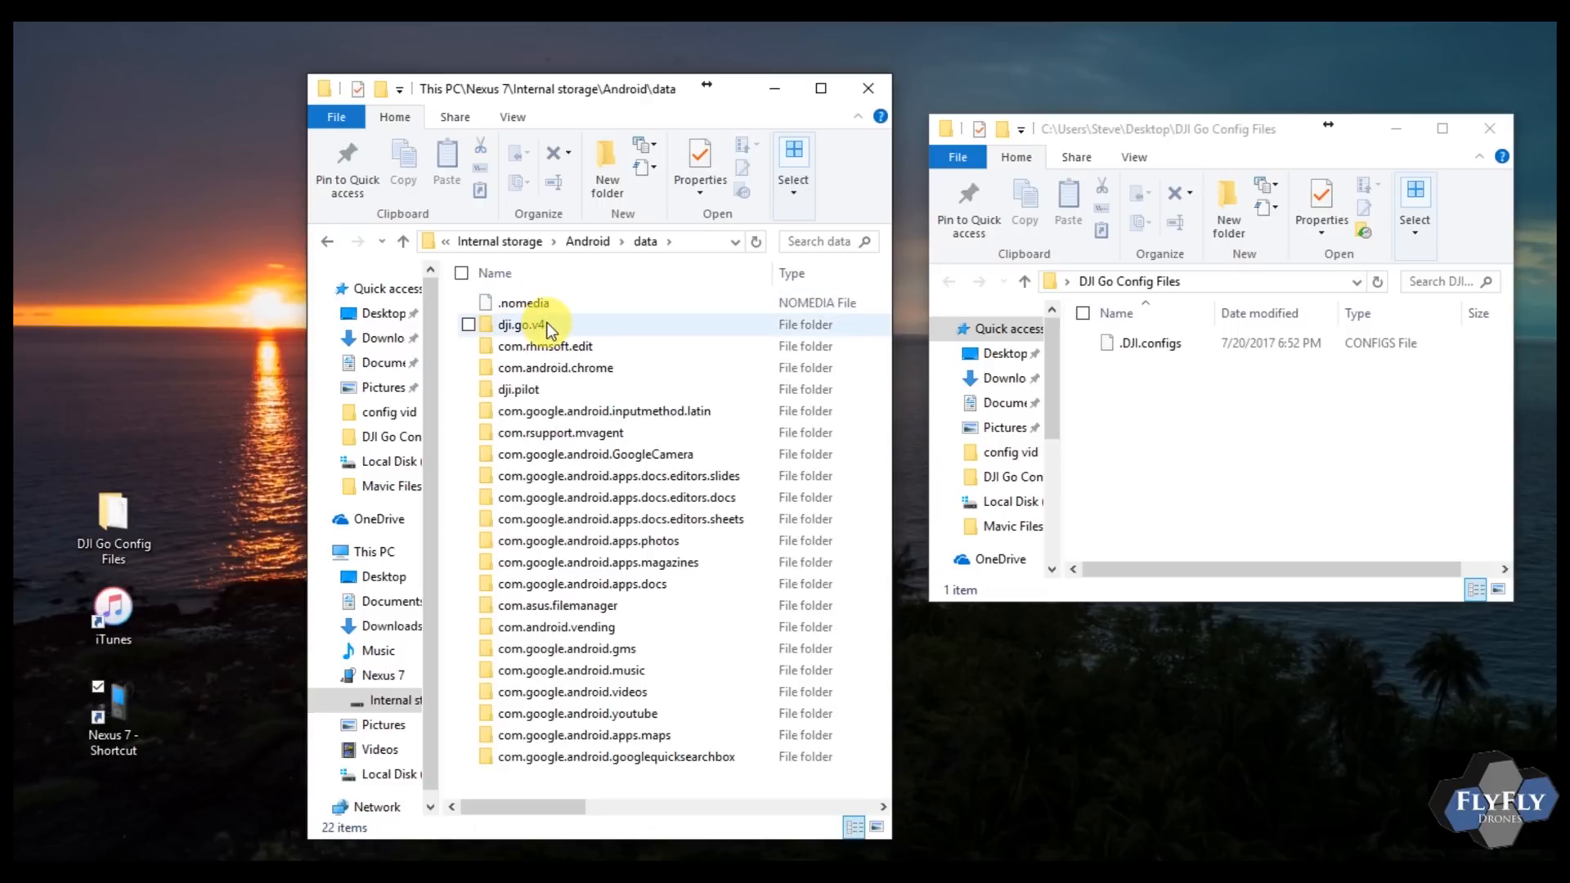
double_click(520, 323)
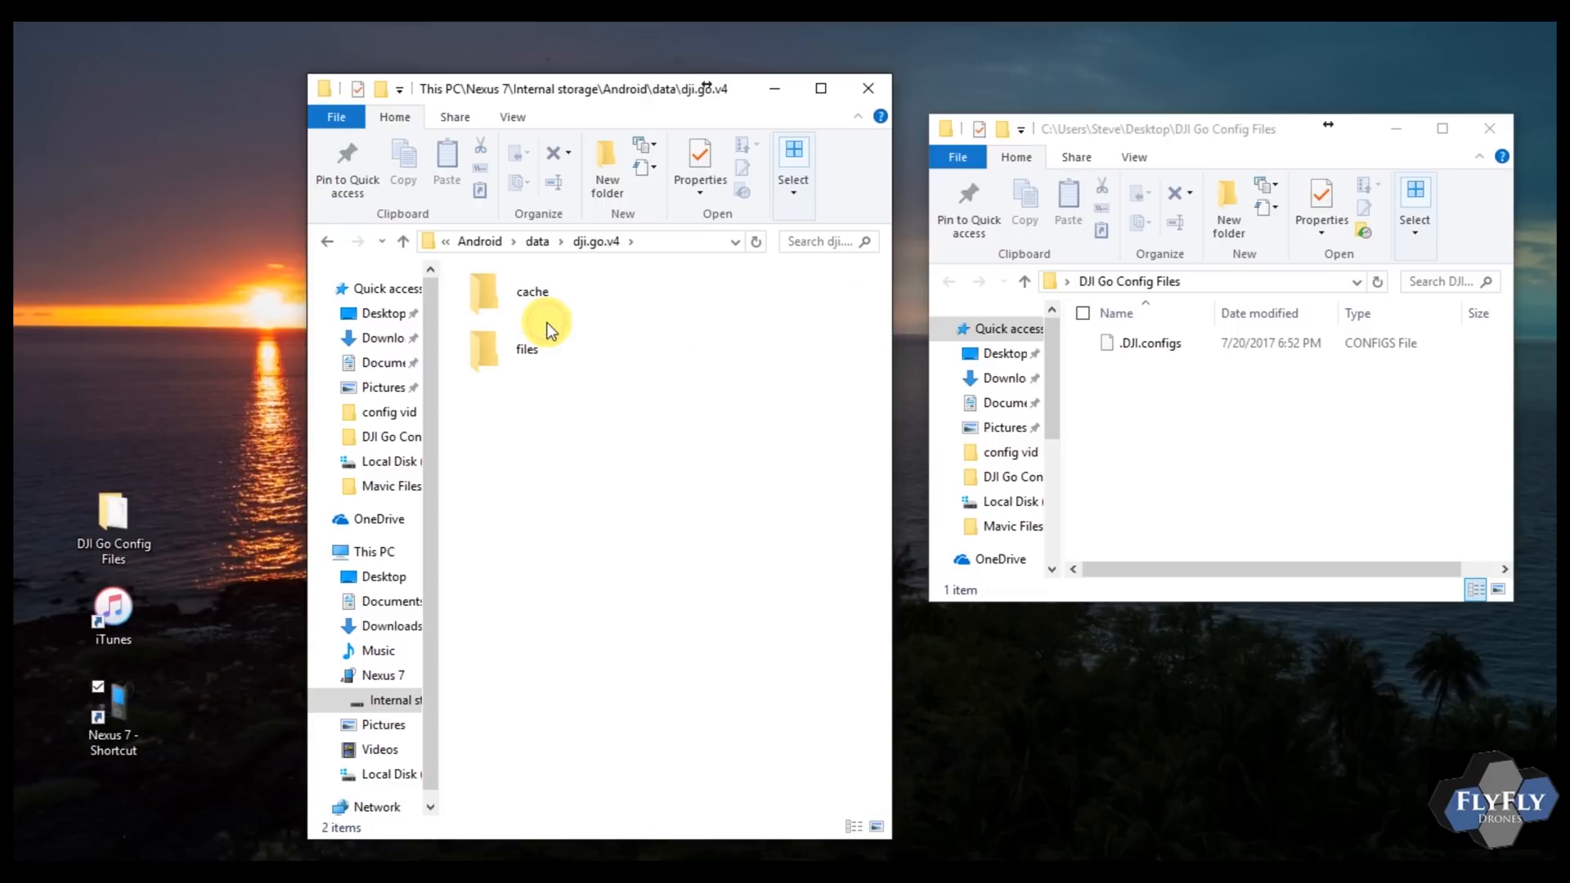
click(541, 348)
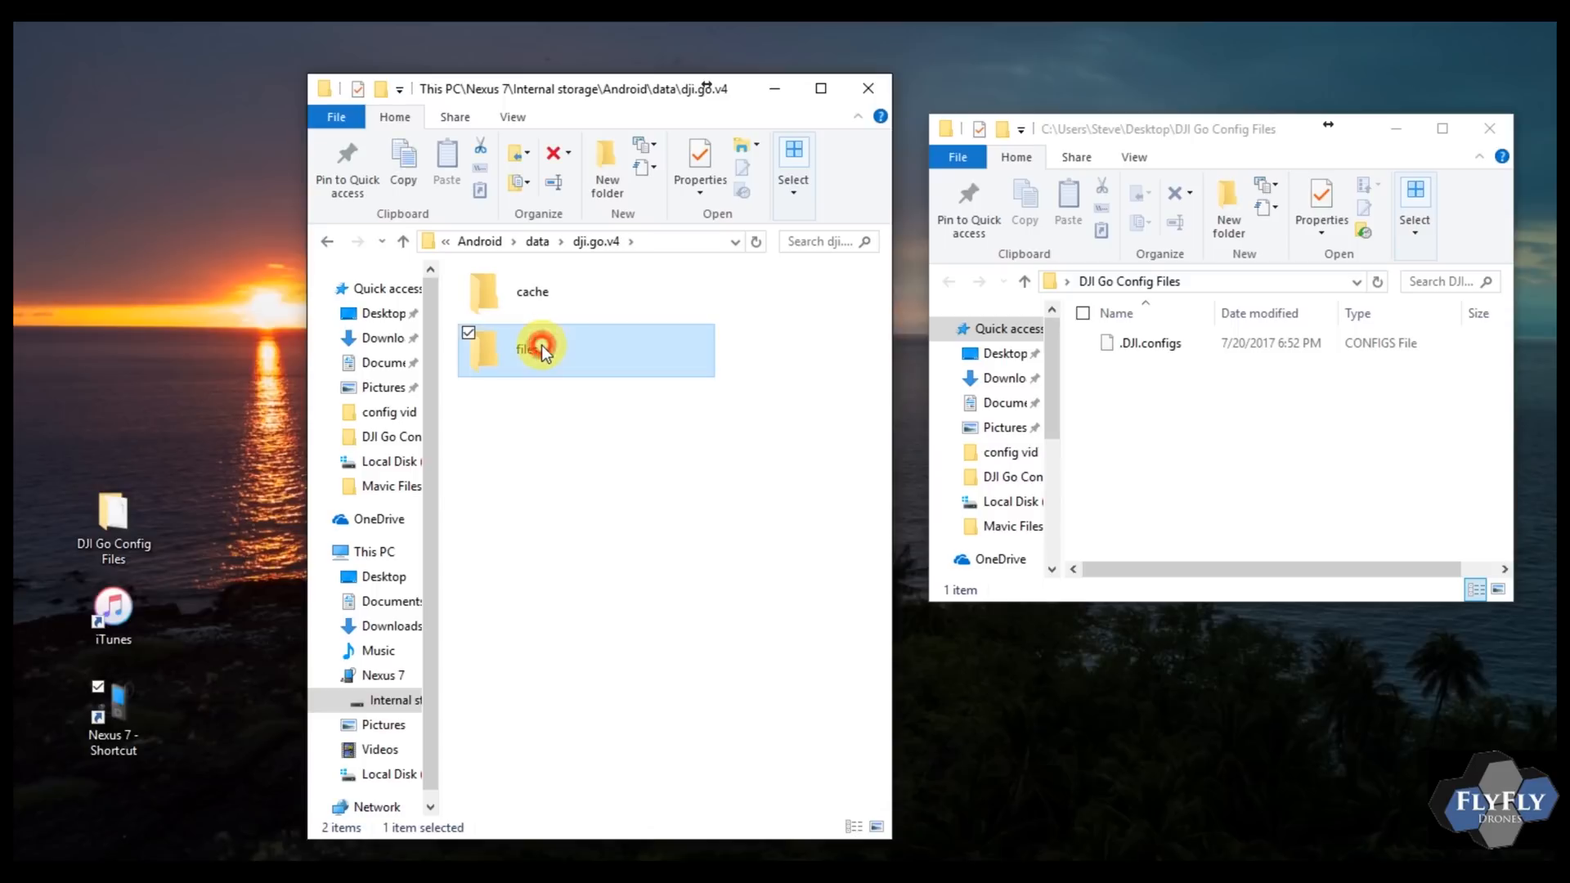
double_click(527, 349)
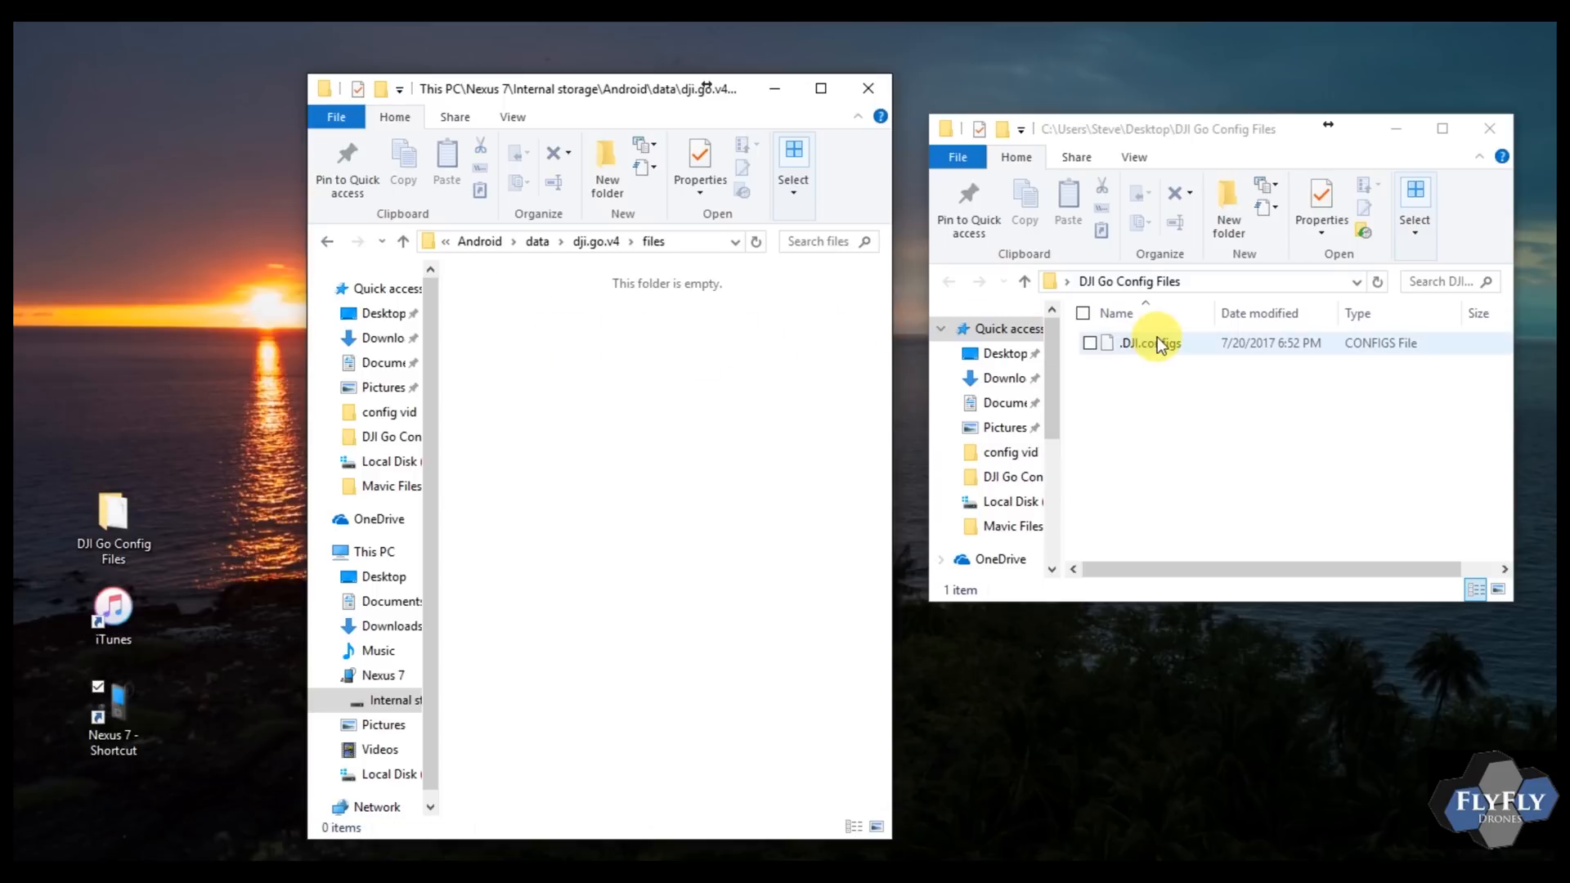
click(1168, 344)
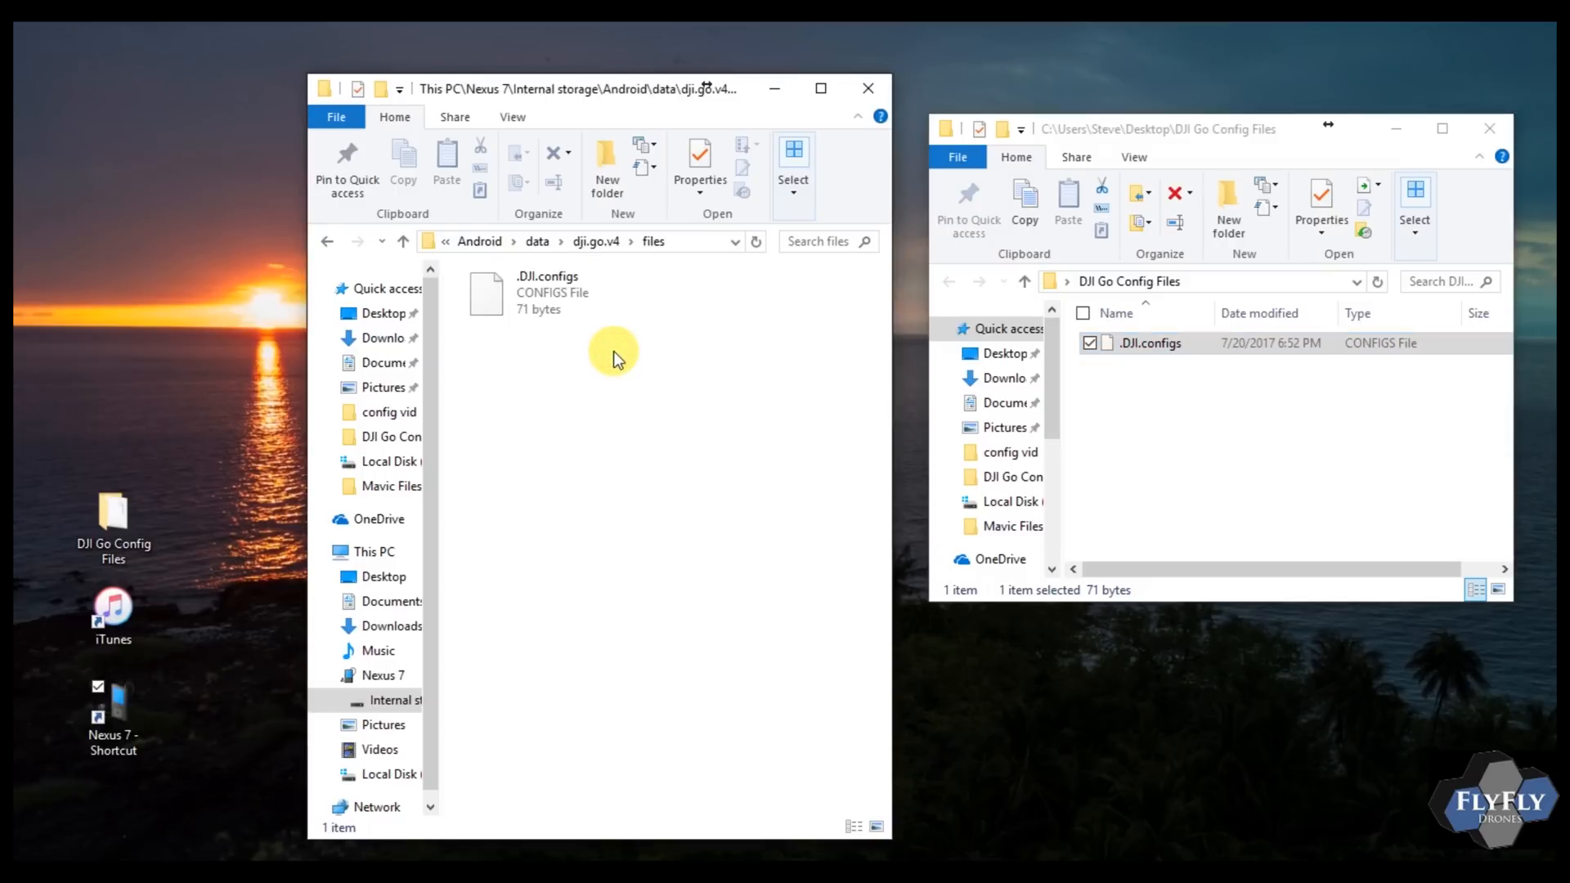
mouse_move(679, 322)
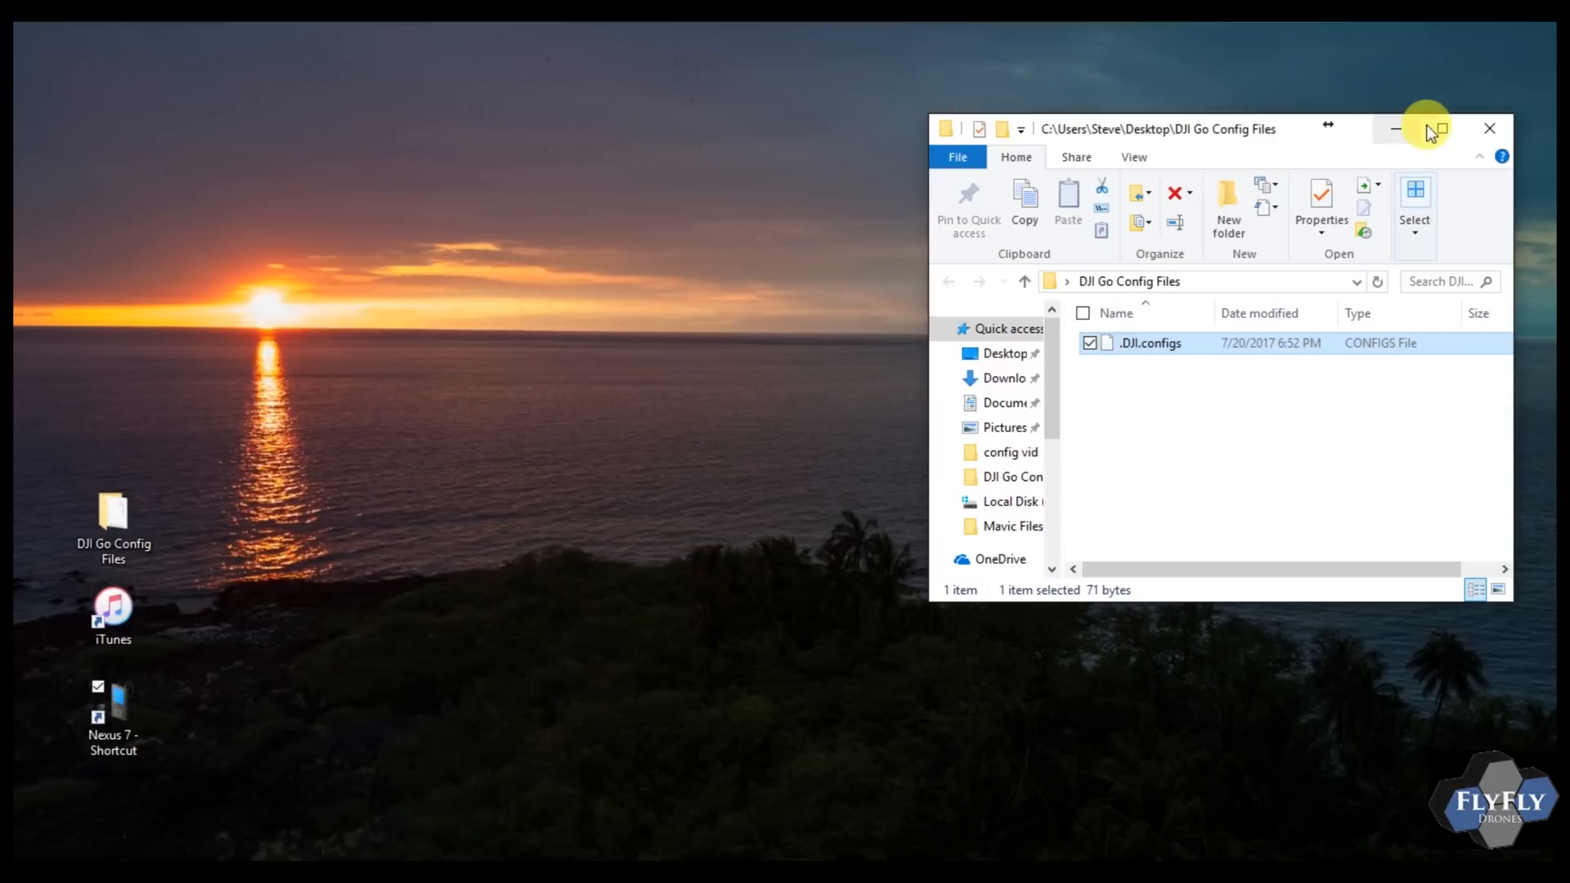
click(1489, 127)
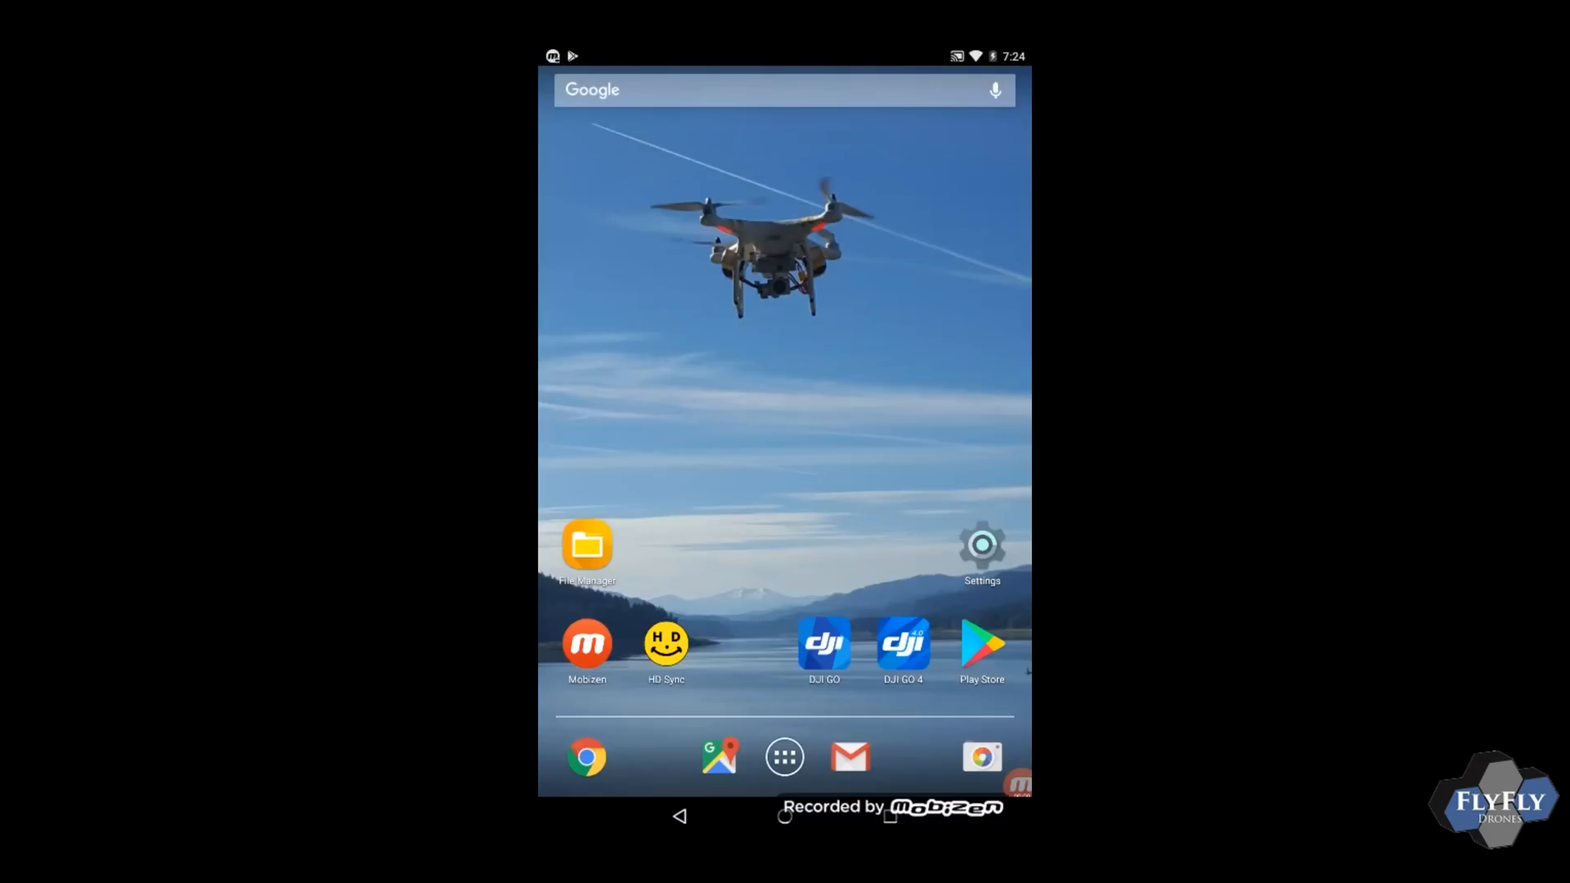
Step: Open Chrome on the tablet, go to the FCC IOS Hack page and scroll to its Files table
click(587, 774)
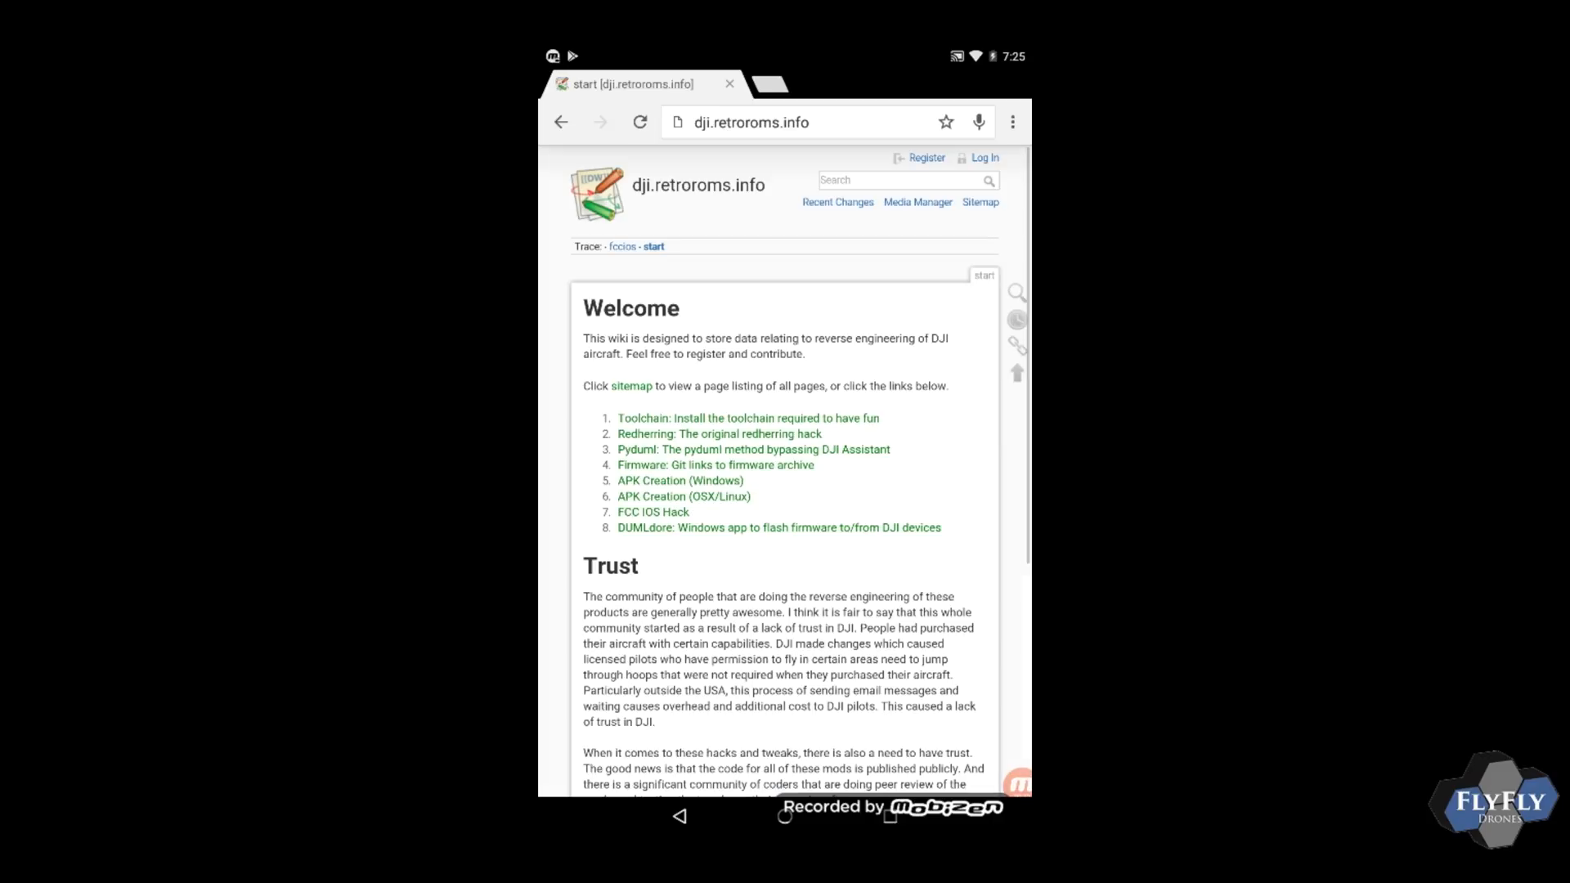
scroll(down, 3)
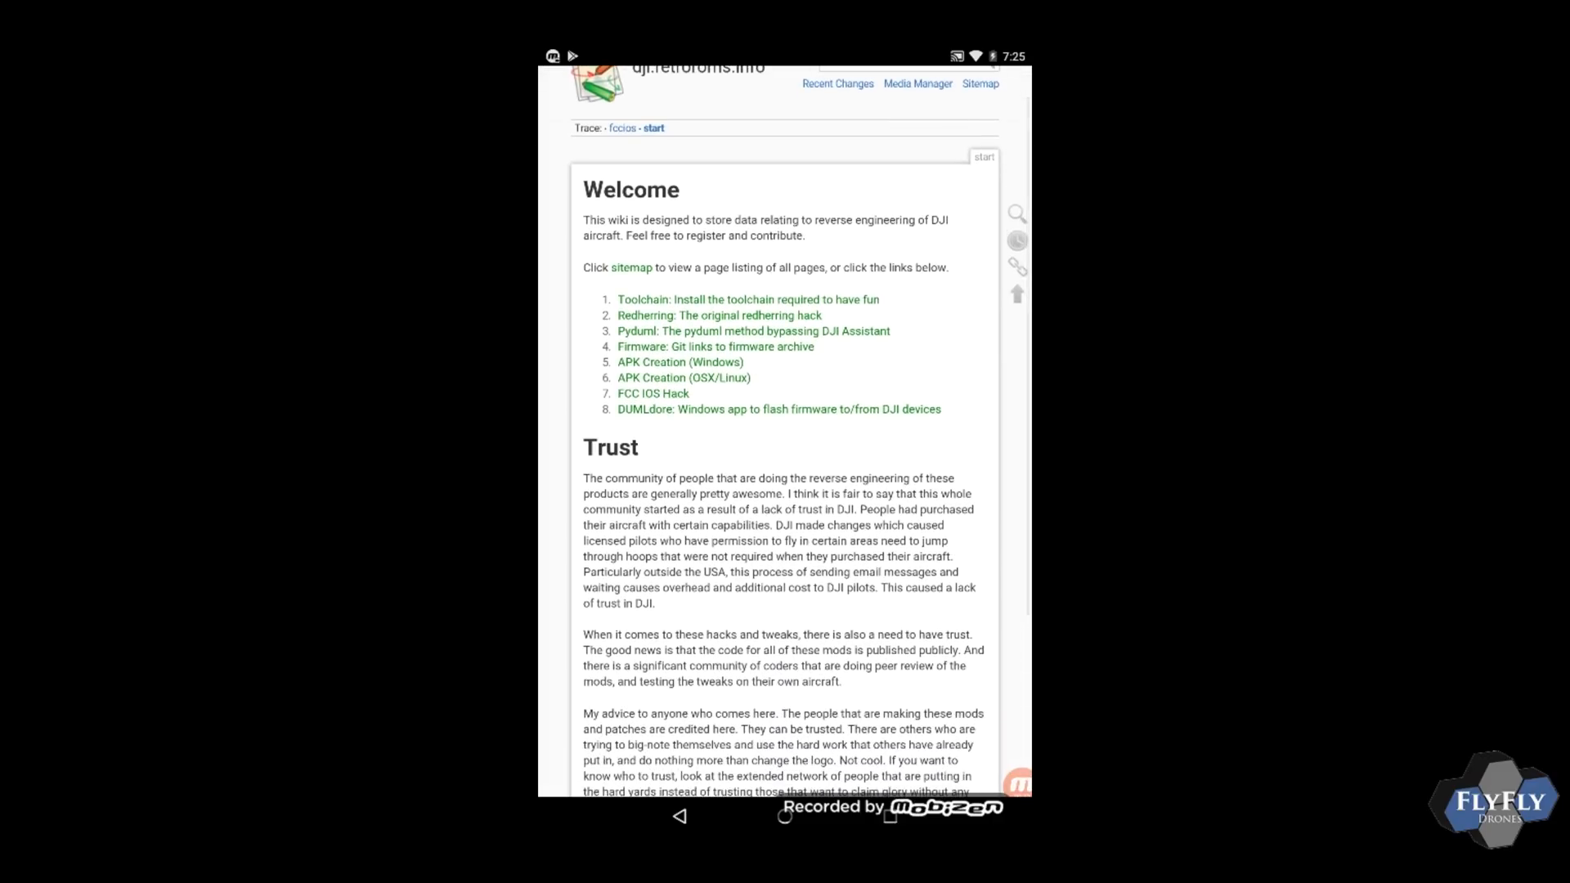
click(652, 392)
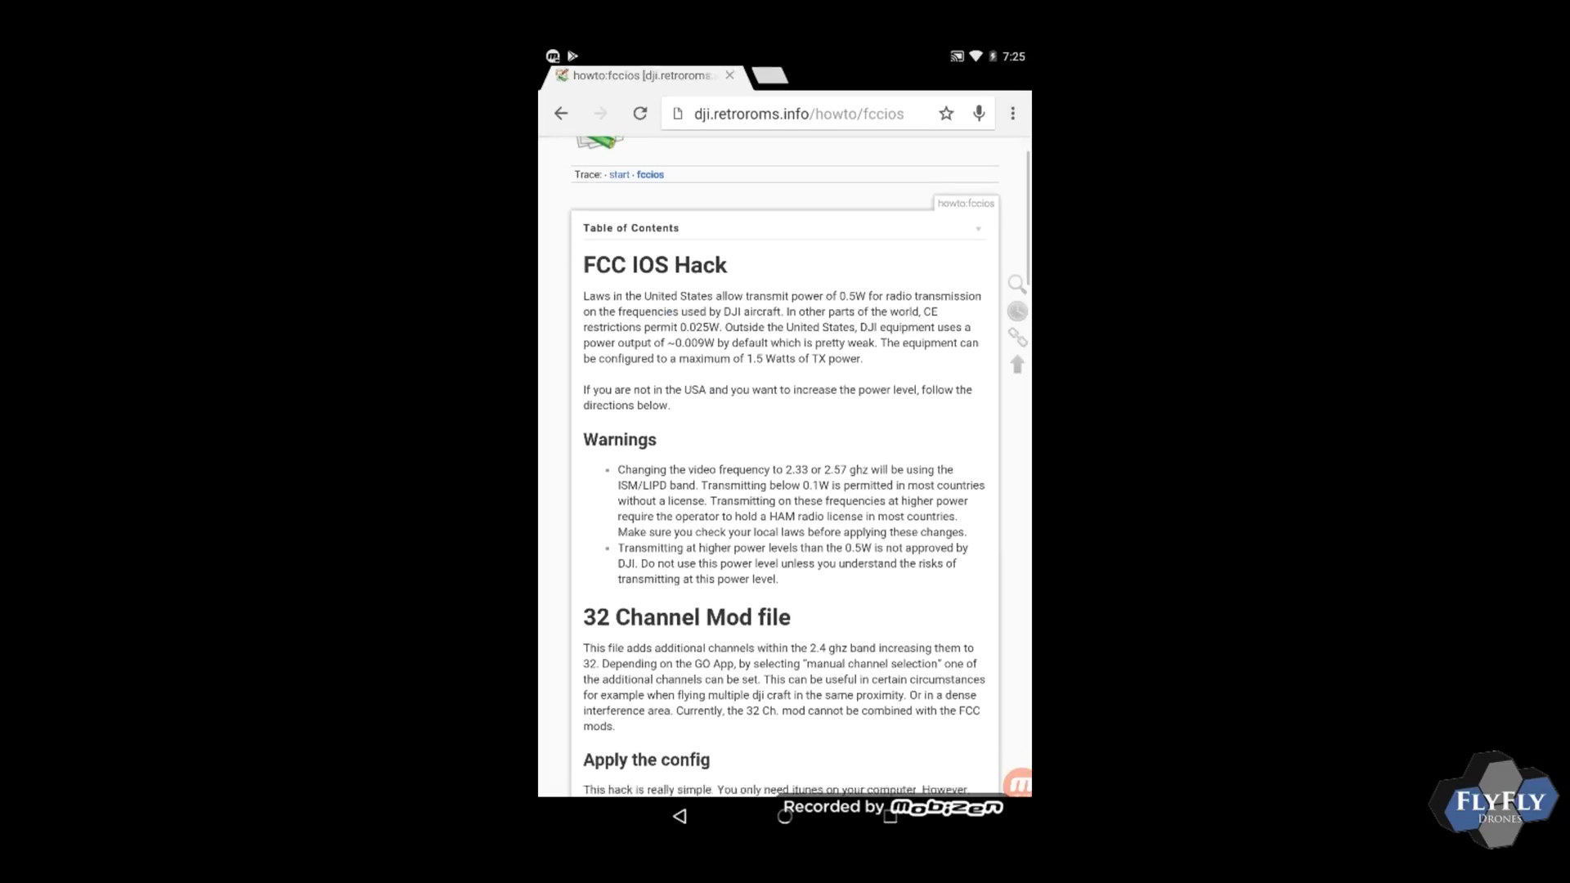
scroll(down, 3)
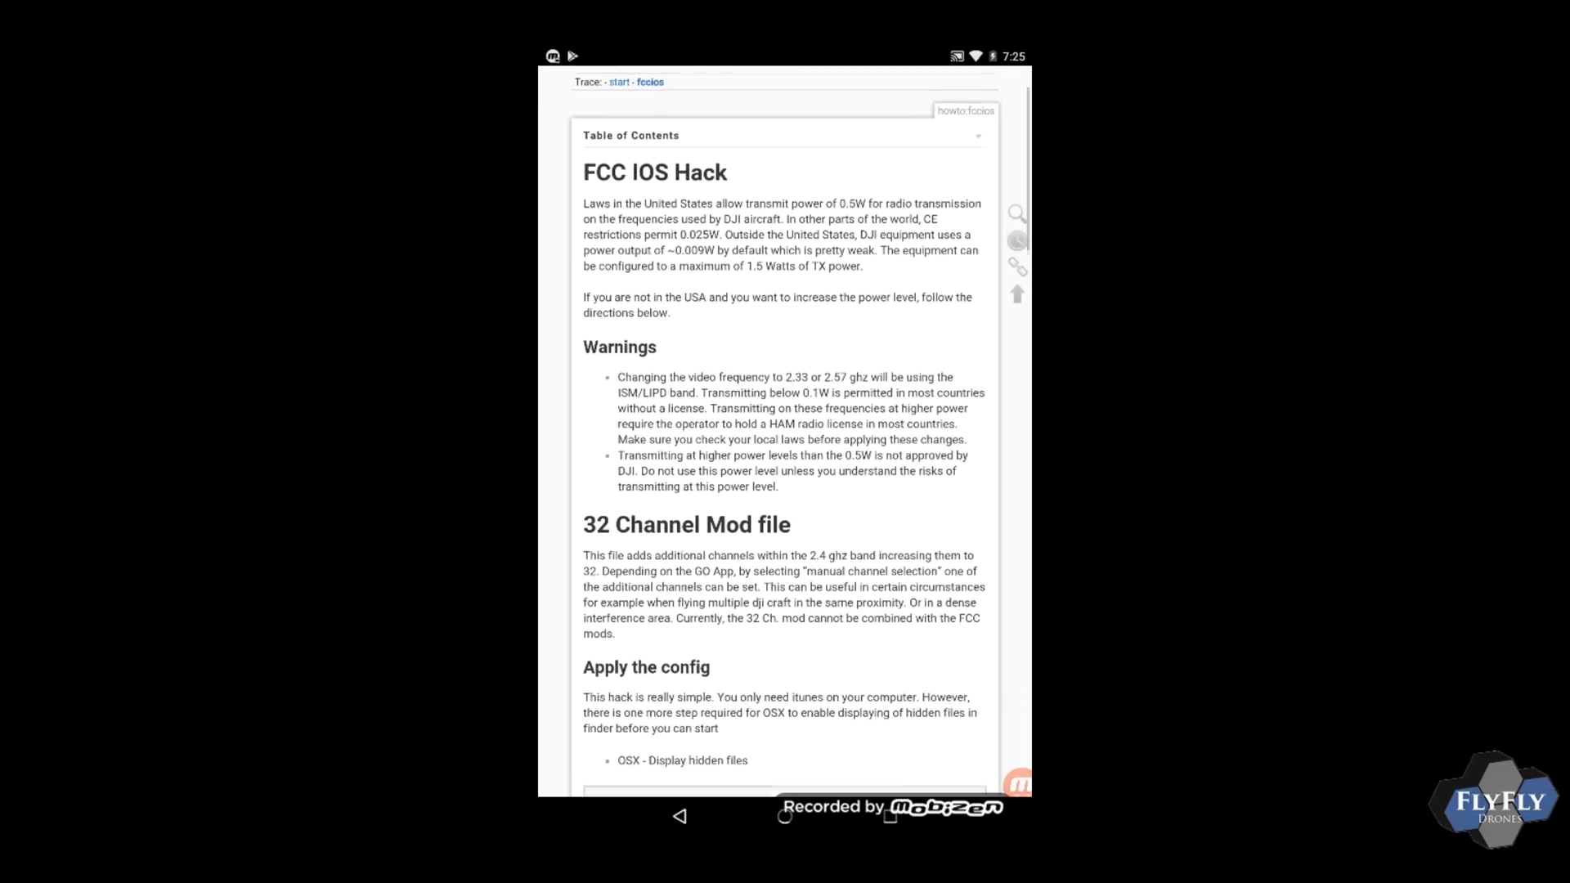
scroll(down, 3)
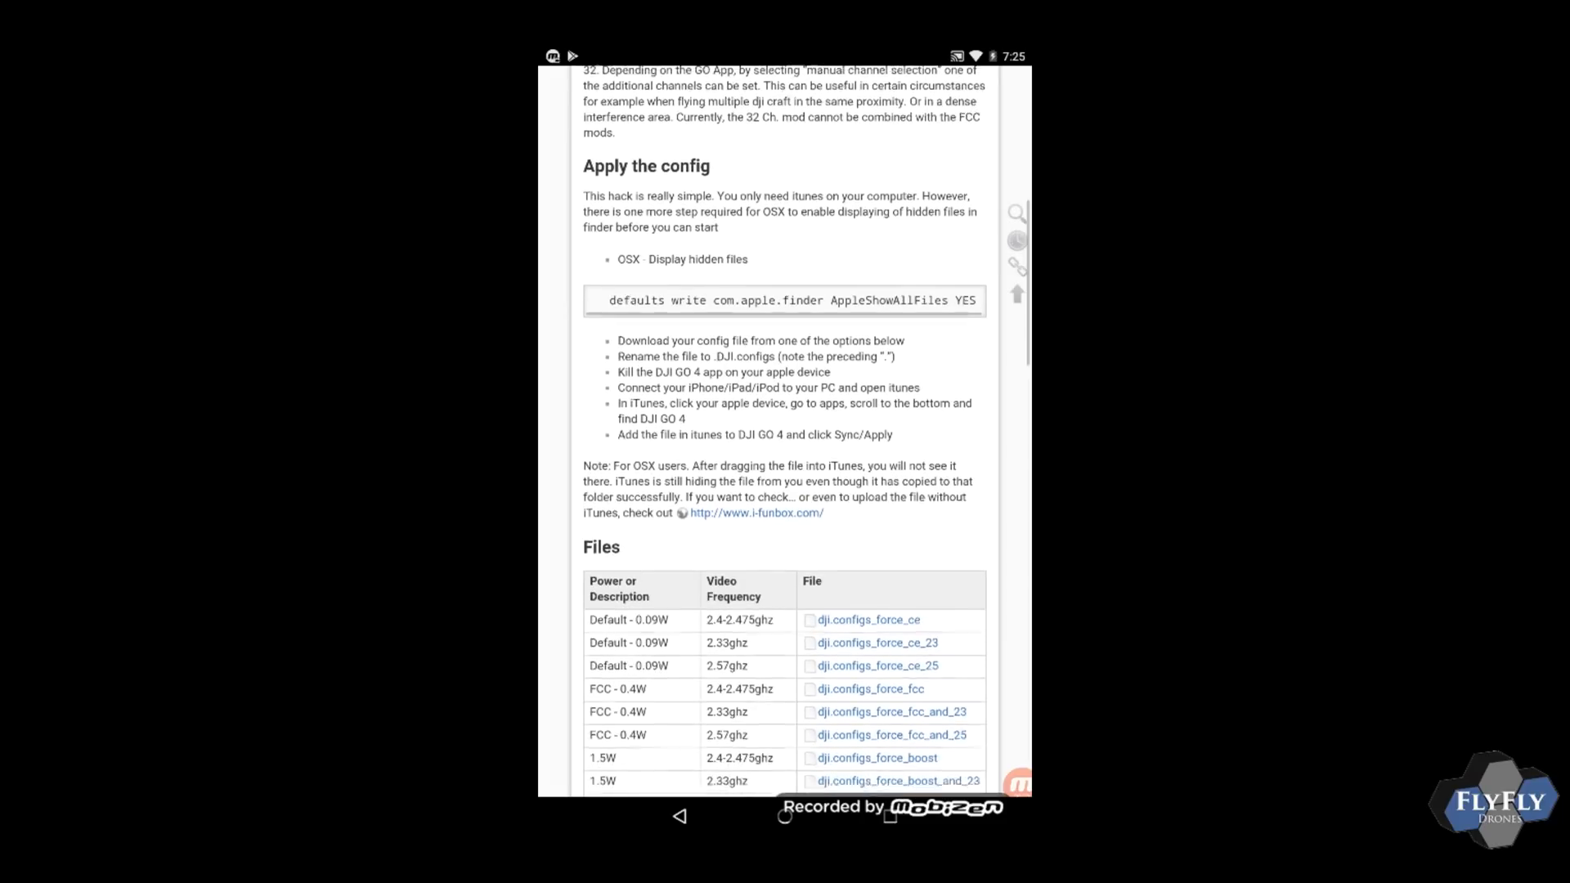
scroll(down, 3)
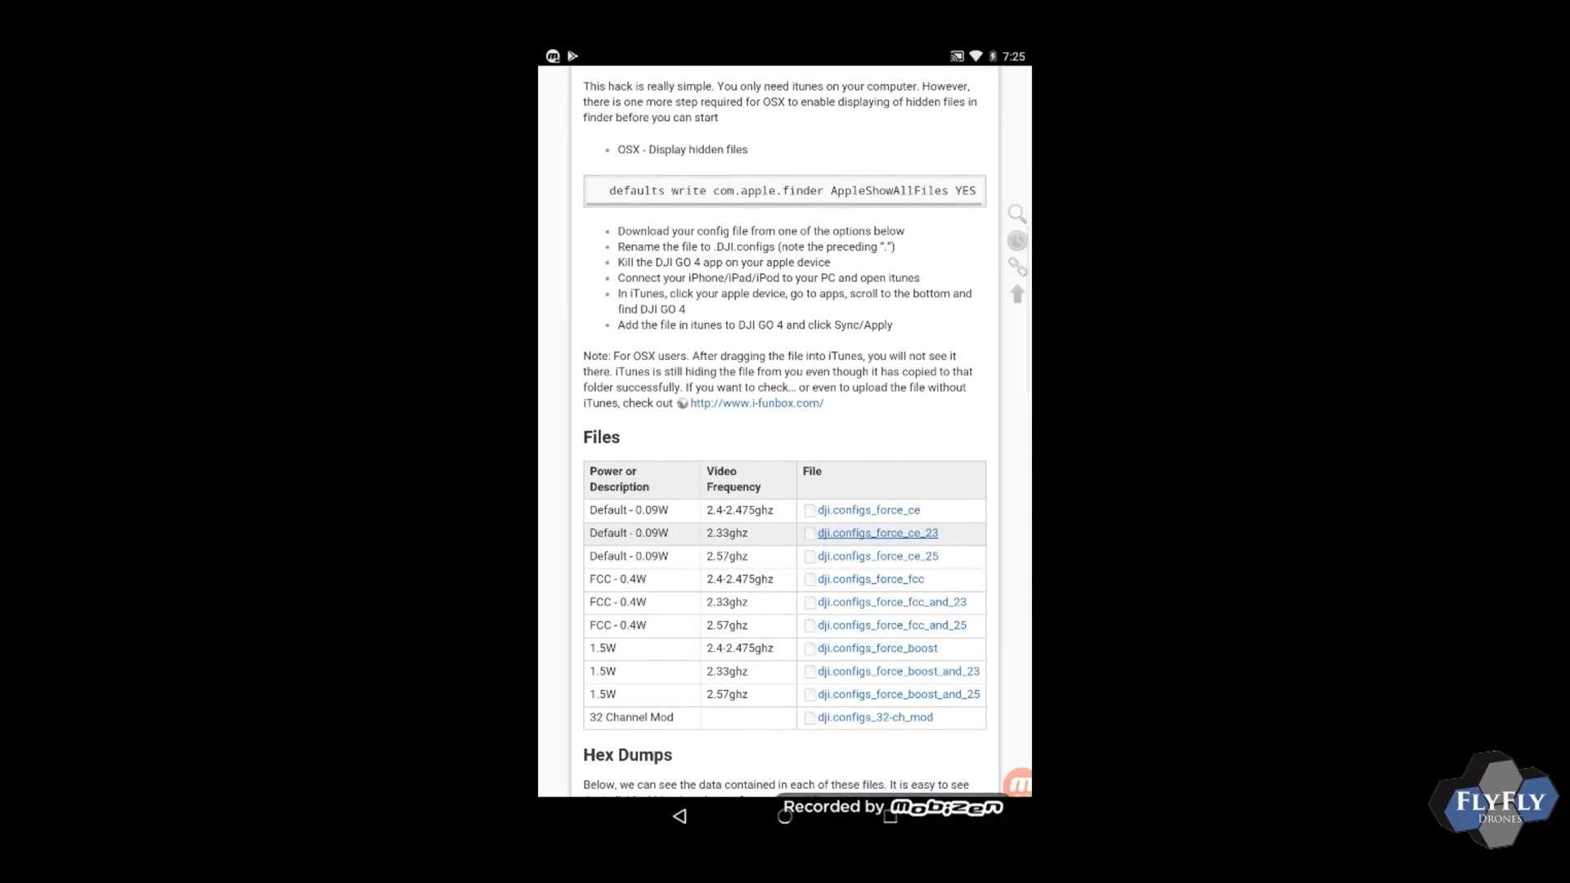
scroll(down, 3)
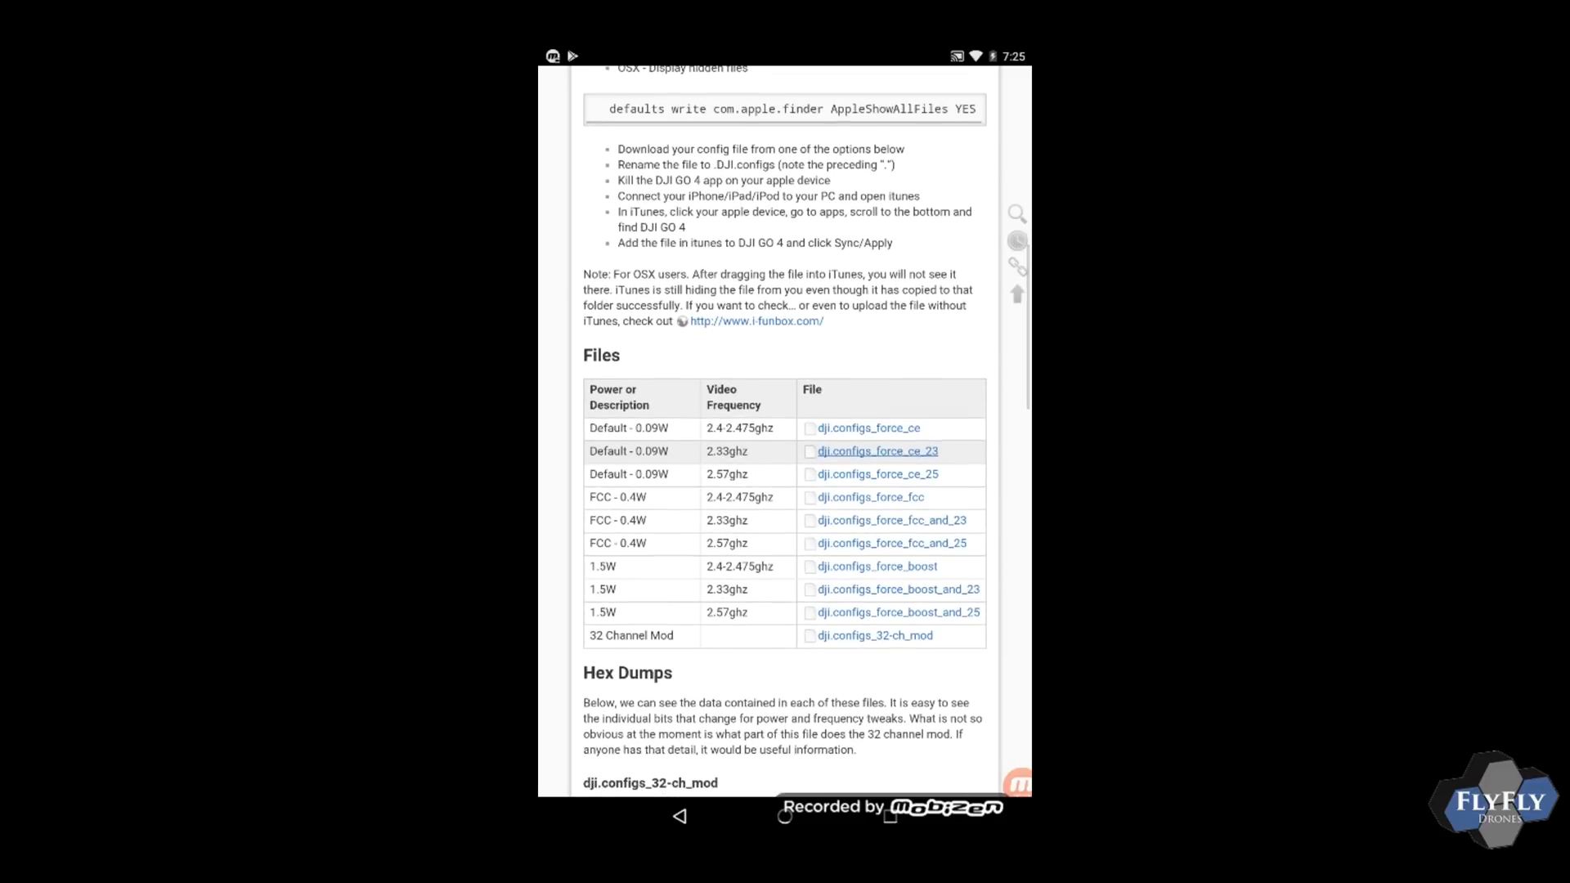
scroll(down, 3)
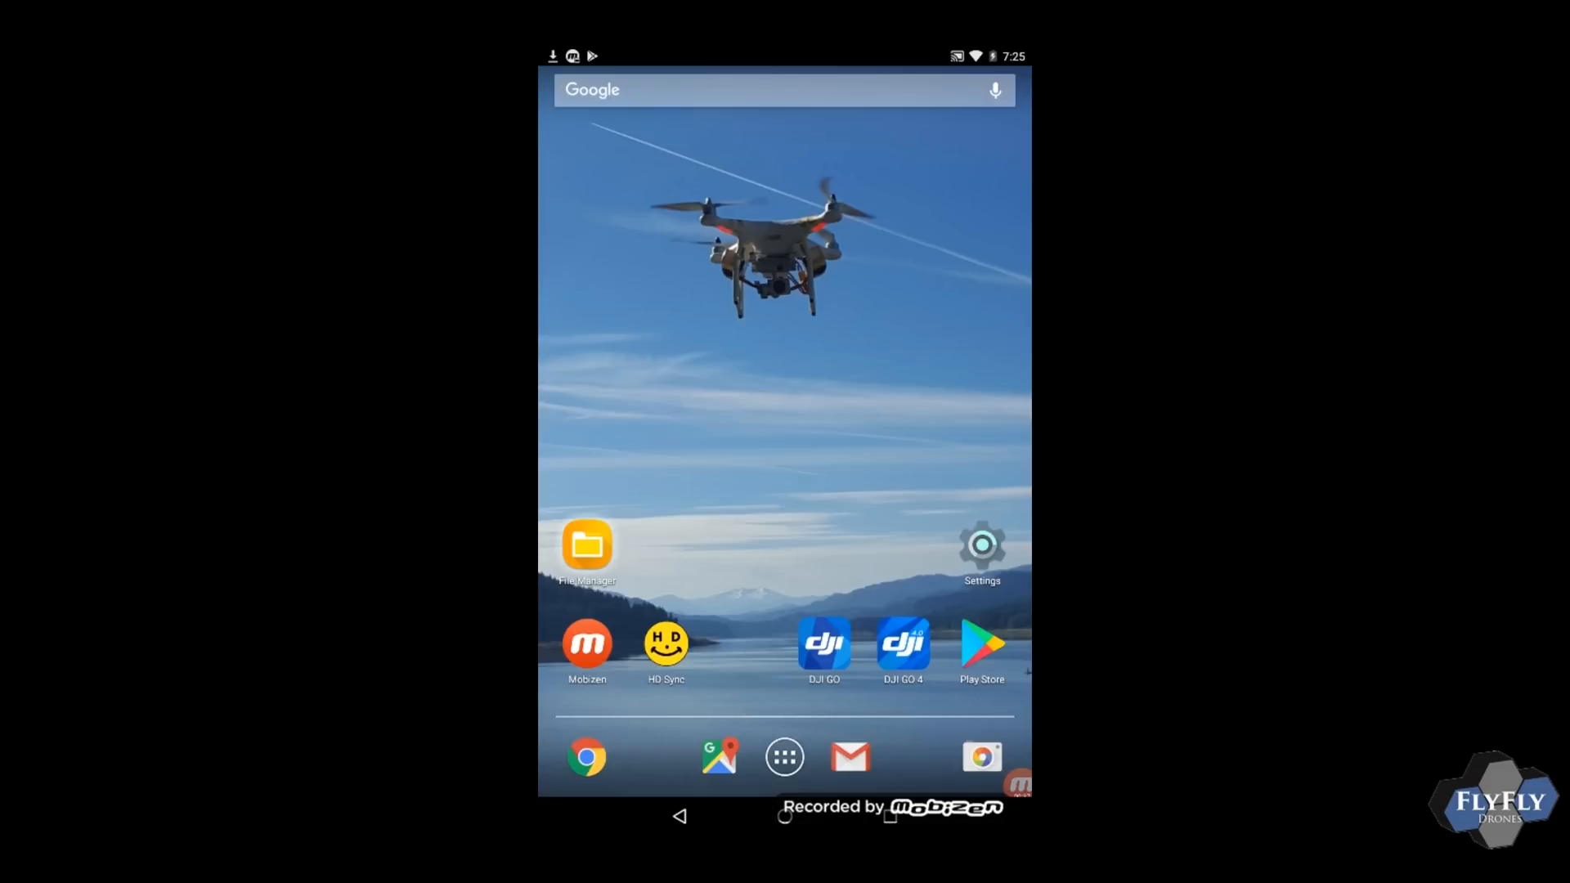
Step: Open the tablet's file manager, go to the Download folder and select dji.configs_force_fcc
click(585, 546)
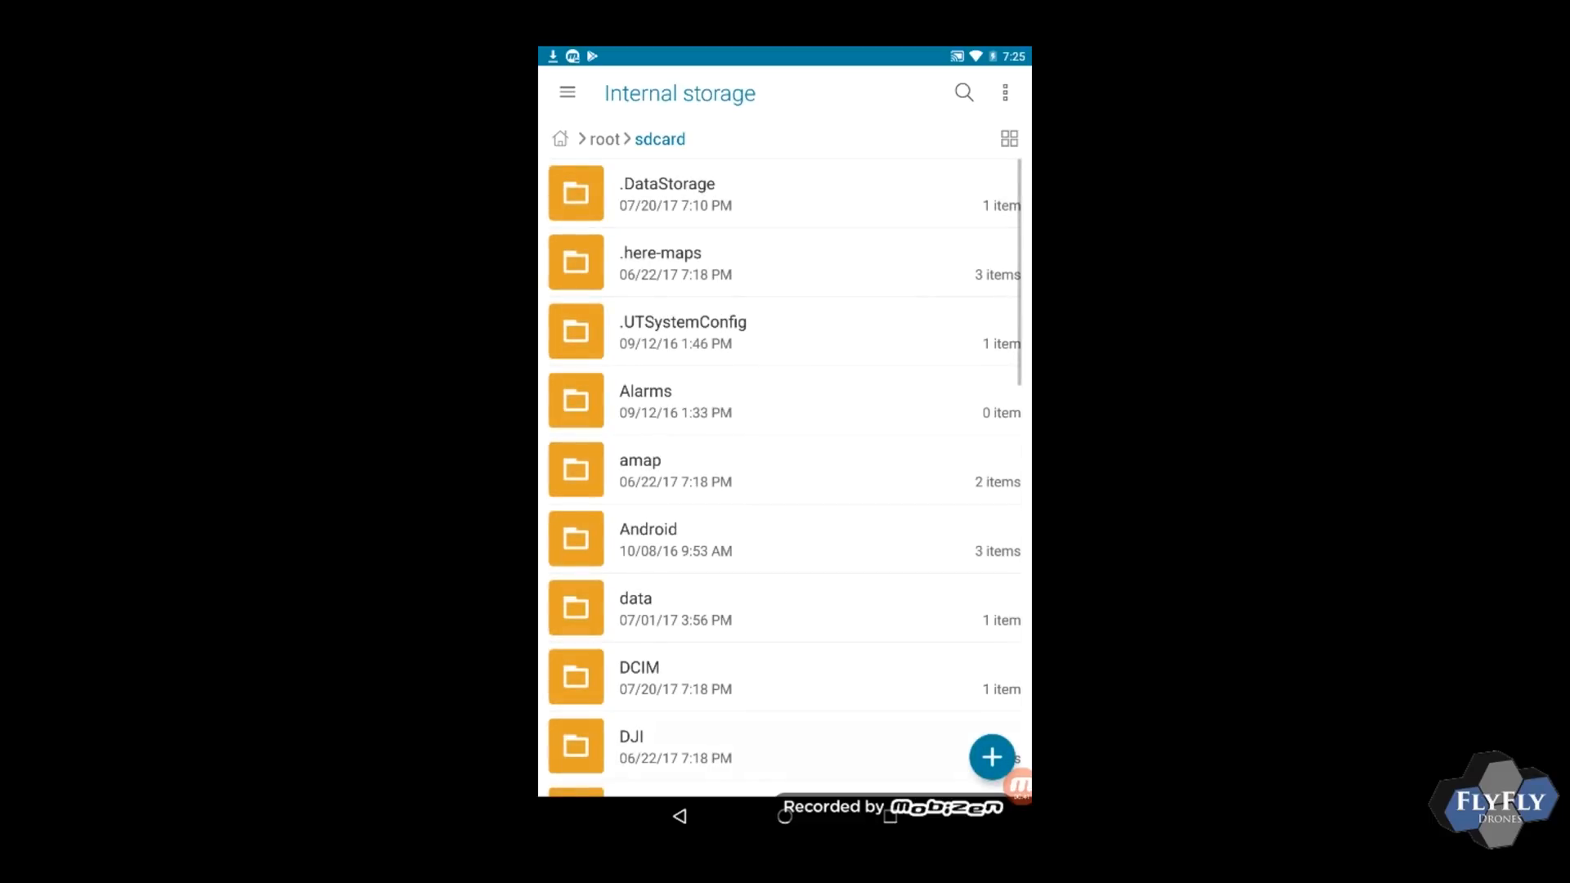
scroll(down, 3)
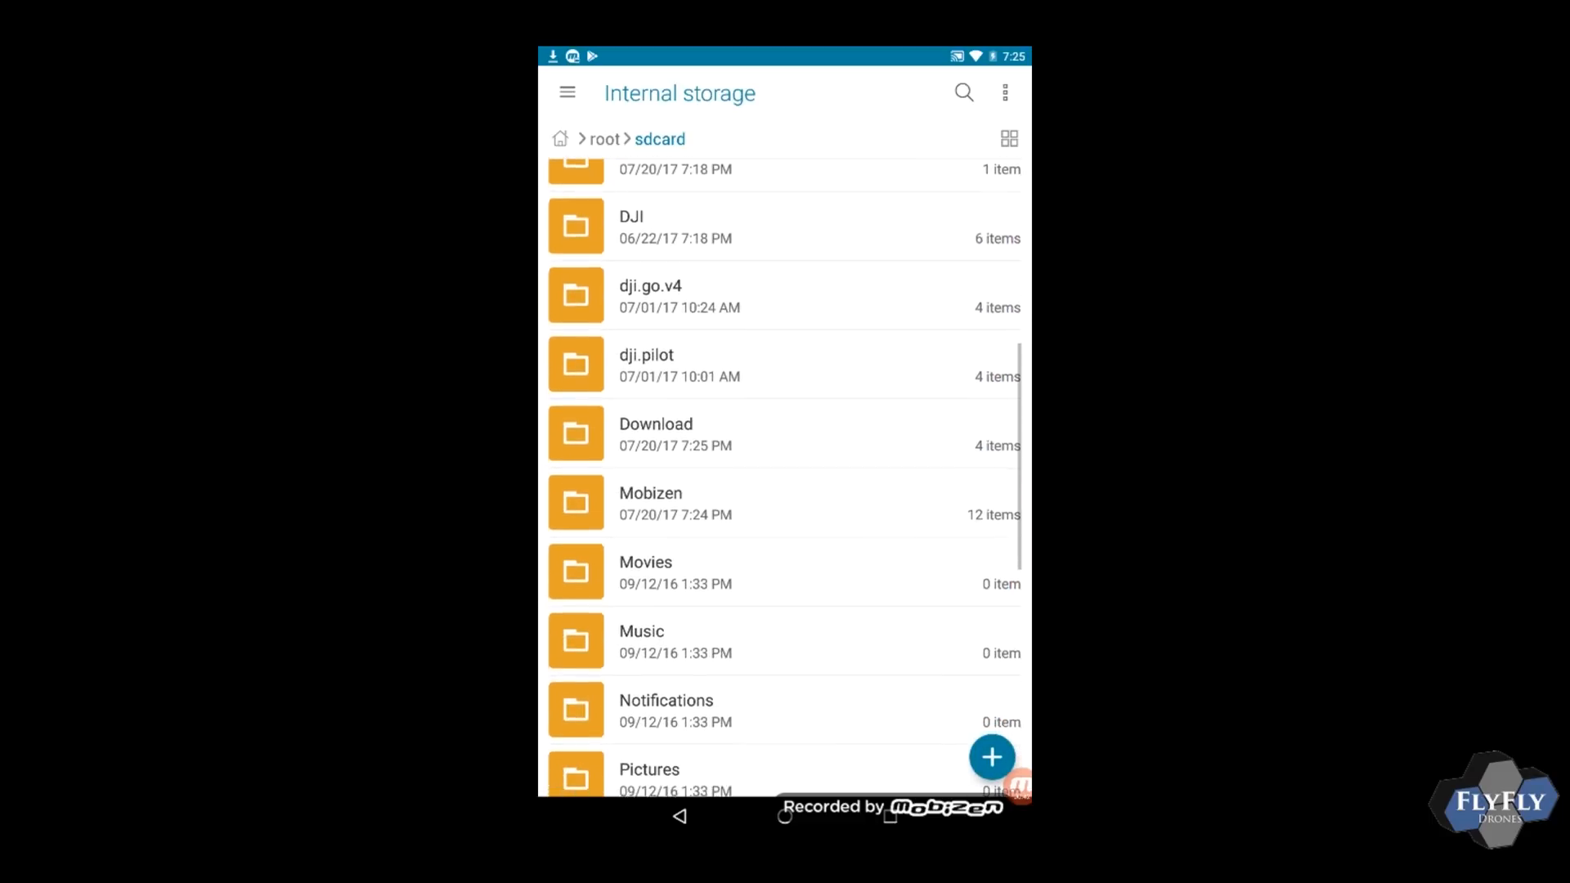
click(656, 433)
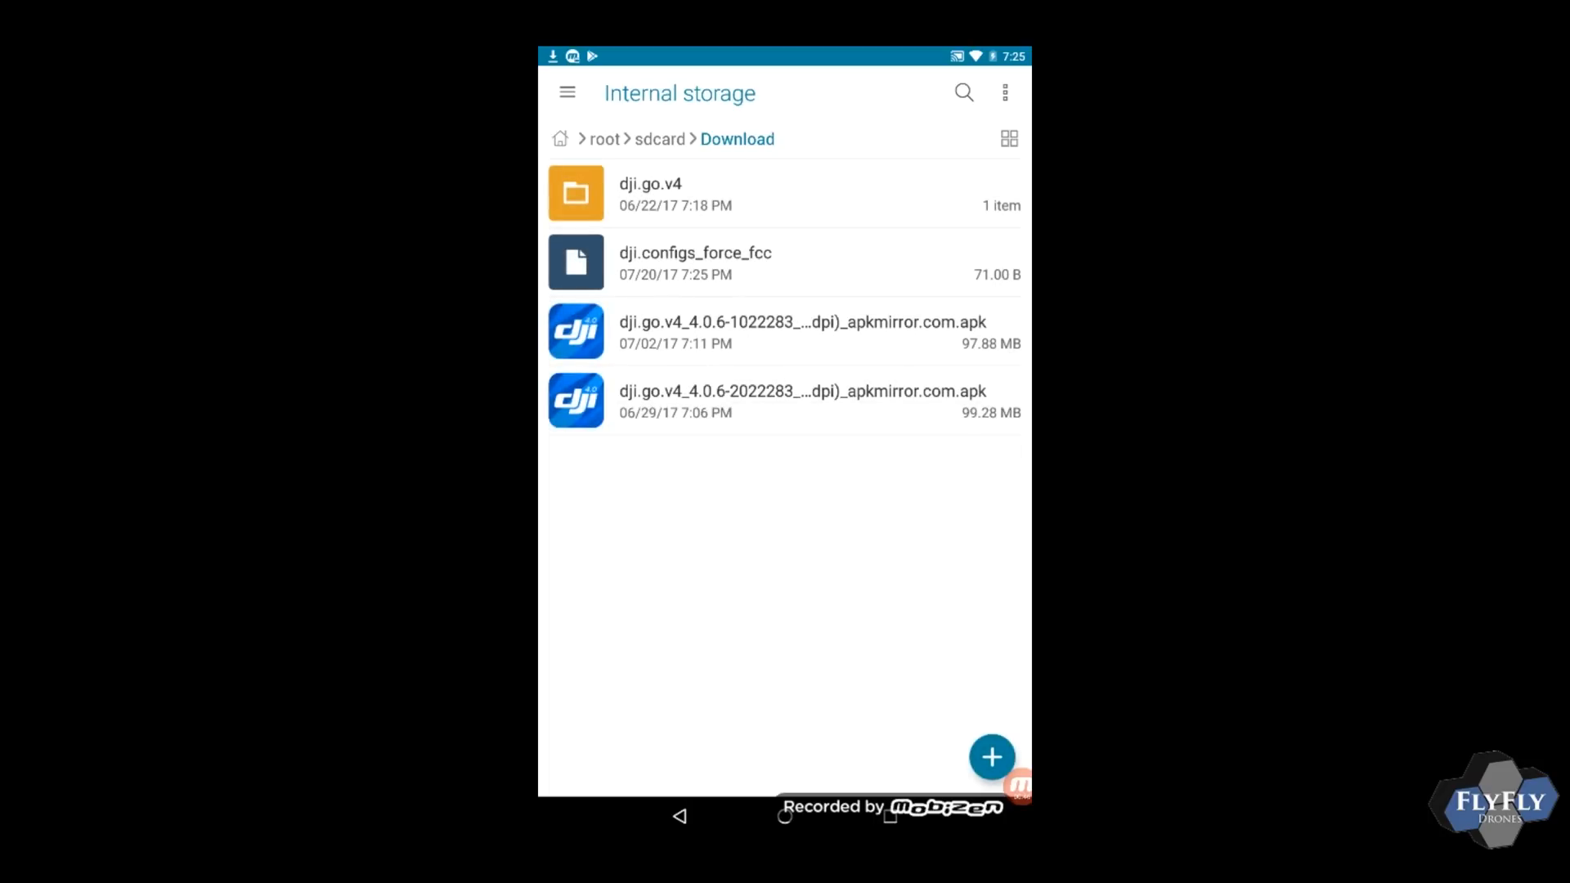
click(726, 261)
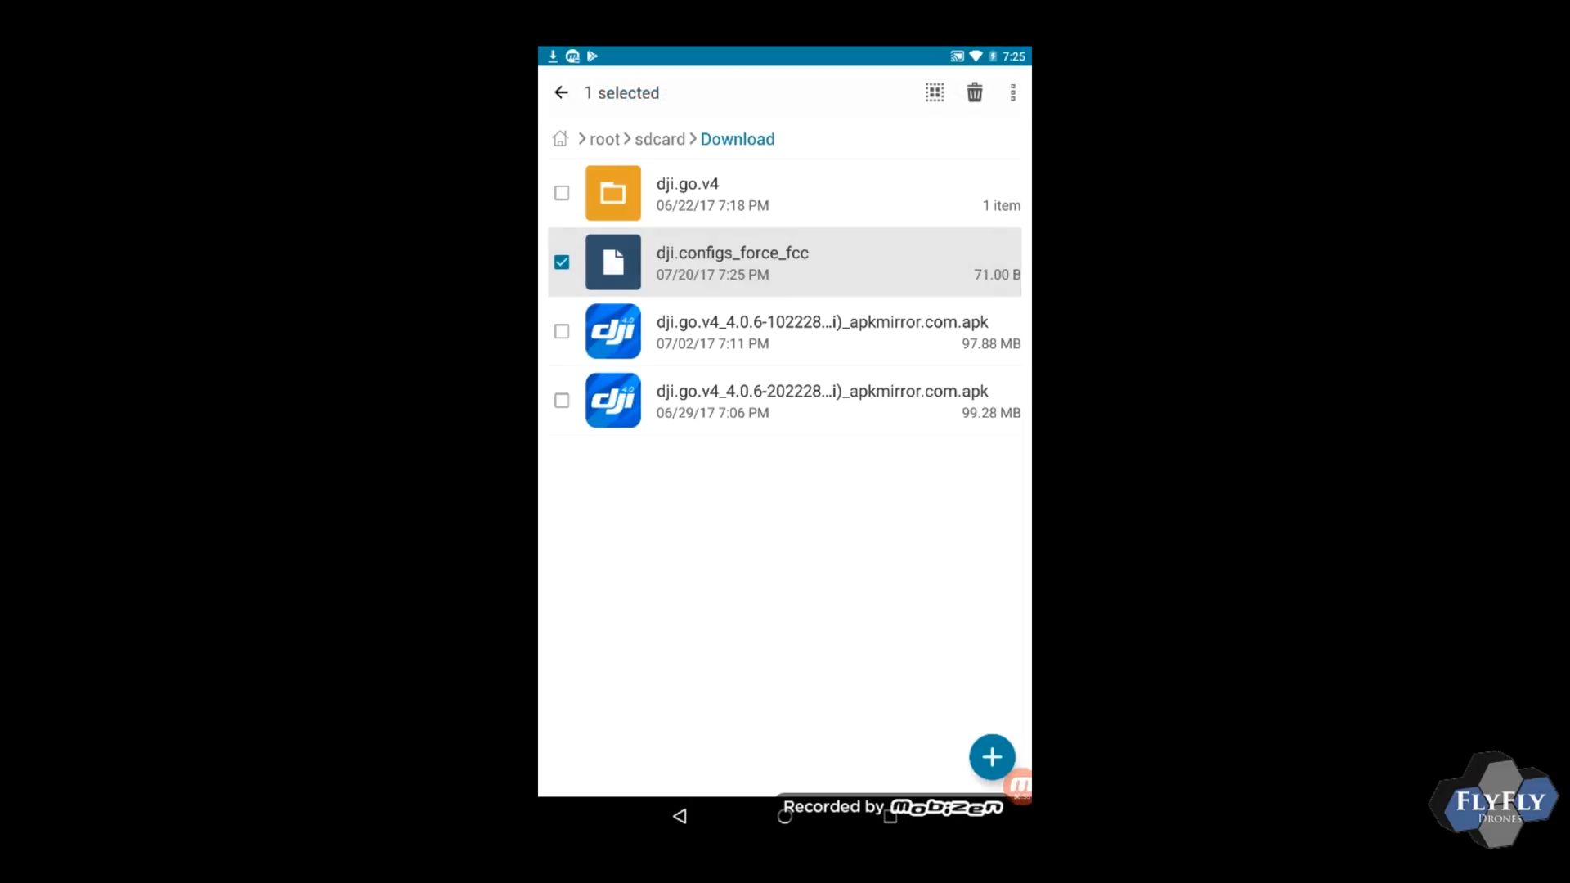
Step: Rename the selected file to .DJI.configs via the overflow menu
click(1012, 92)
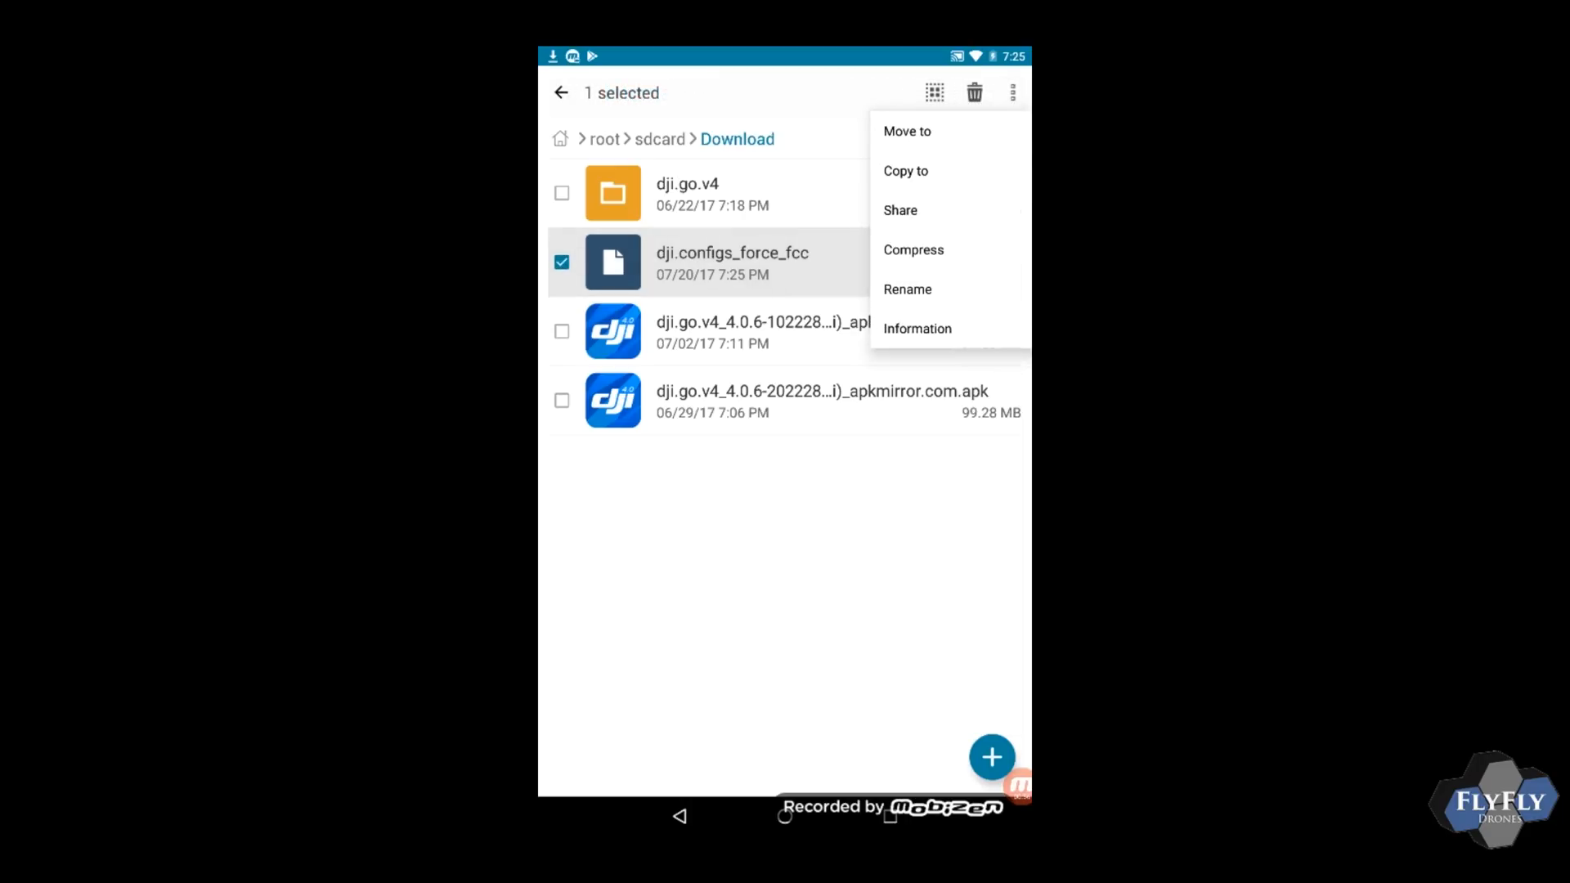
click(908, 288)
text(.)
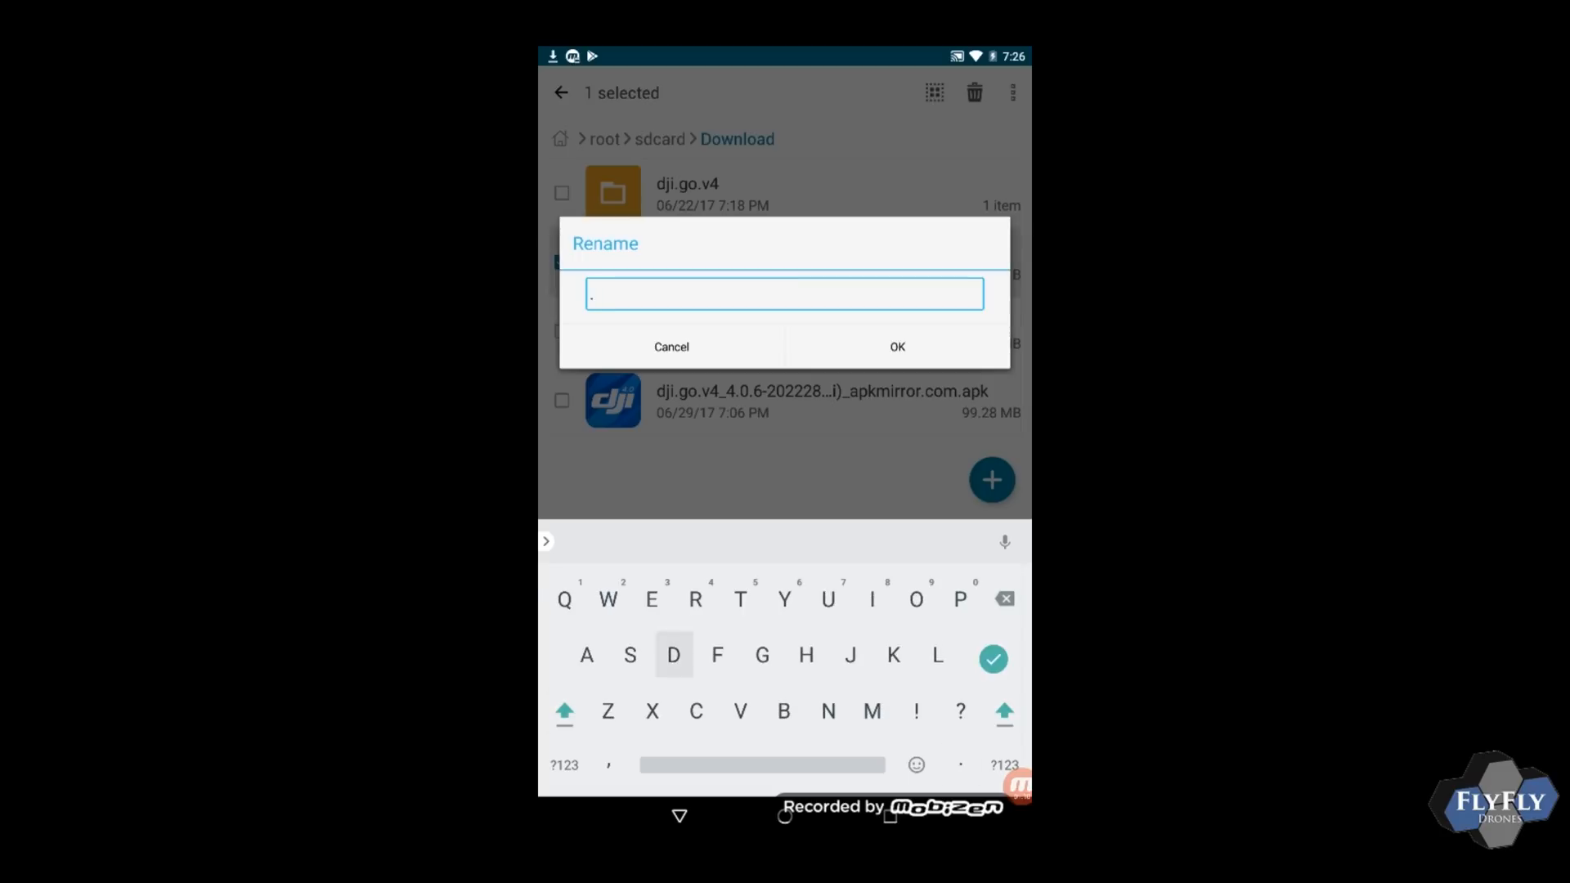
text(DJ)
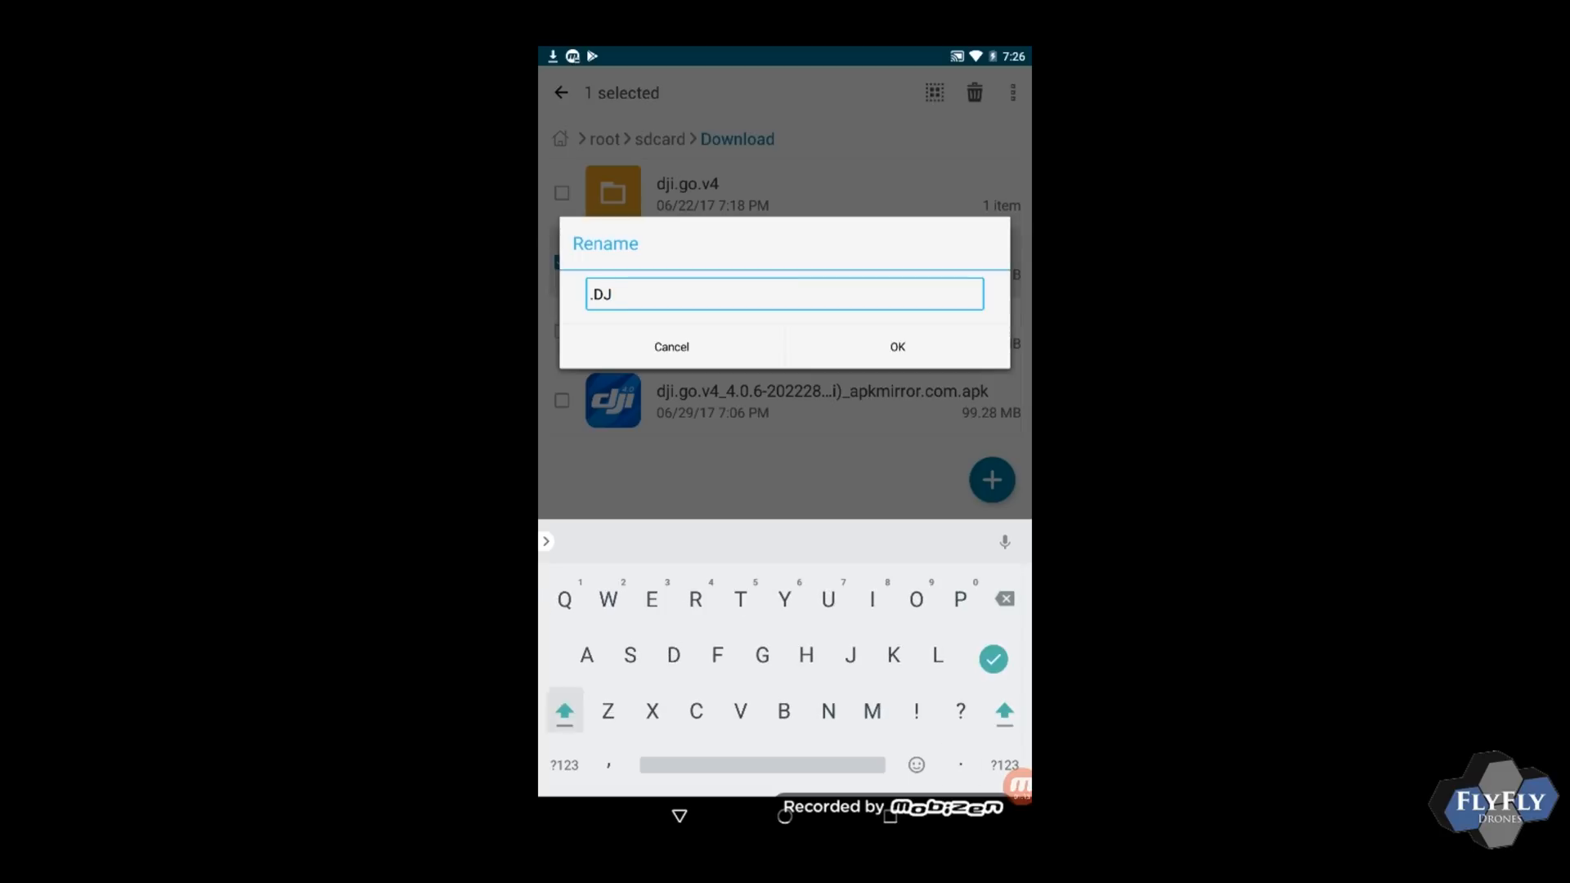
text(I)
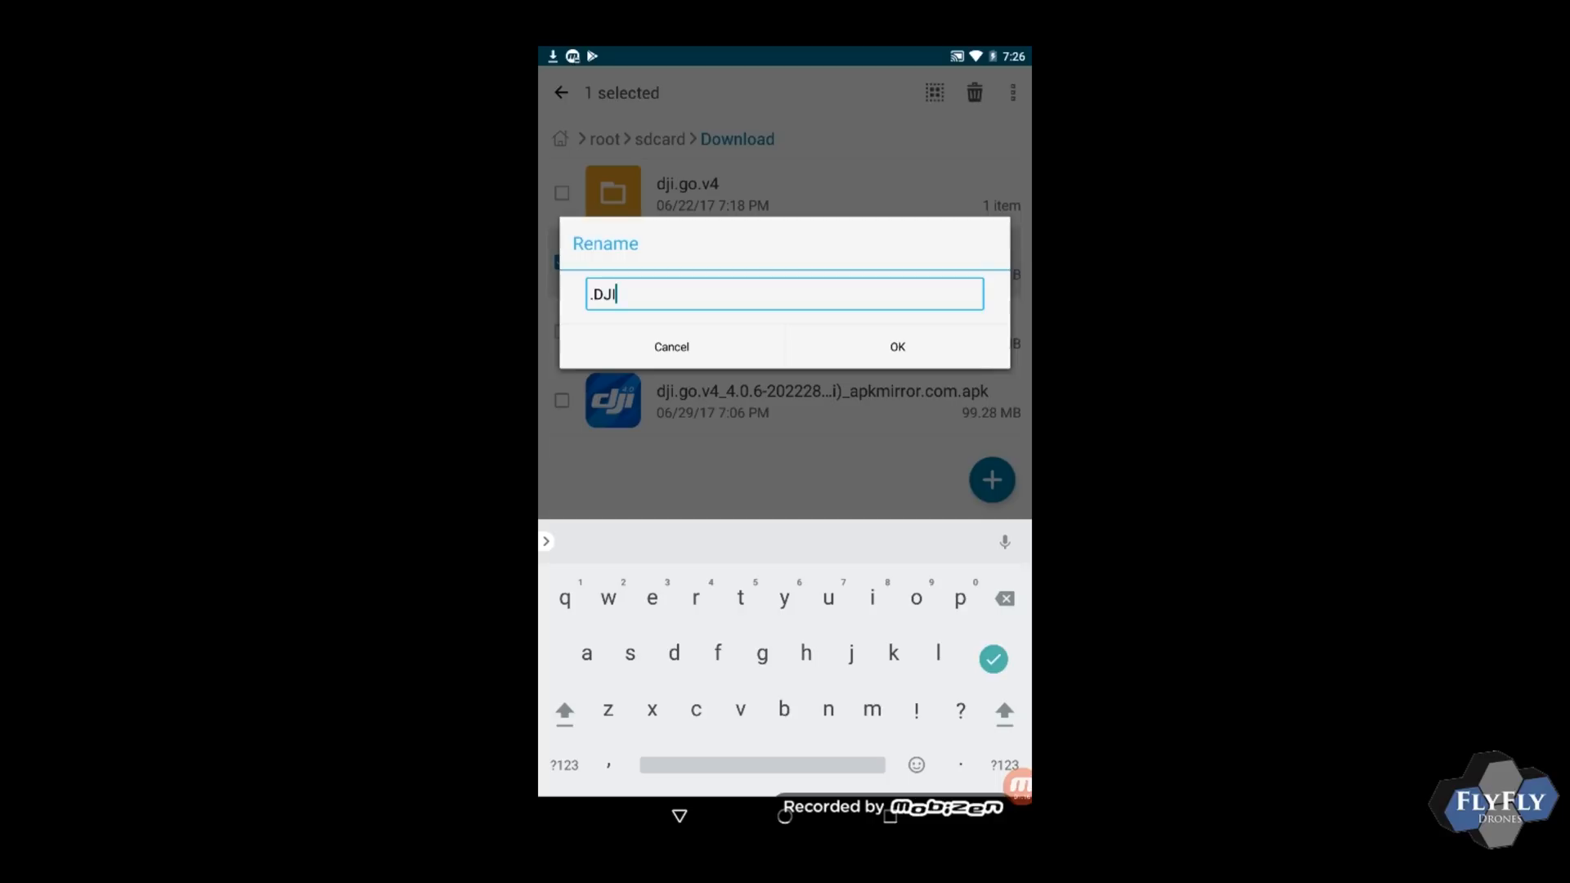
text(con)
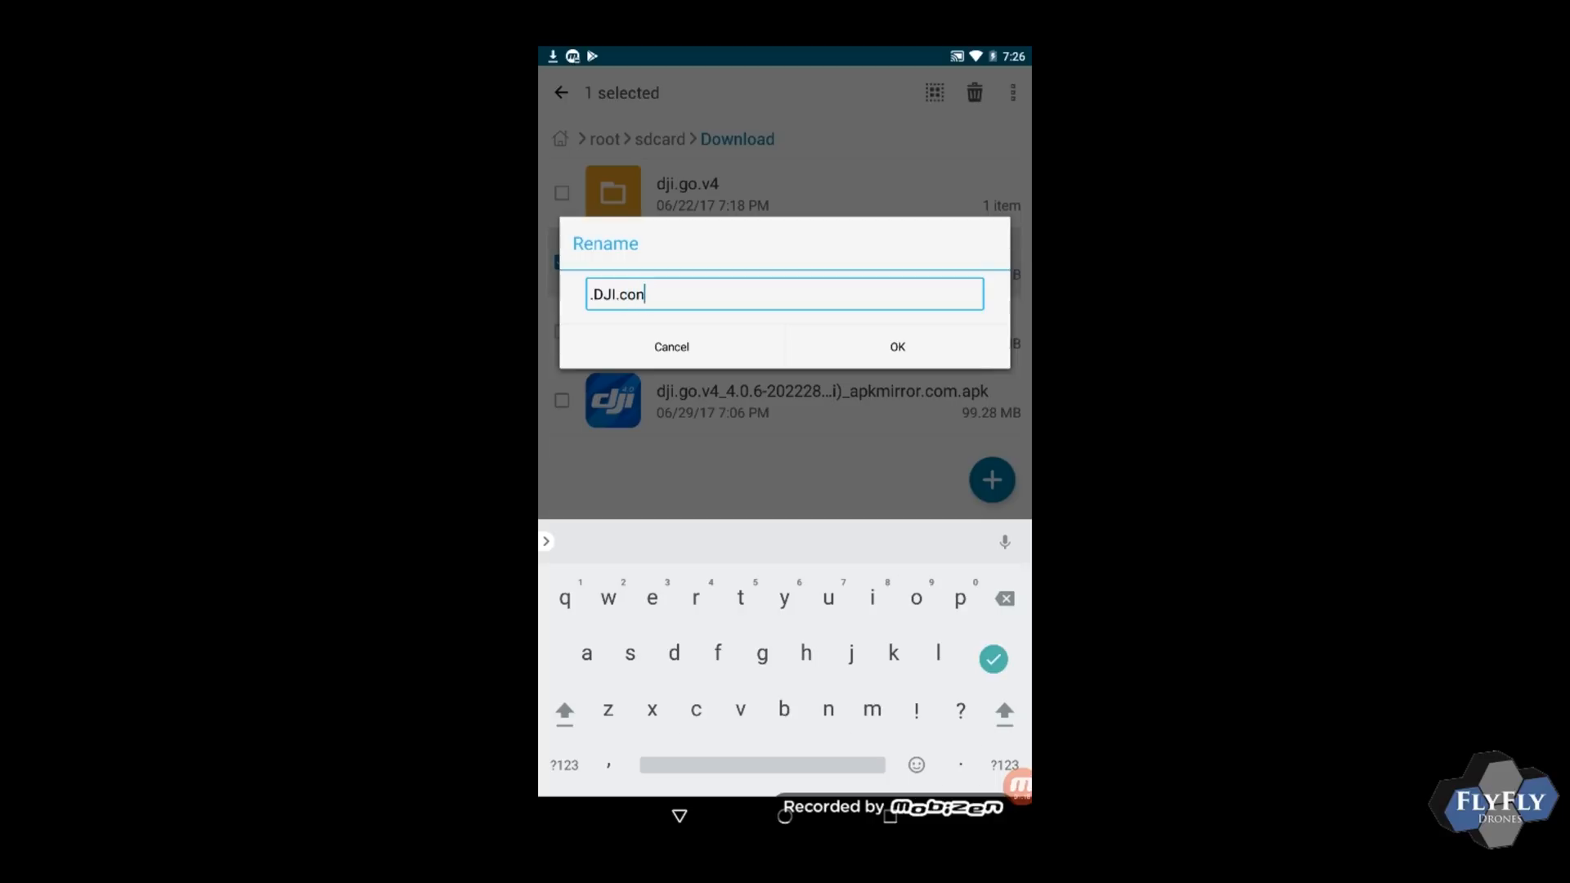
text(figs)
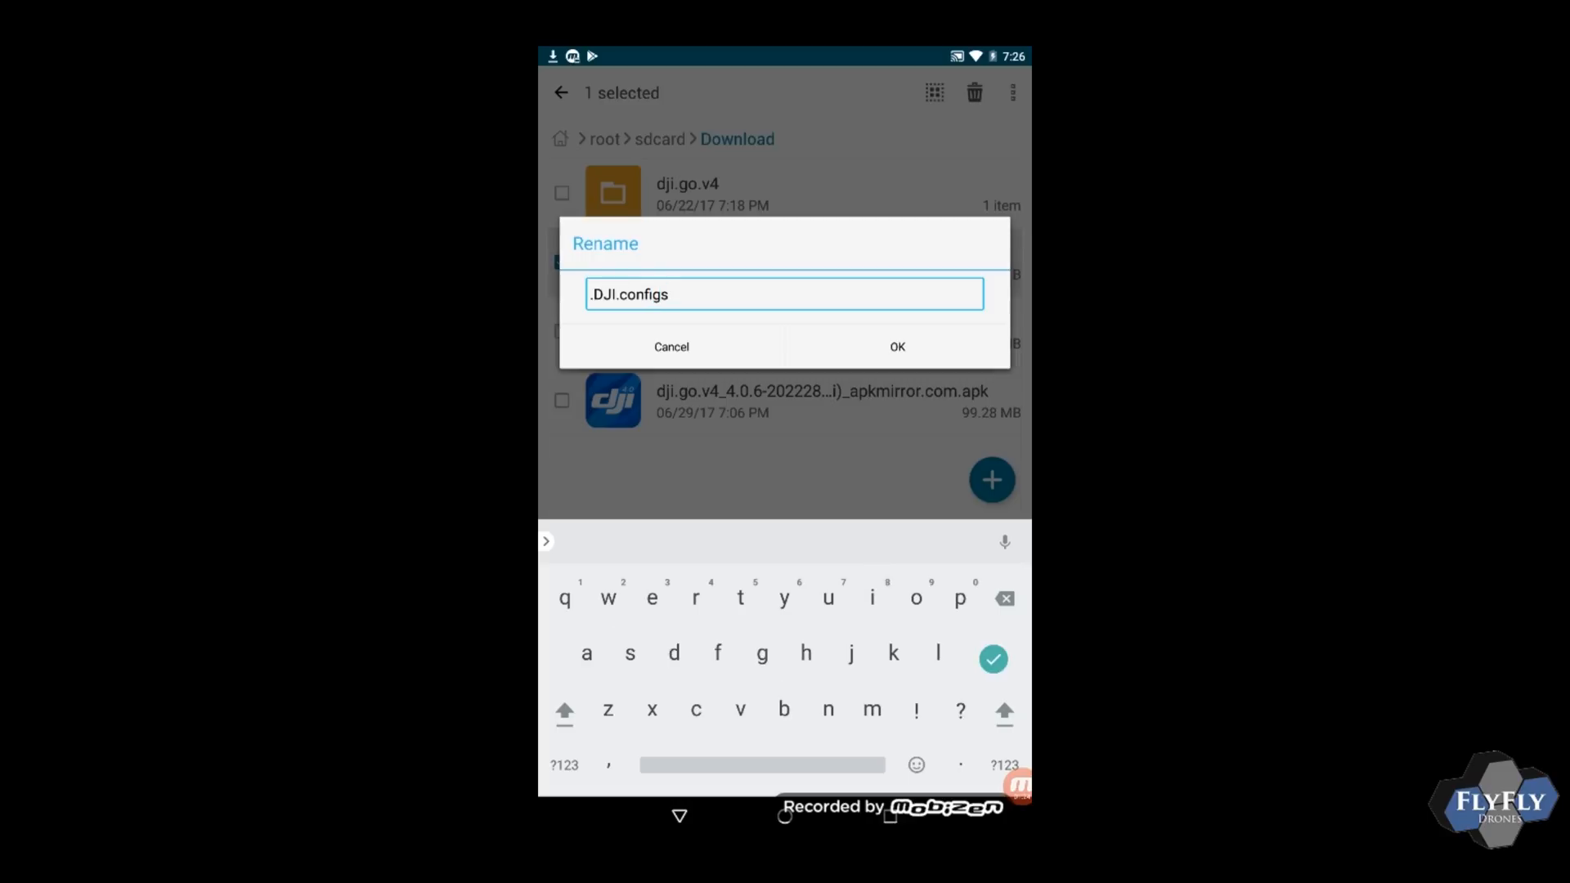
click(897, 346)
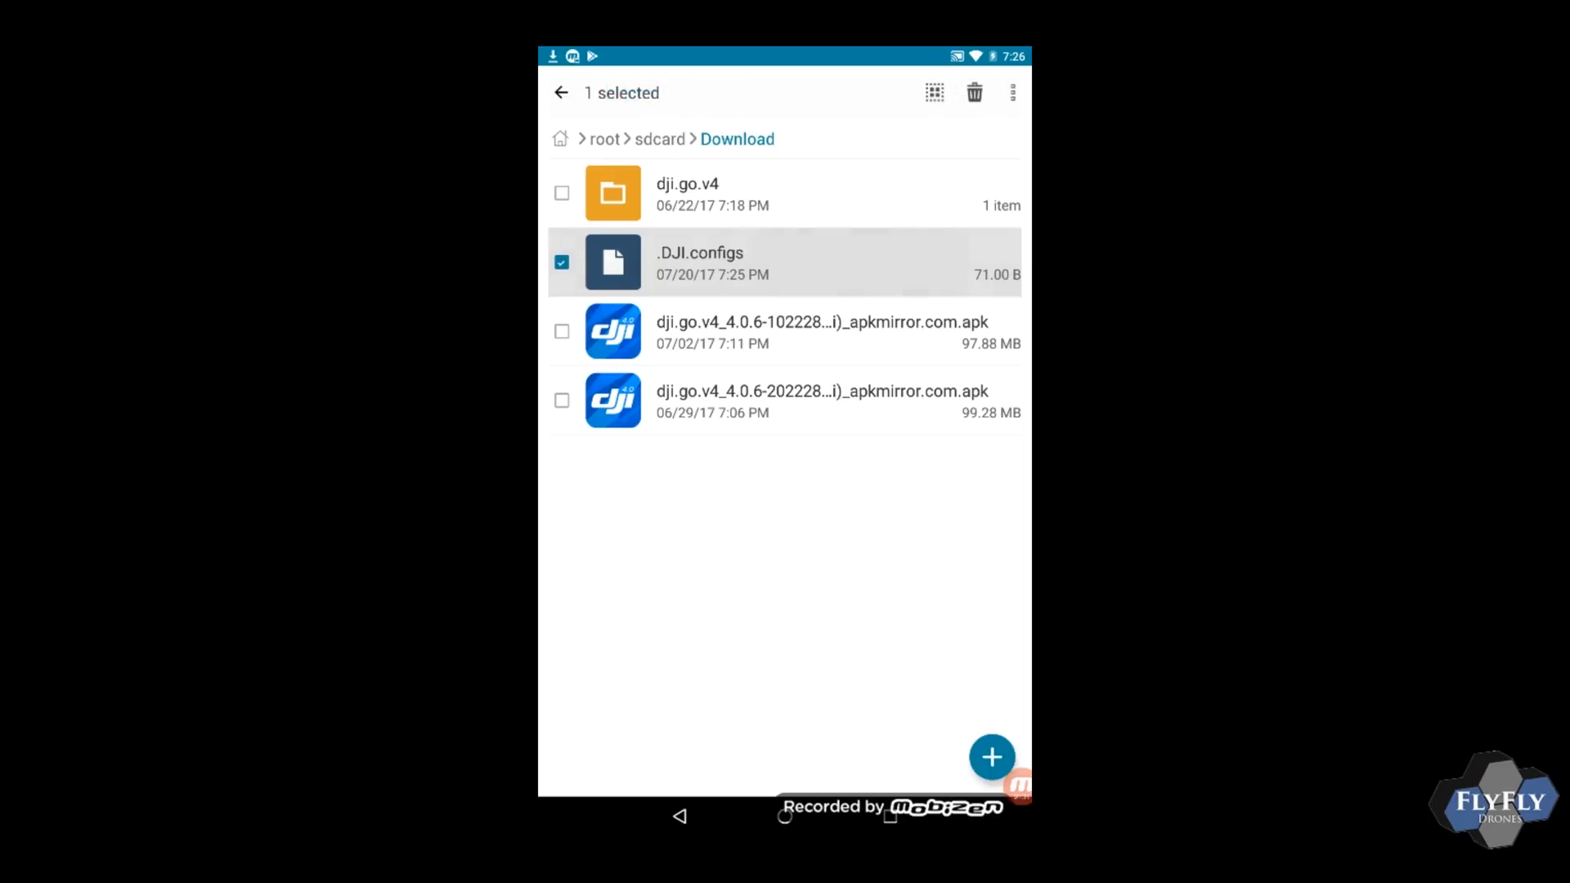
Step: Start copying .DJI.configs to Internal storage via the overflow menu's Copy to
click(1011, 92)
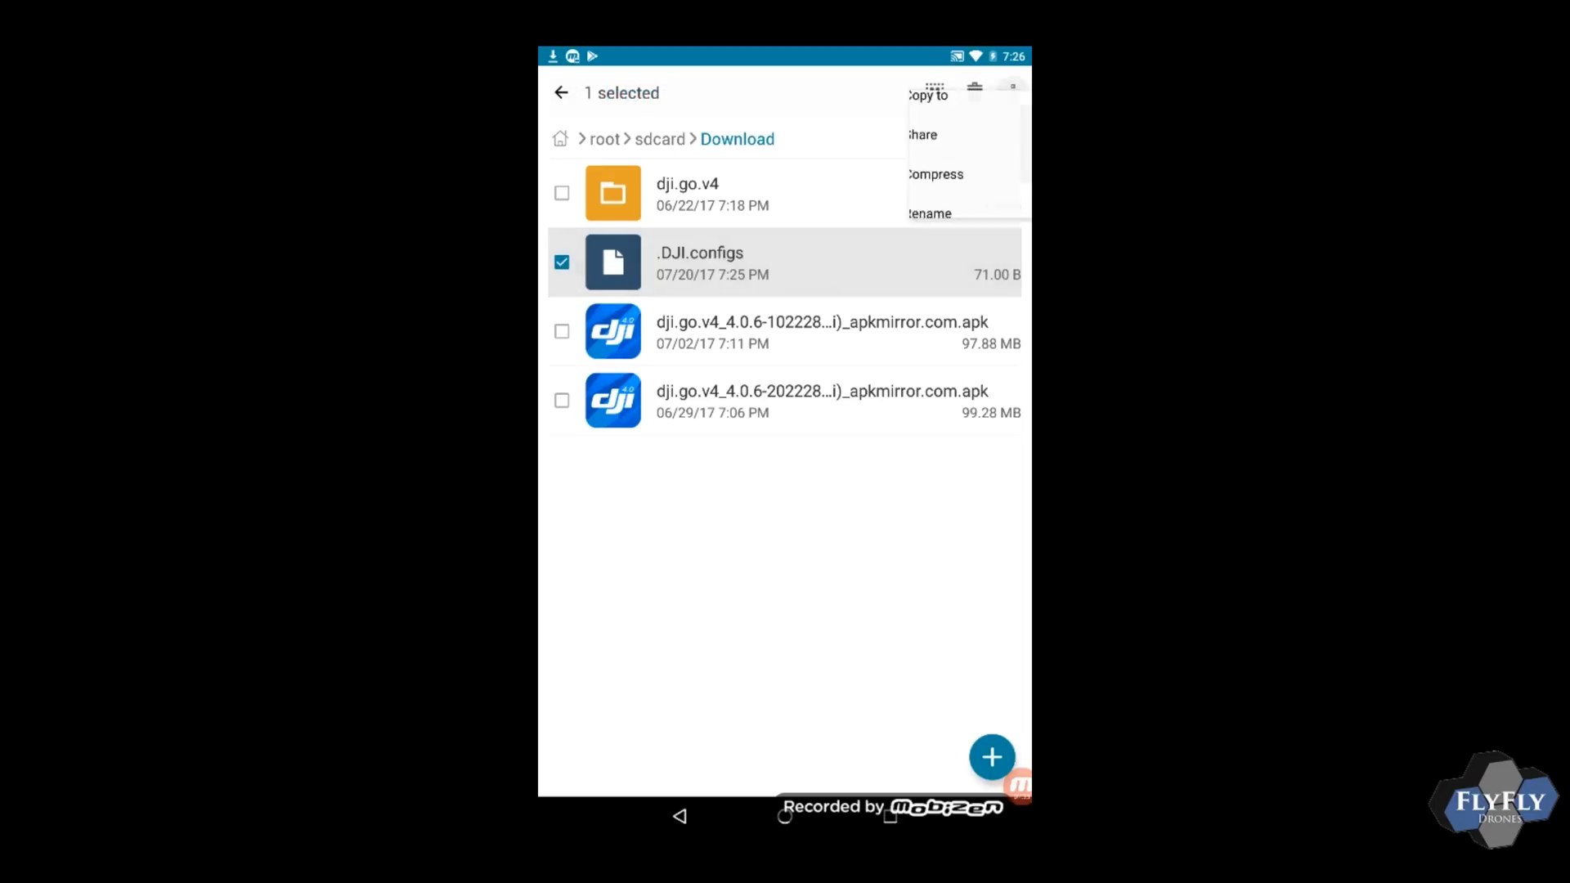
click(1013, 90)
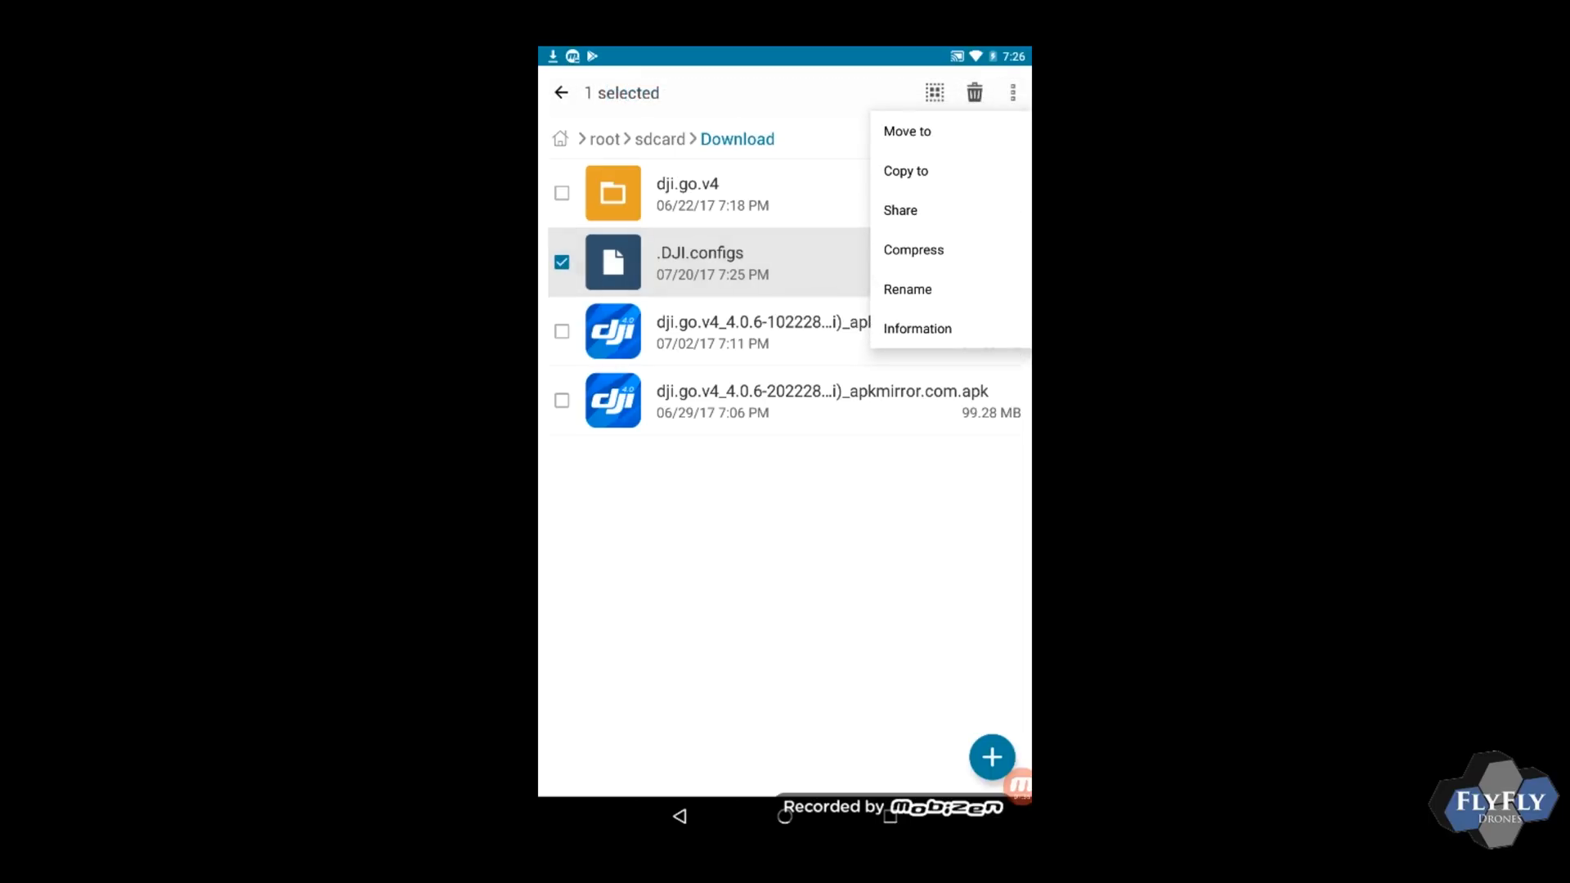
click(906, 171)
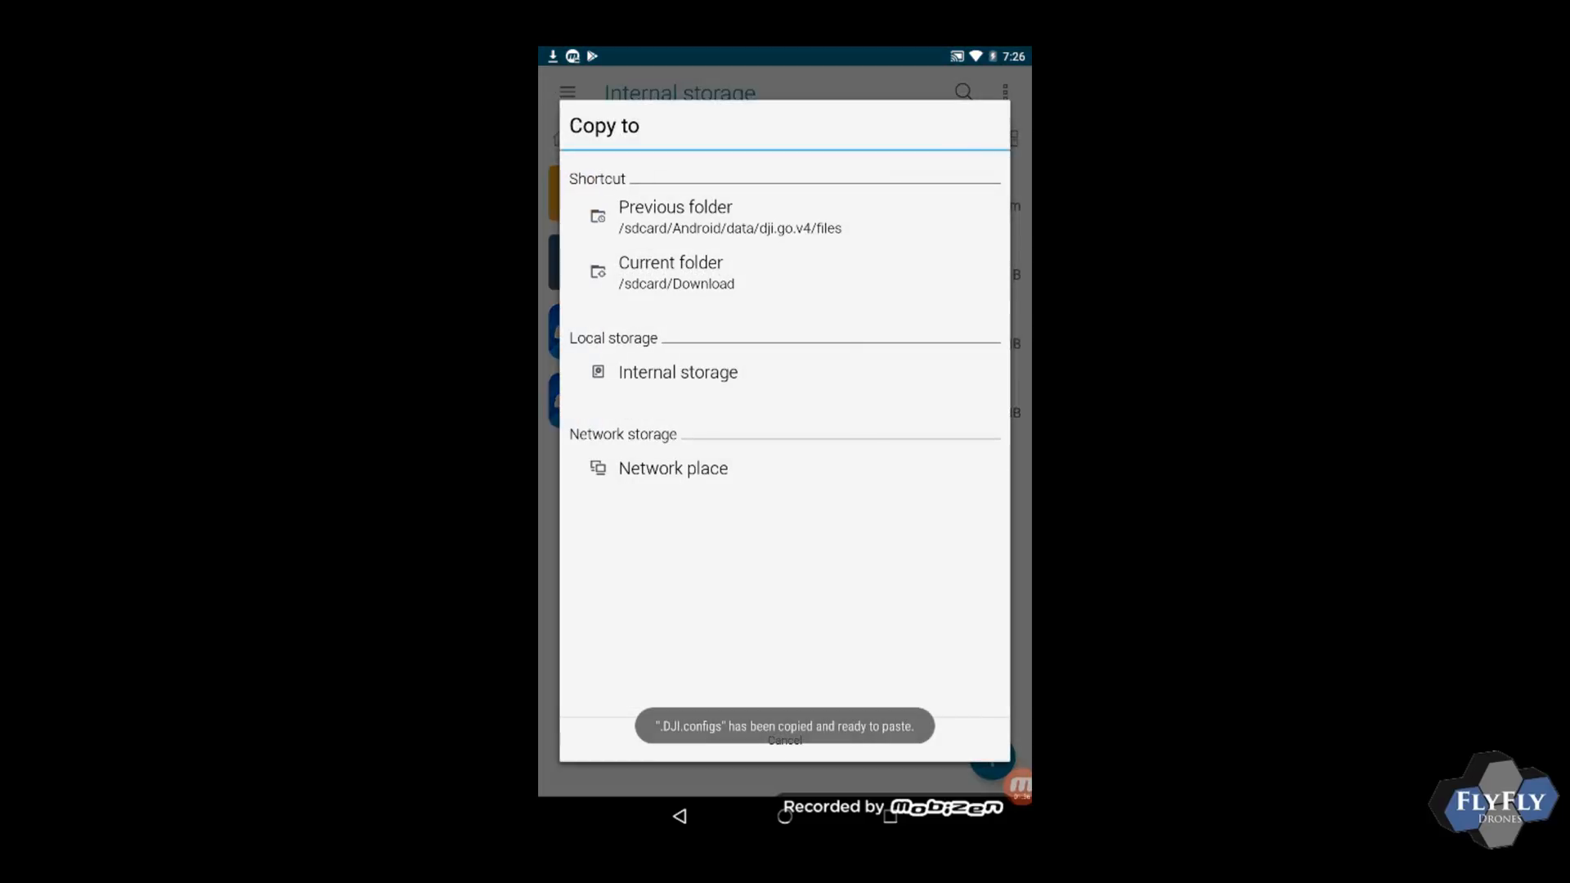
click(677, 373)
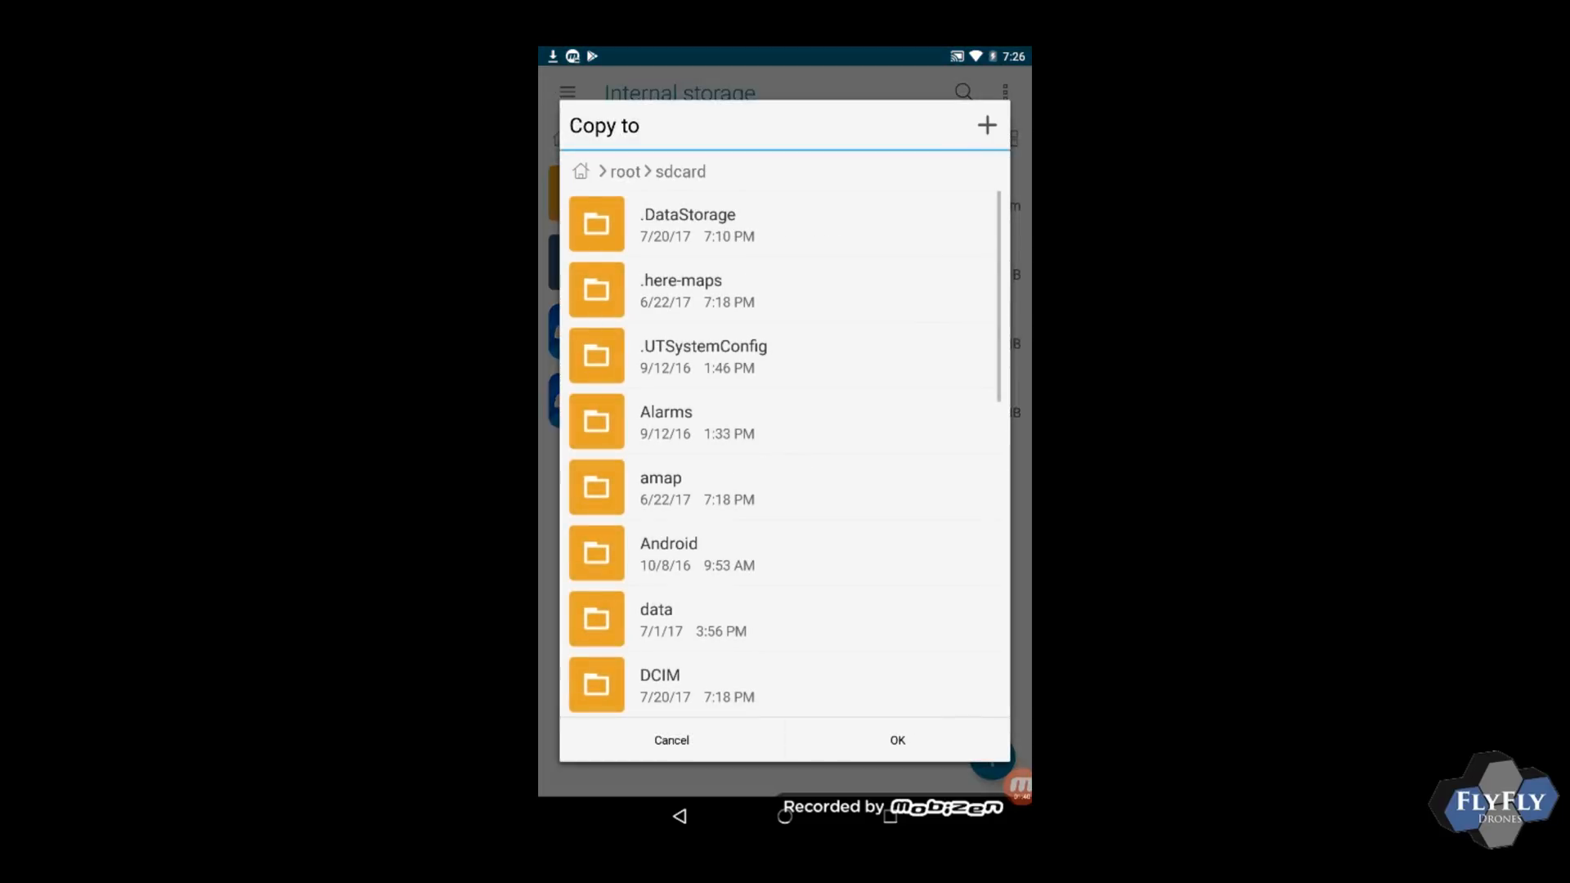
Step: Choose Android > data > dji.go.v4 > files as the destination and confirm the copy
click(669, 553)
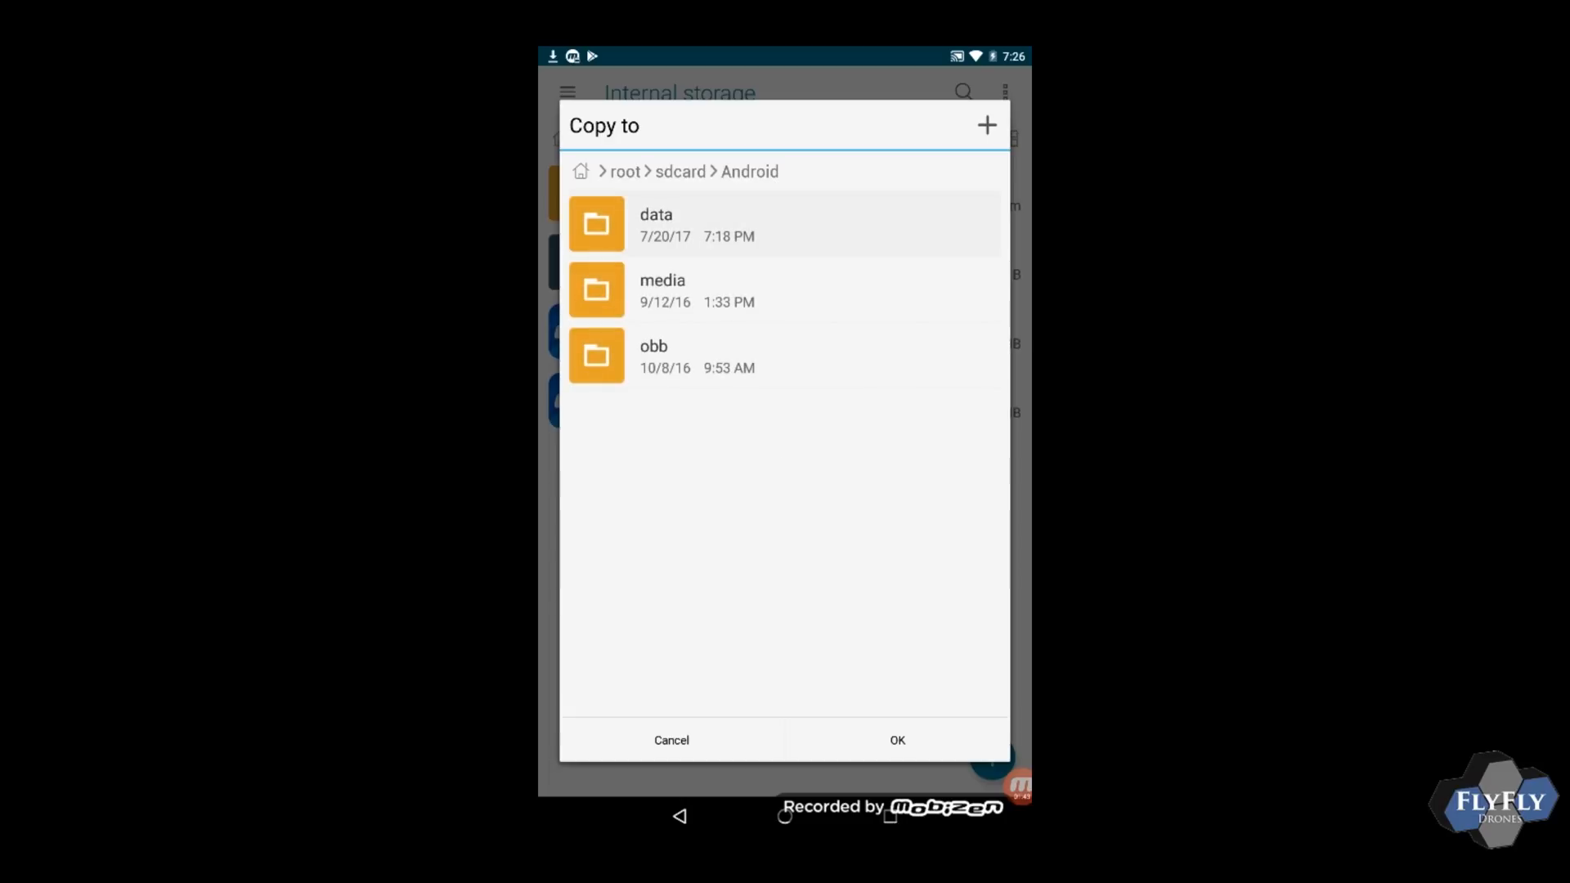
click(656, 224)
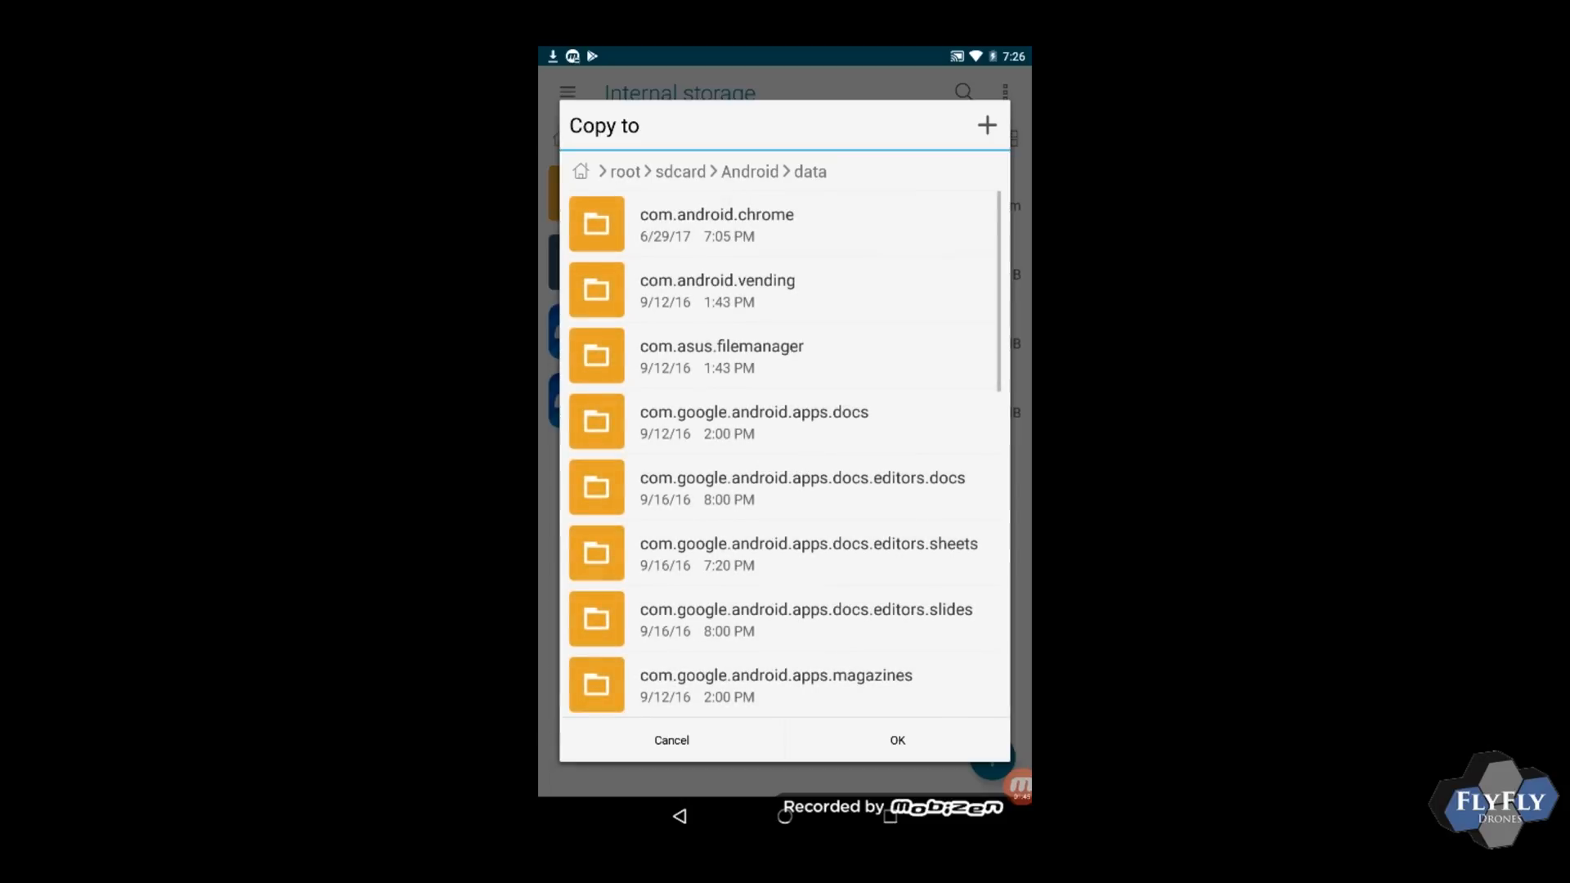
scroll(down, 3)
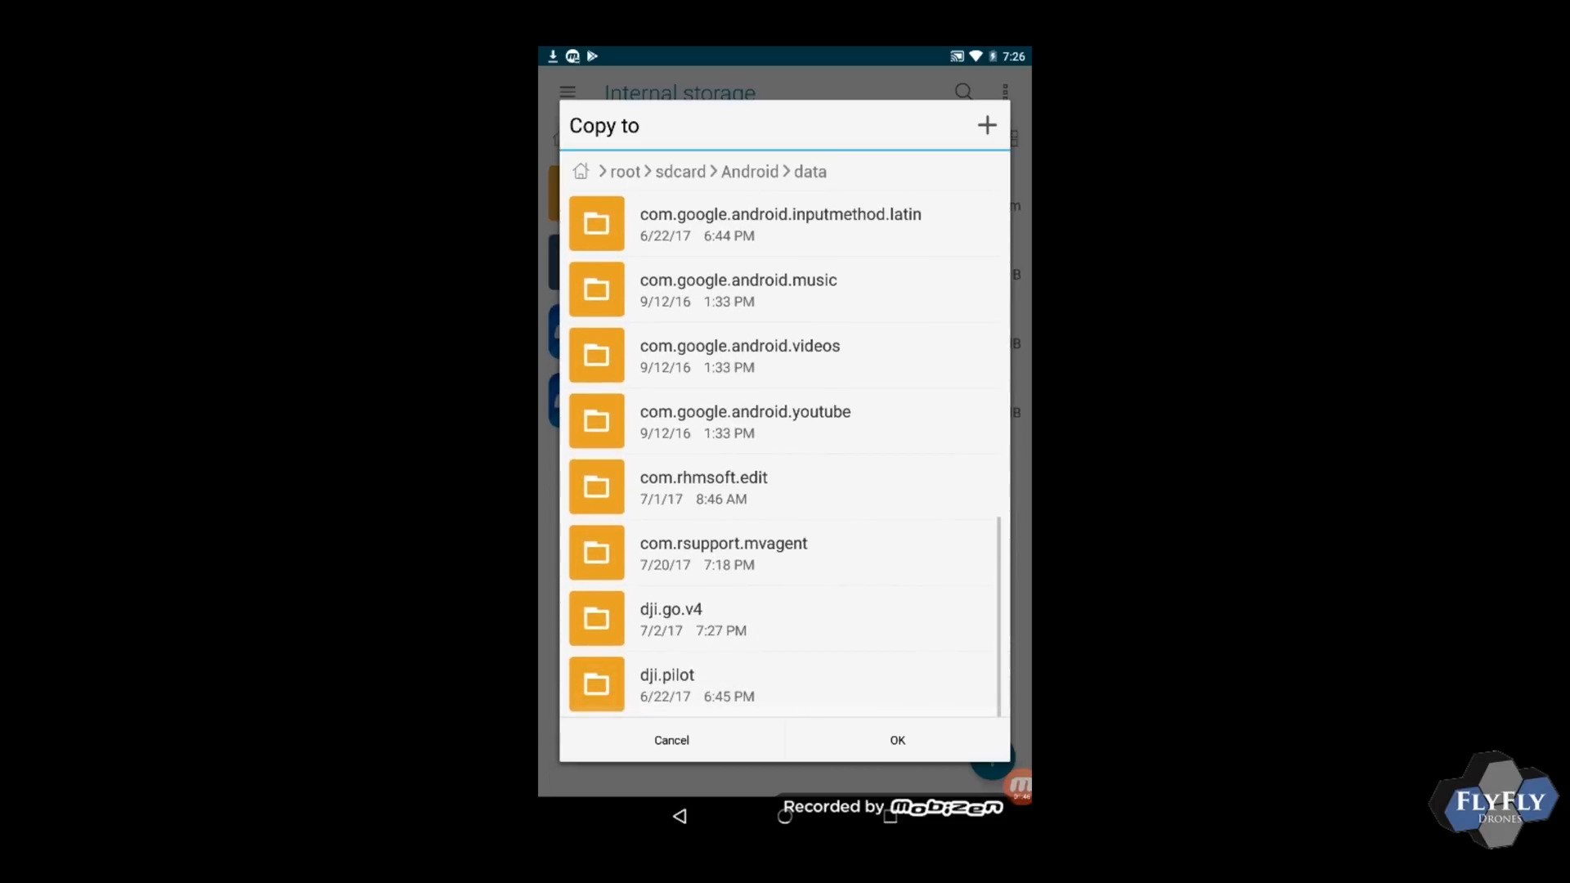
click(673, 618)
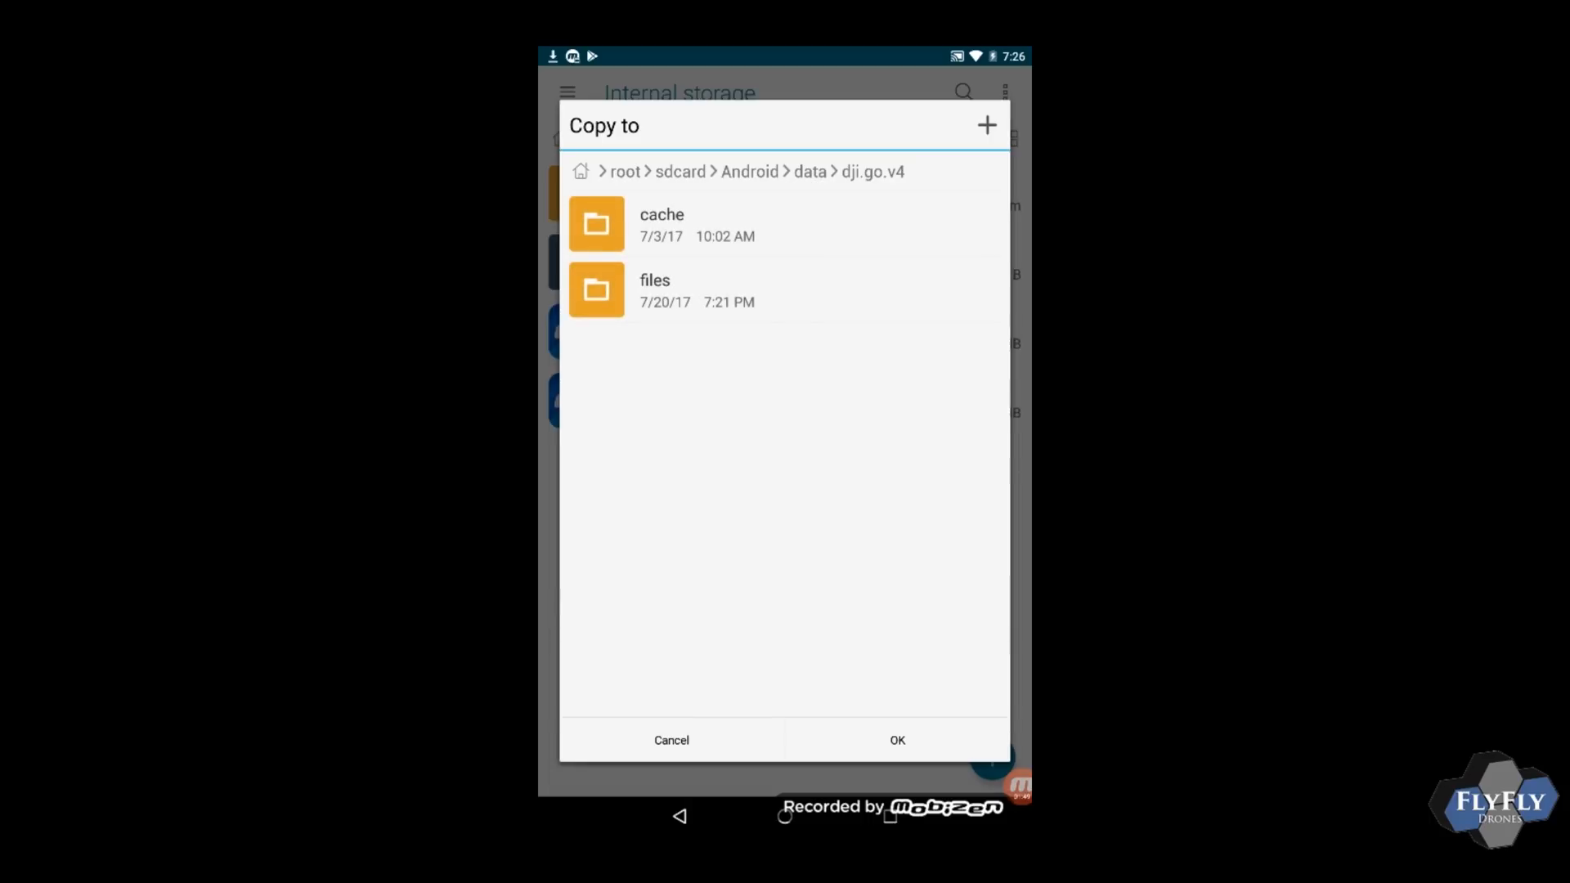
click(654, 291)
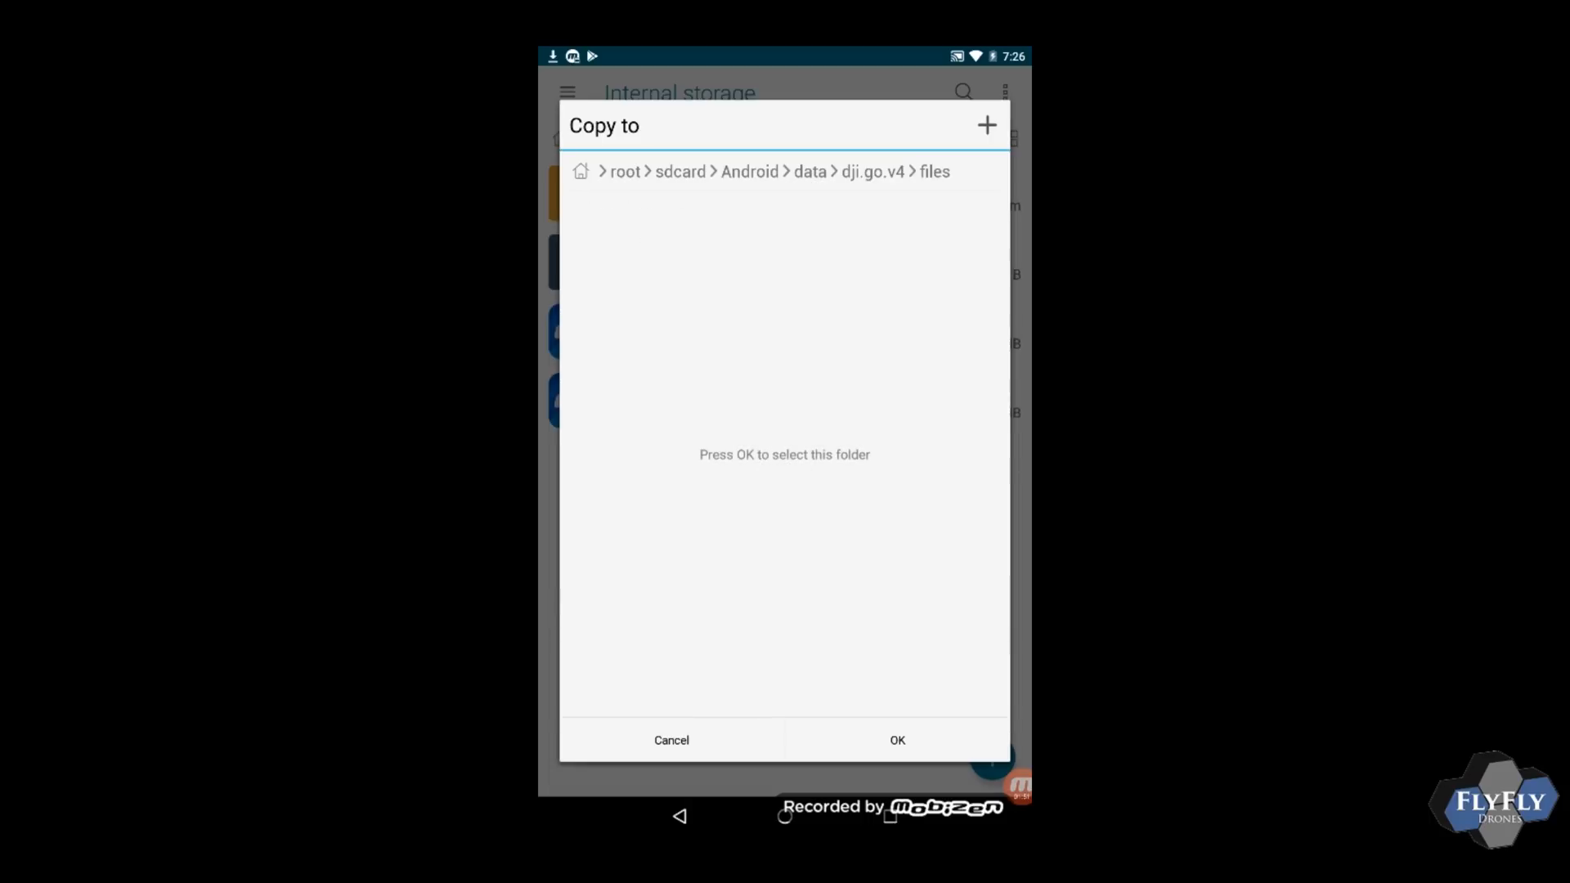
click(896, 741)
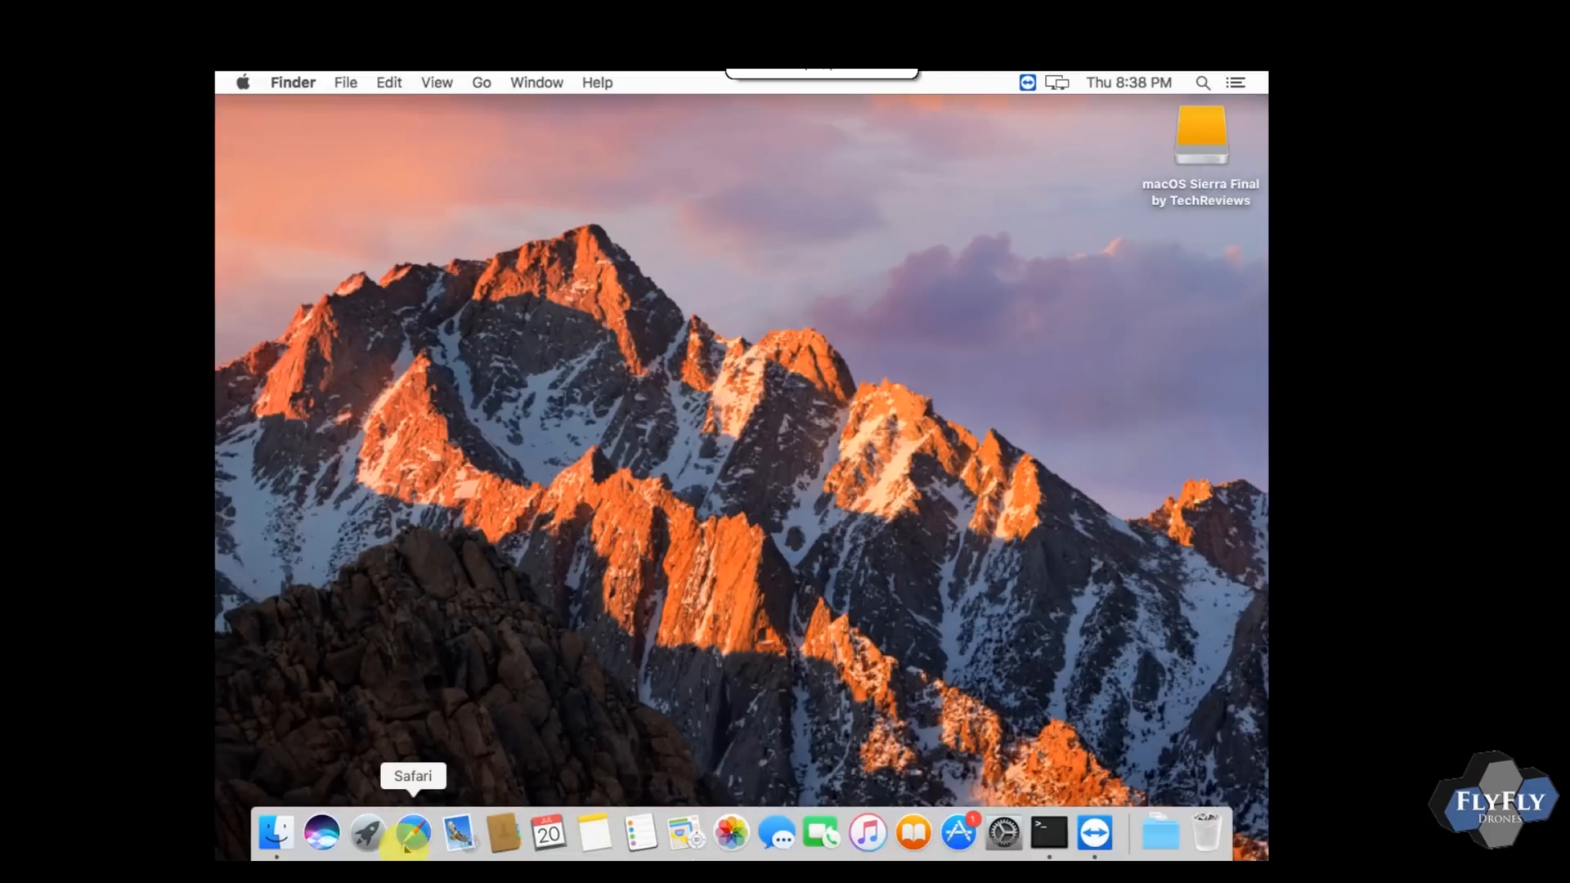
Step: Open dji.retroroms.info in Safari, go to FCC IOS Hack and scroll to the Apply the config defaults write command
click(414, 845)
text(d)
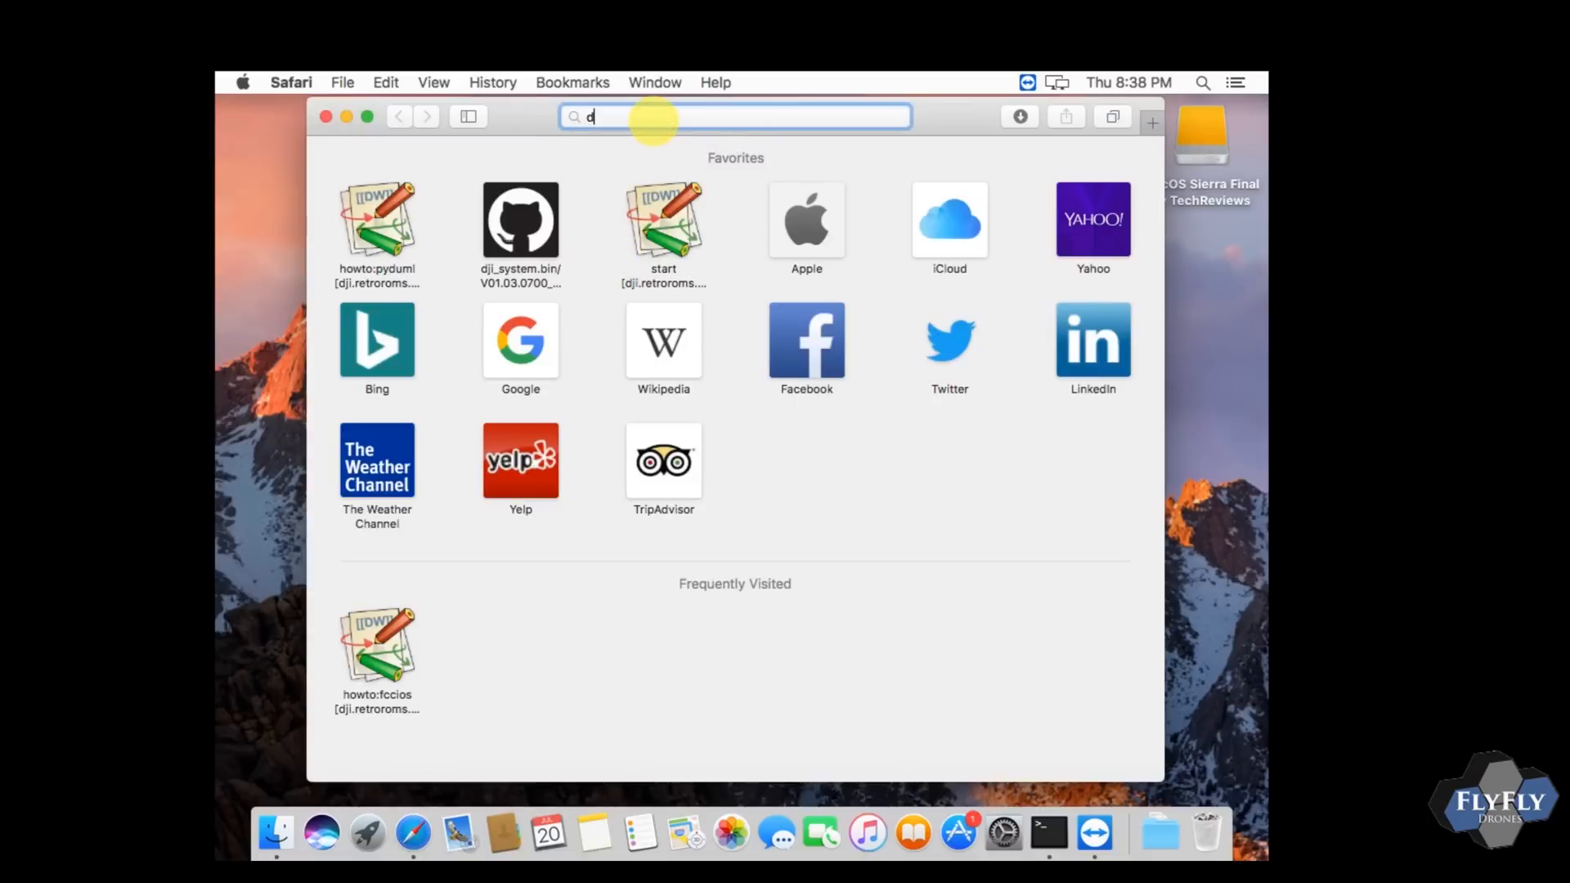
text(ji.retroroms.info)
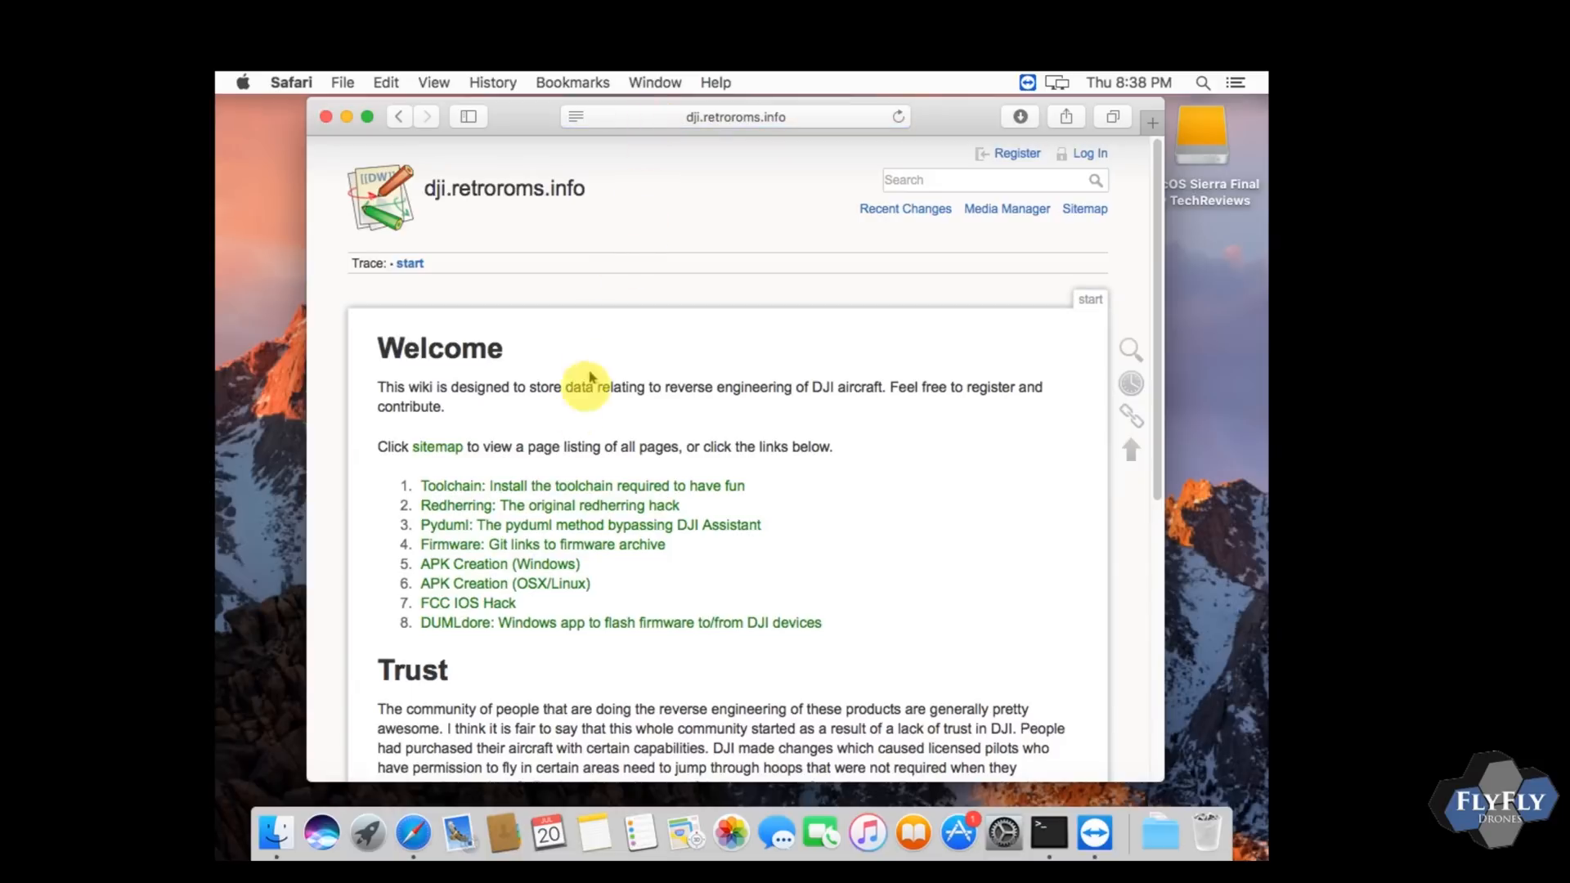
click(467, 601)
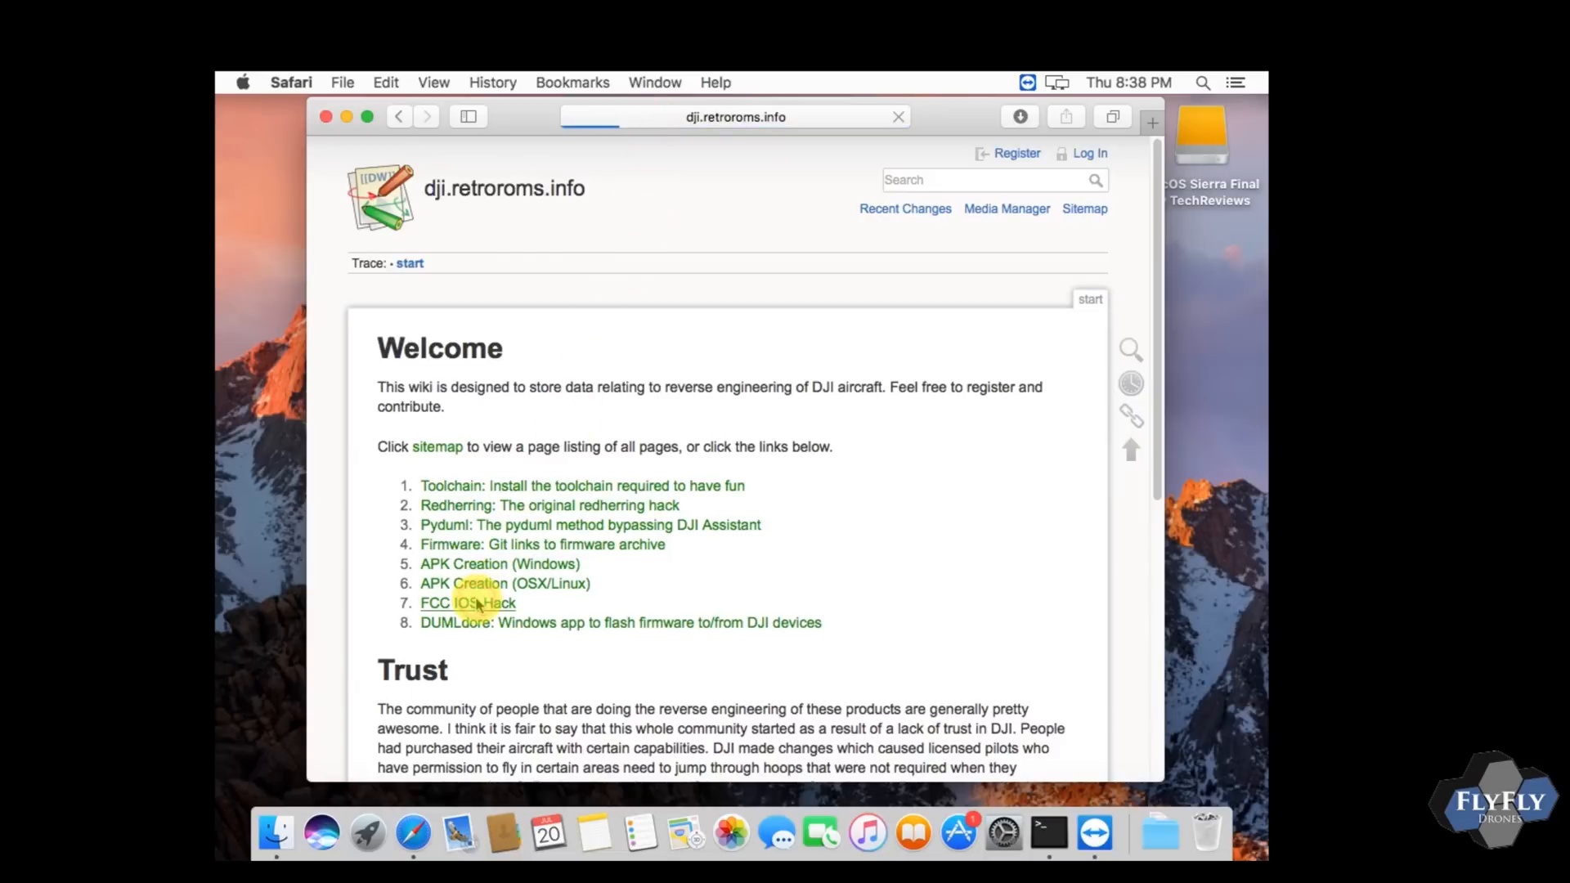
click(466, 601)
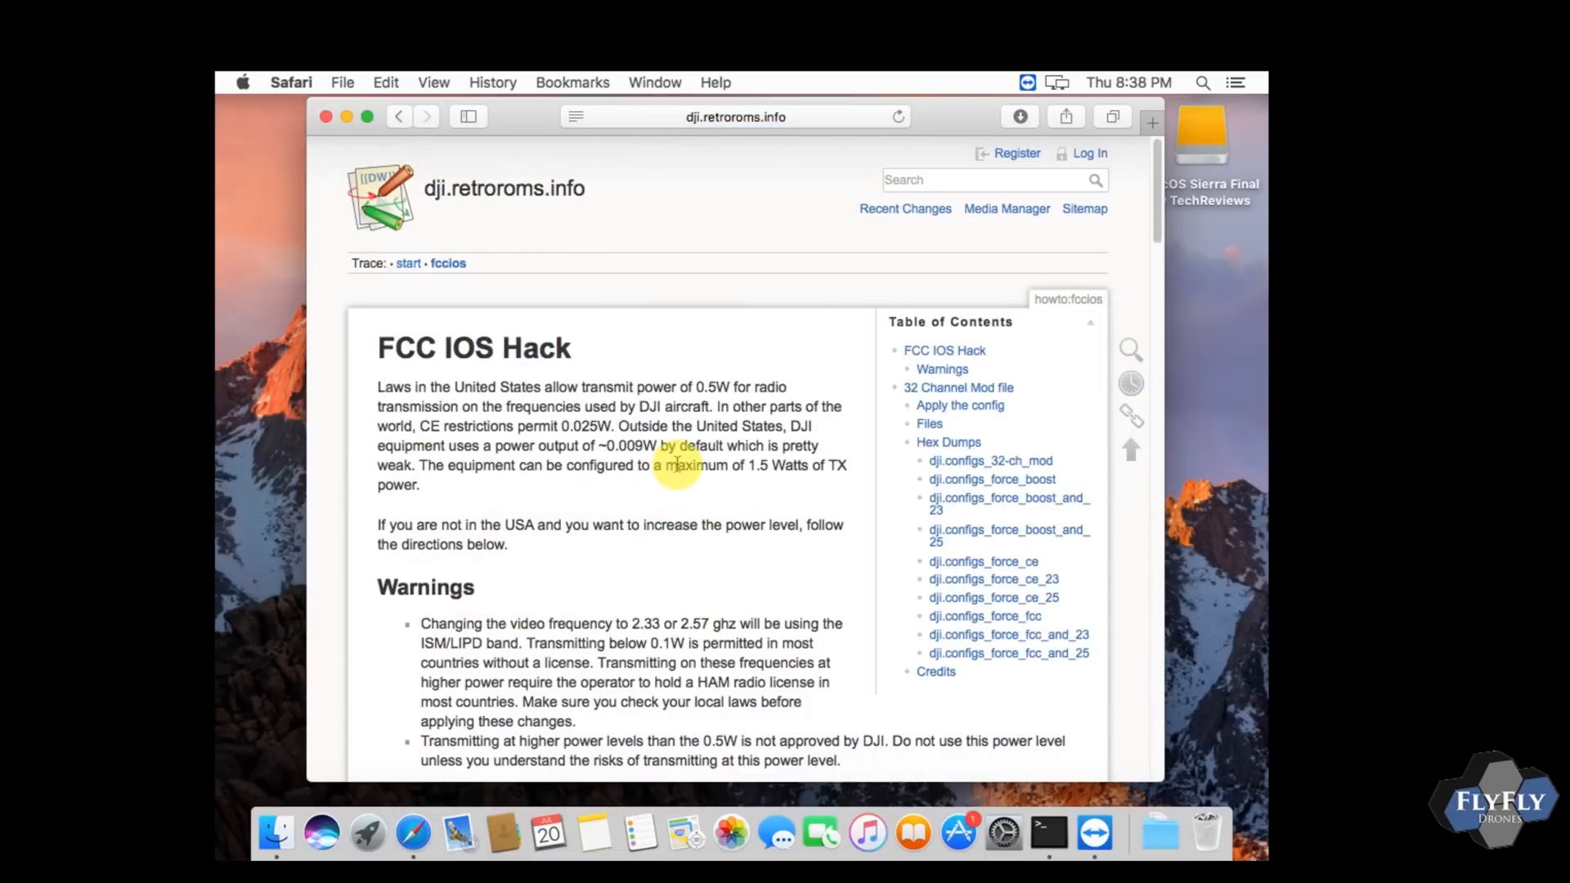
scroll(down, 3)
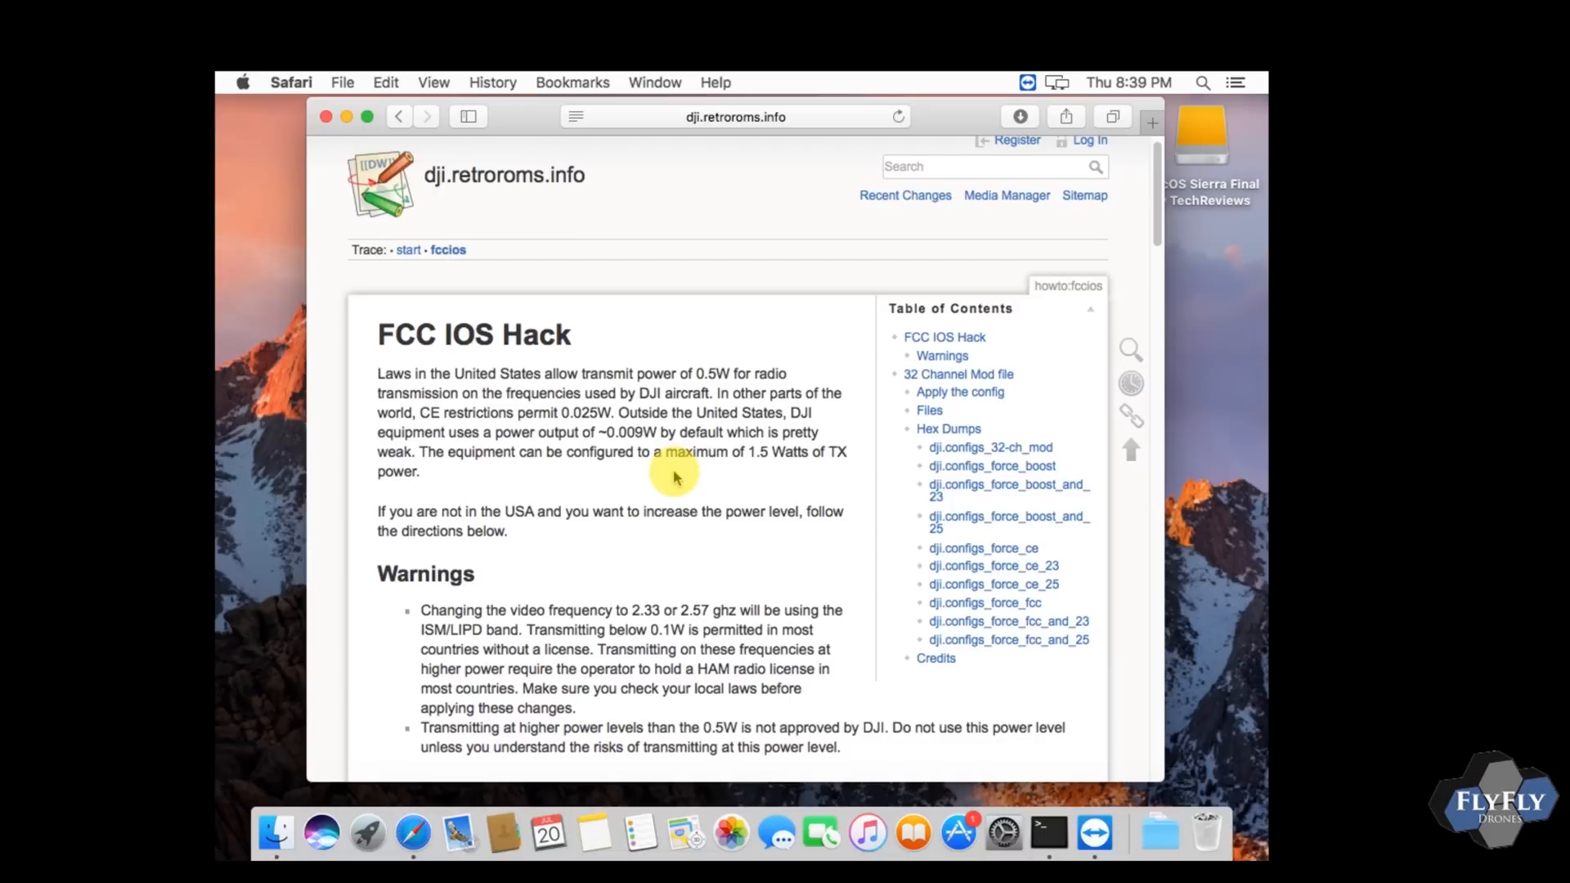
scroll(down, 3)
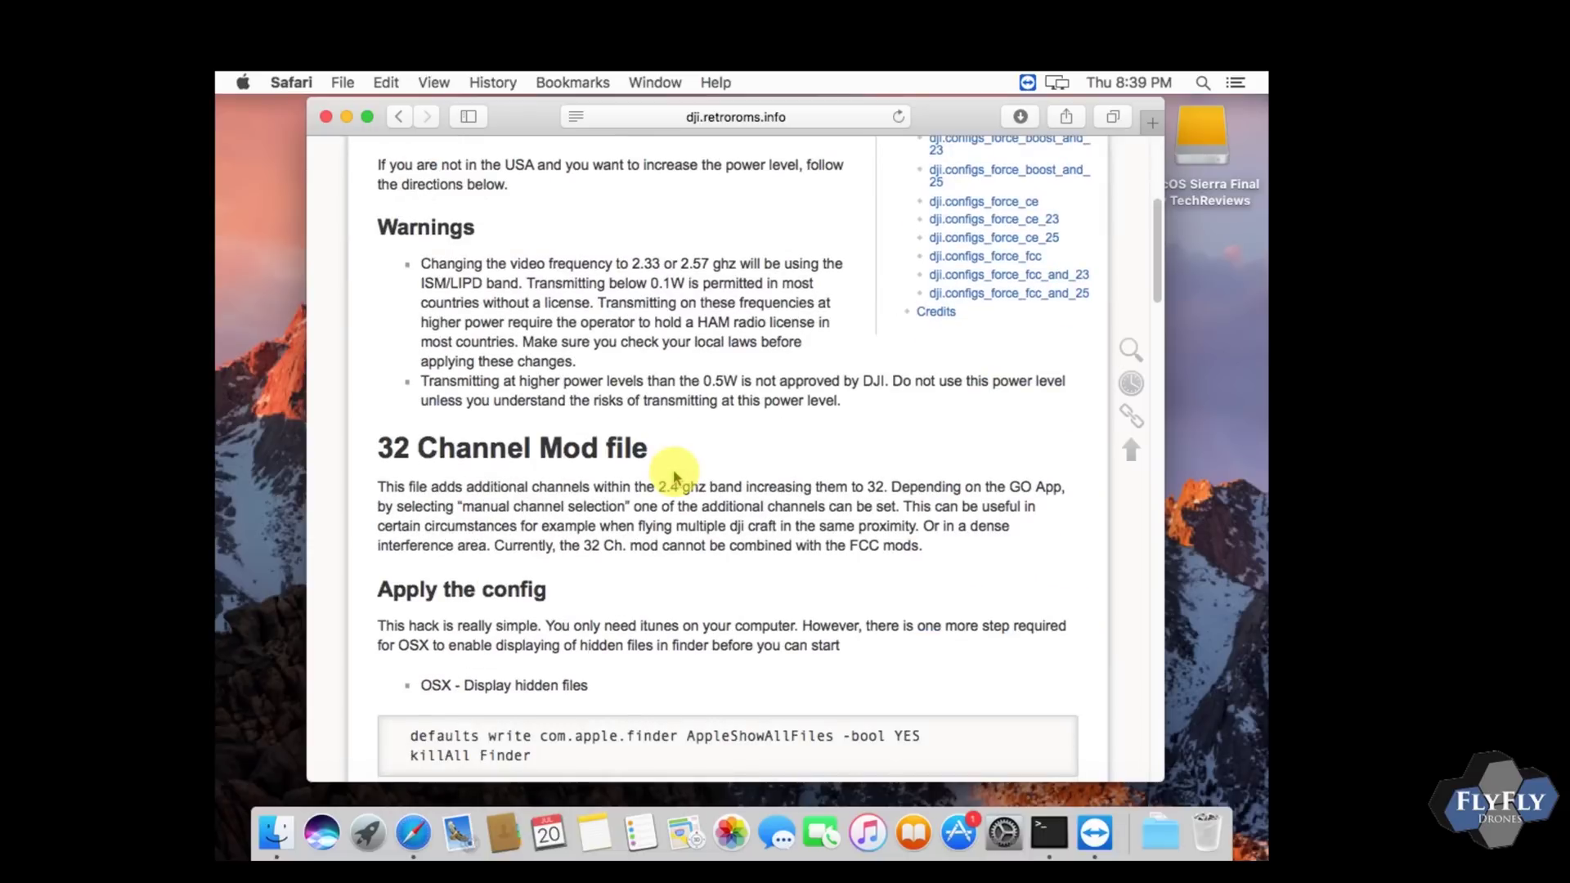
scroll(down, 3)
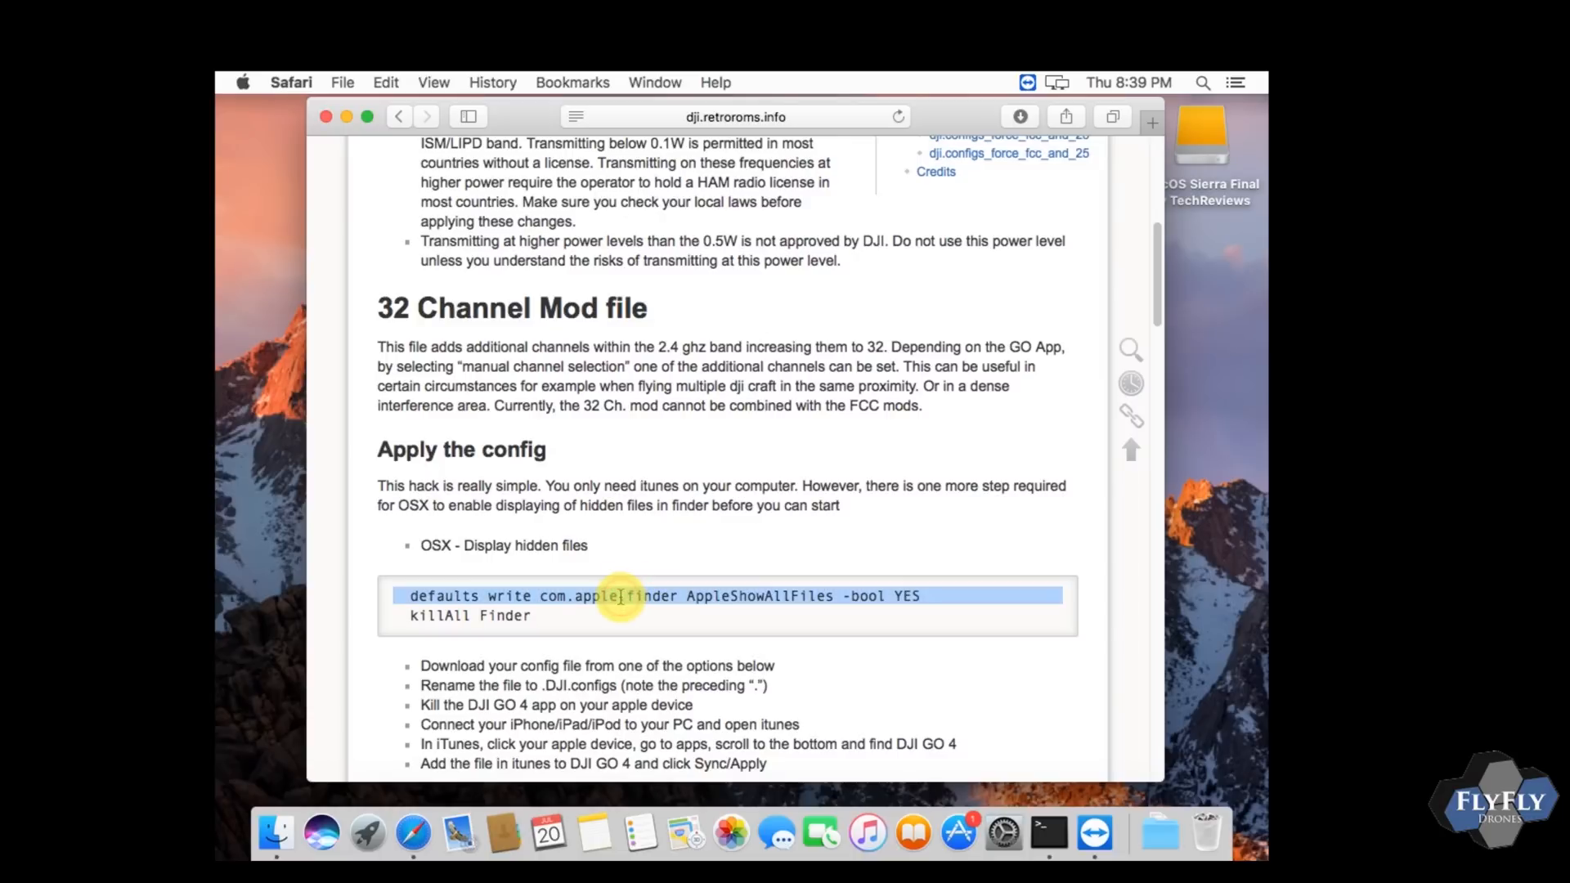
Step: Run `defaults write com.apple.finder AppleShowAllFiles -bool YES` and `killAll Finder` in Terminal
right_click(618, 595)
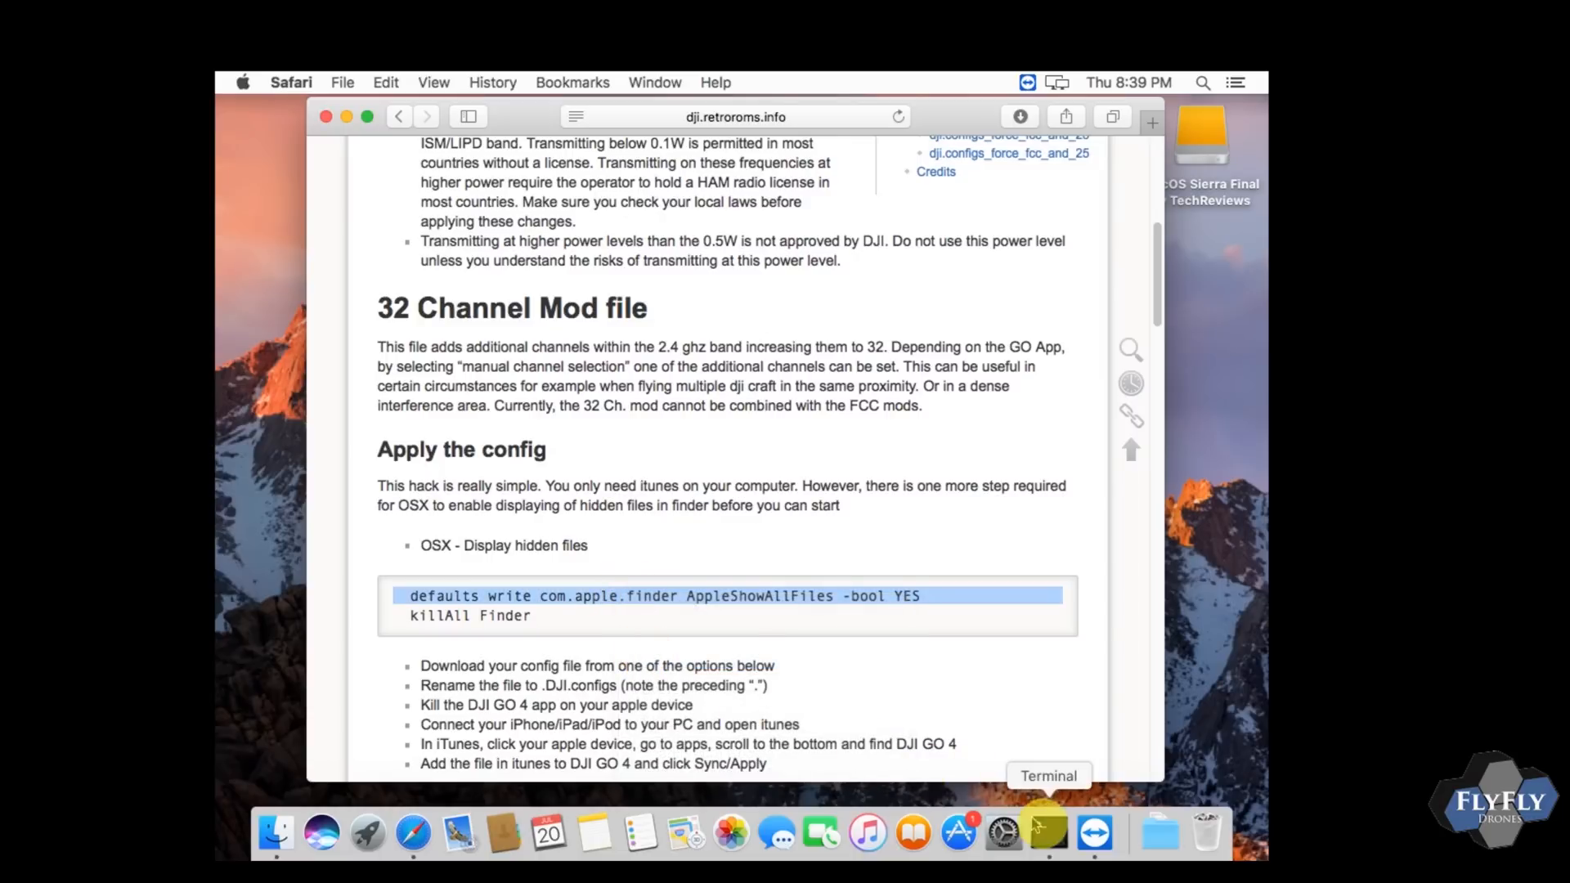
click(1047, 832)
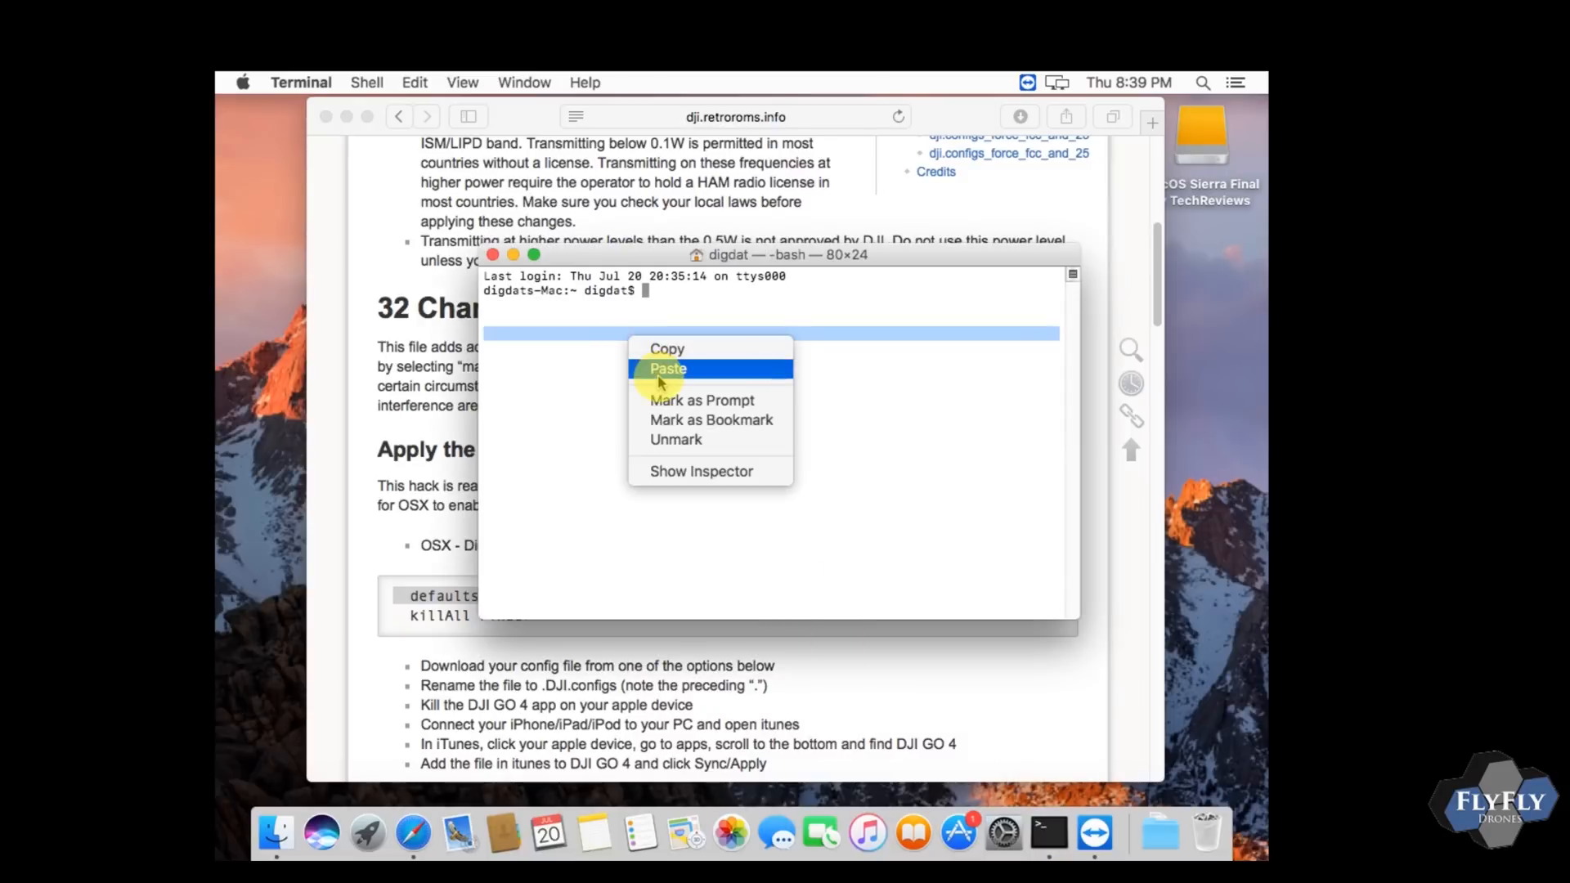
click(667, 369)
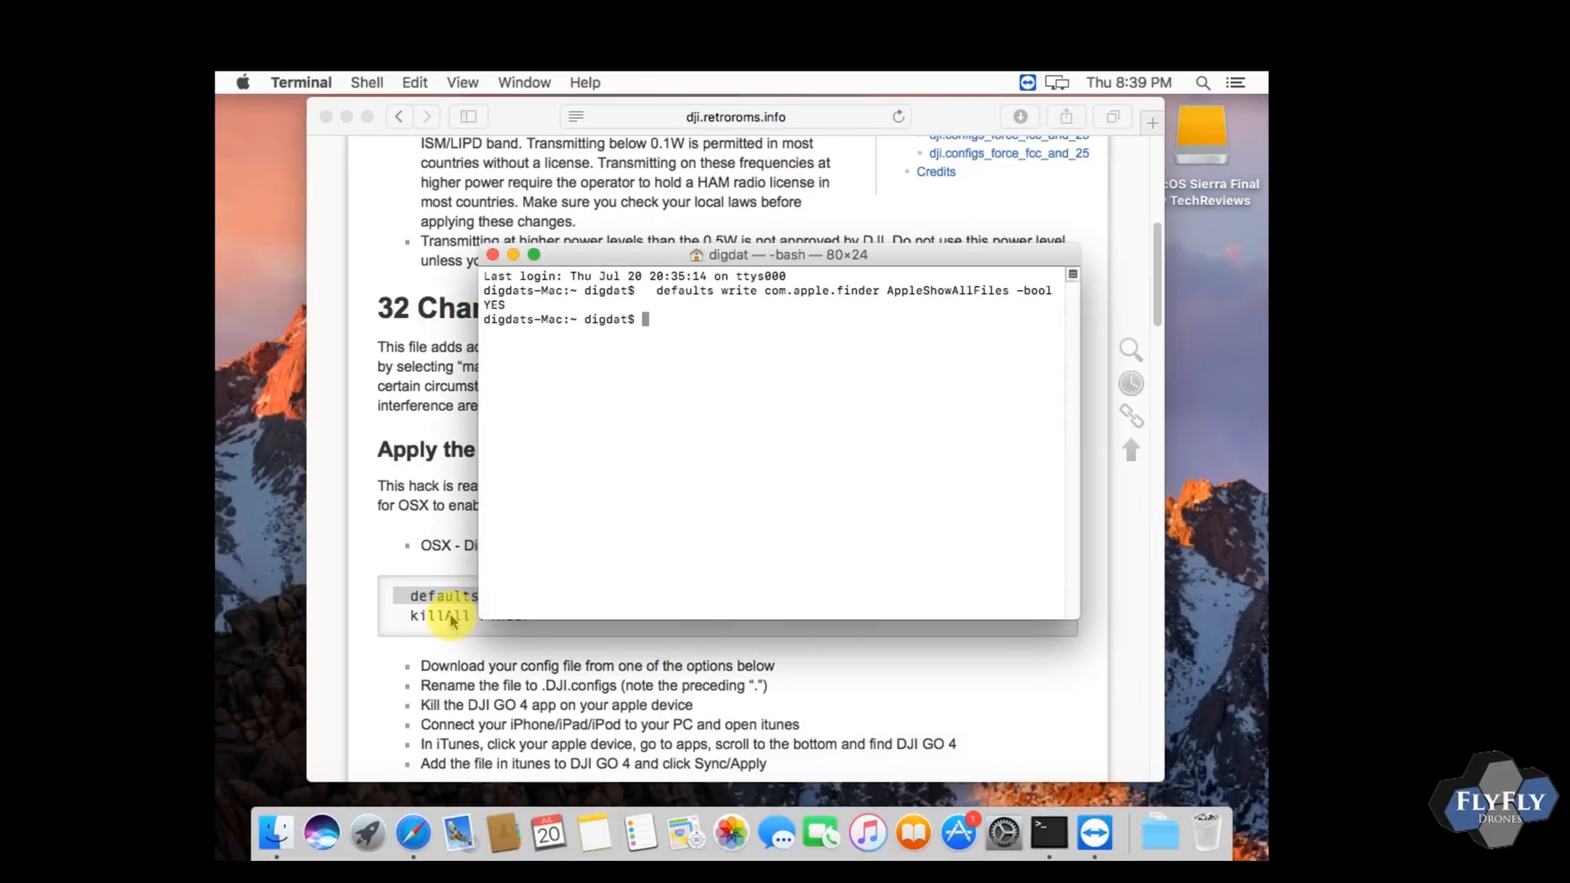
right_click(451, 625)
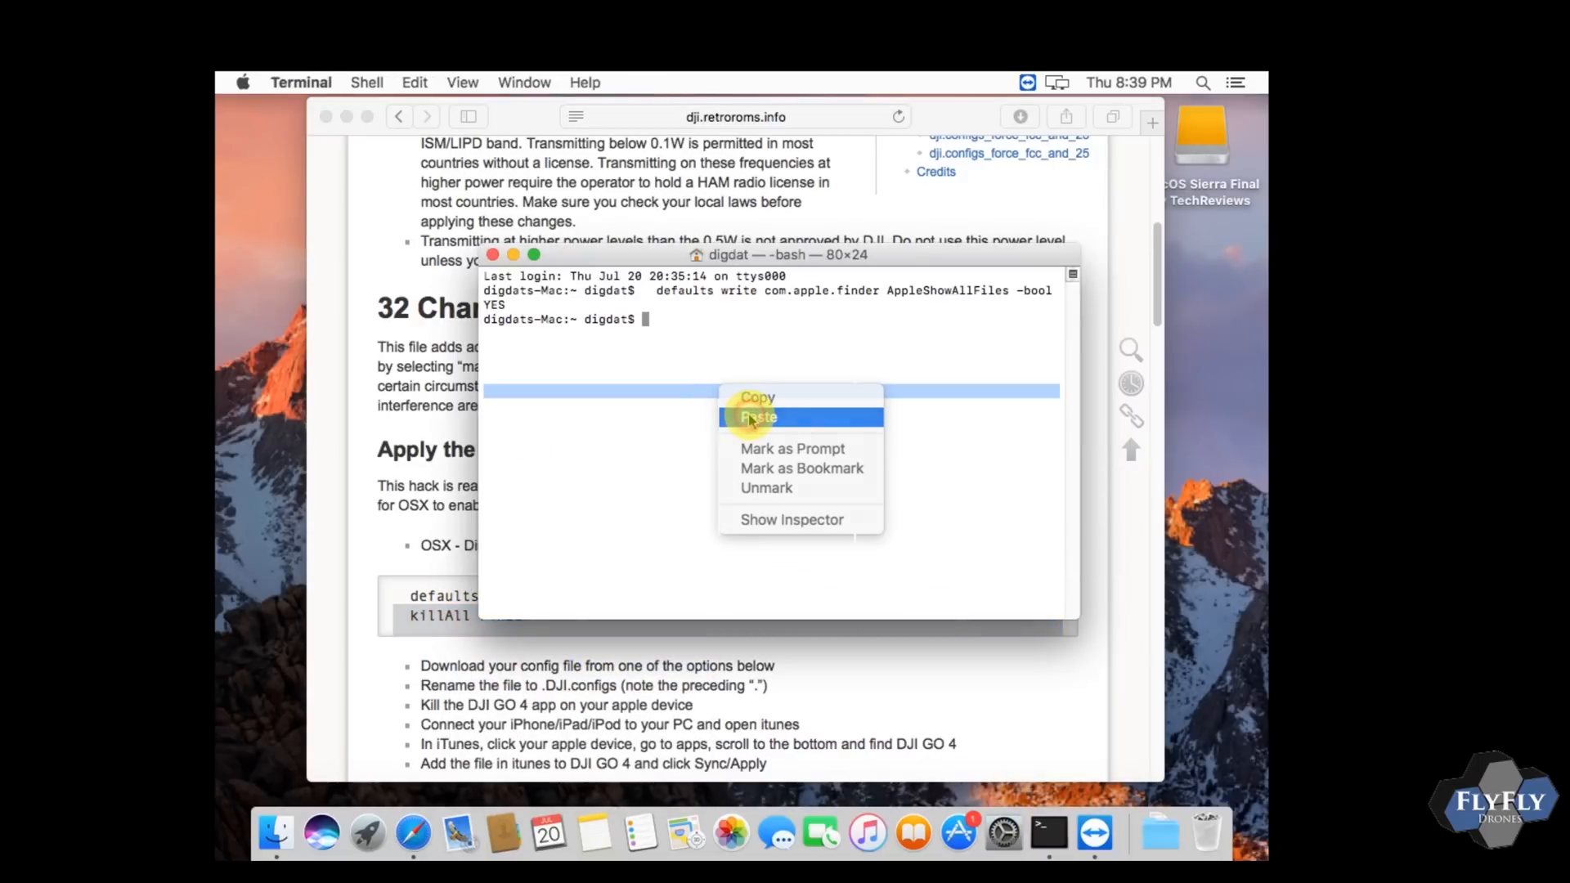
click(759, 417)
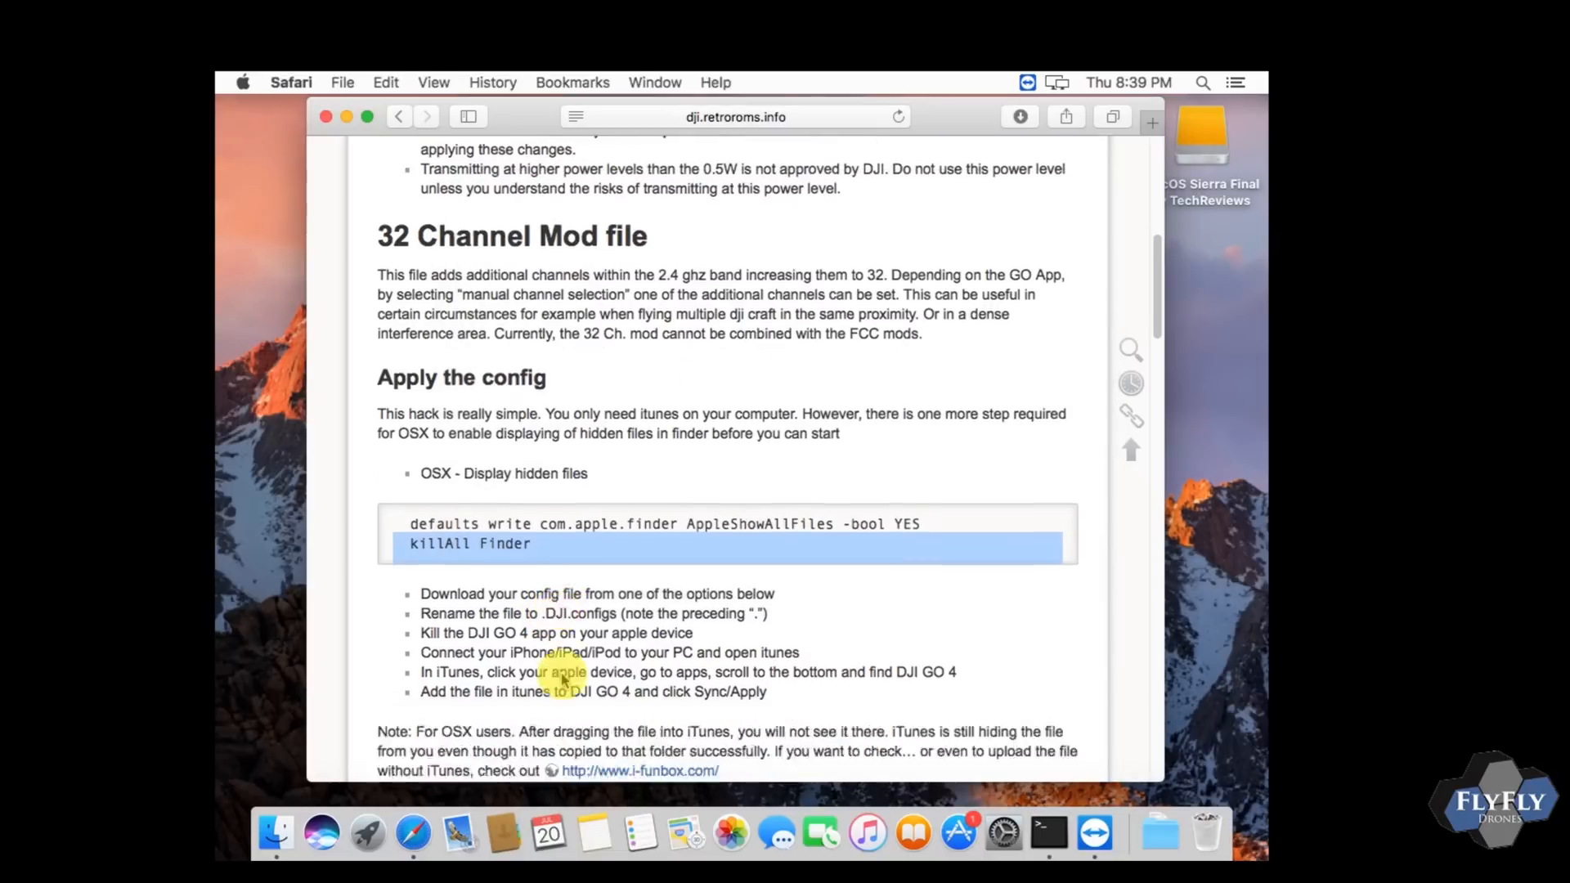
Step: Download the 1.5W dji.configs_force_boost file via Download Linked File As…, then bring up Finder
scroll(down, 3)
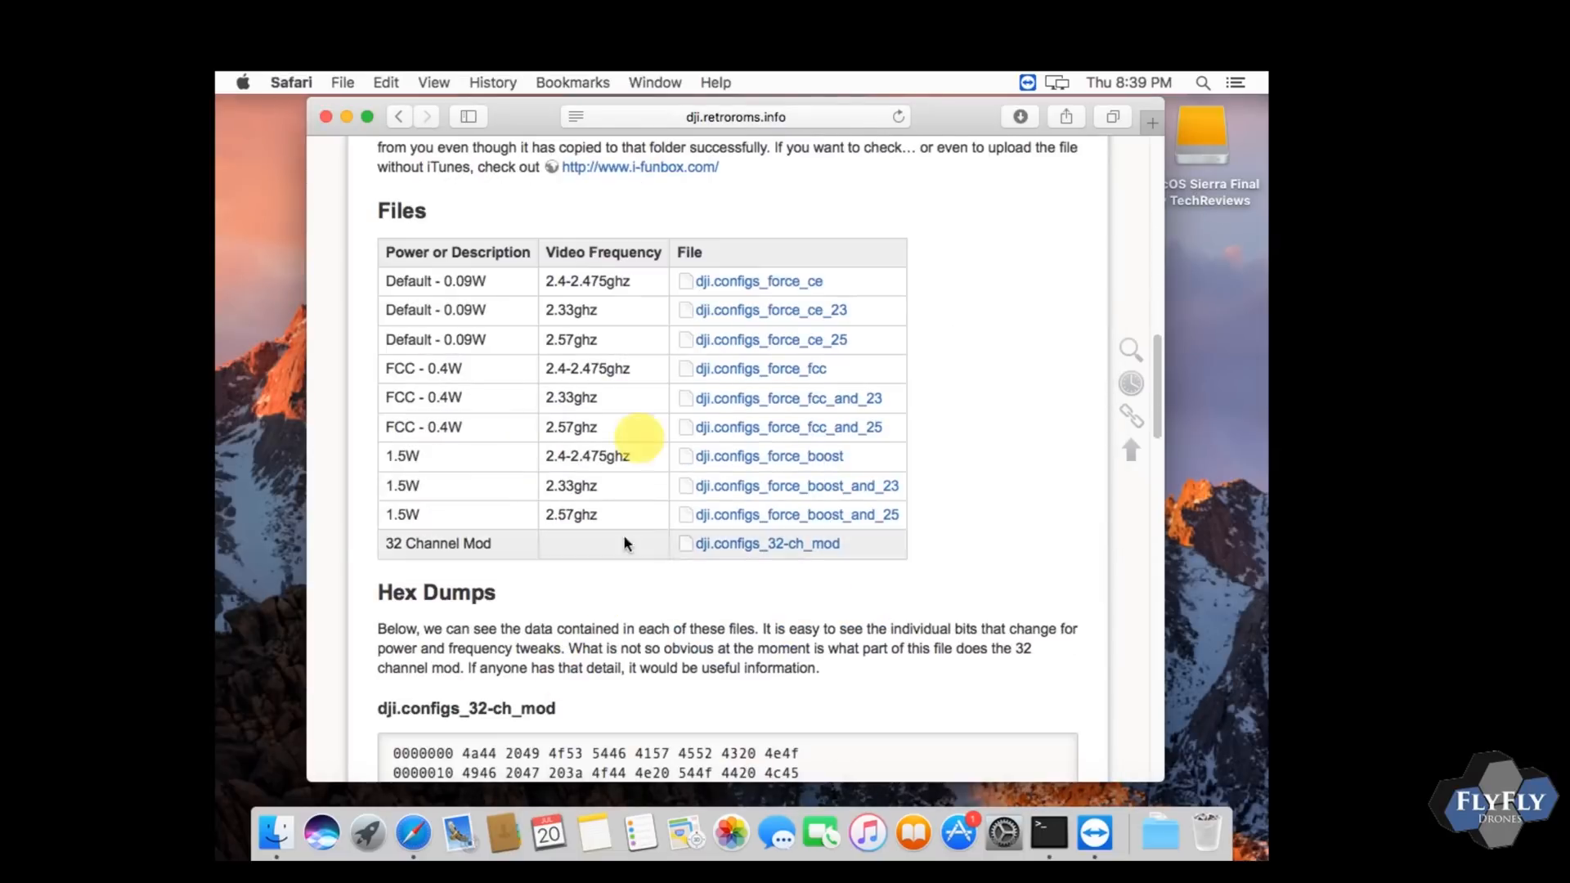
mouse_move(391, 327)
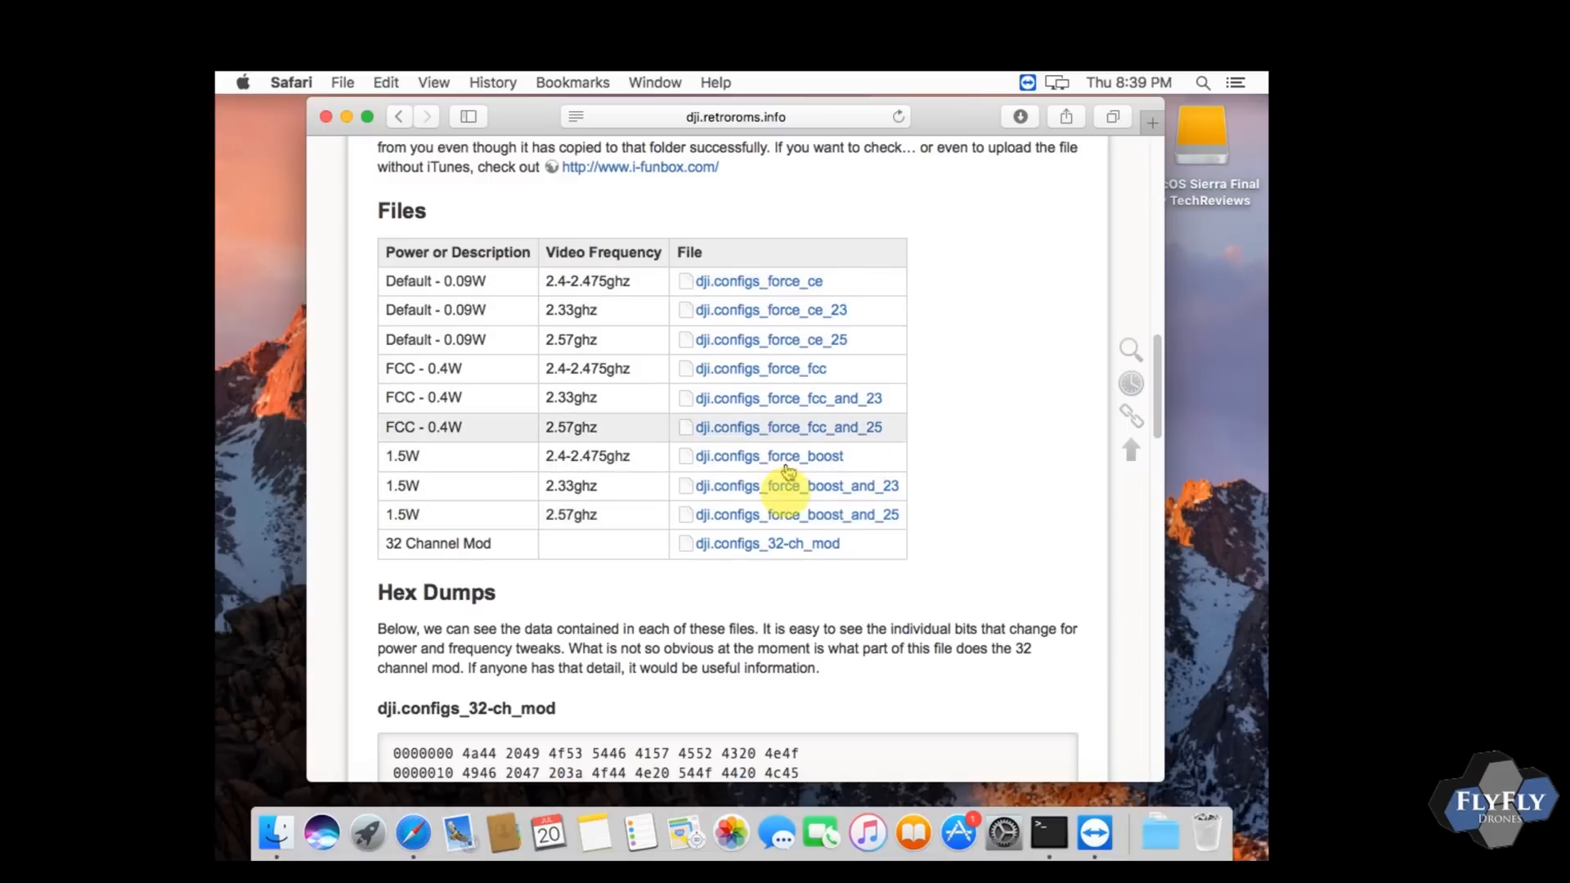
right_click(766, 456)
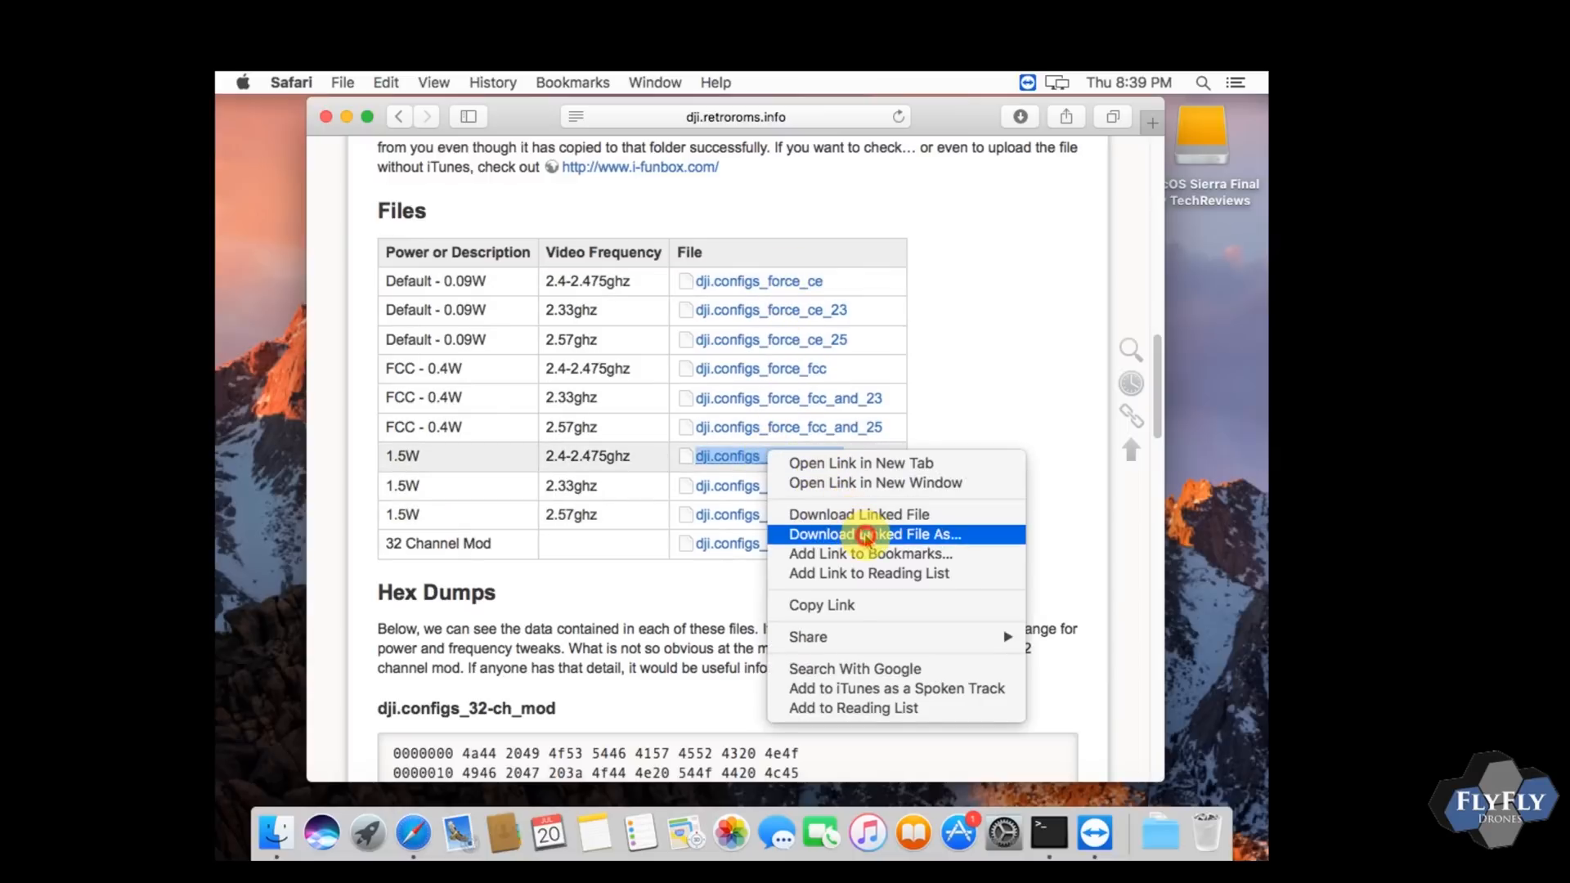
click(870, 533)
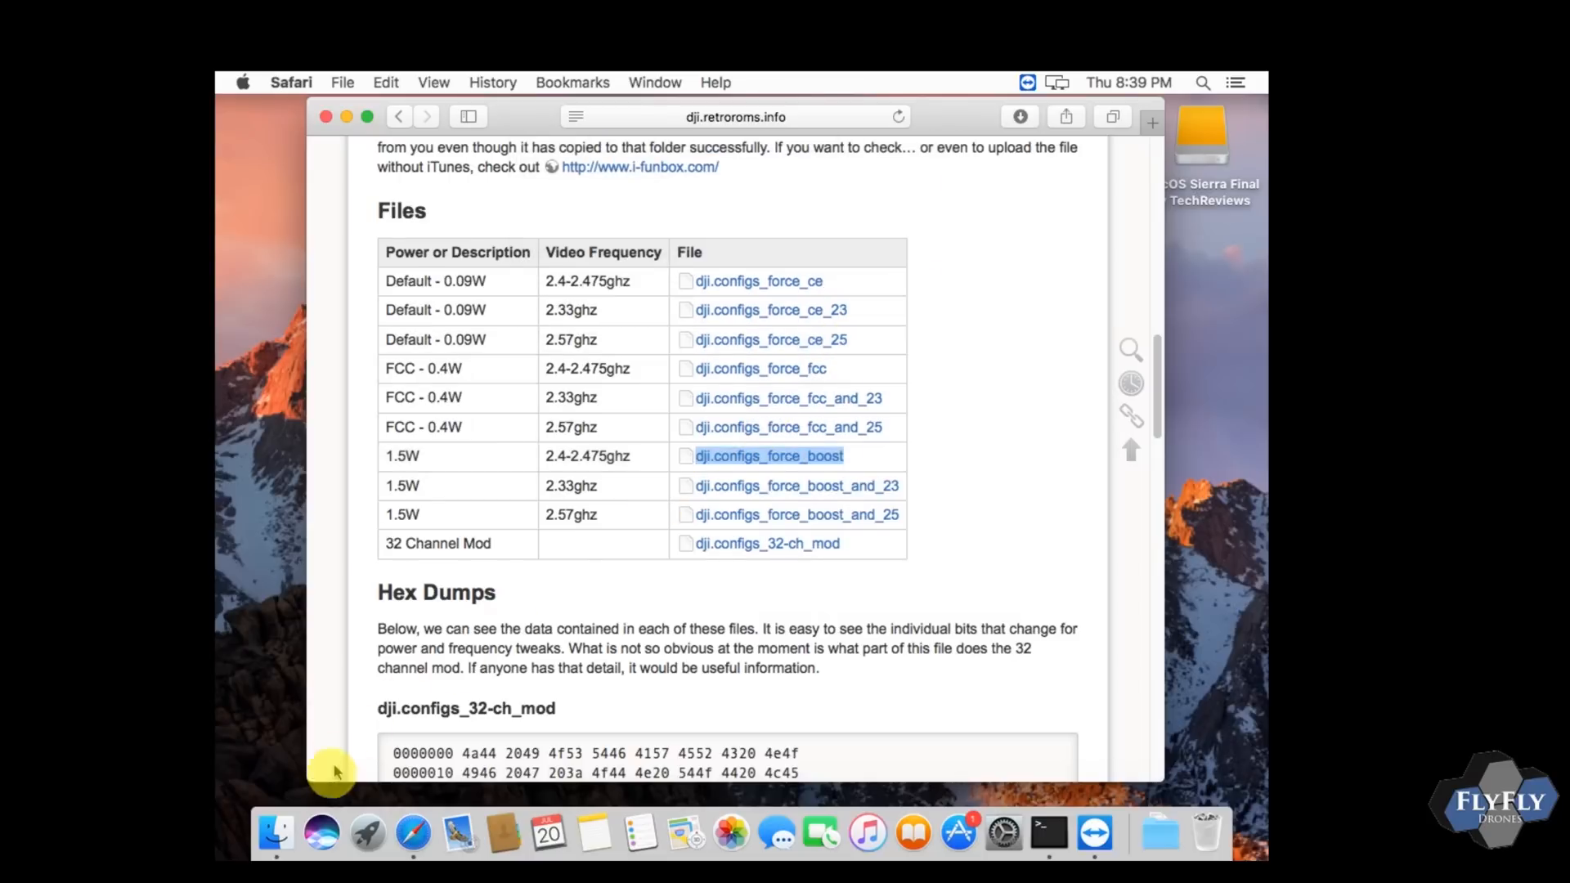
click(281, 832)
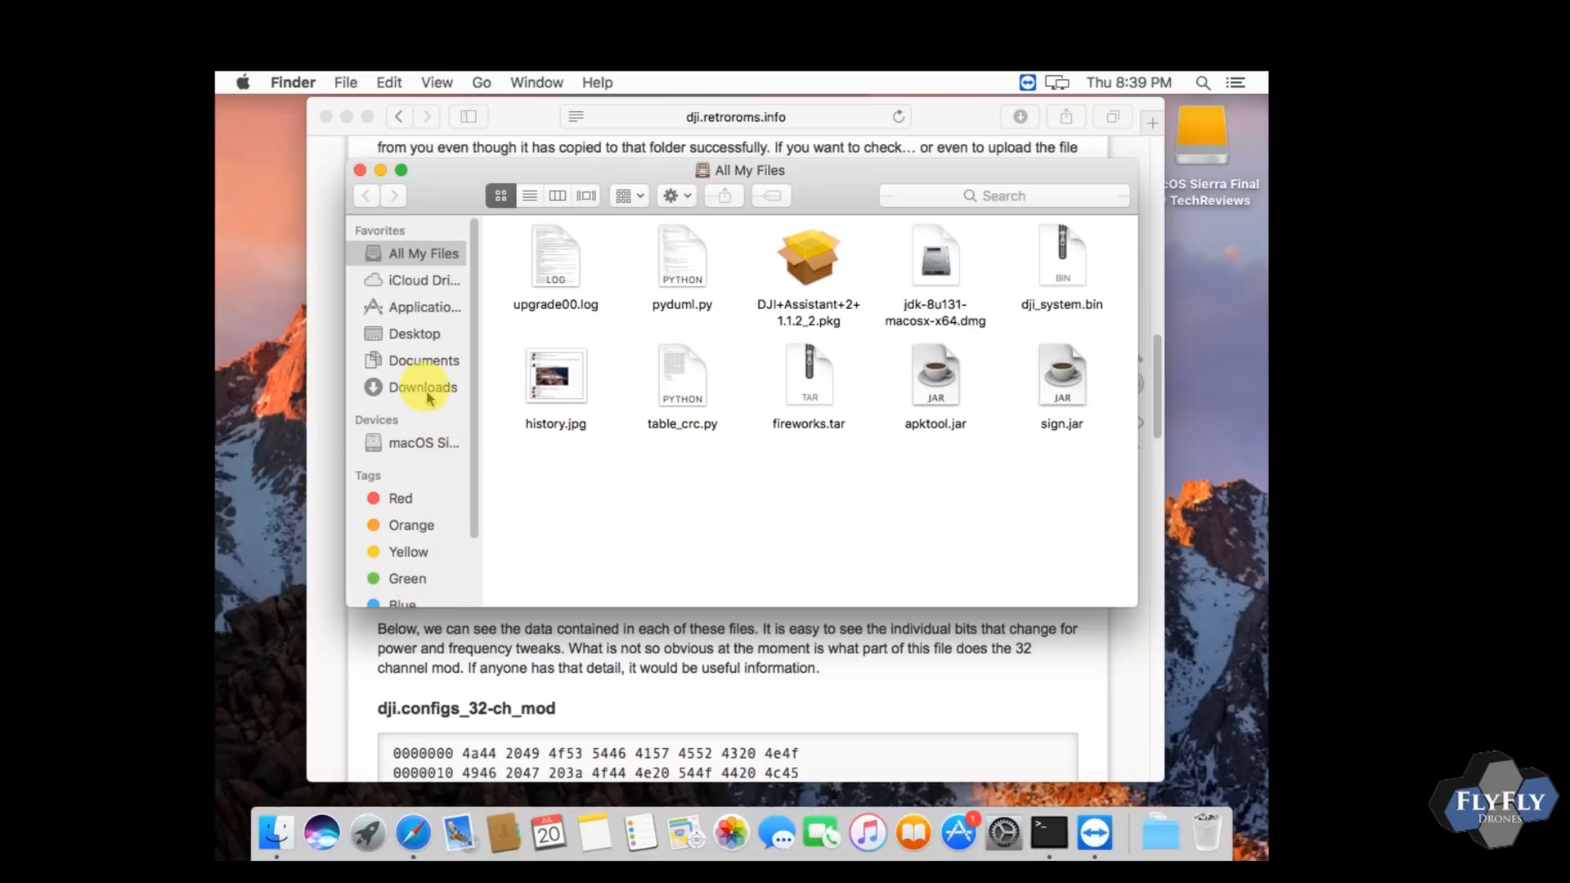
mouse_move(419, 365)
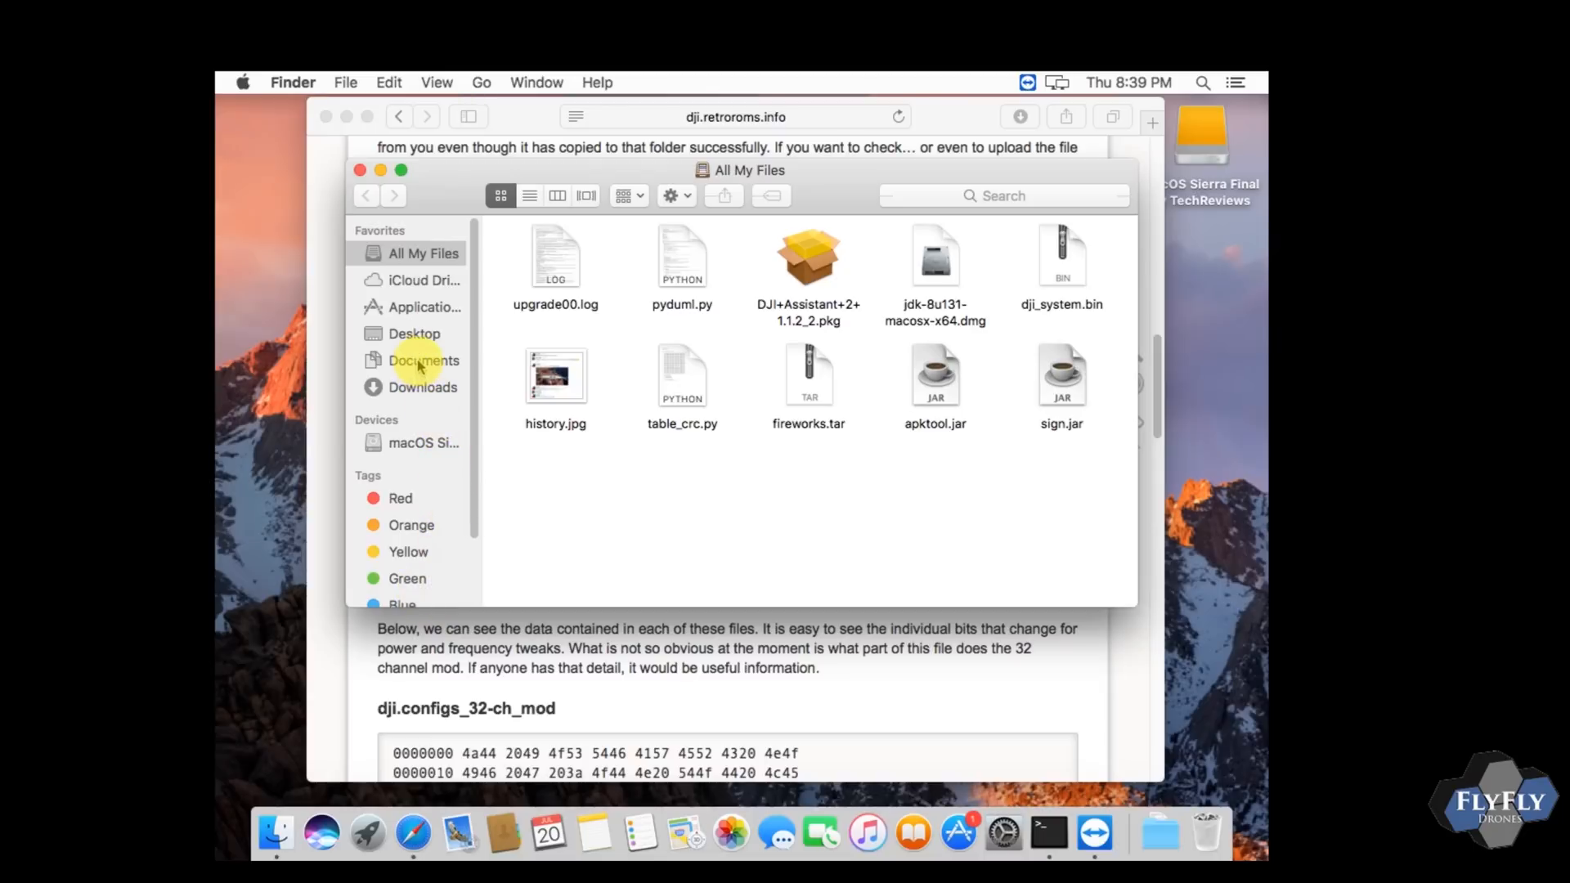
Step: Rename dji.configs_force_boost in Documents to .DJI.configs, accepting the dot-name warning
click(423, 360)
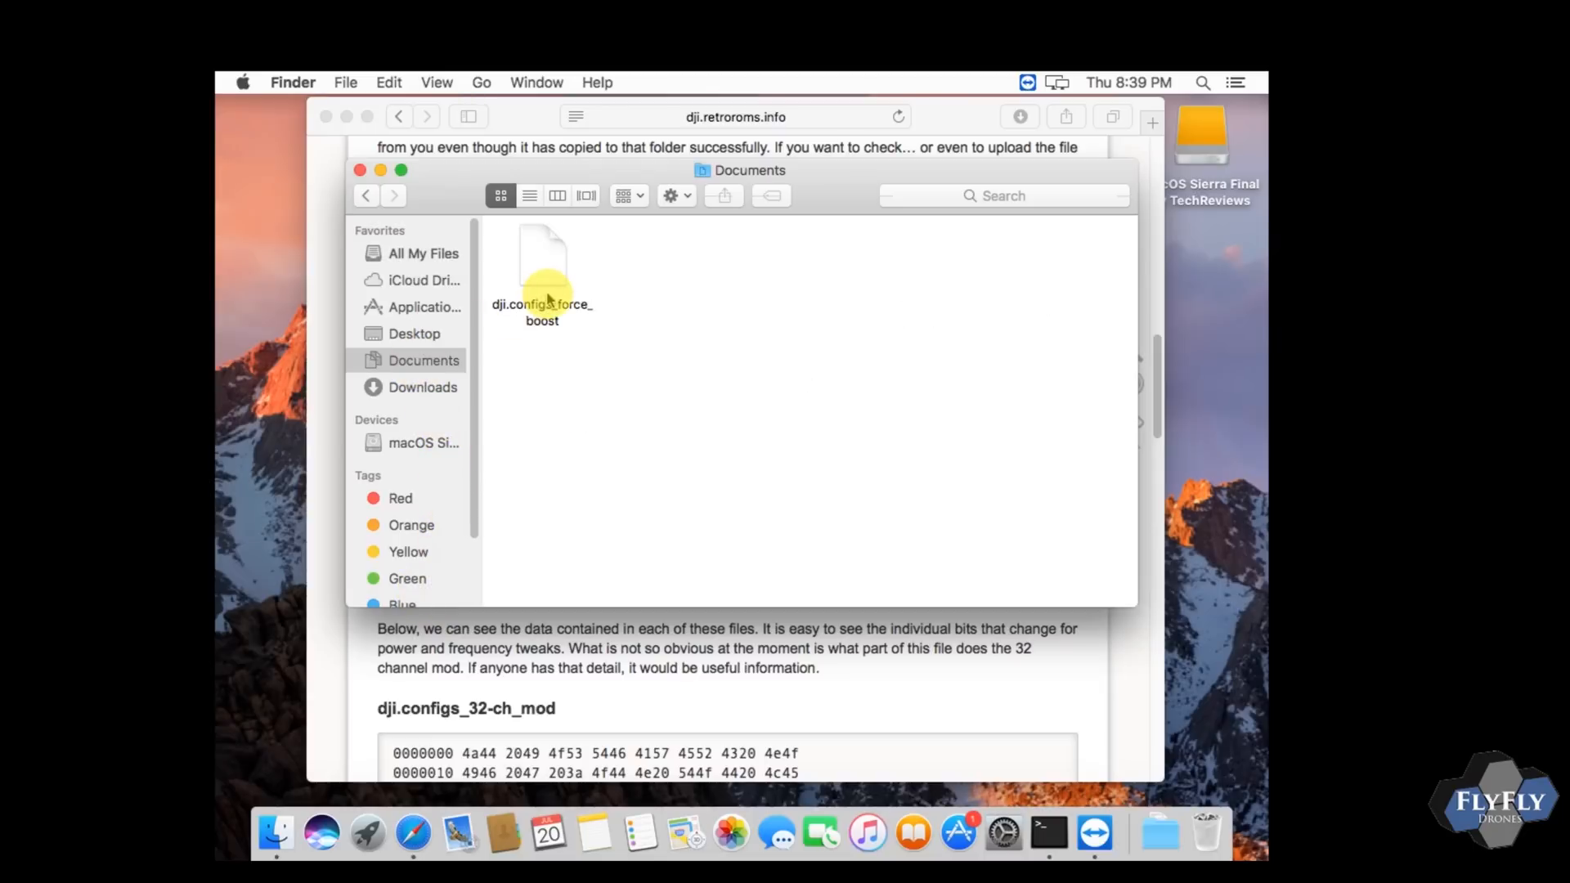
click(541, 253)
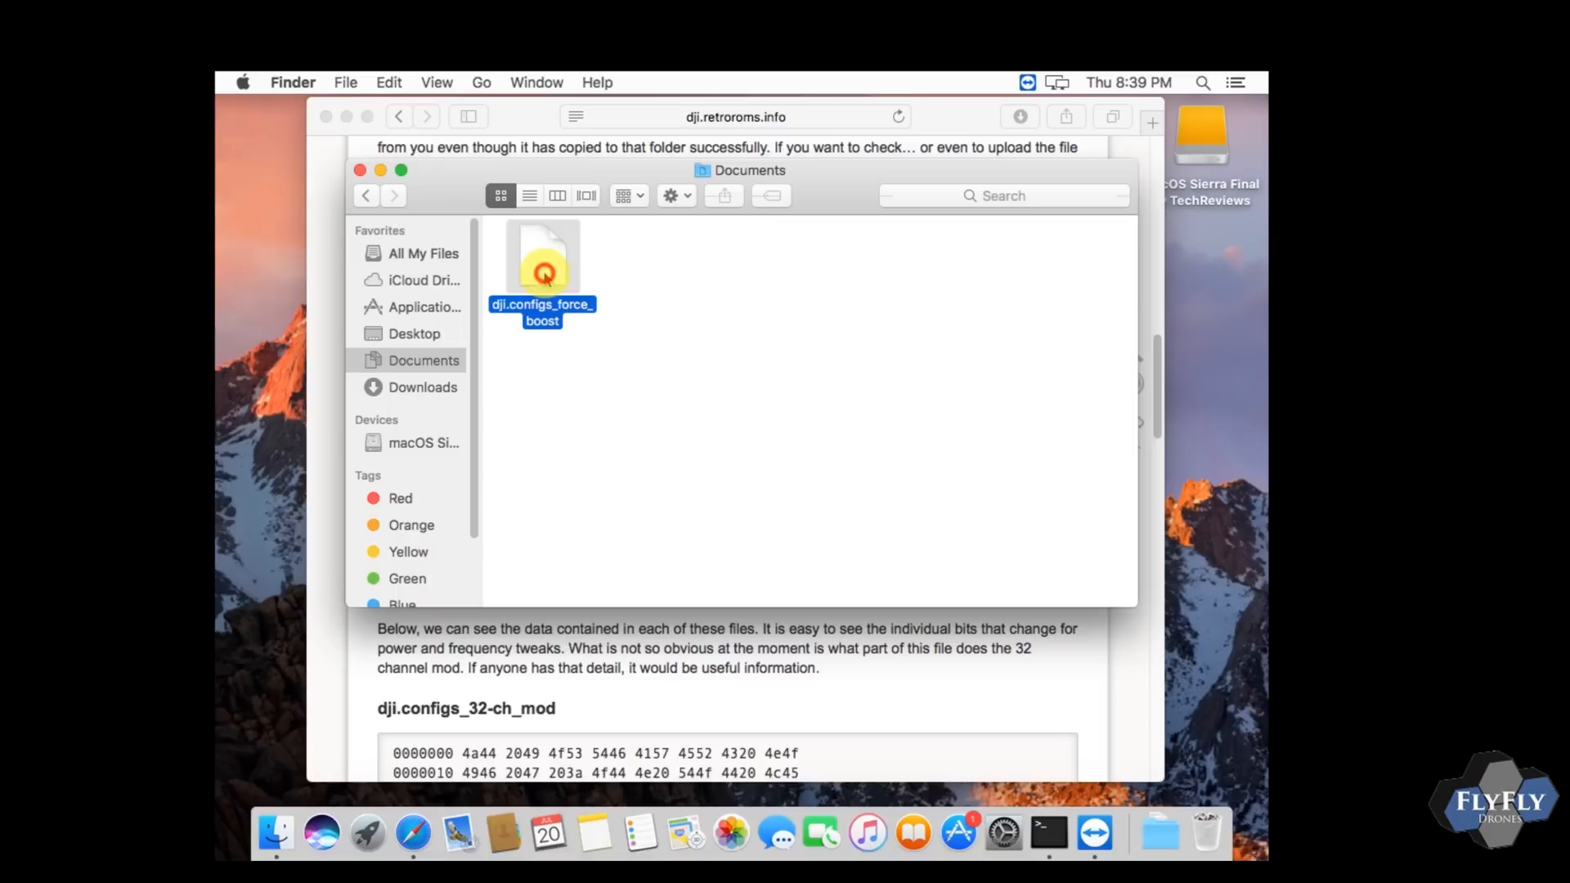
right_click(543, 262)
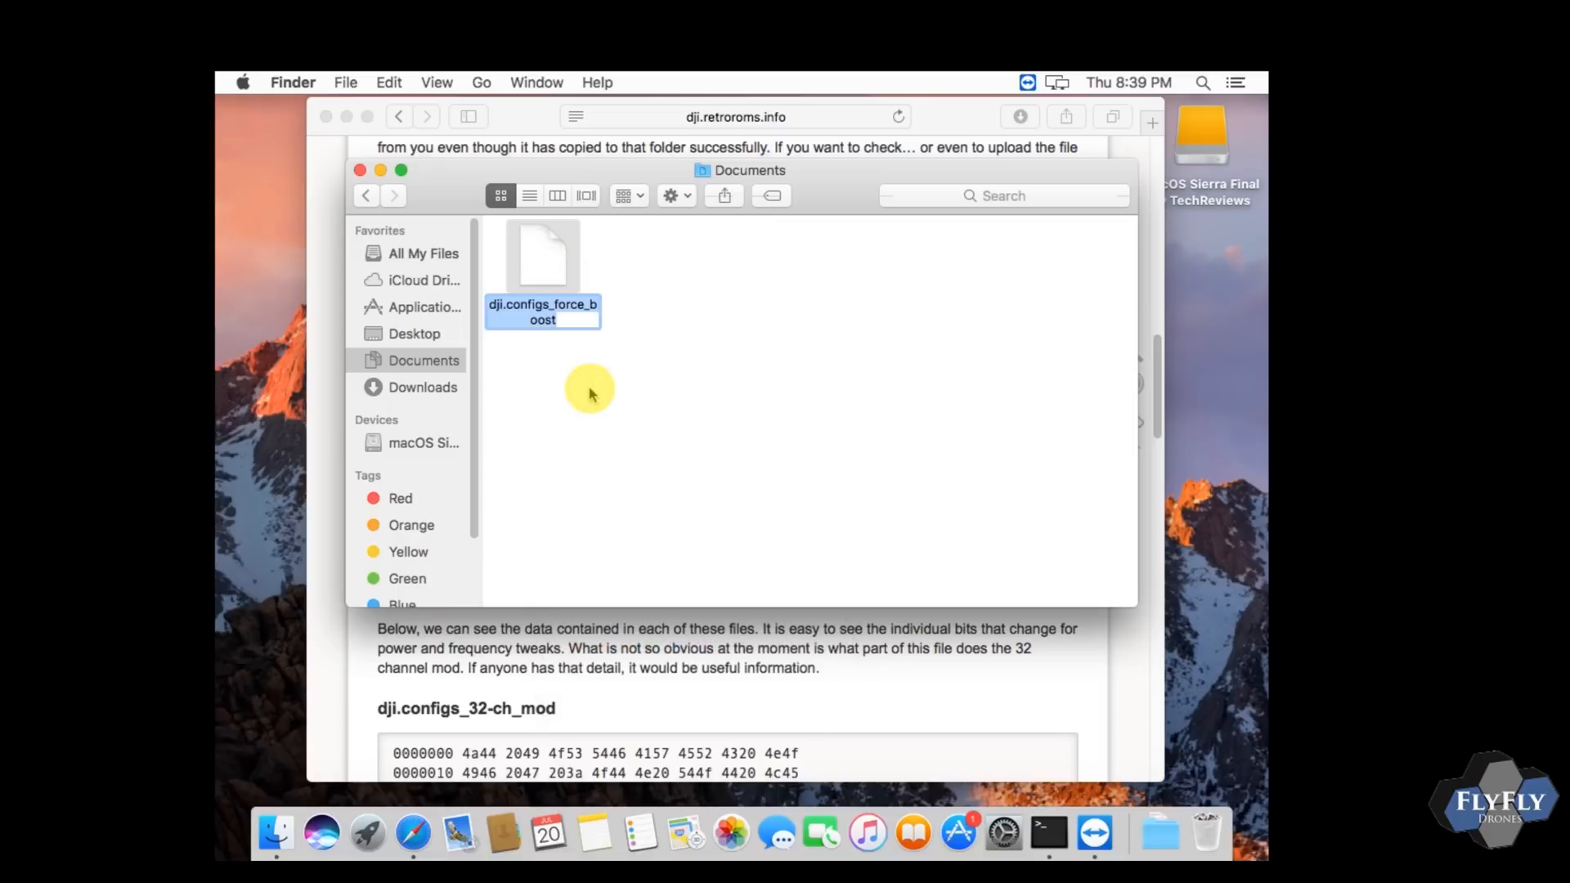
text(.DJI.)
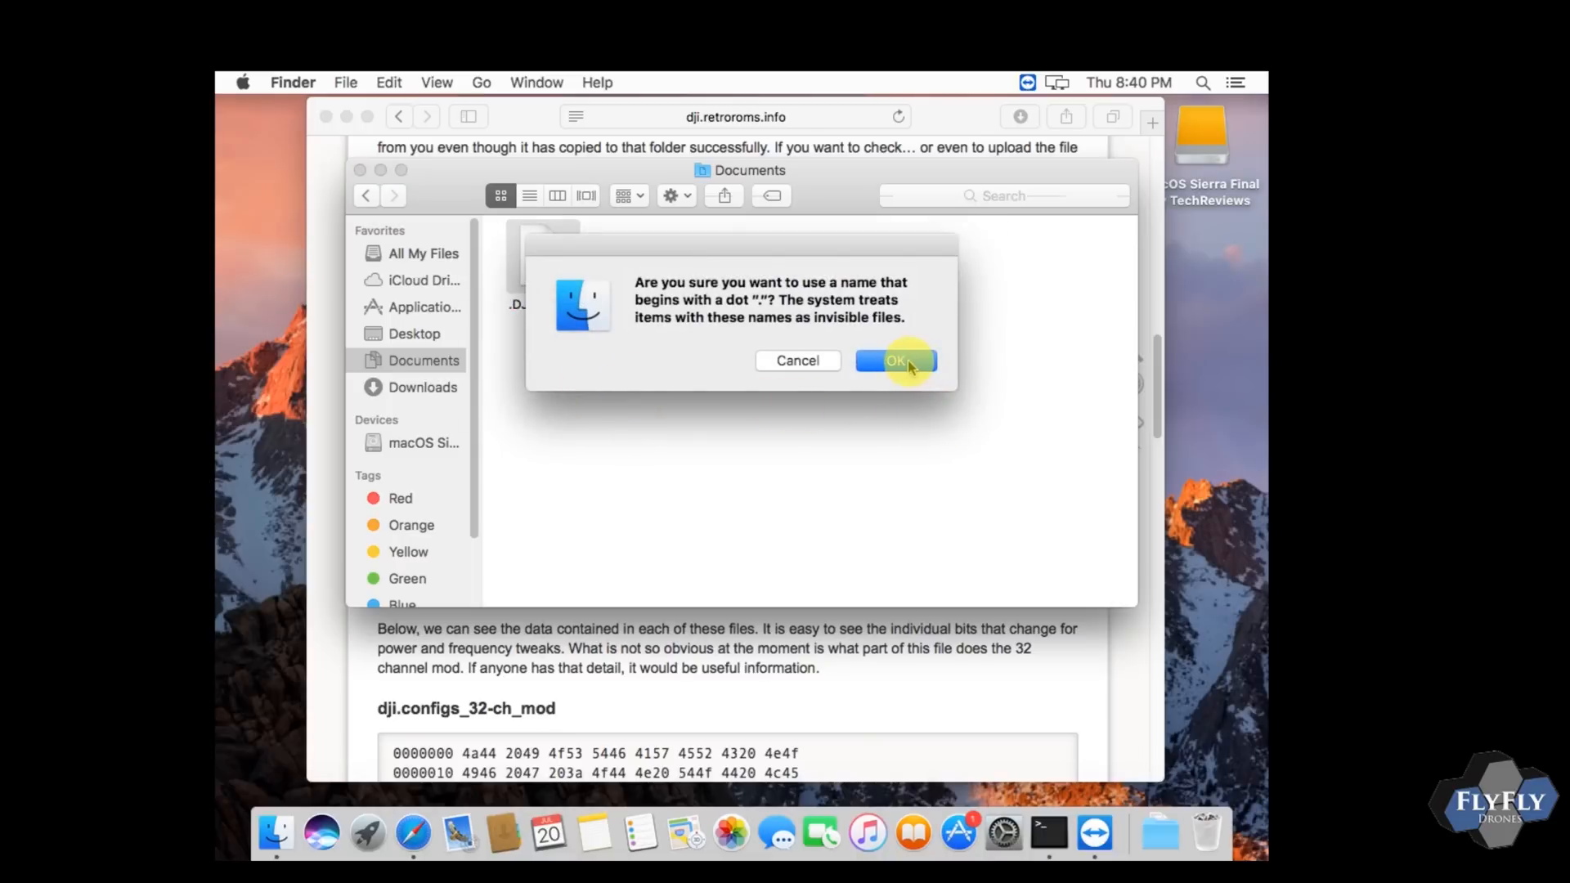
click(894, 359)
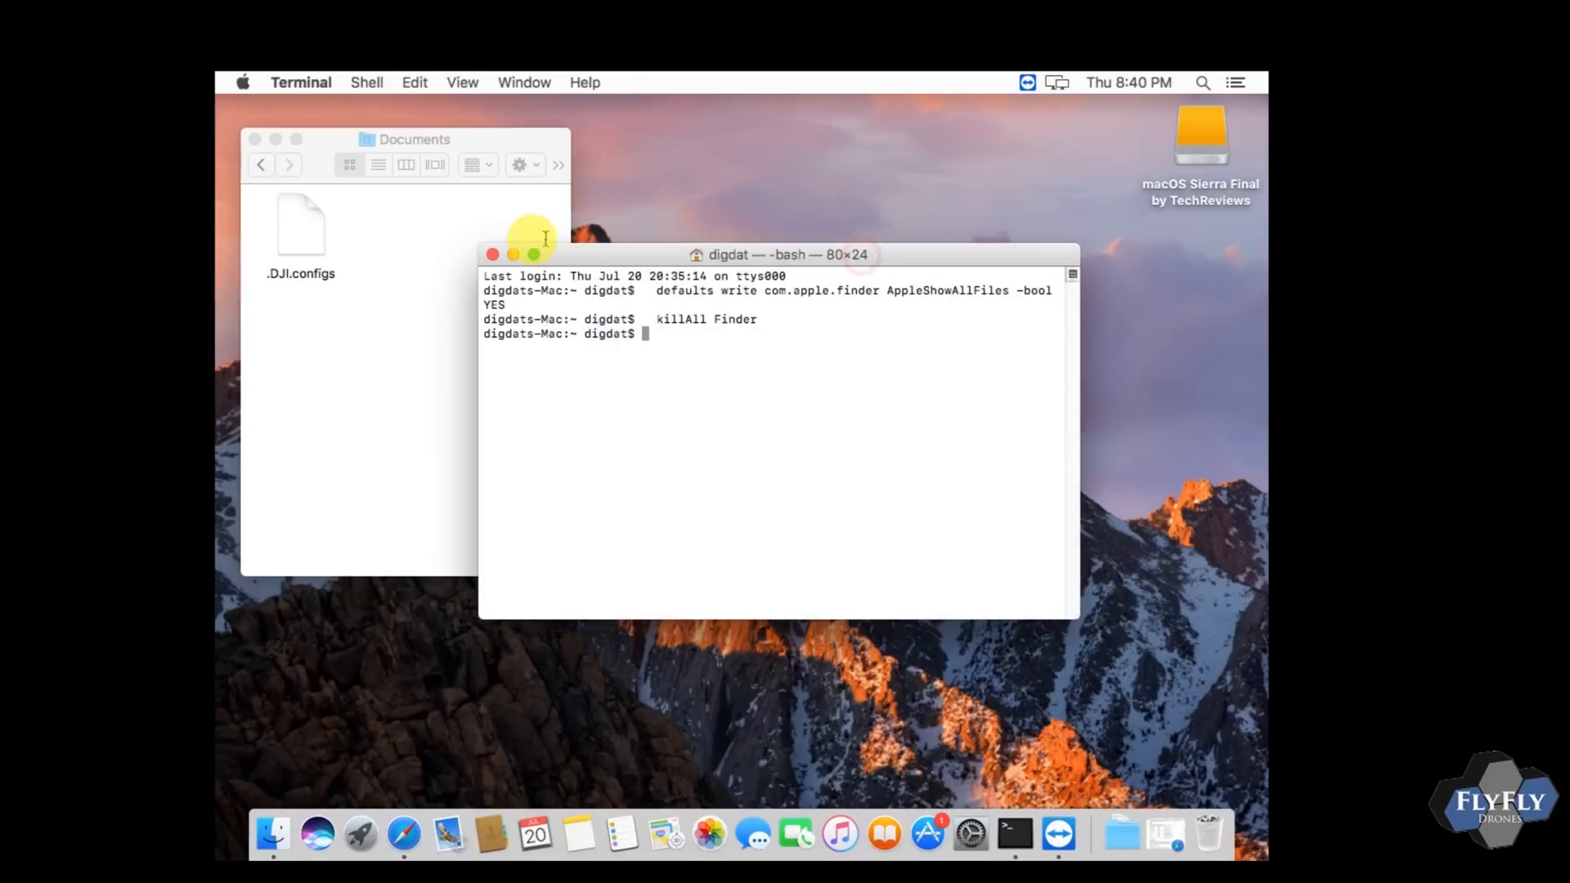
Step: Launch iTunes and show the DJI GO 4 app's documents under the iPad's File Sharing
click(492, 253)
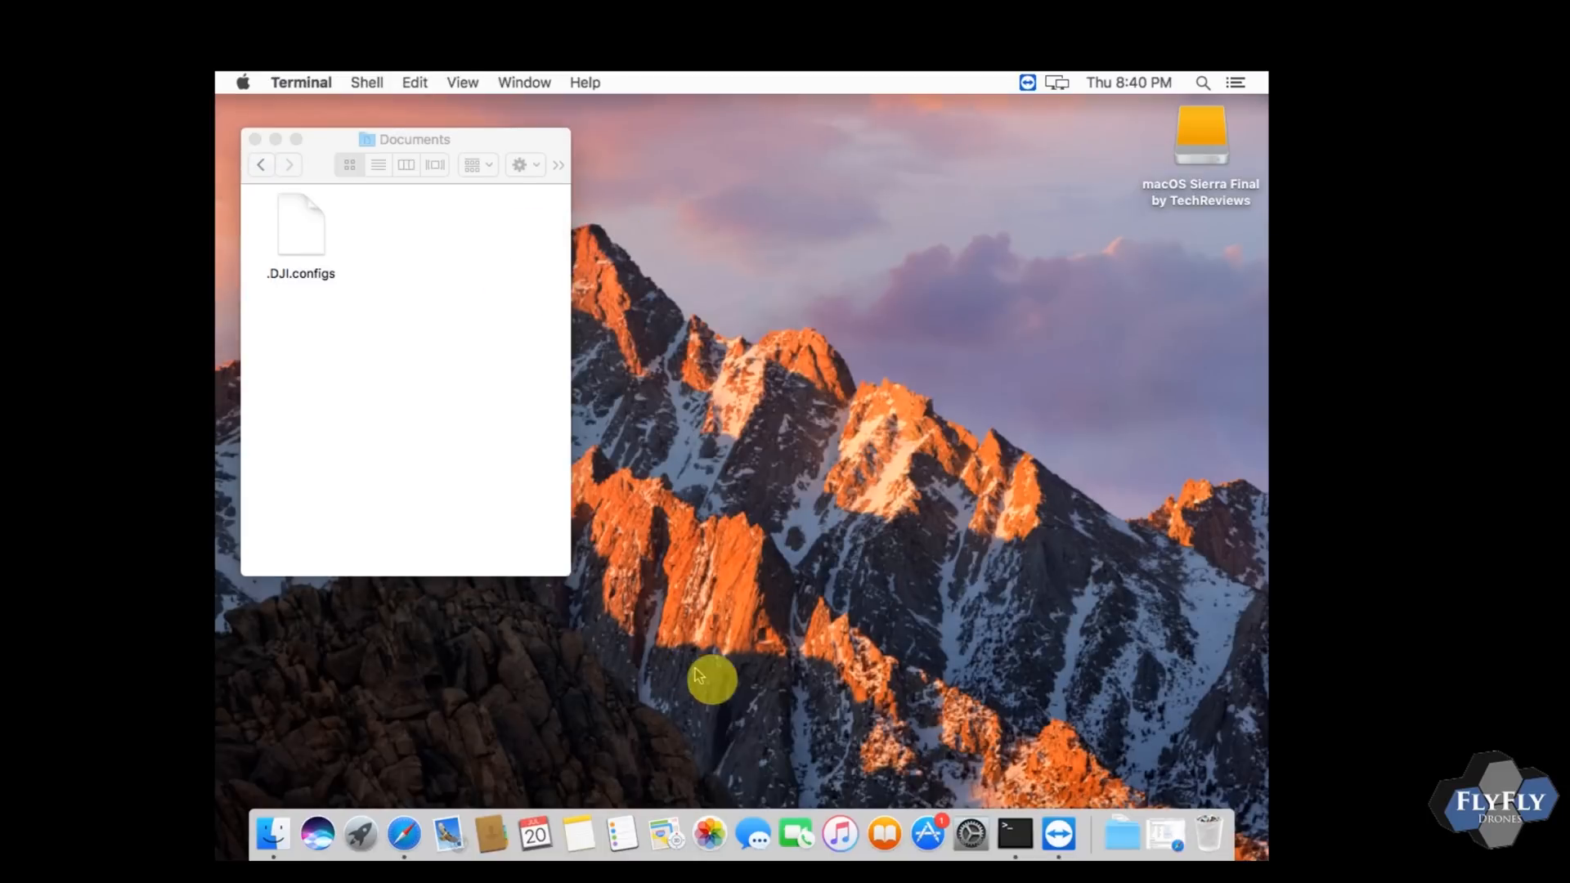
mouse_move(841, 842)
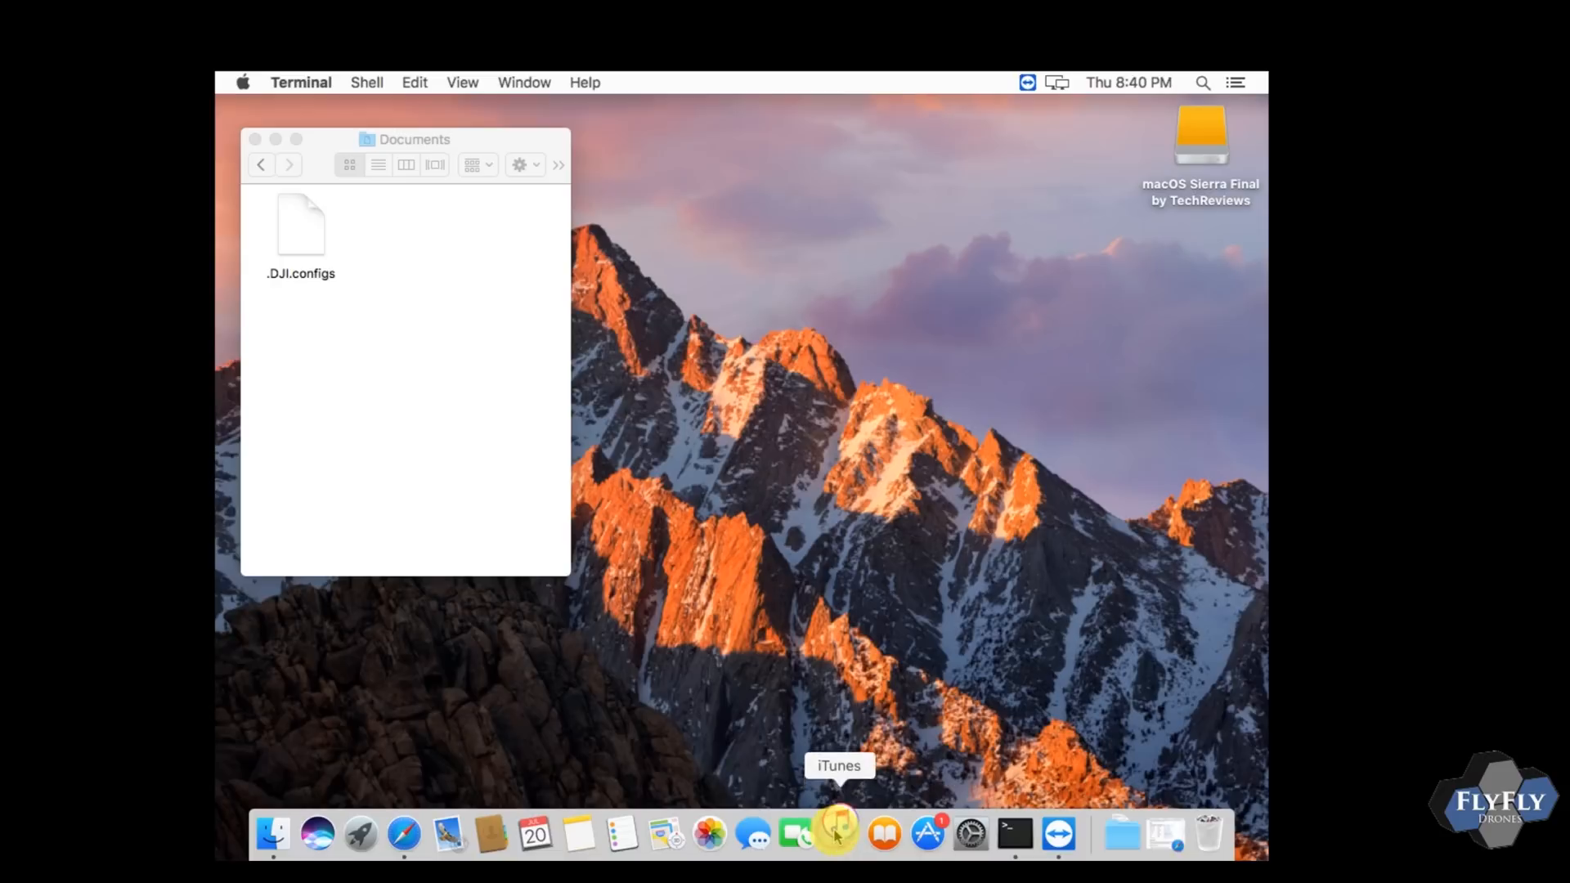
click(837, 831)
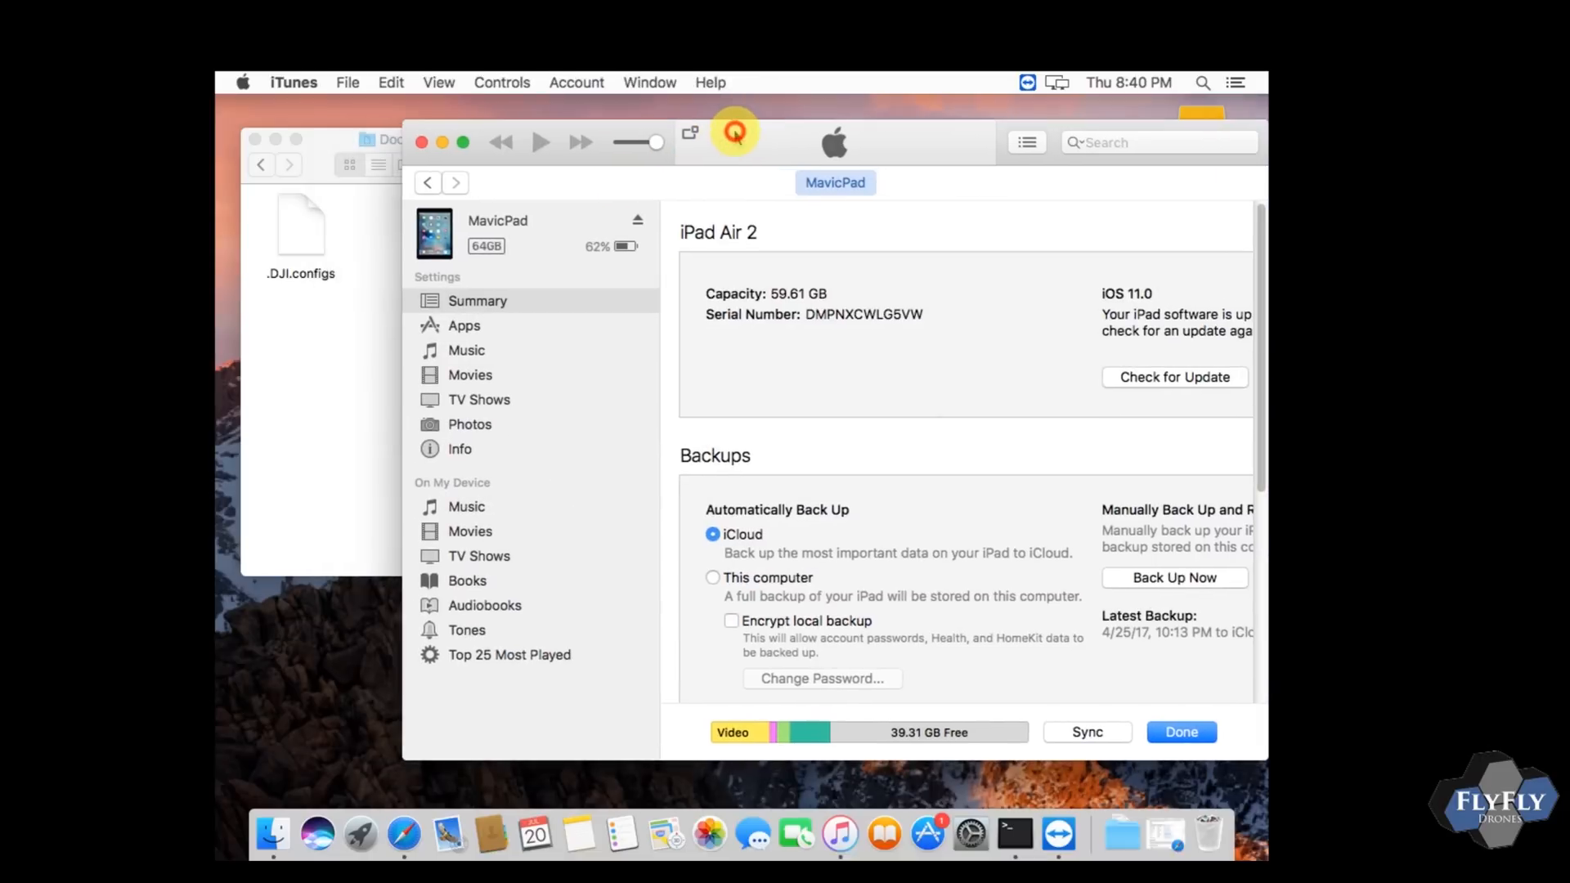
click(464, 324)
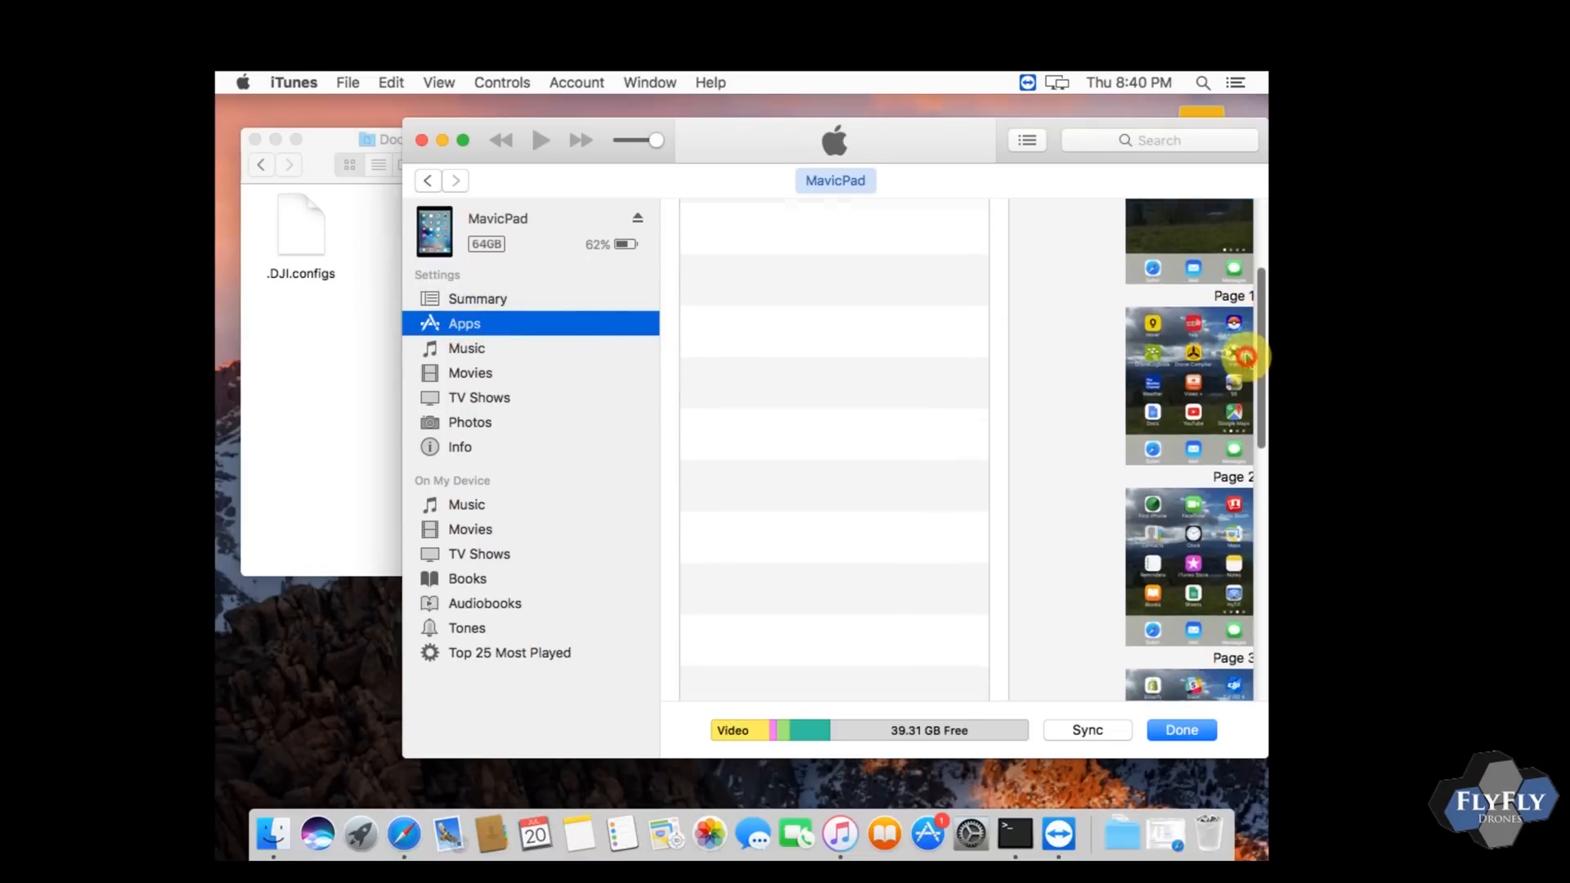
scroll(down, 3)
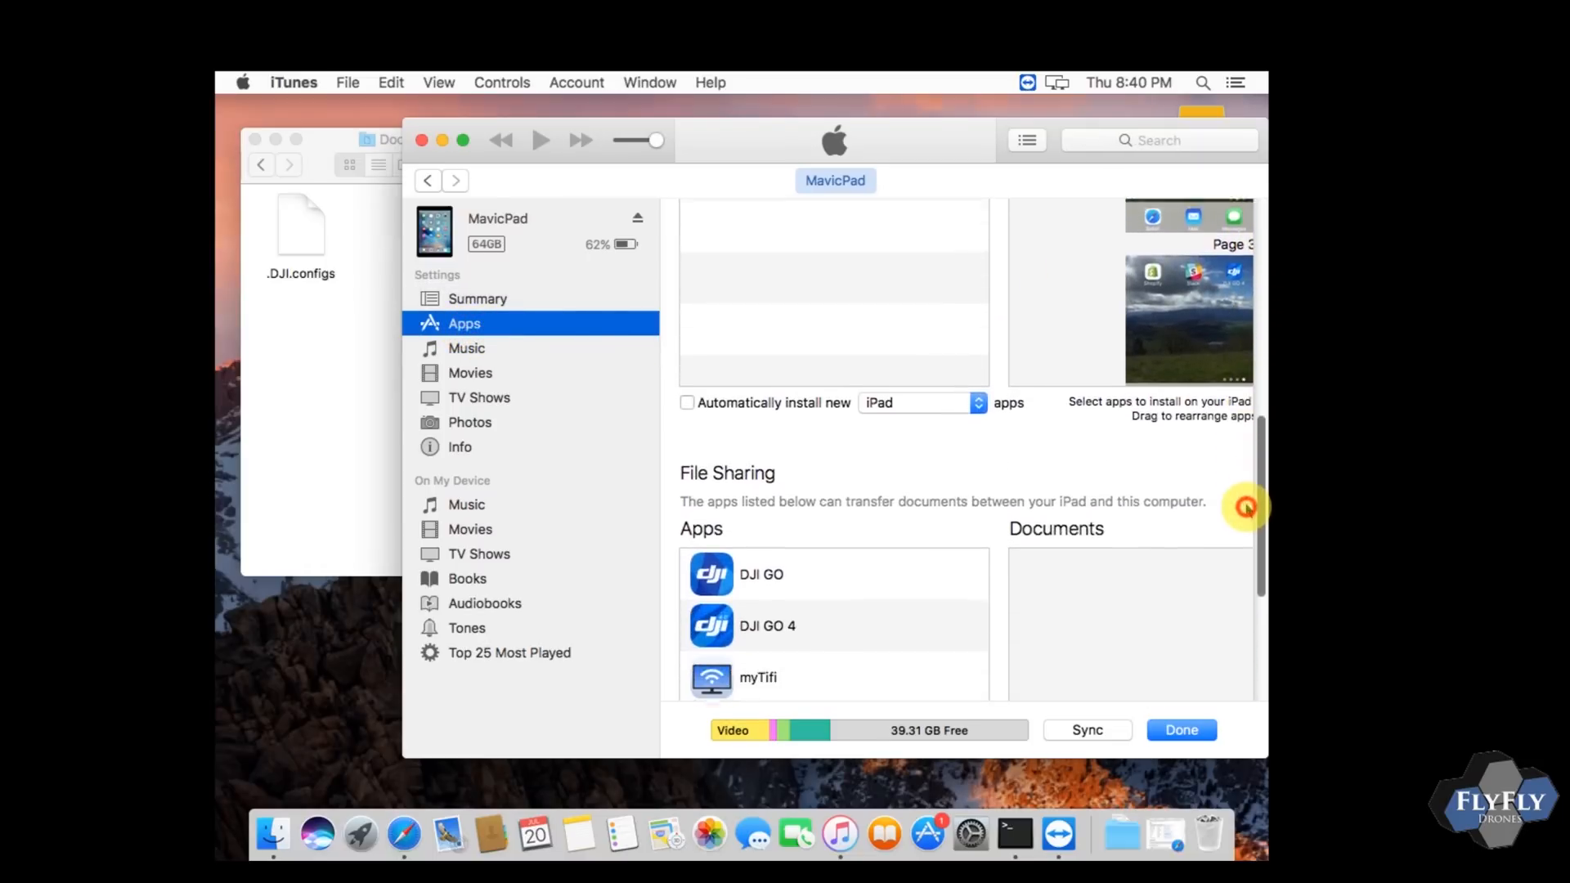
scroll(down, 3)
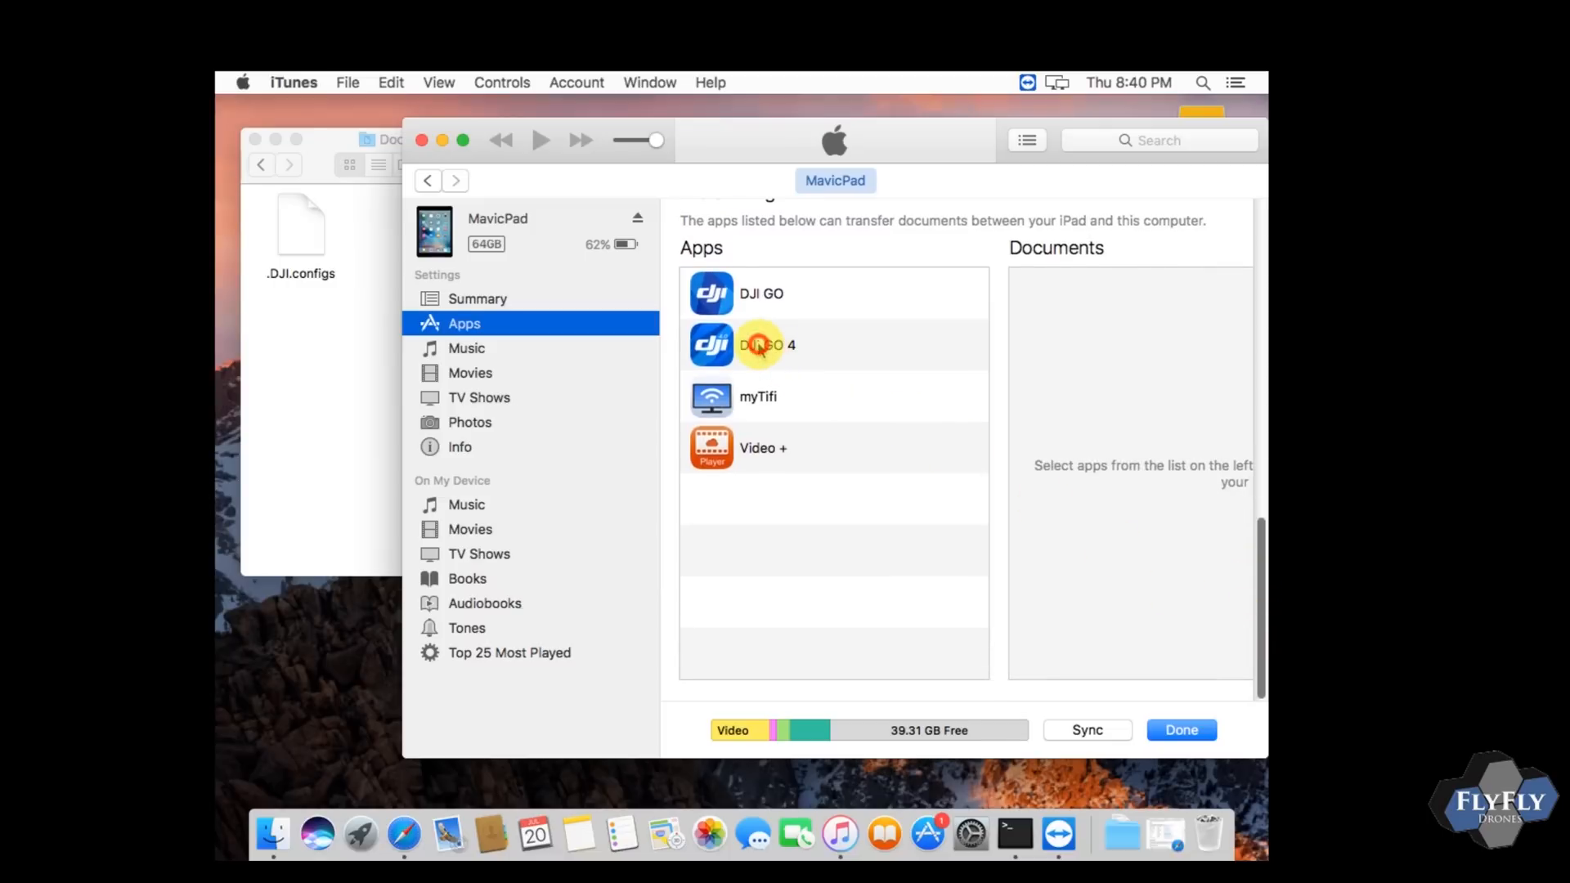
click(762, 346)
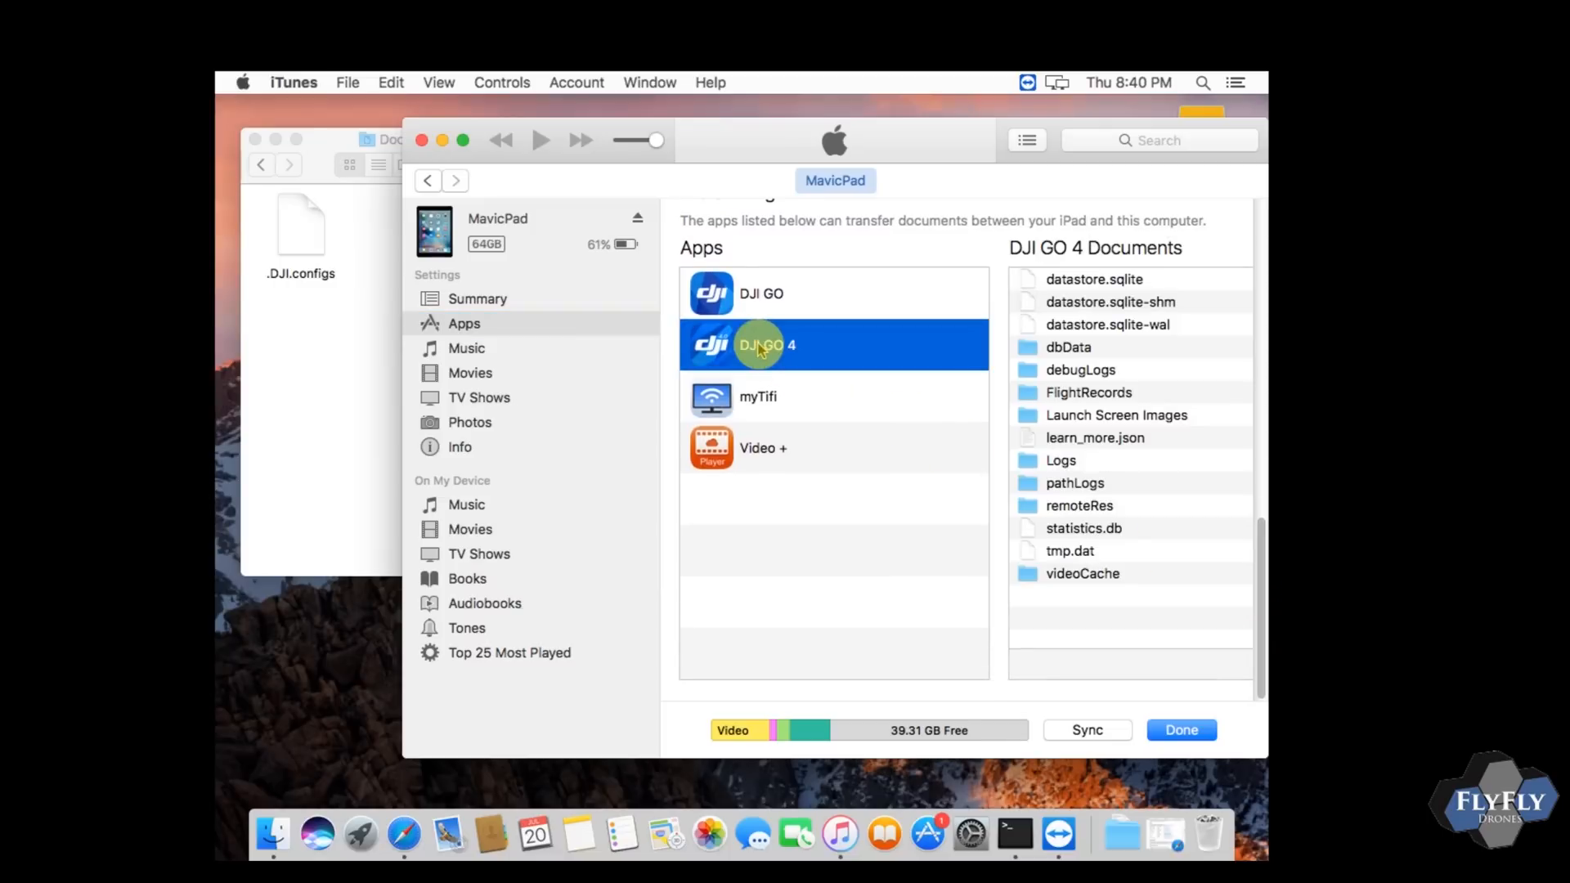
mouse_move(860, 574)
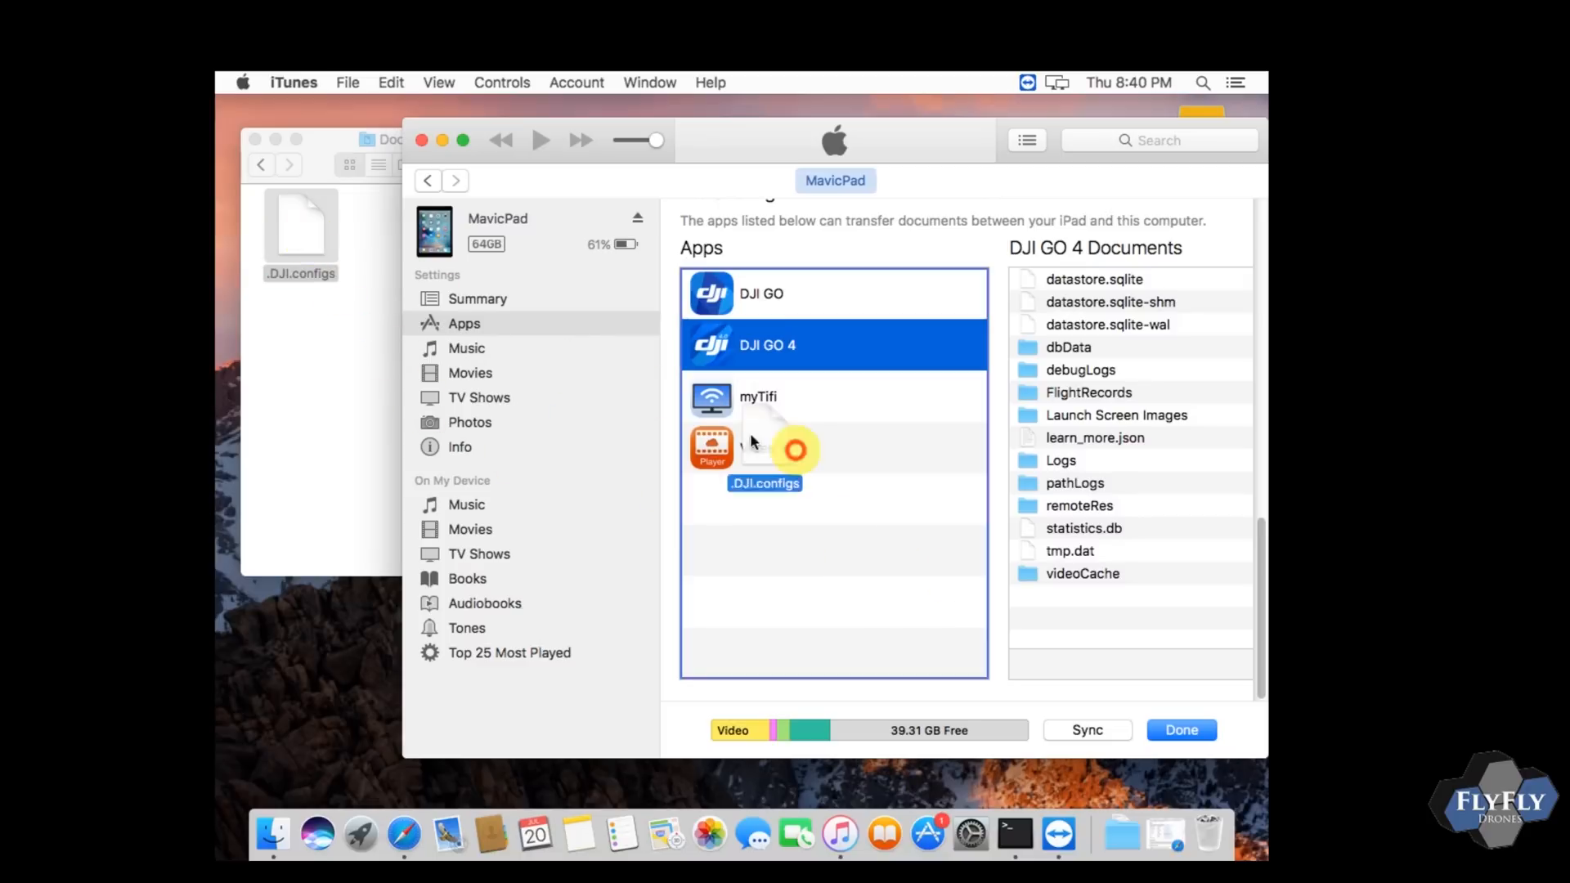
Step: Drop .DJI.configs into DJI GO 4's documents, replacing the old copy, and sync the iPad
drag(795, 450, 1090, 600)
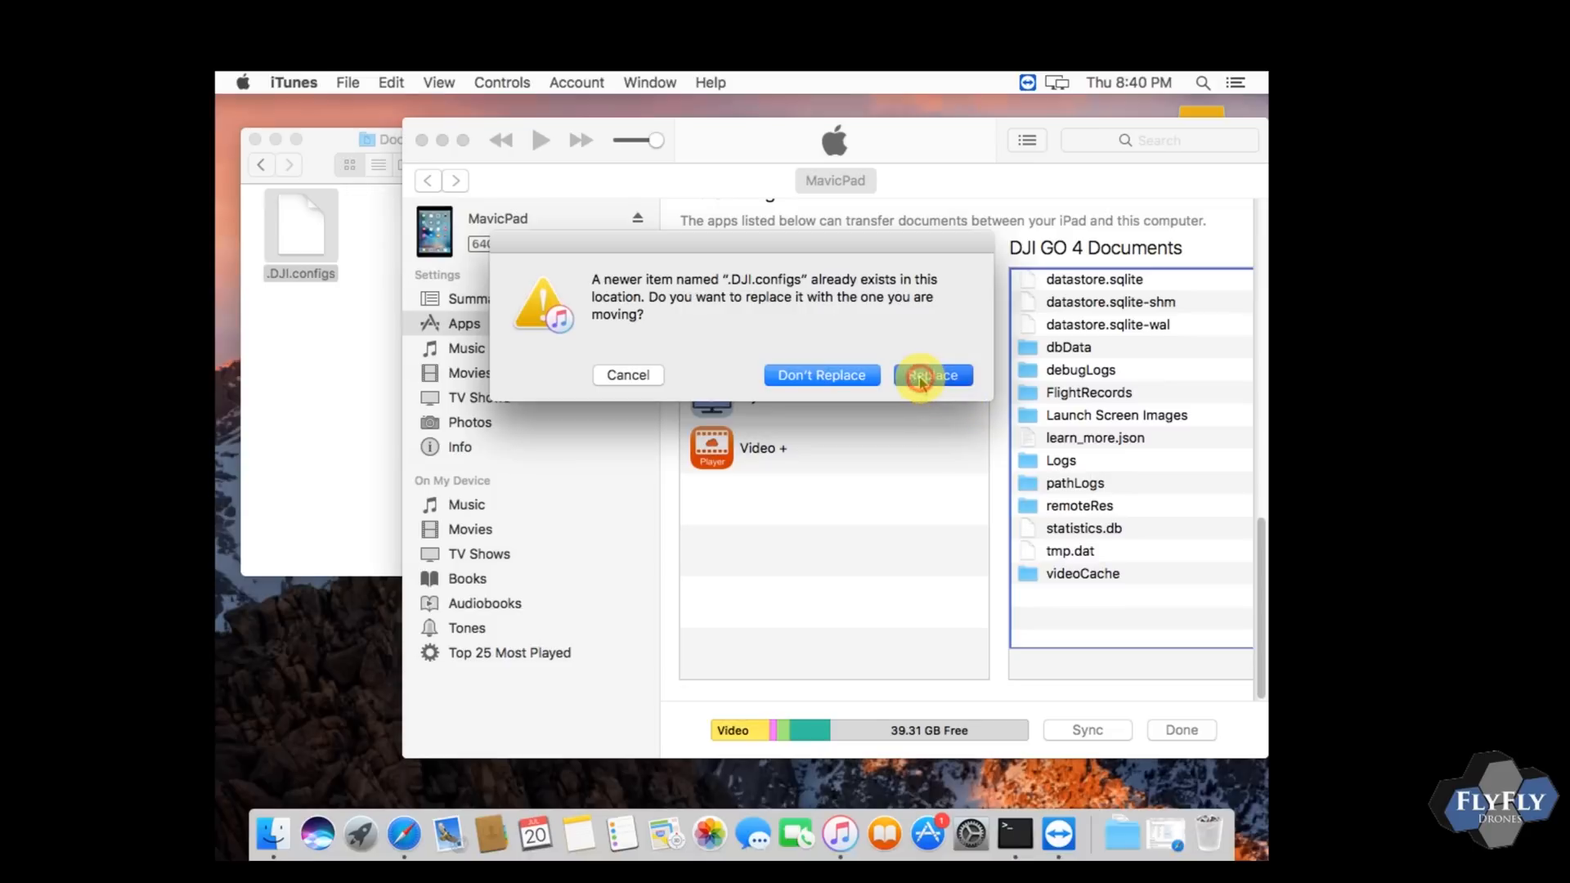
click(933, 376)
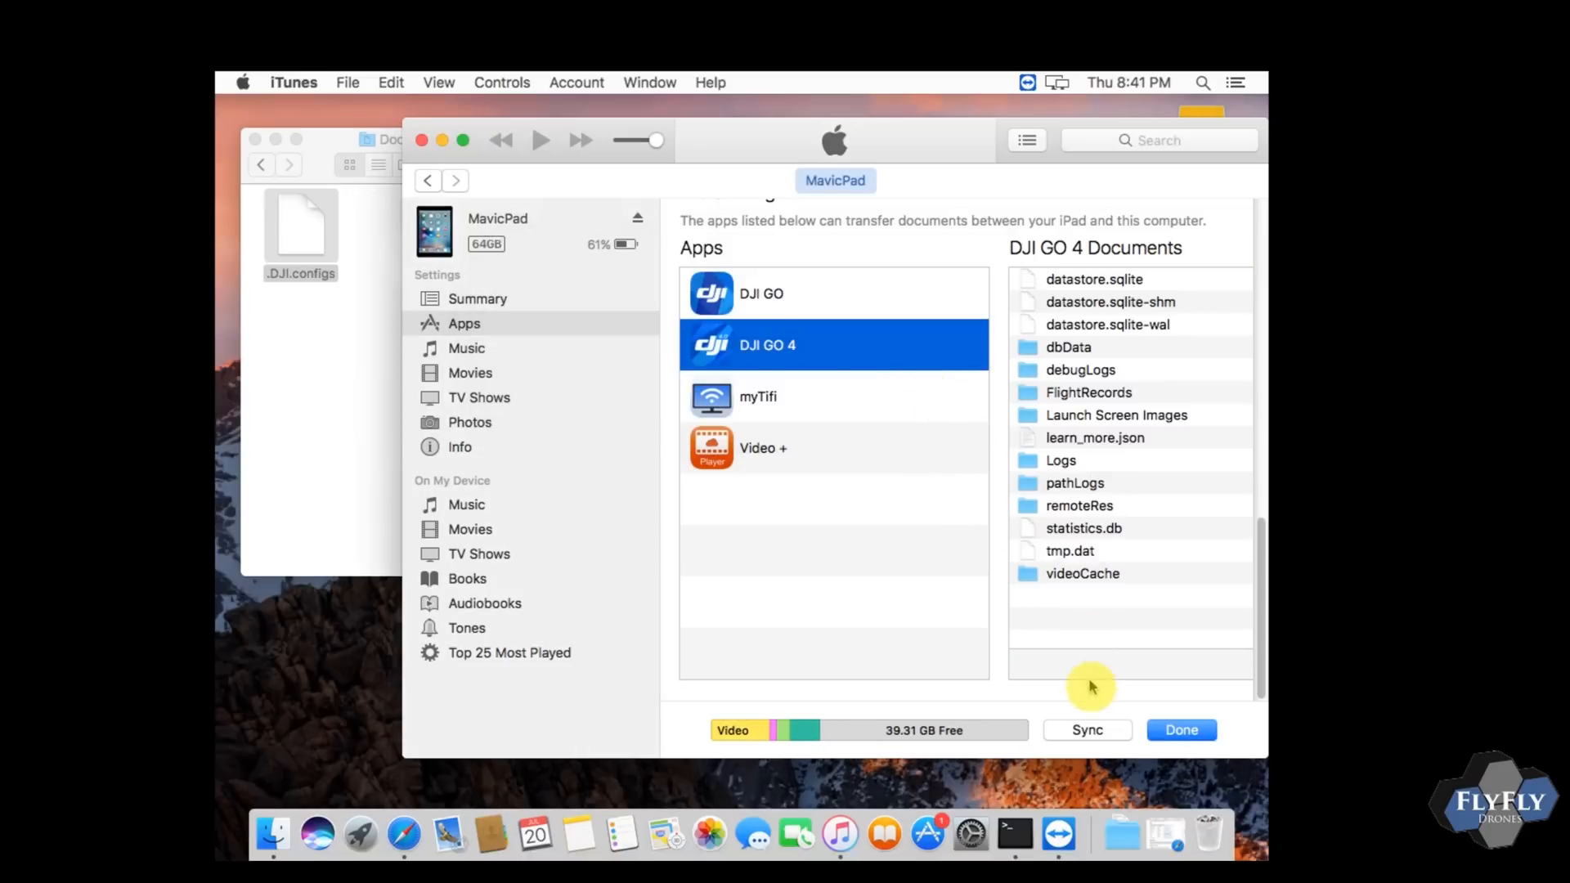
click(1087, 729)
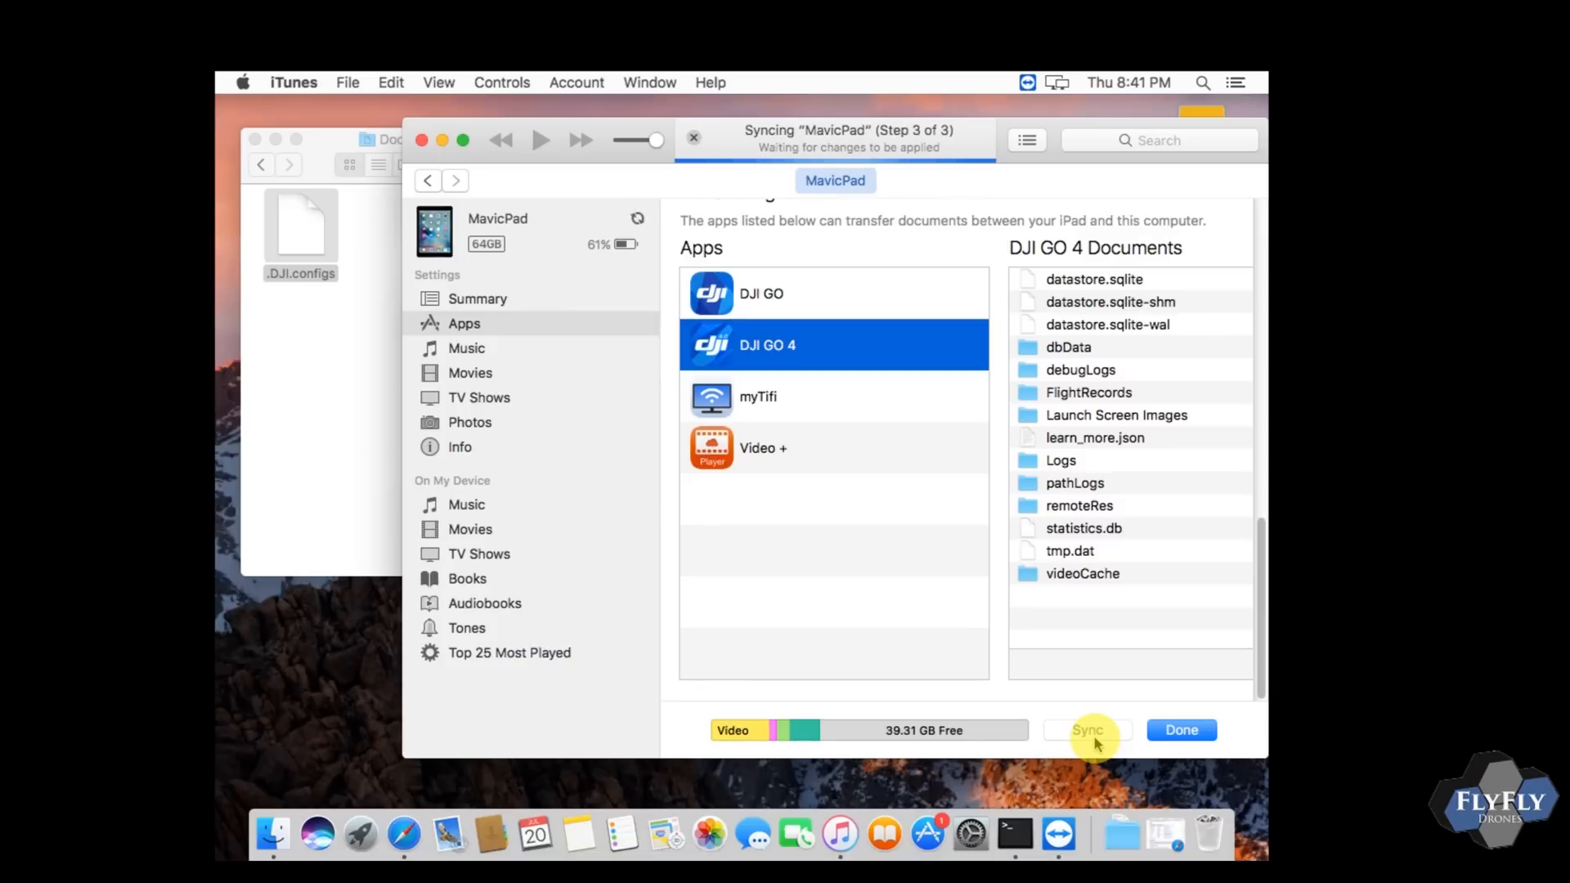
click(1087, 729)
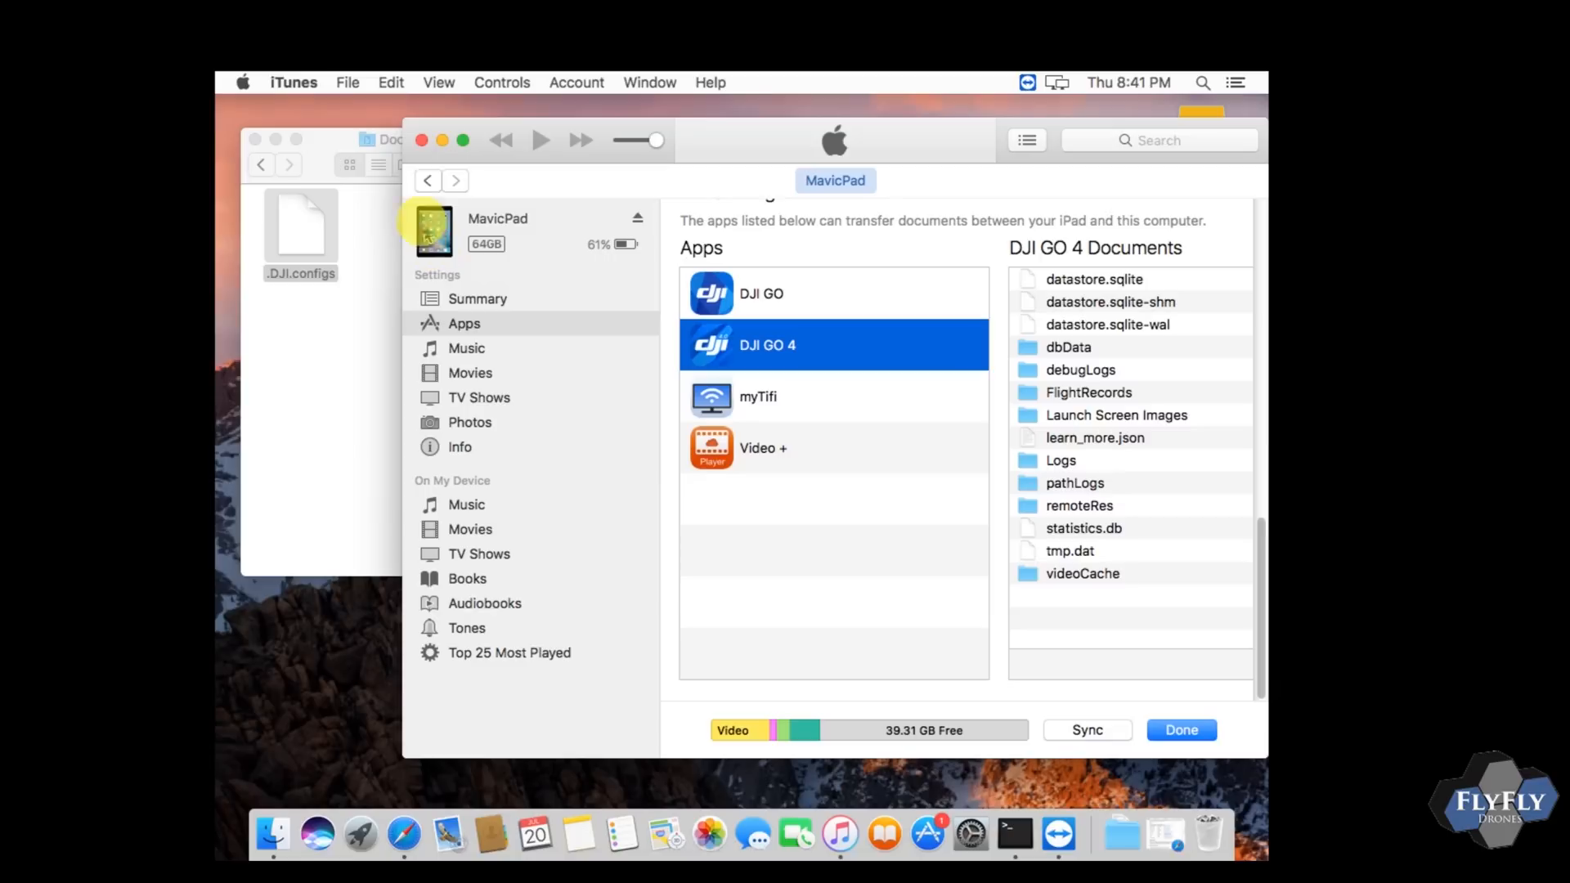
Step: Close the iTunes window and the Finder Documents window, leaving the desktop
click(419, 140)
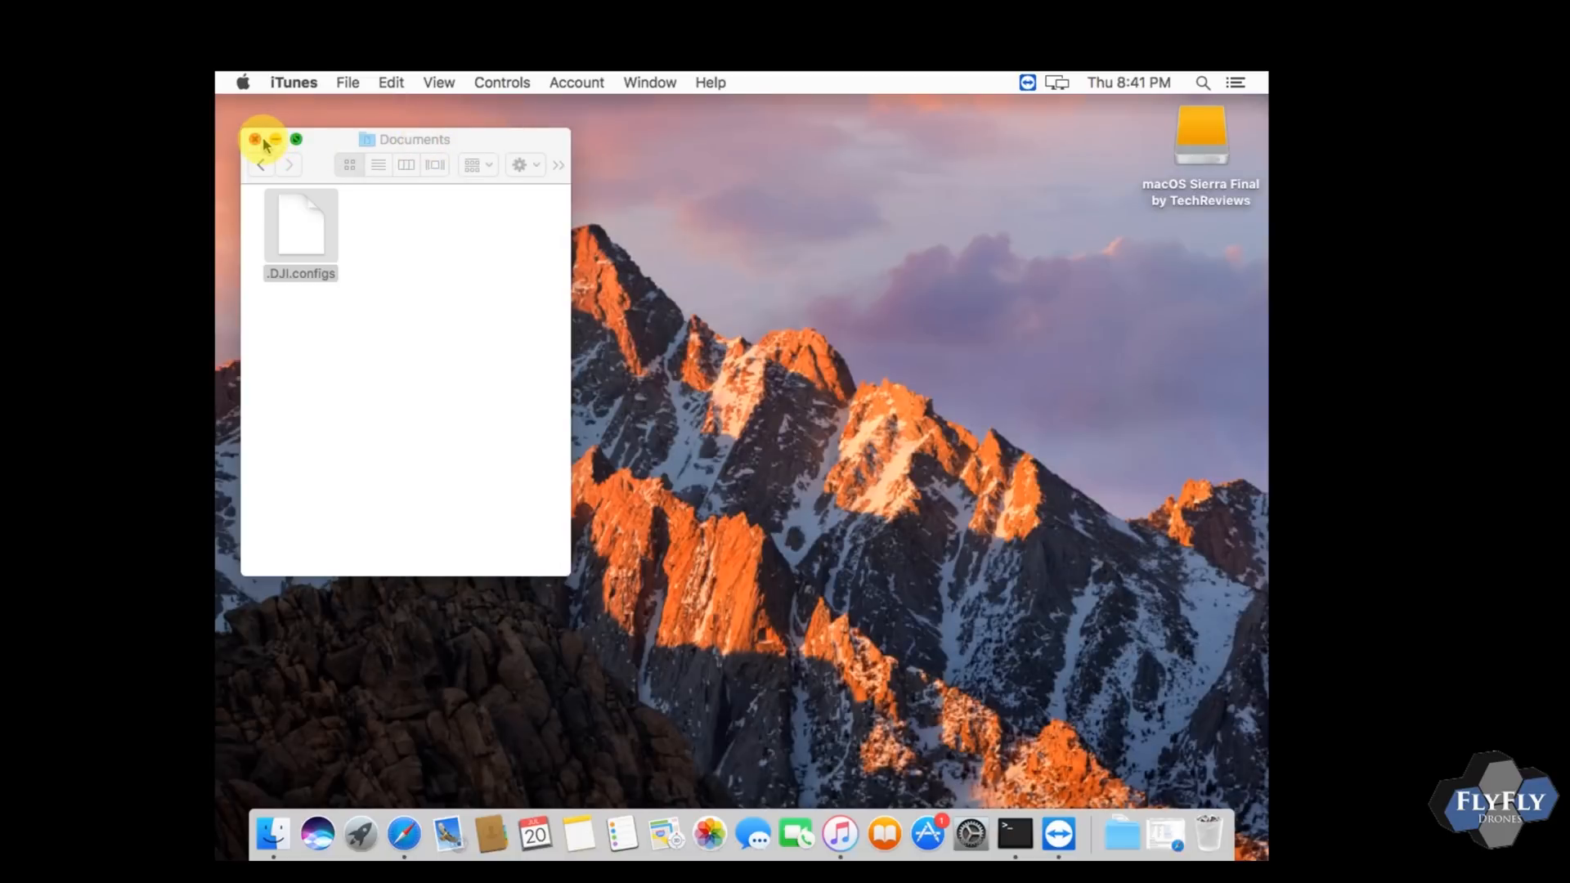
click(258, 139)
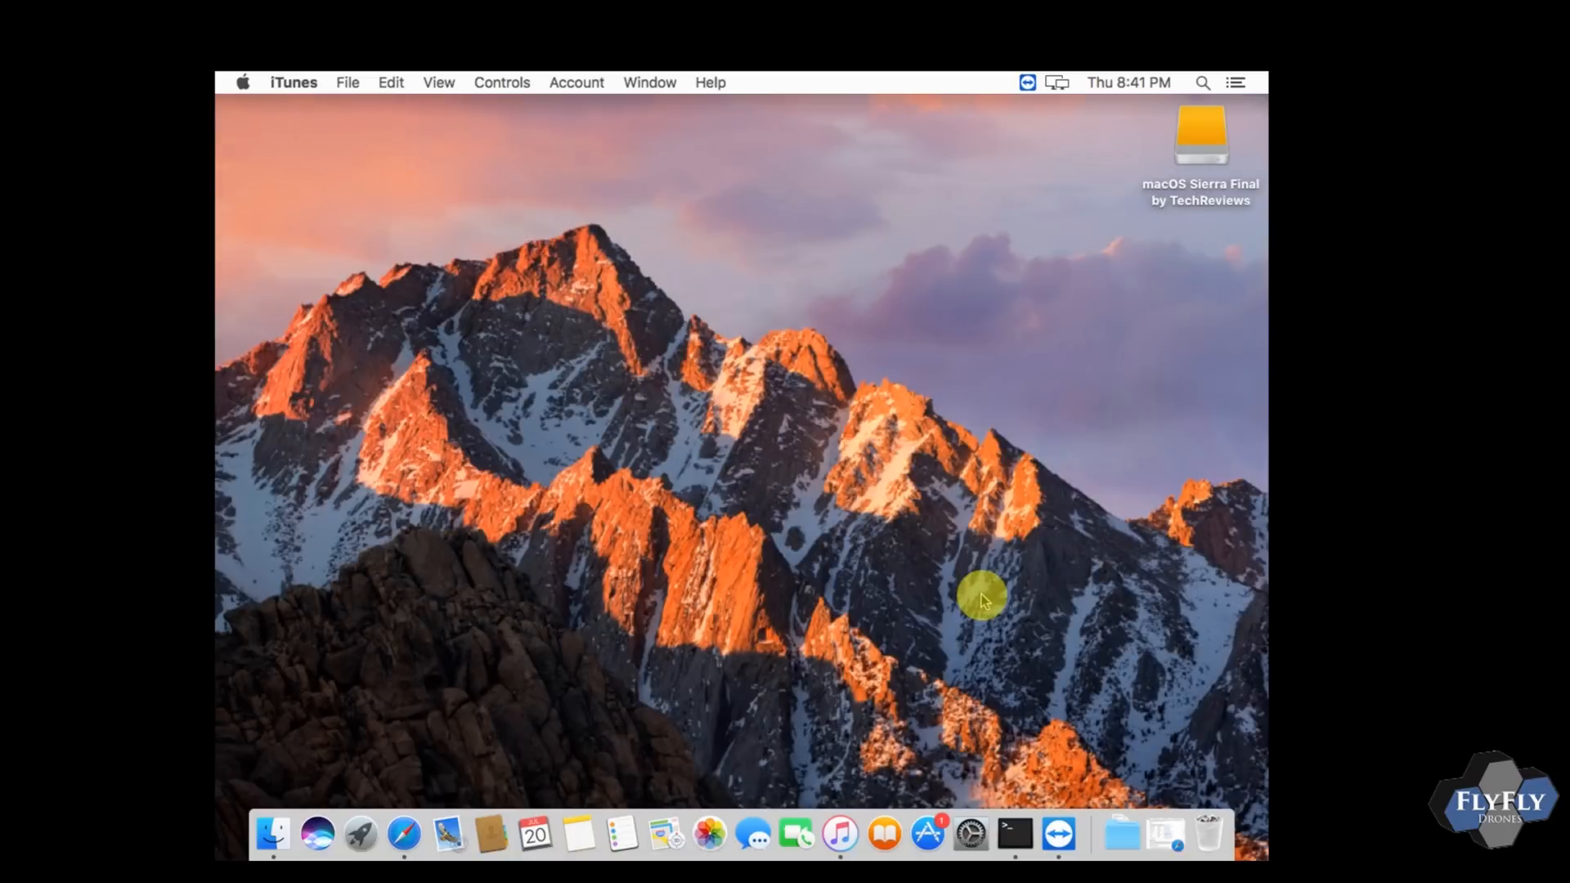
mouse_move(797, 847)
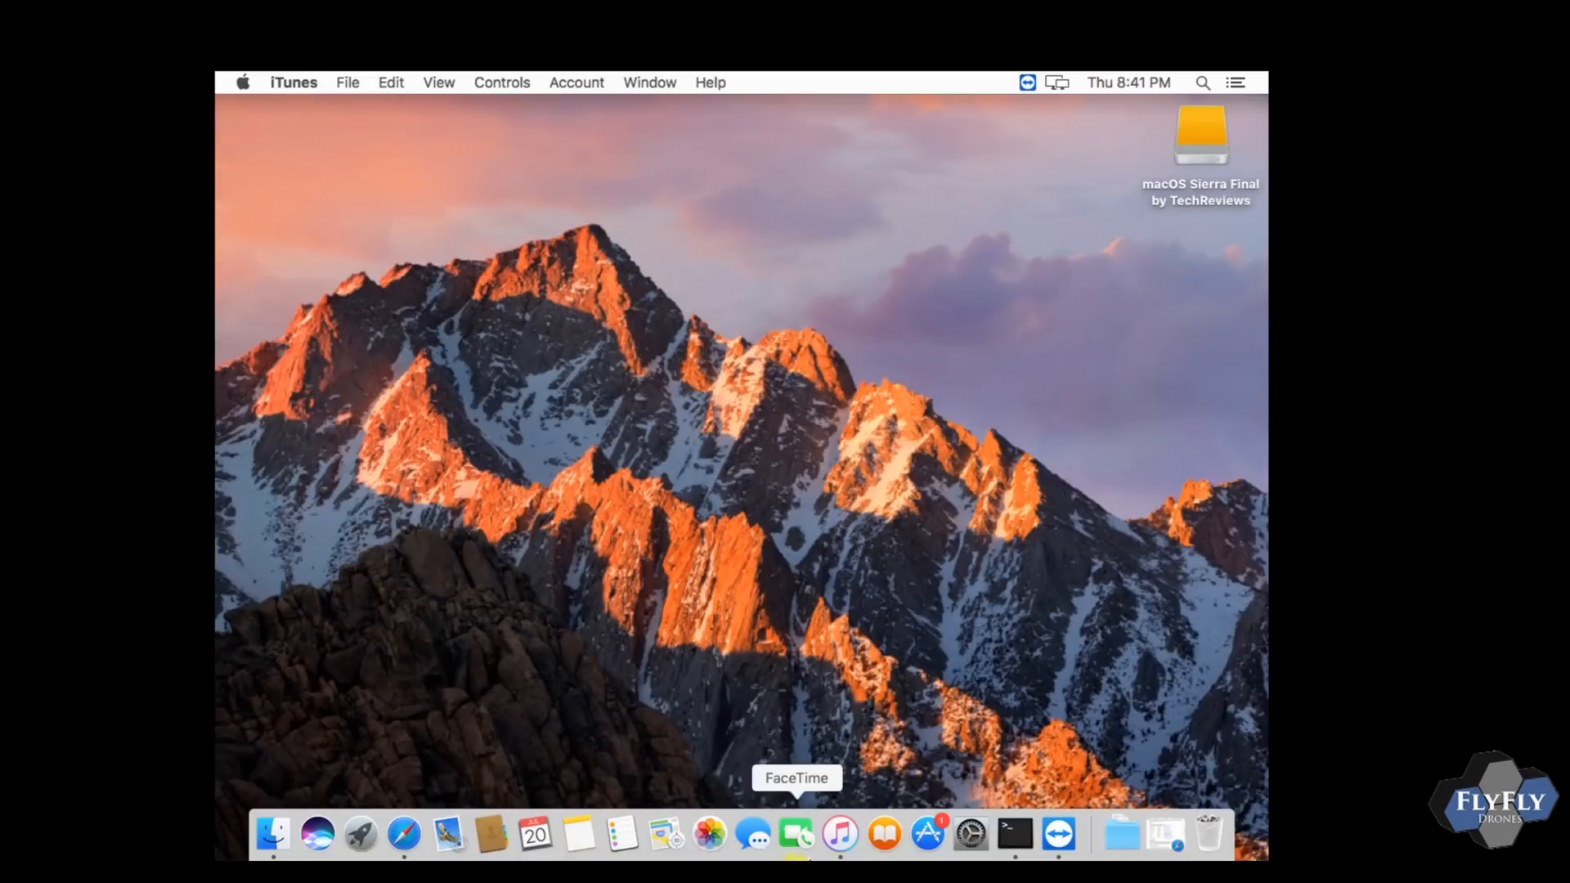